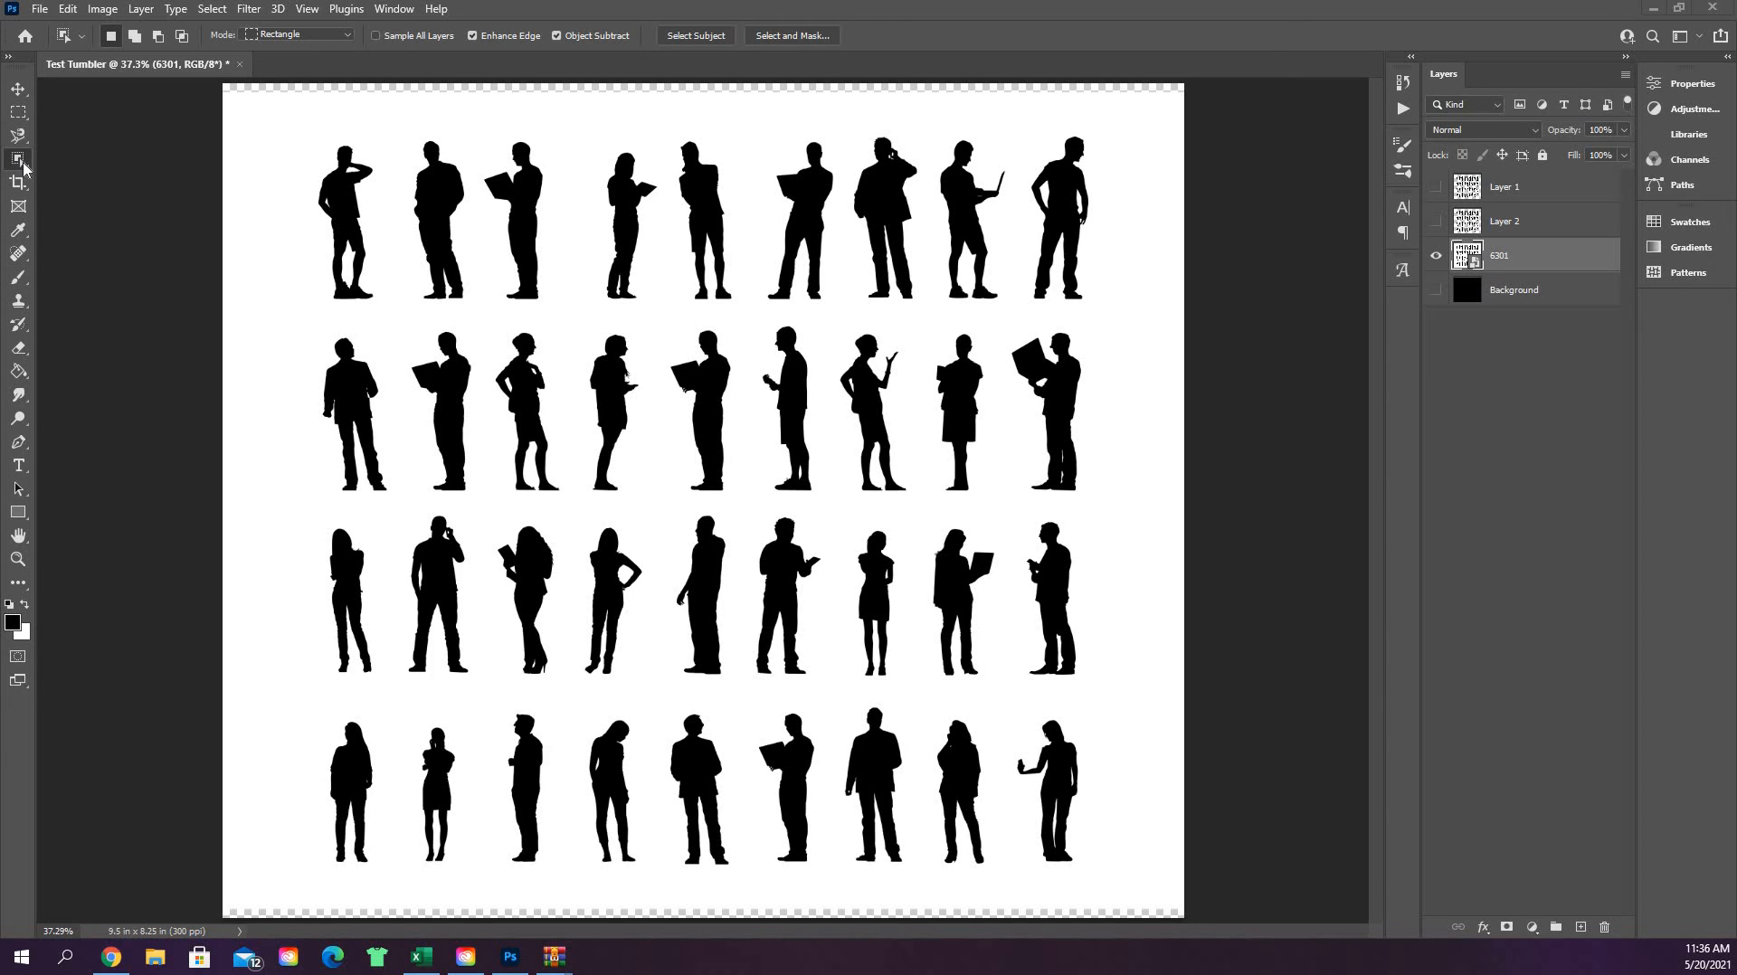
pyautogui.moveTo(167, 182)
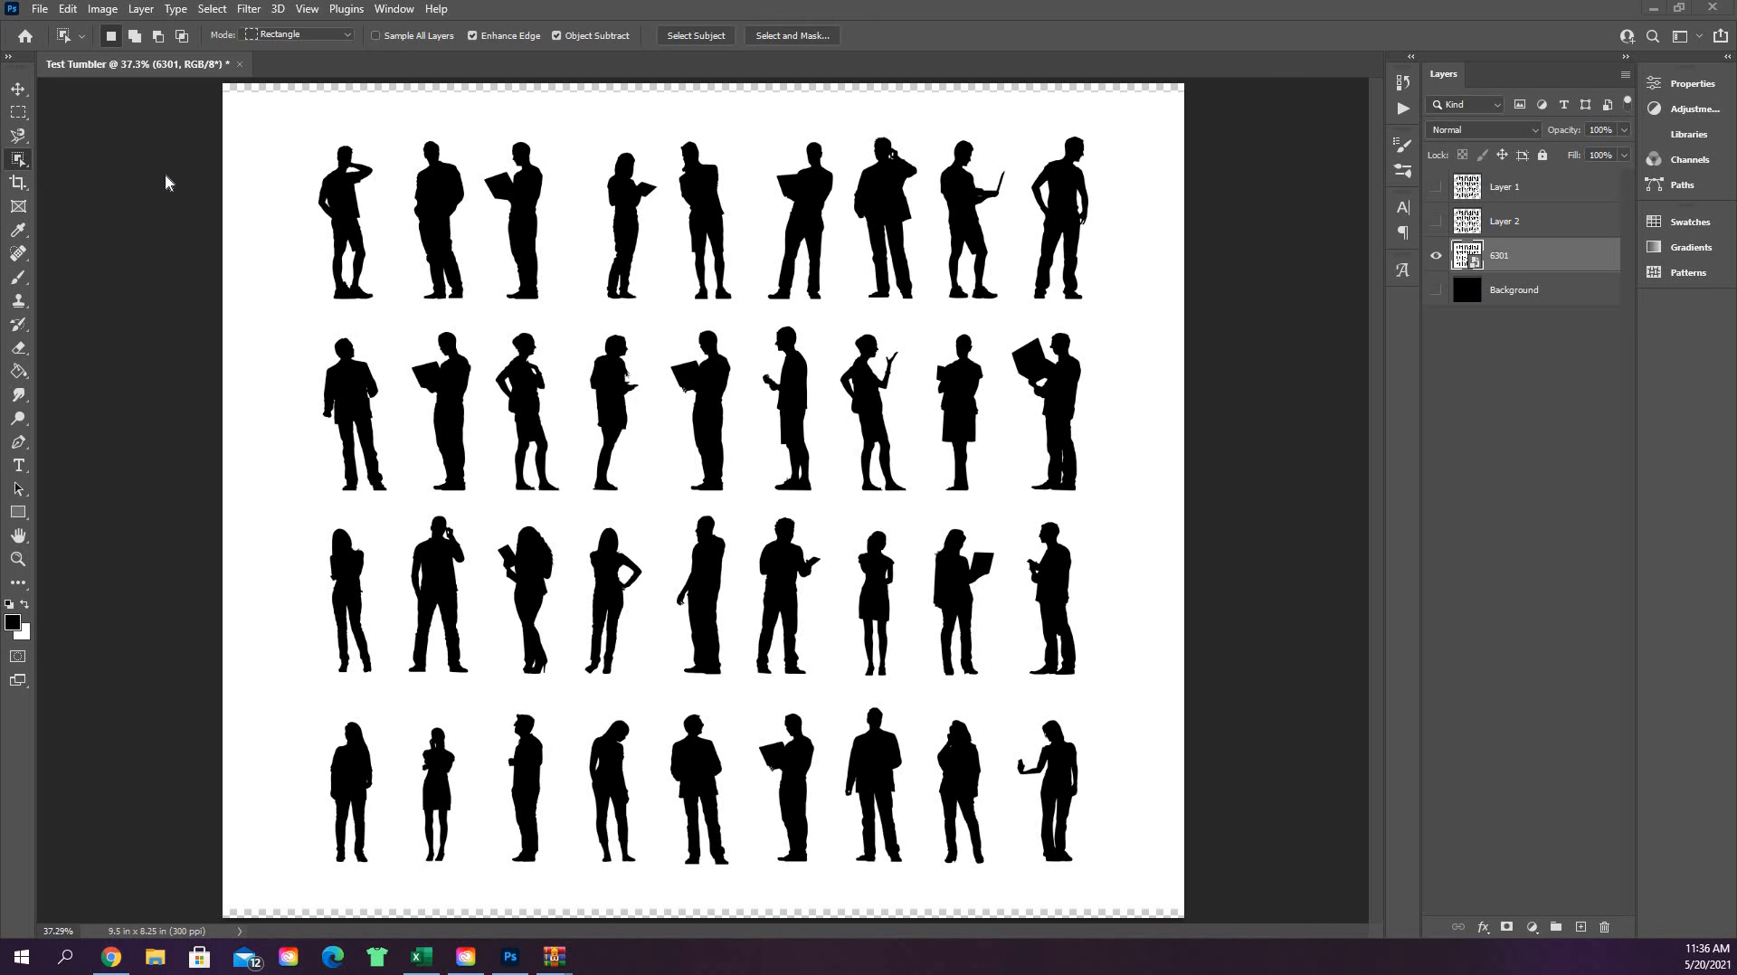
pyautogui.moveTo(22, 161)
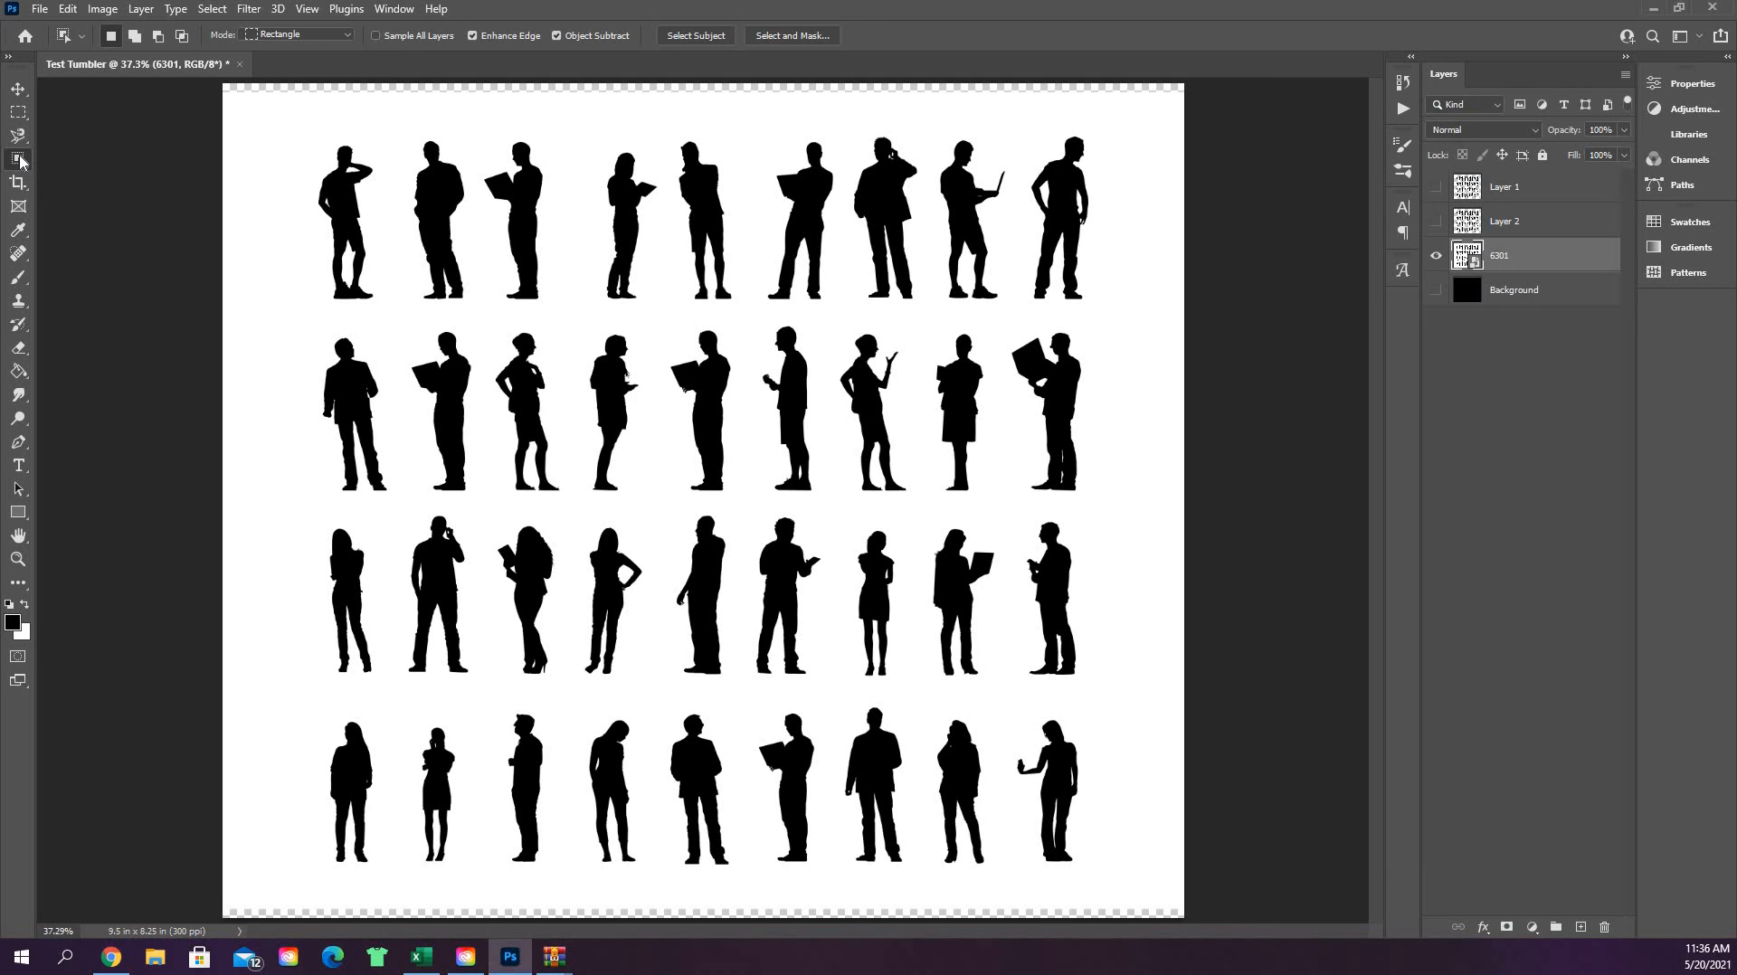
pyautogui.moveTo(18, 163)
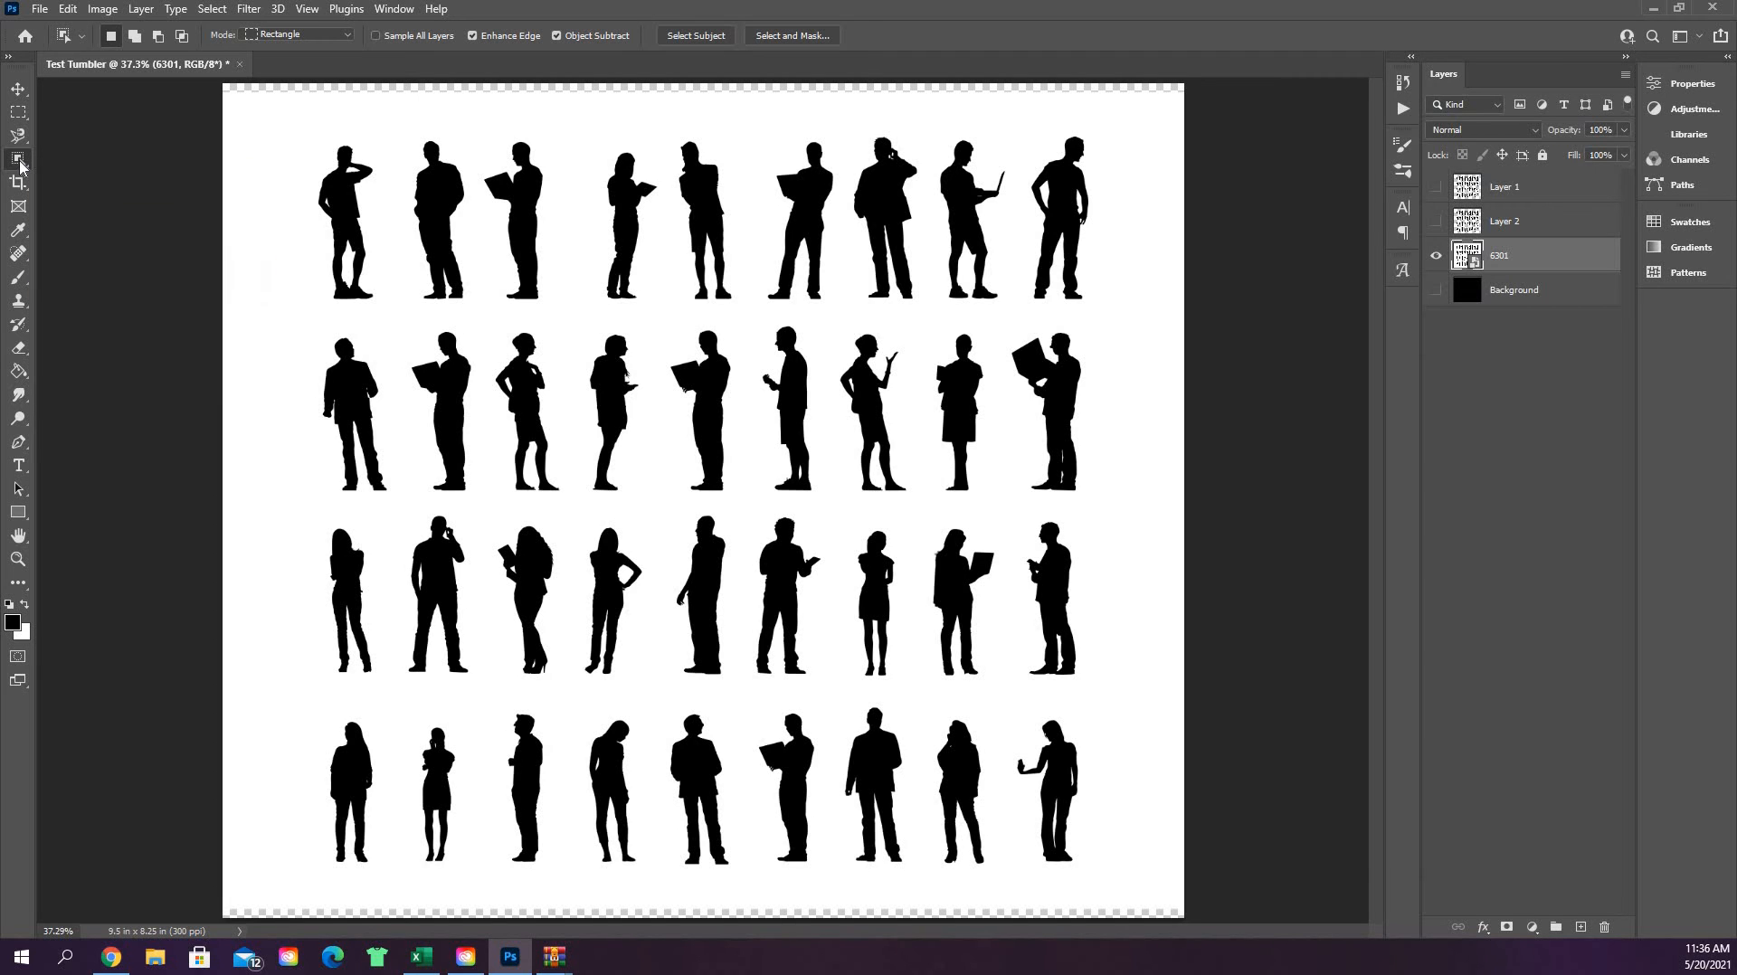
pyautogui.moveTo(18, 161)
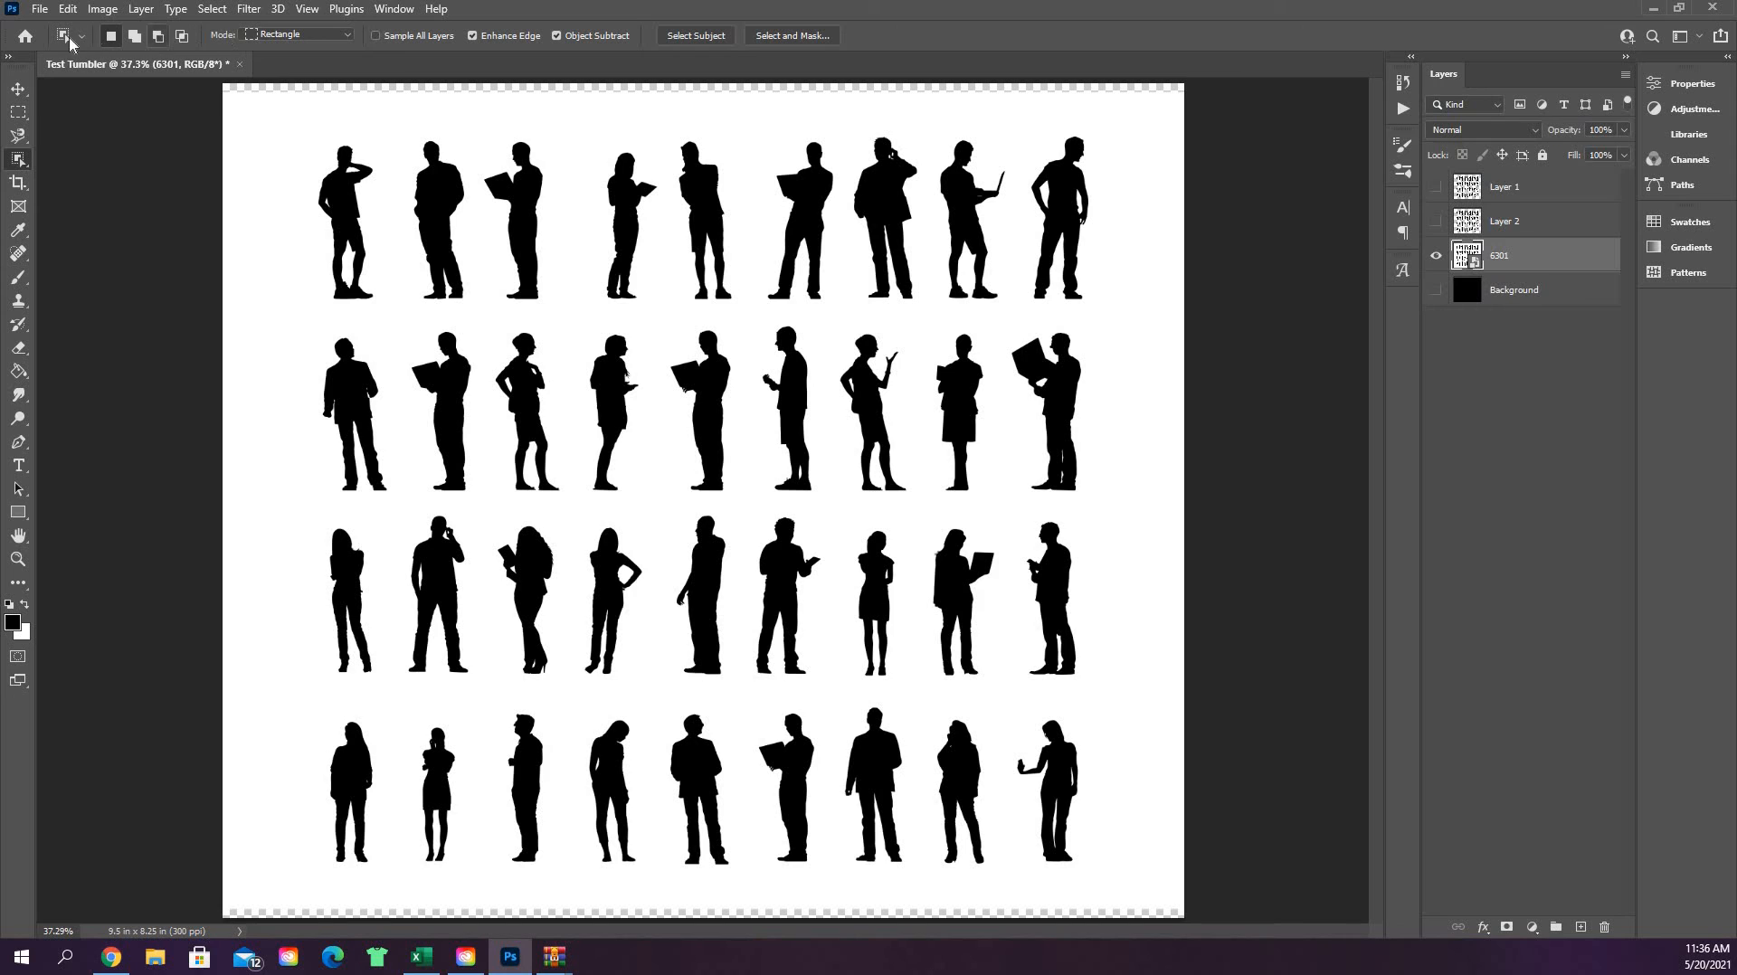
pyautogui.moveTo(313, 67)
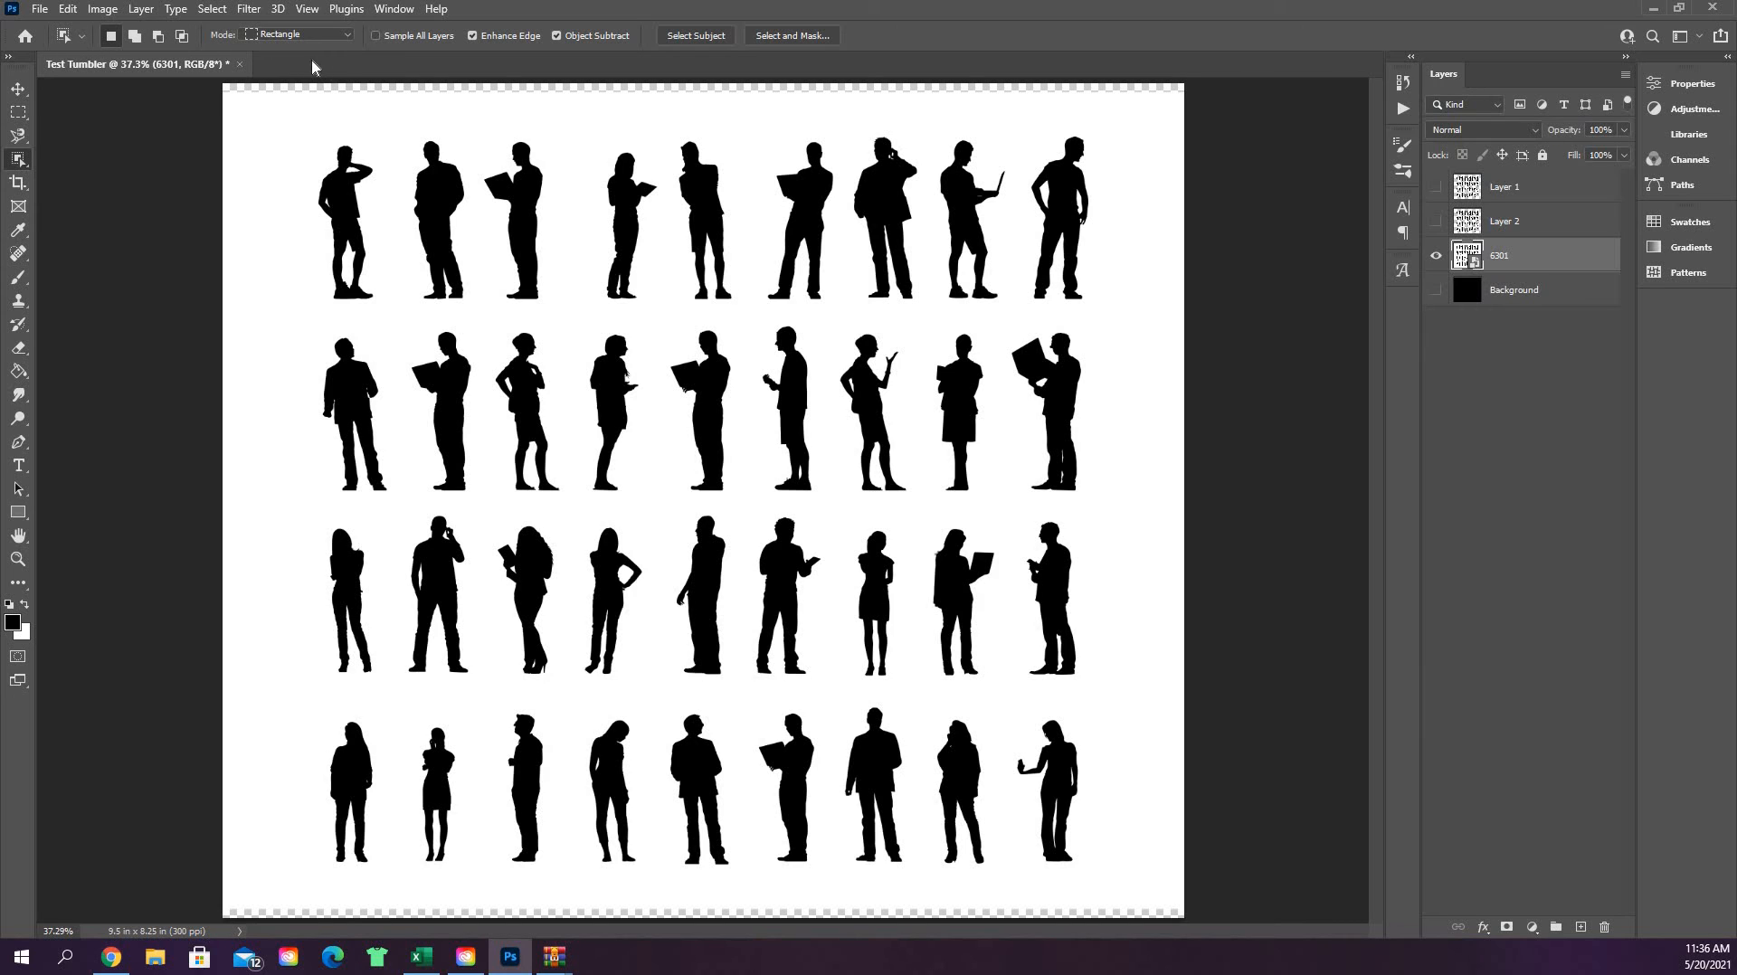
pyautogui.moveTo(385, 50)
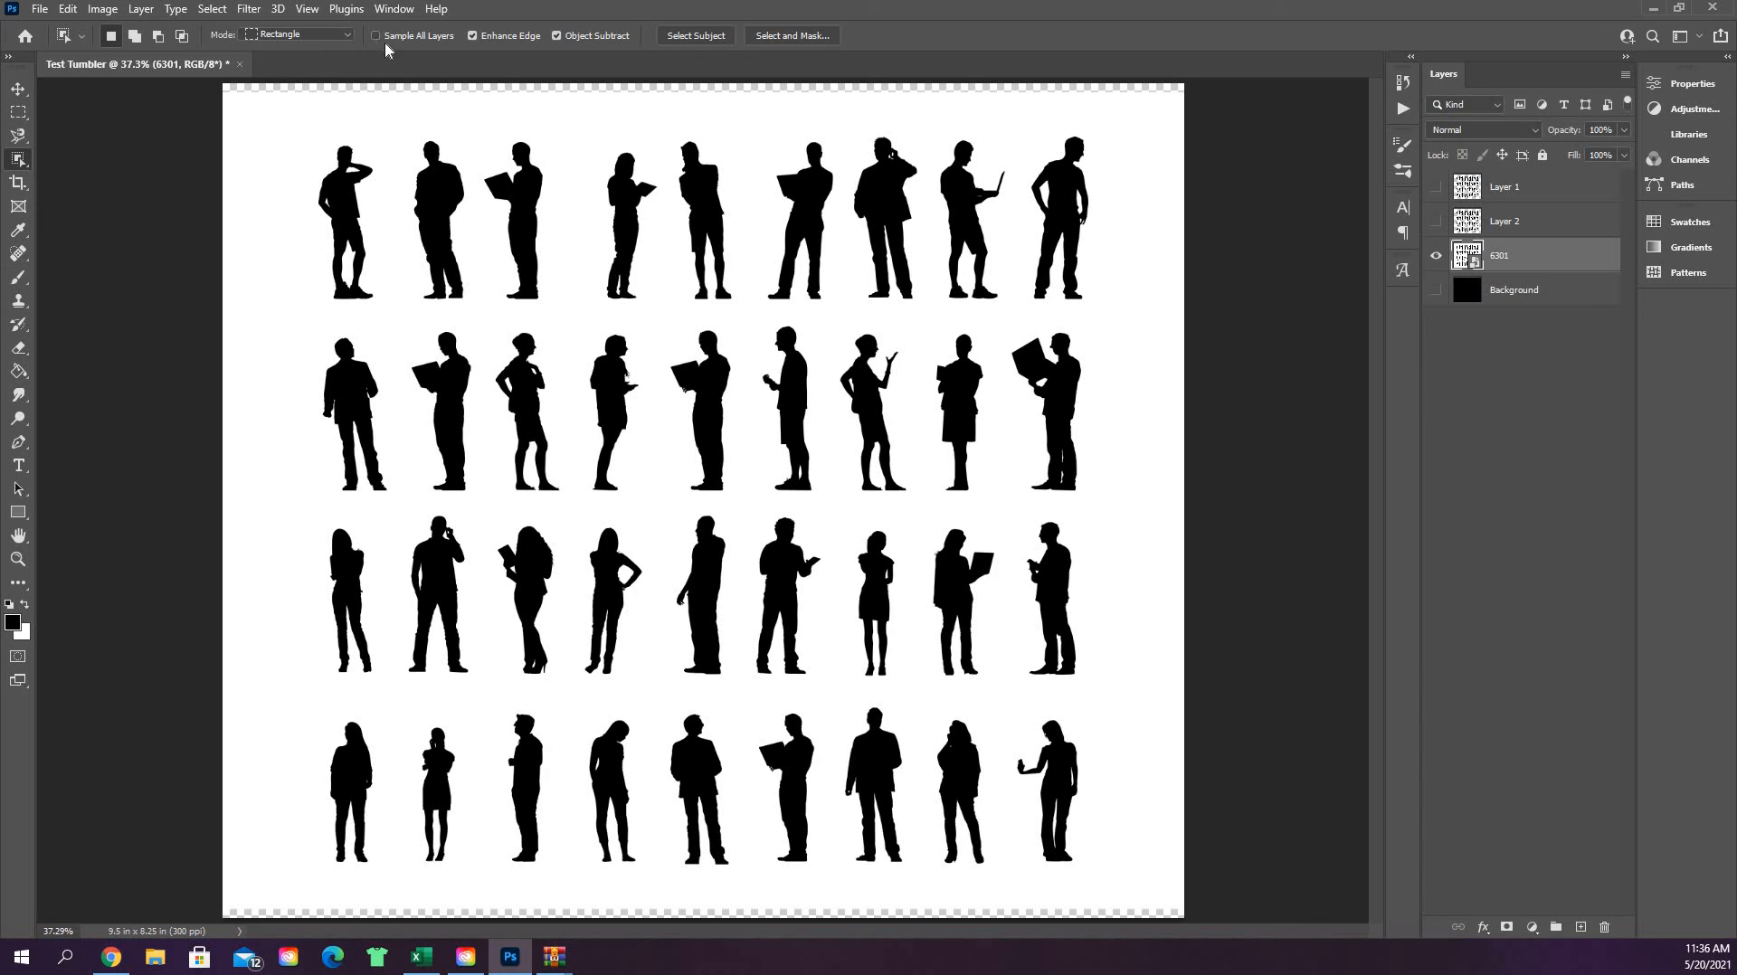
pyautogui.moveTo(480, 43)
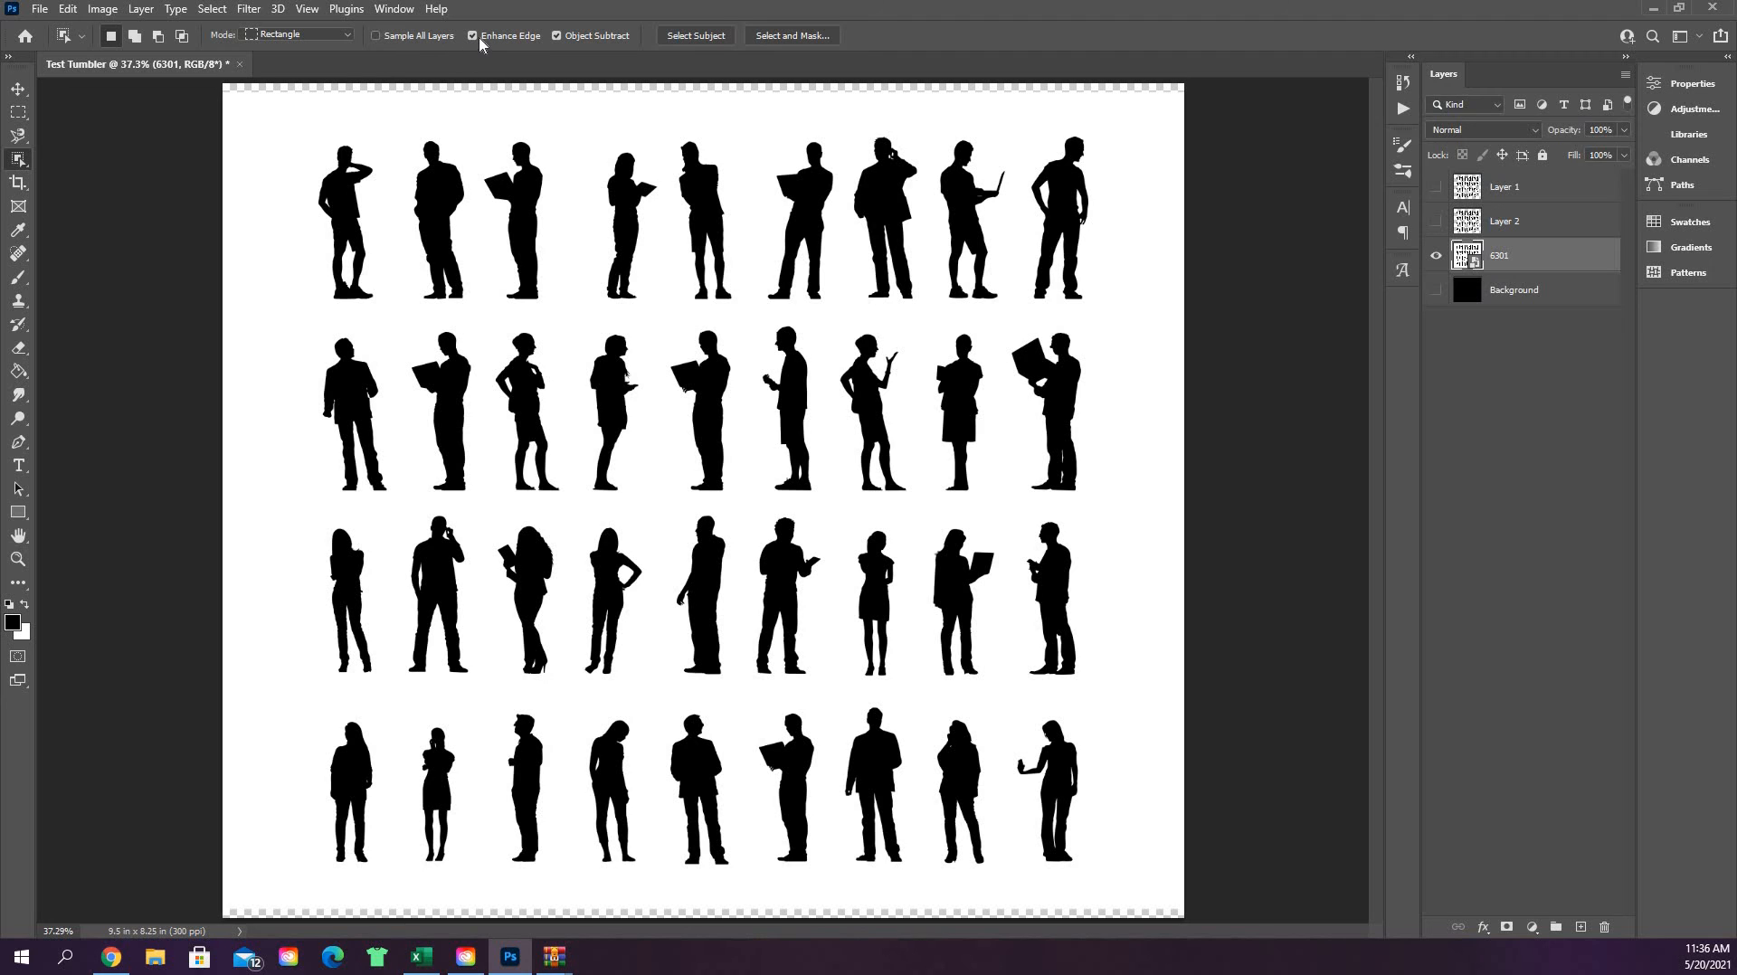
pyautogui.moveTo(532, 43)
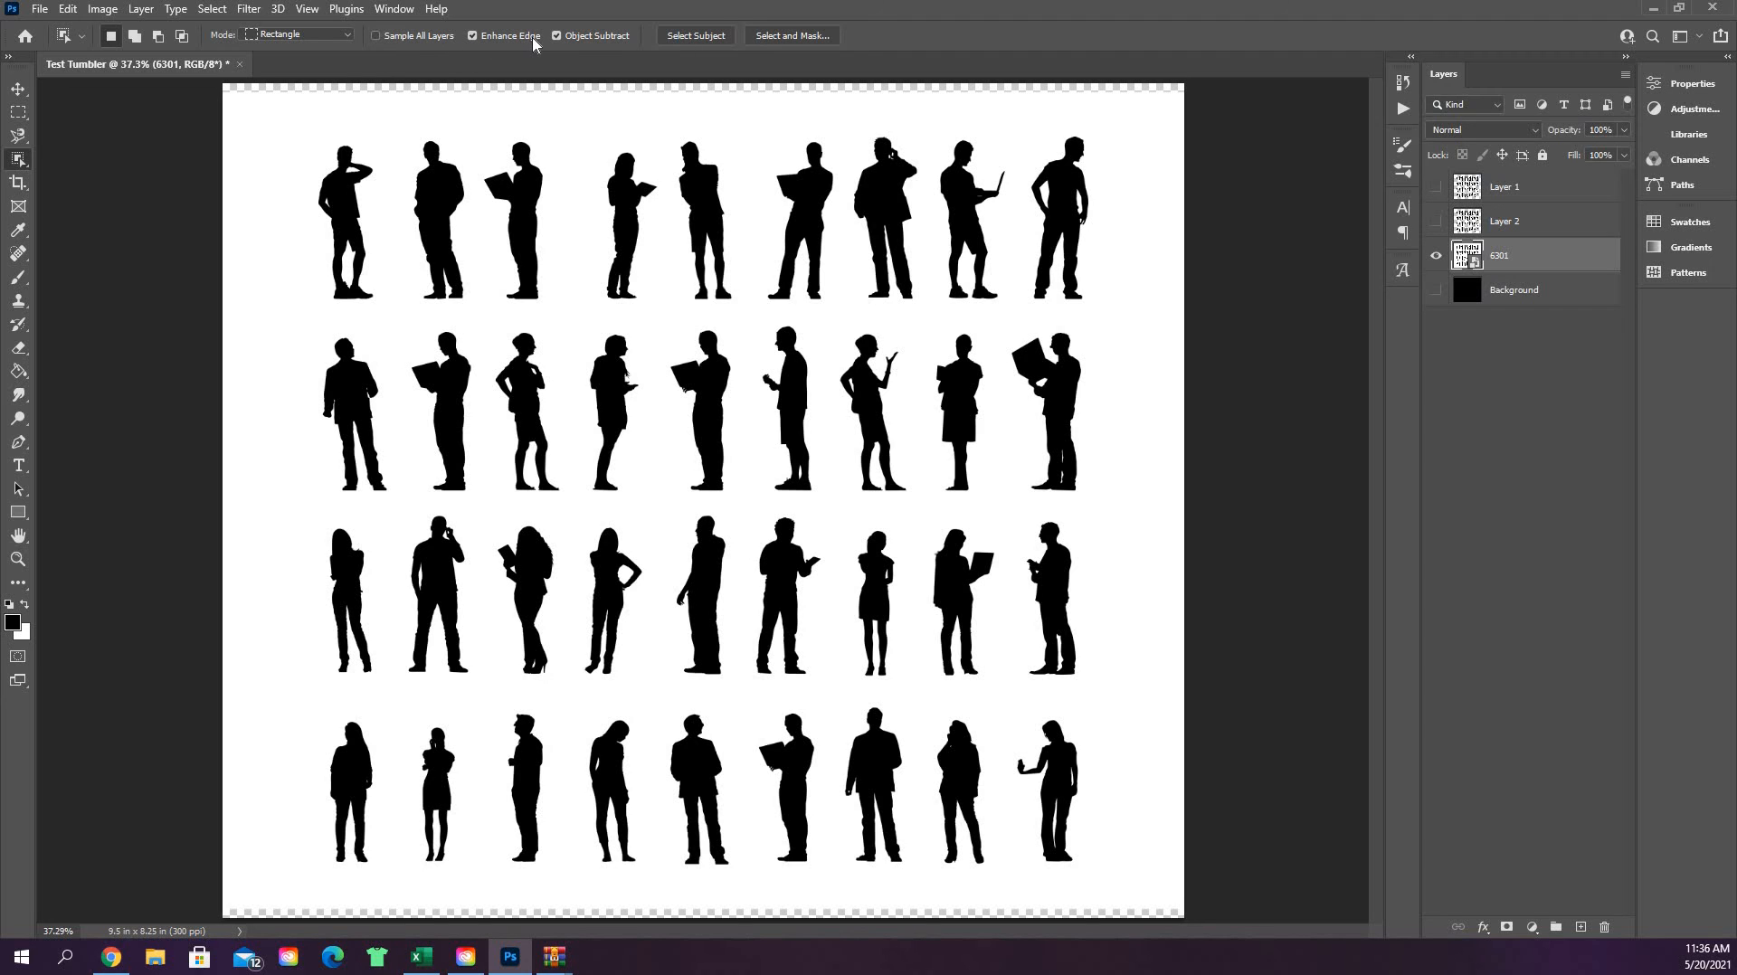
pyautogui.moveTo(509, 36)
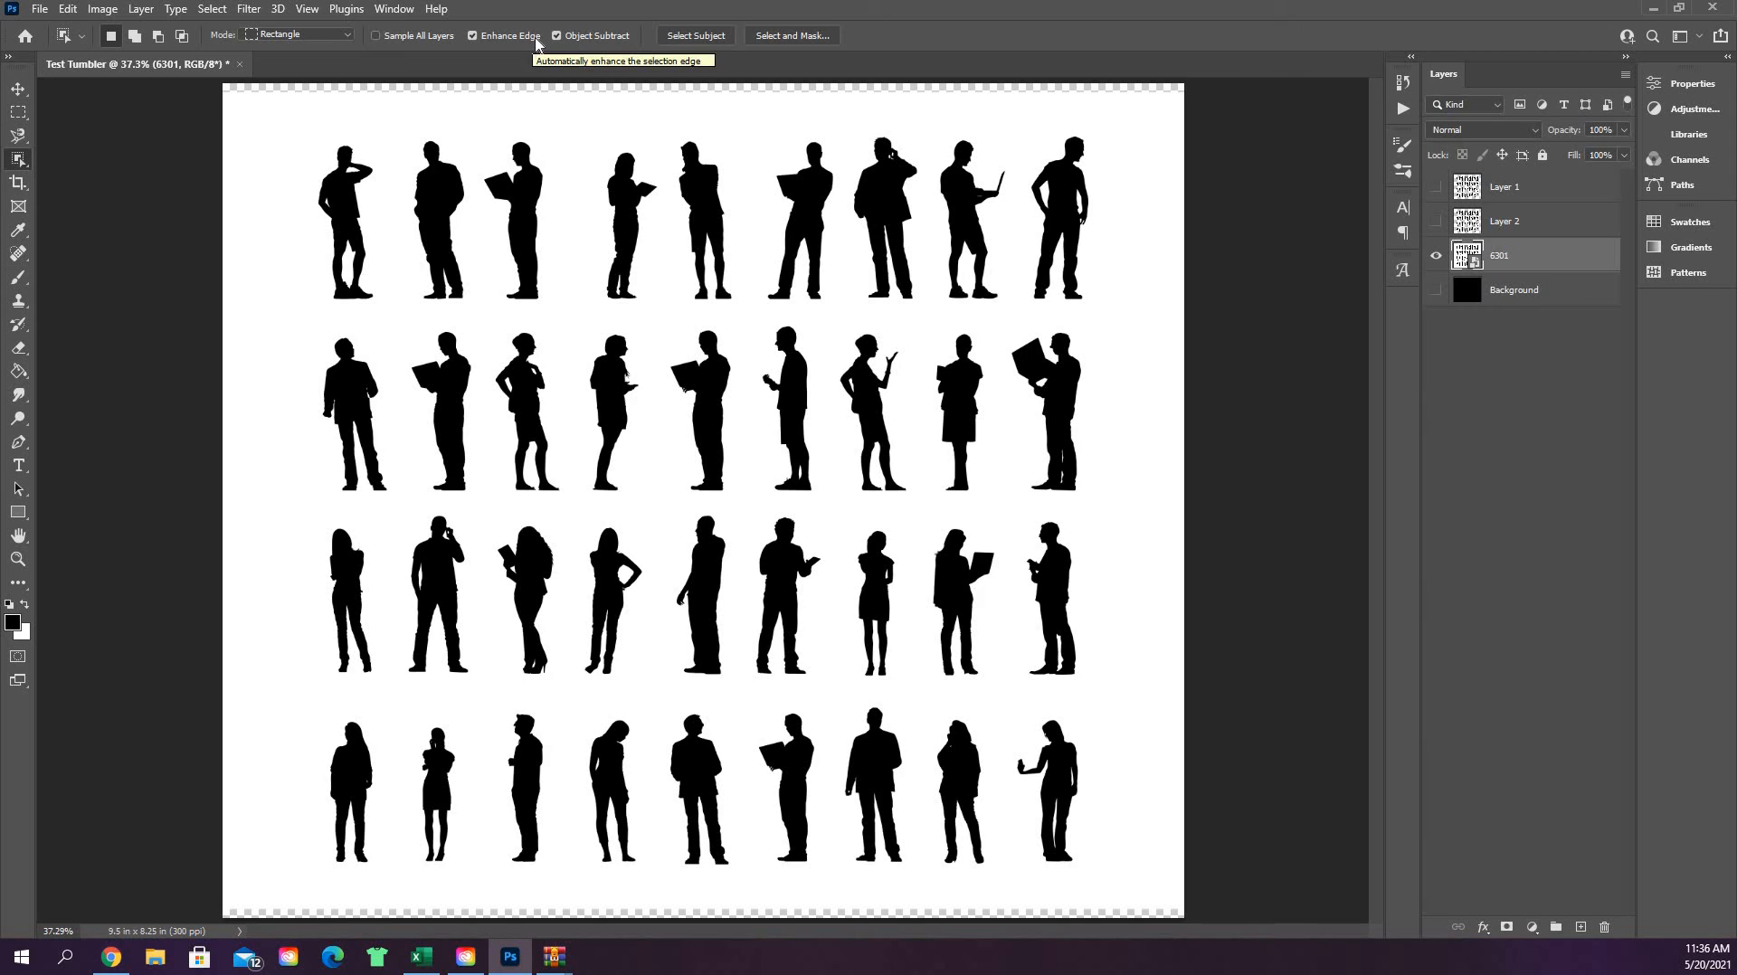
pyautogui.moveTo(326, 119)
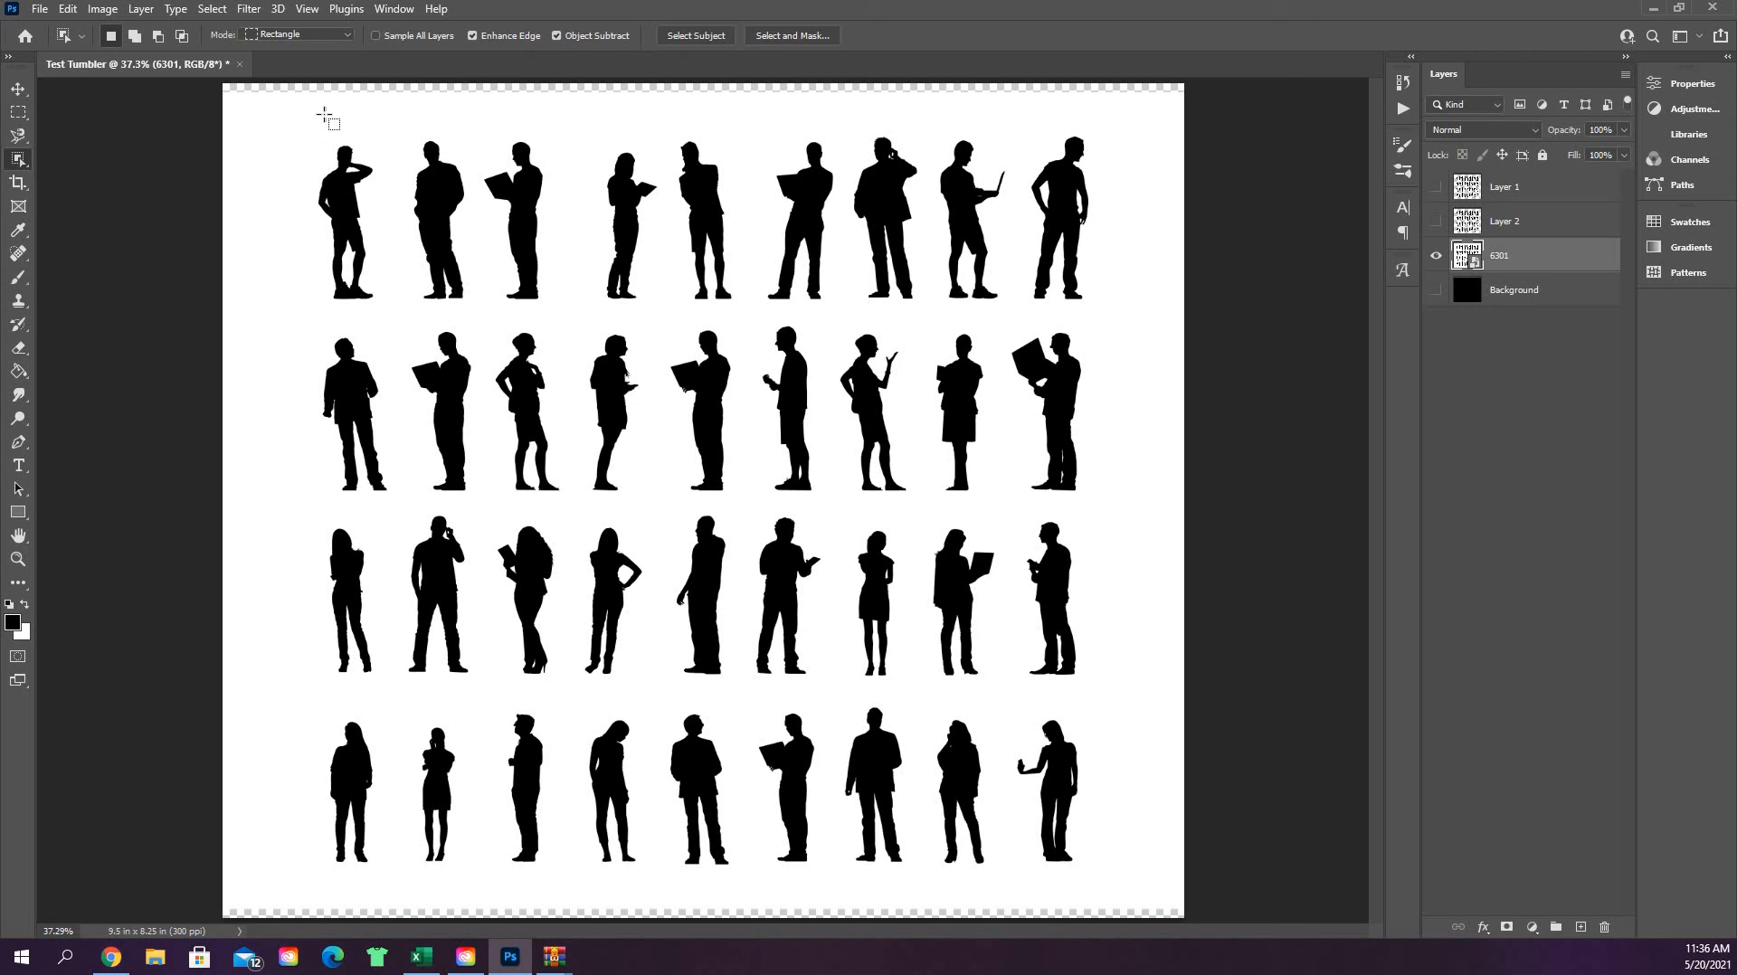
pyautogui.moveTo(33, 175)
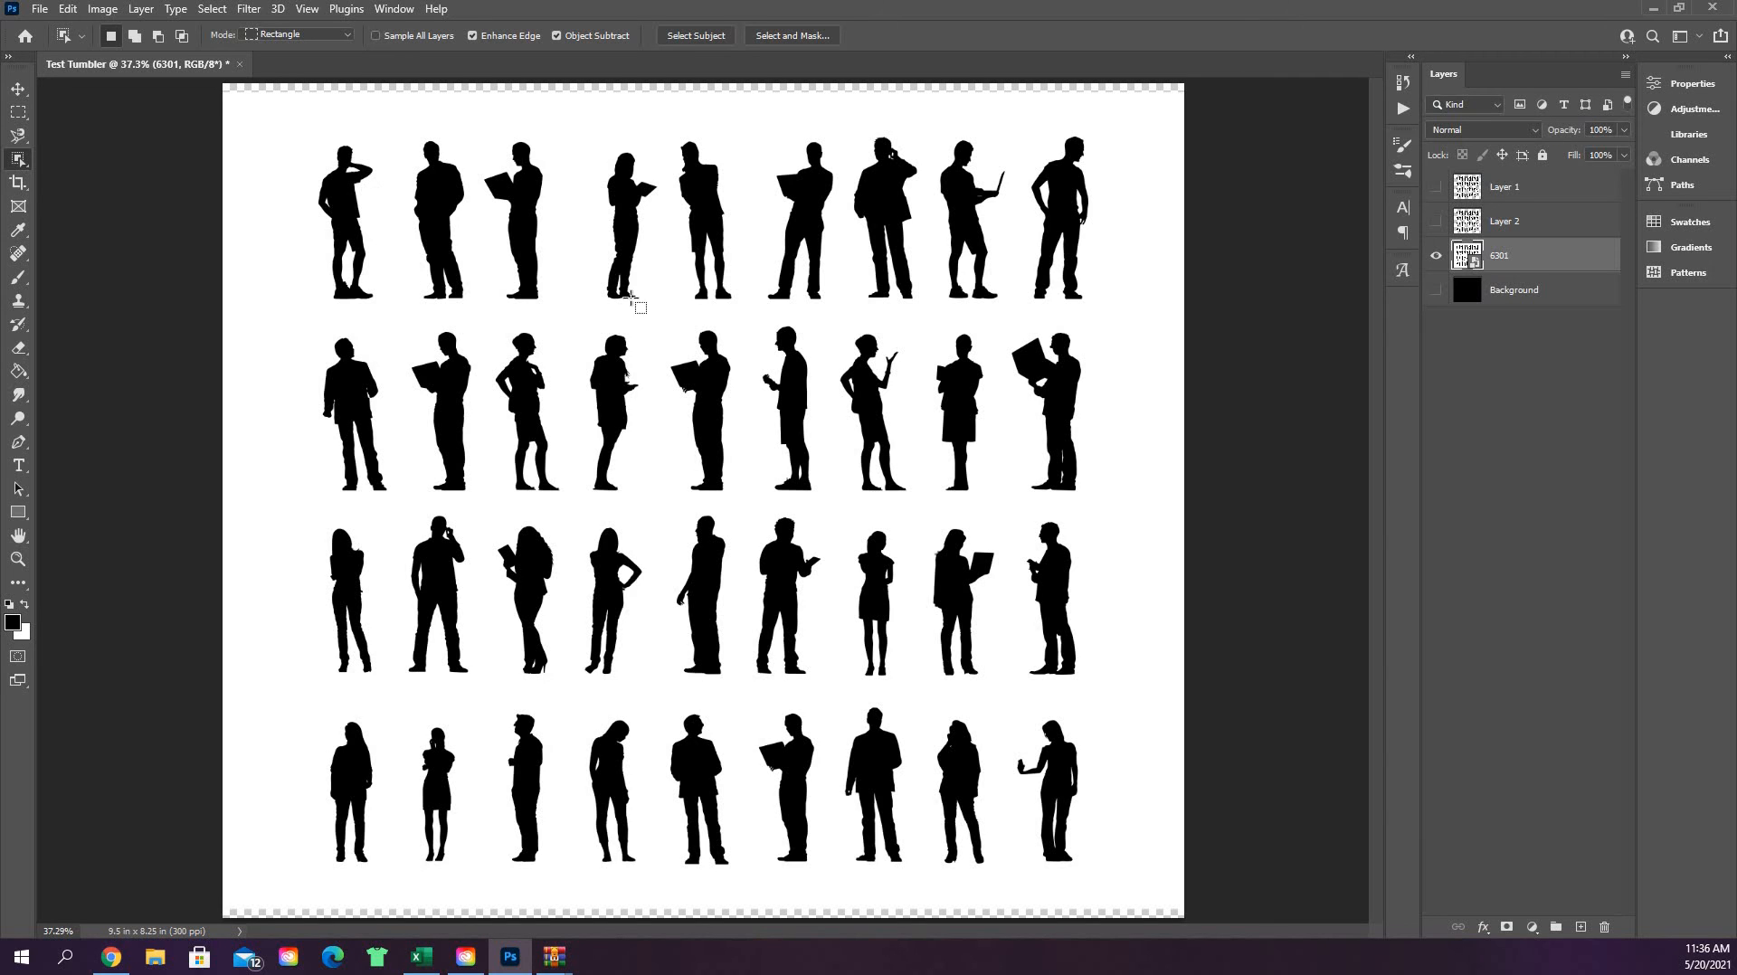
pyautogui.moveTo(858, 228)
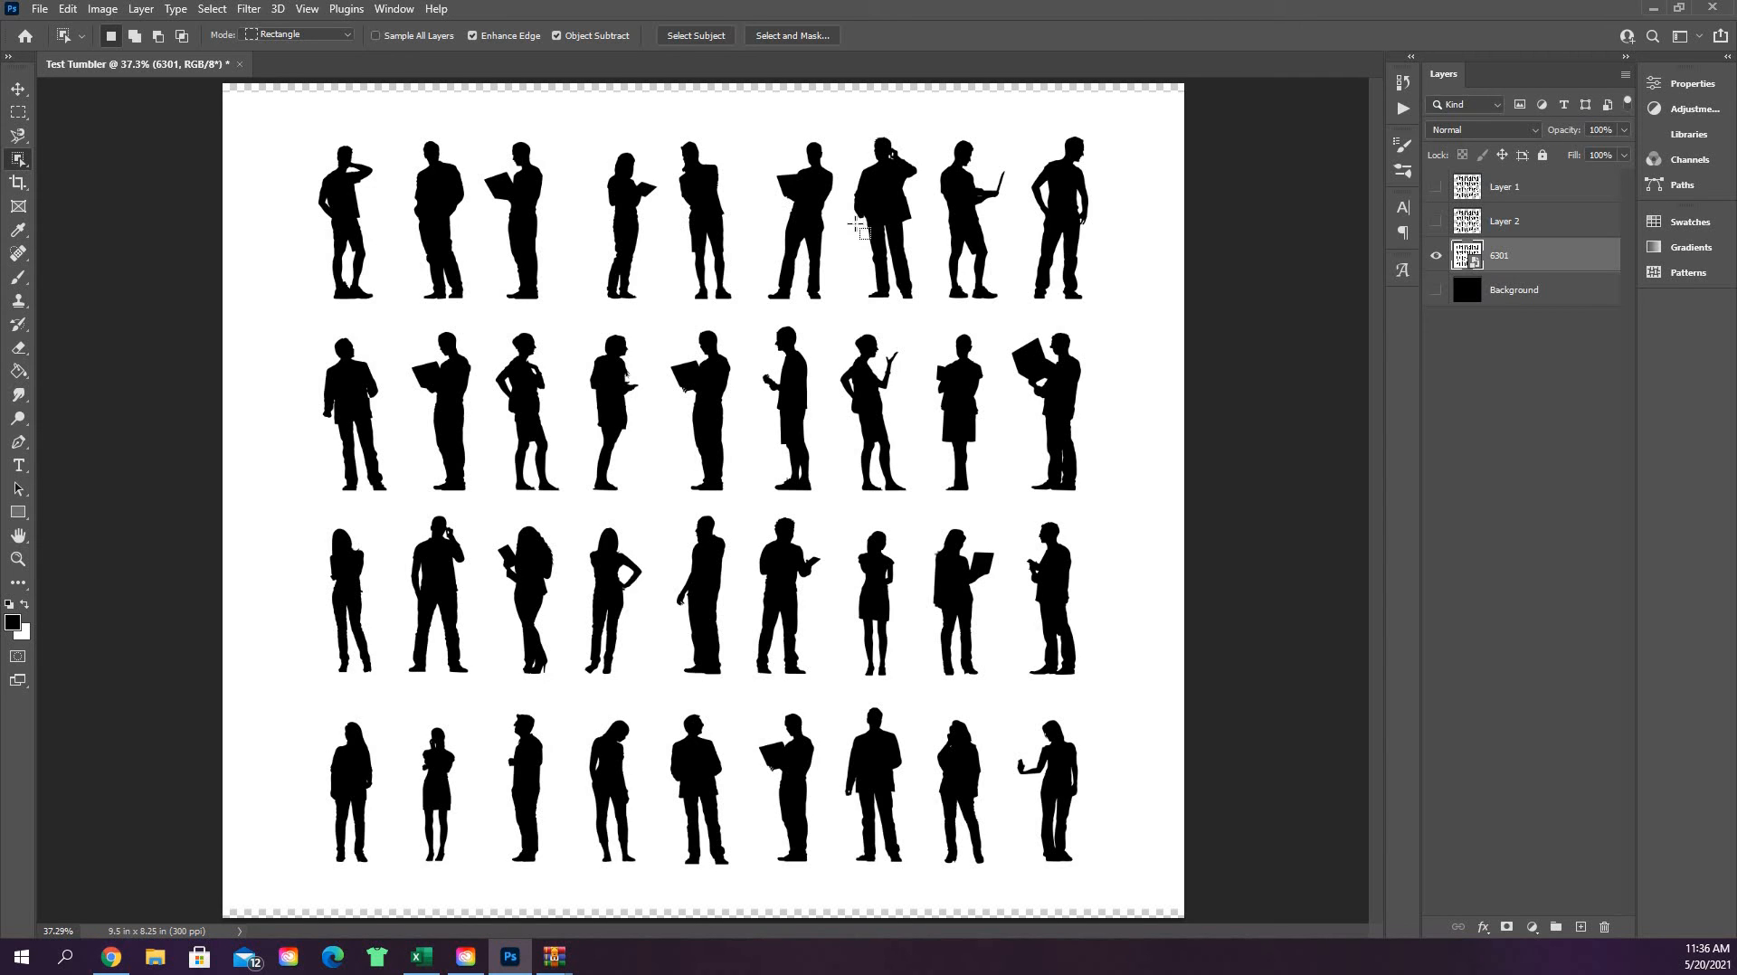
pyautogui.moveTo(619, 219)
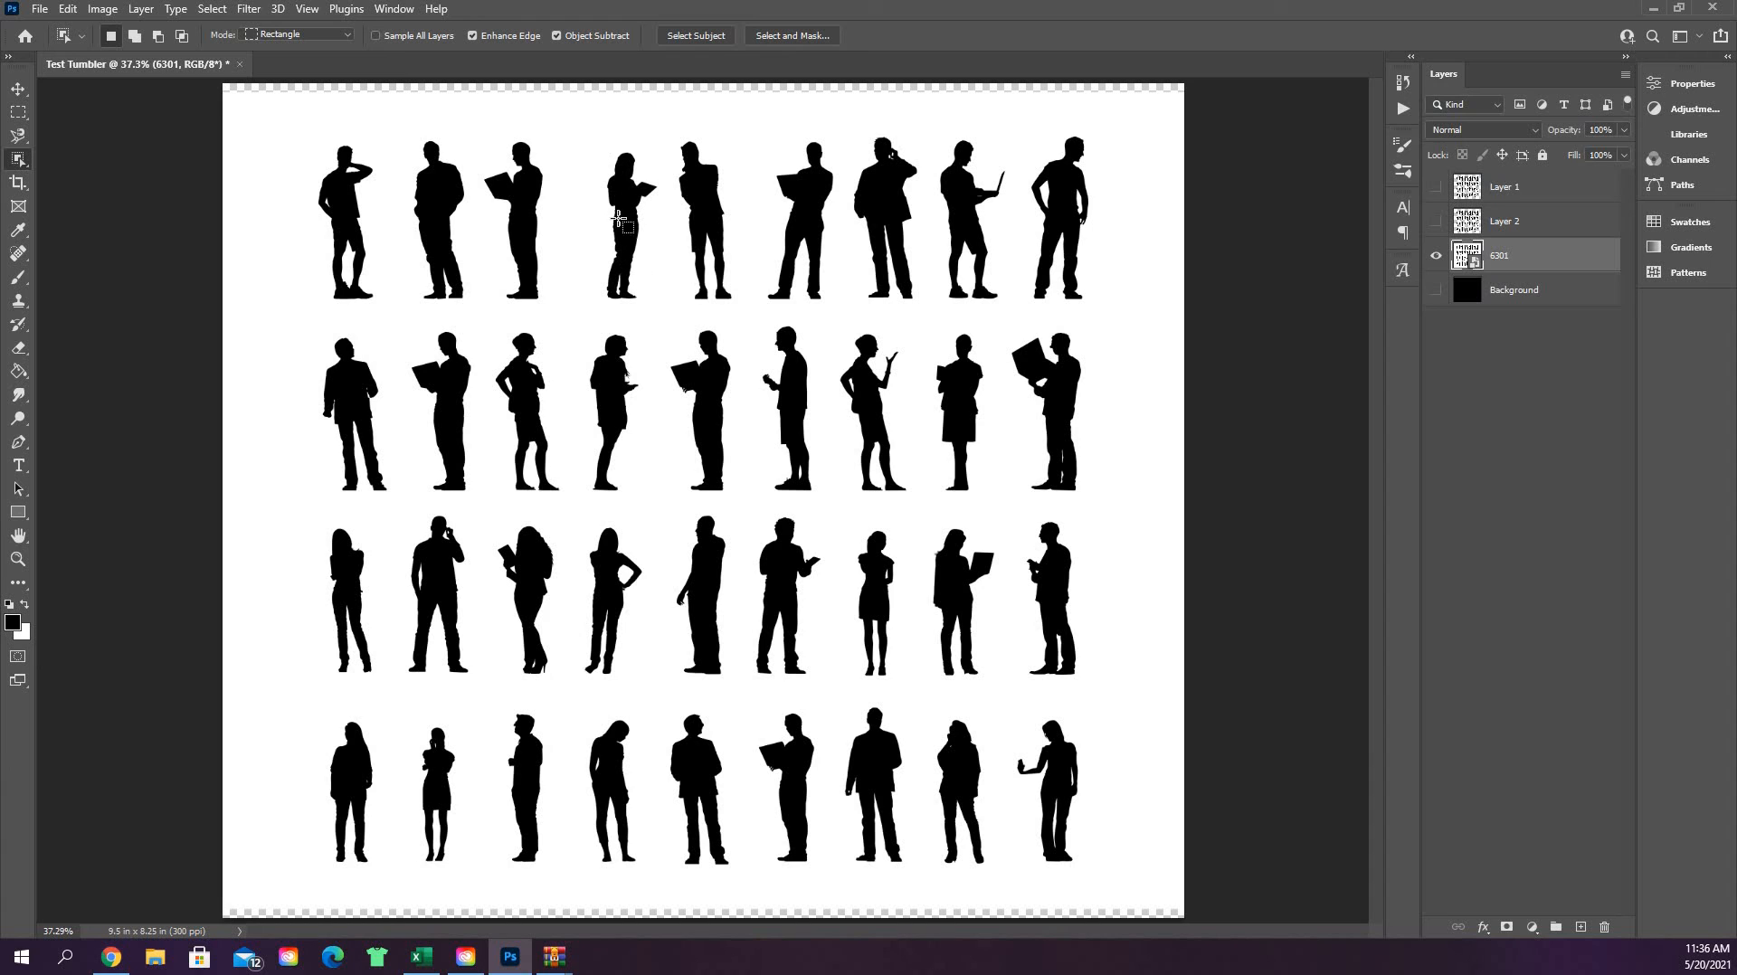
pyautogui.moveTo(626, 208)
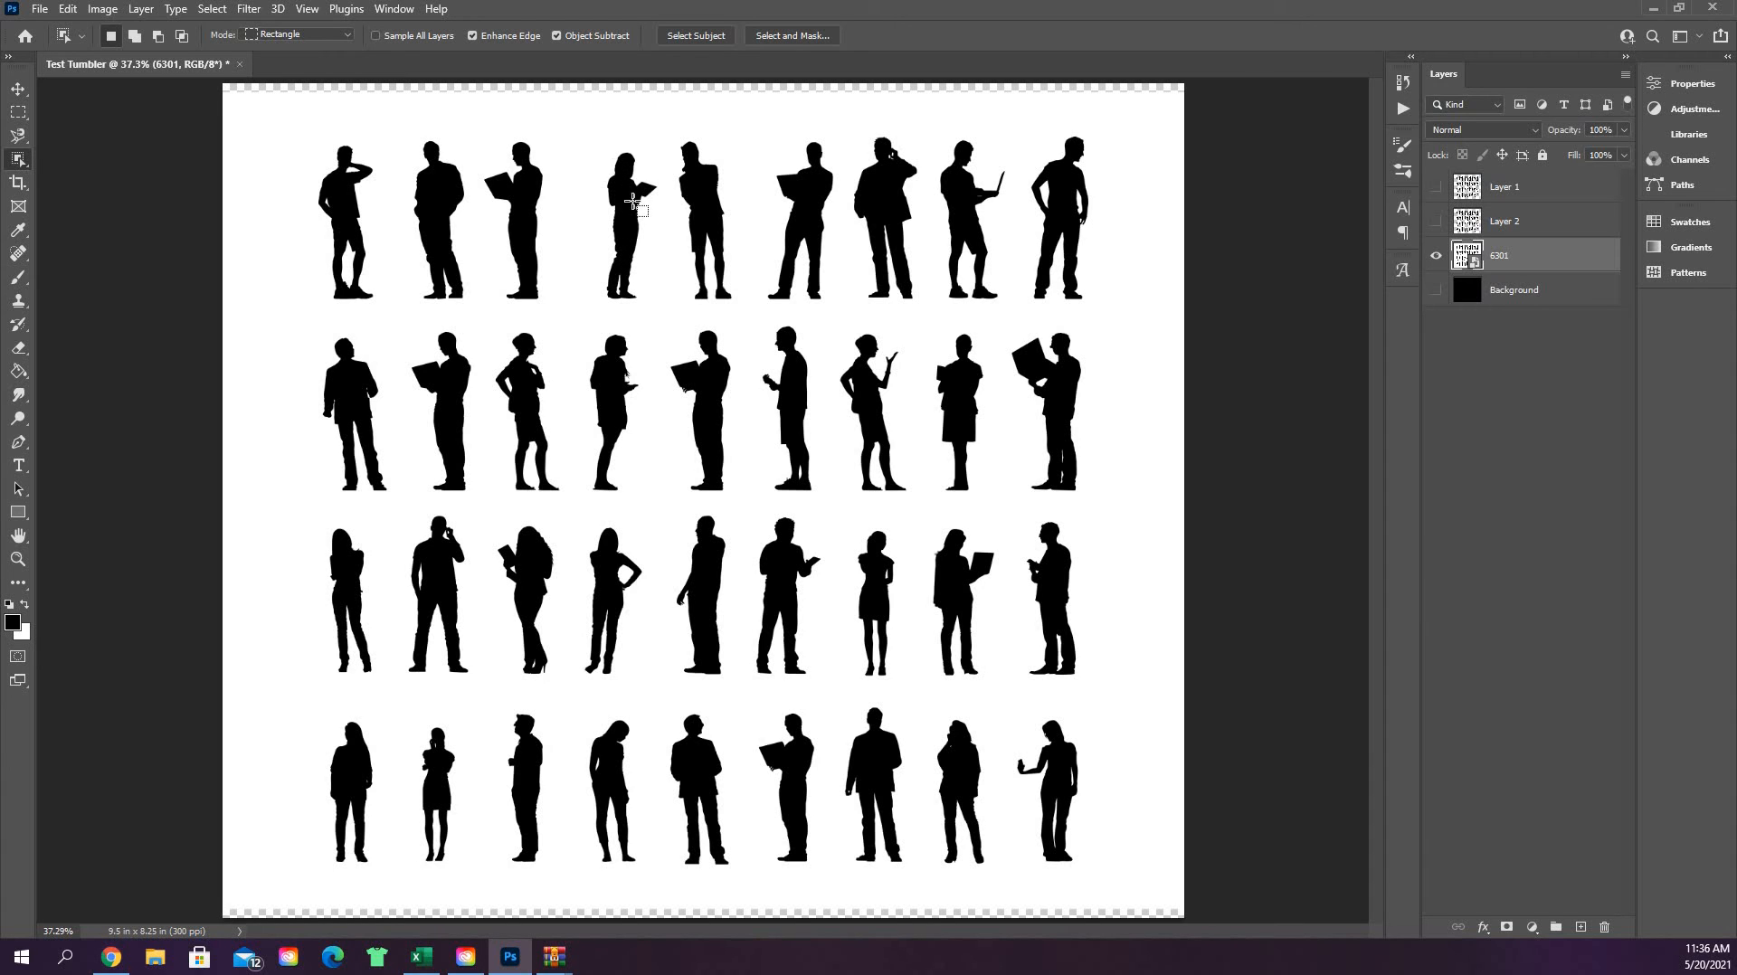
# - Select the woman reading, the fourth figure in the top row, with Object Selection
pyautogui.moveTo(591, 136); pyautogui.dragTo(660, 302)
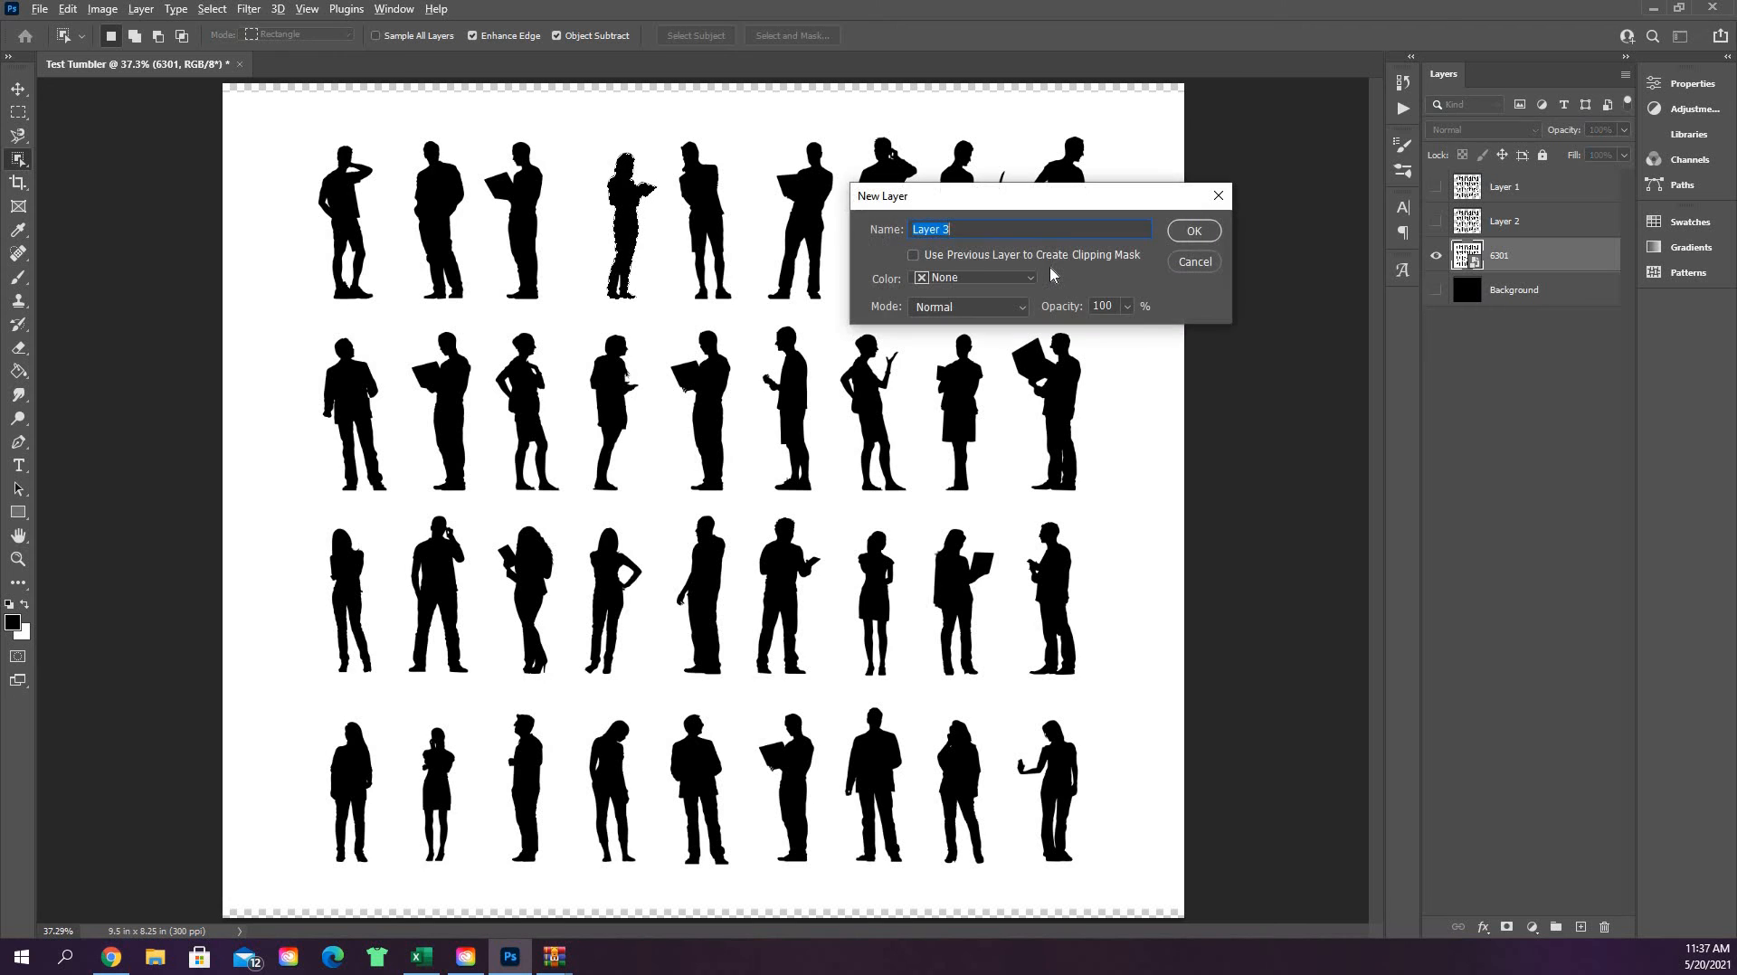
# - Create Layer 3 from the figure, hide it, and make the 6301 sheet visible and active
pyautogui.click(1193, 230)
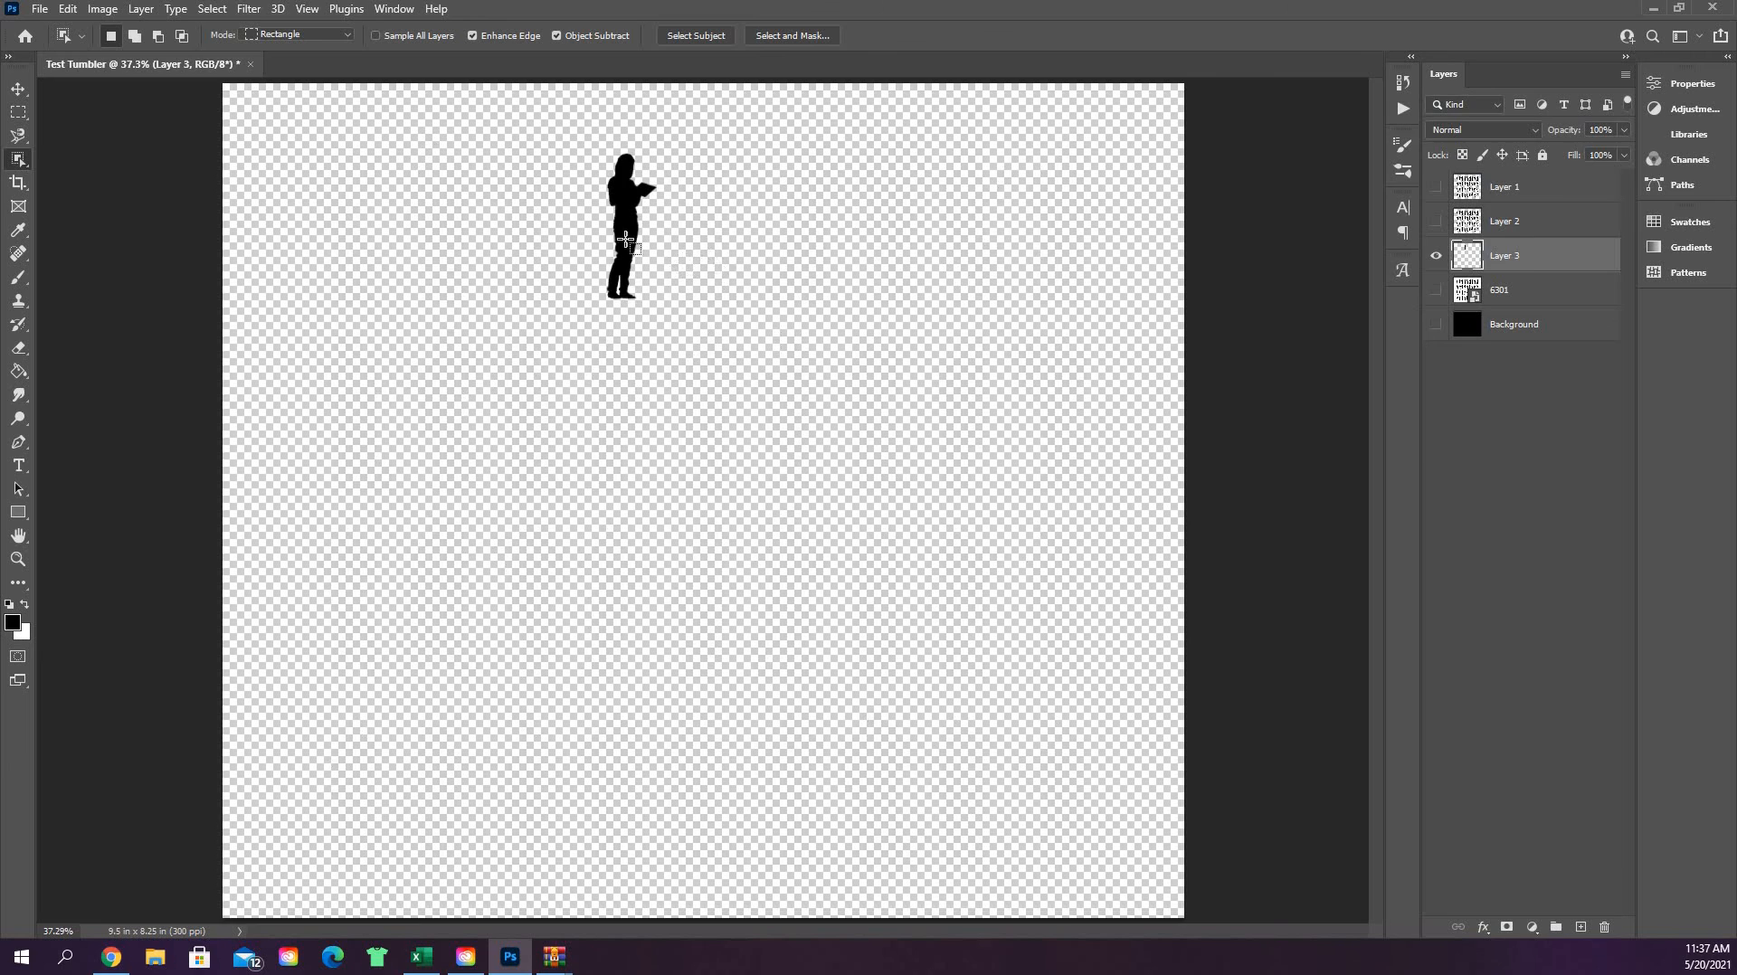
pyautogui.moveTo(930, 257)
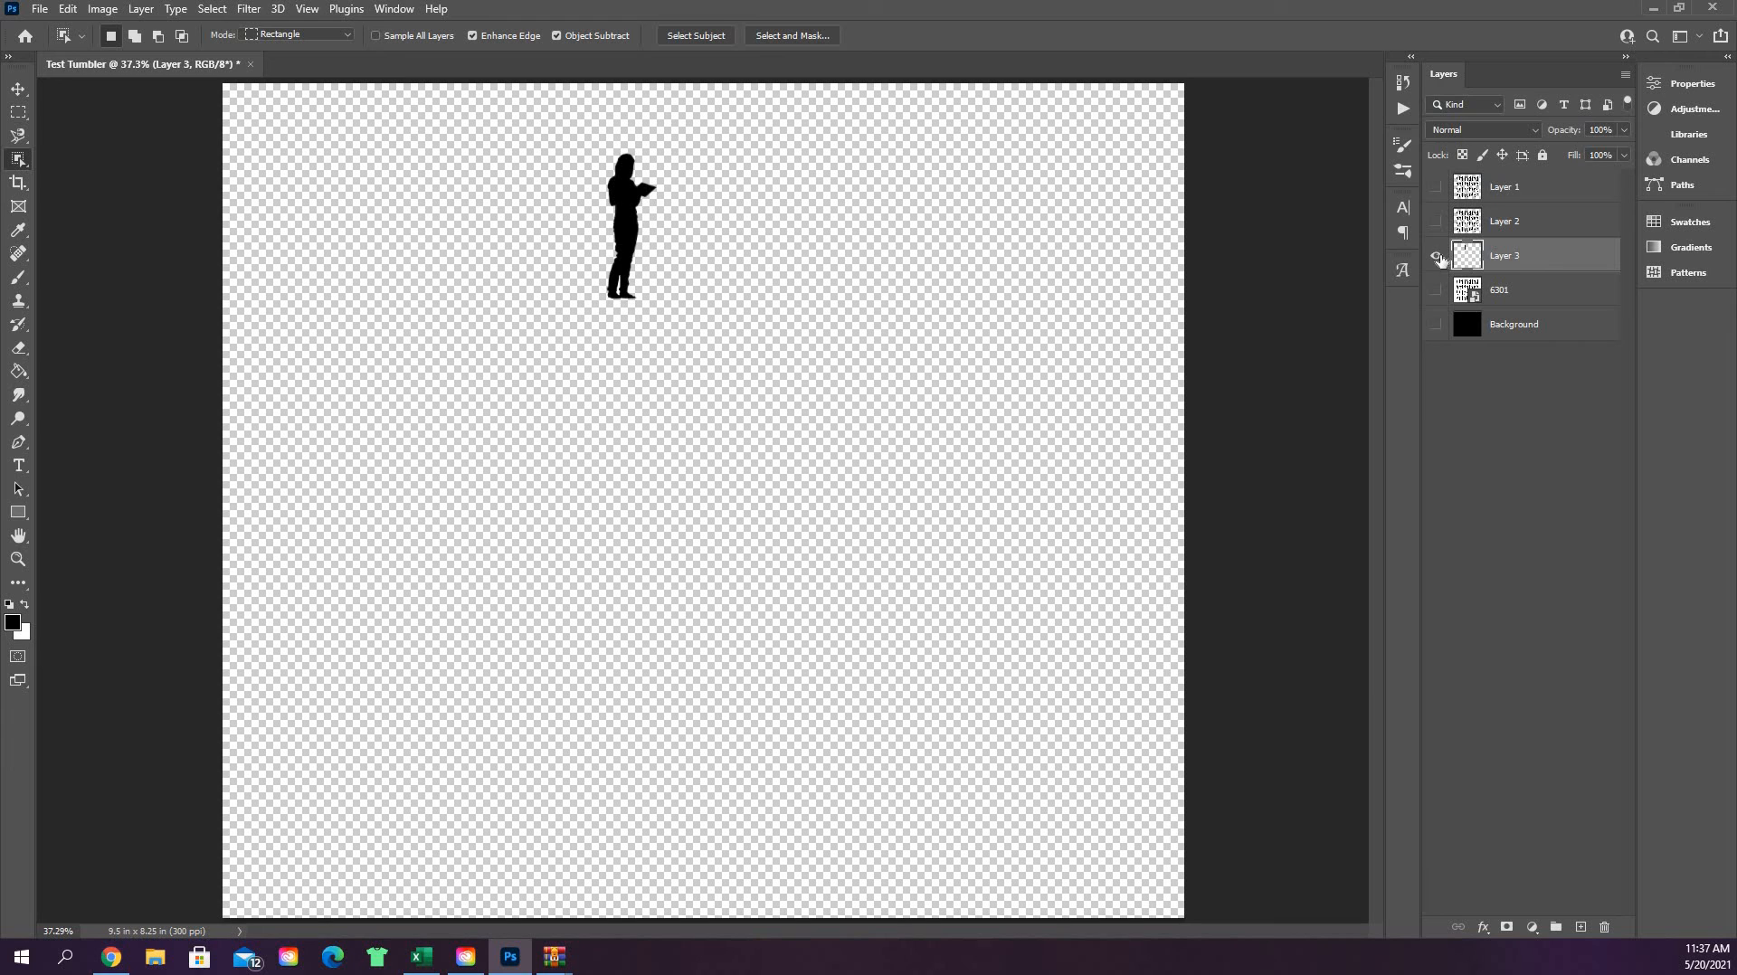
pyautogui.click(1434, 259)
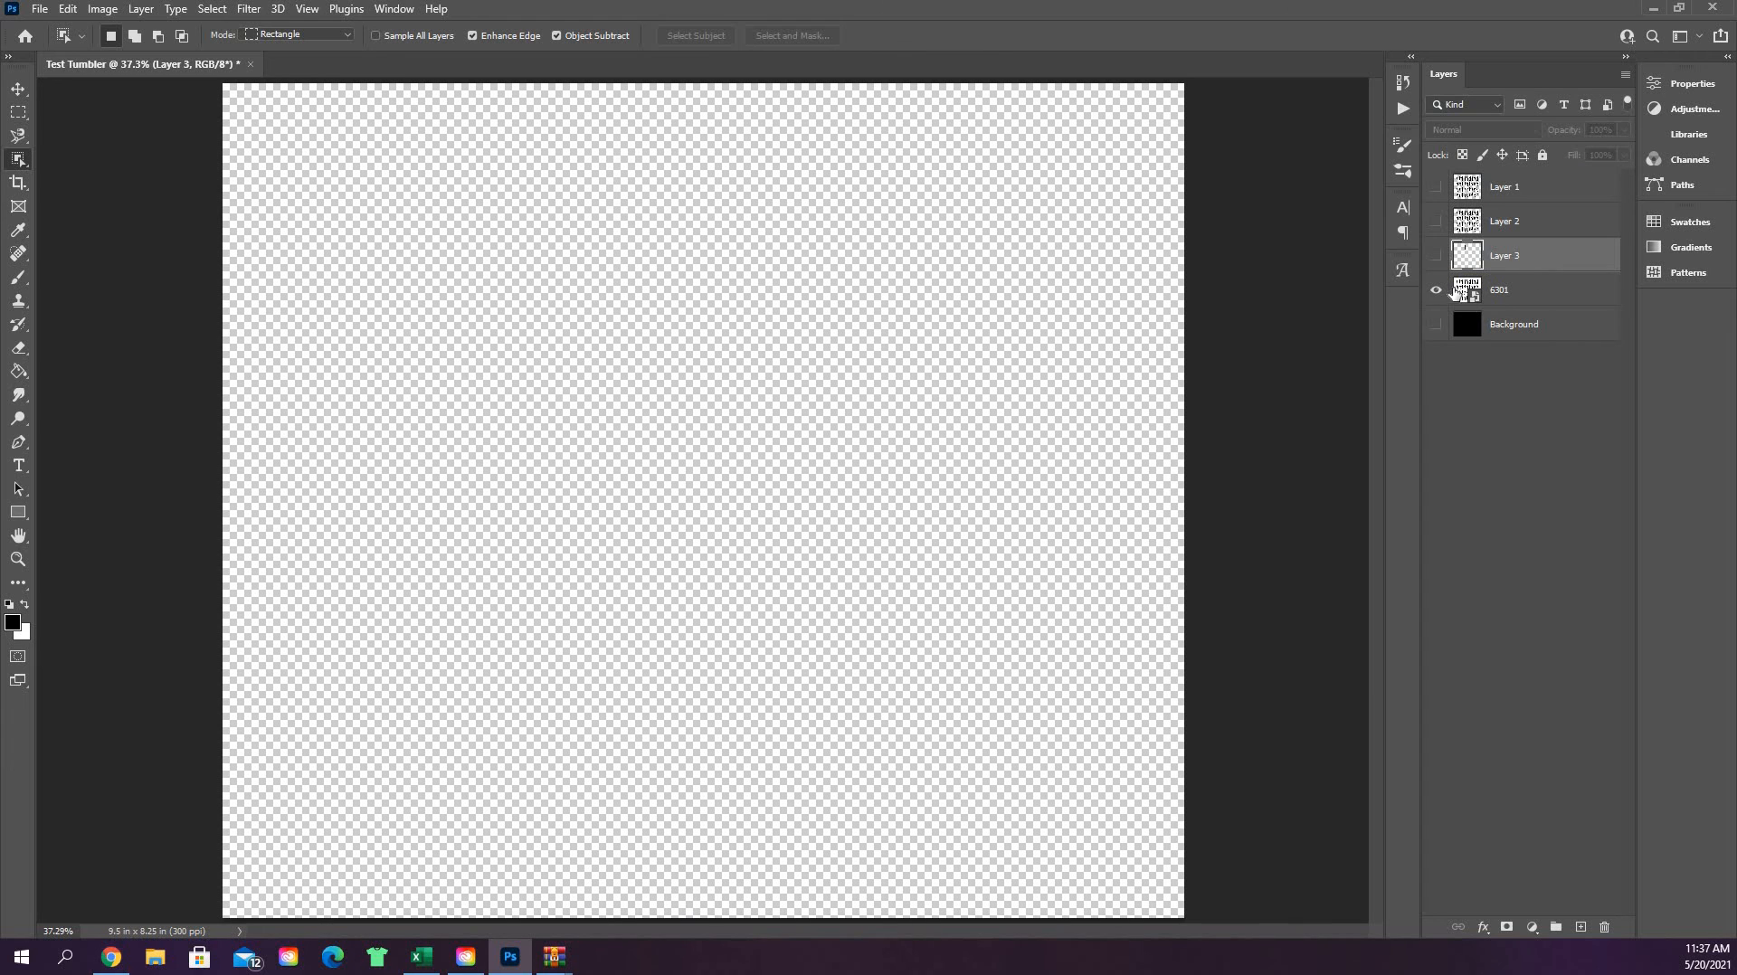
pyautogui.click(1435, 290)
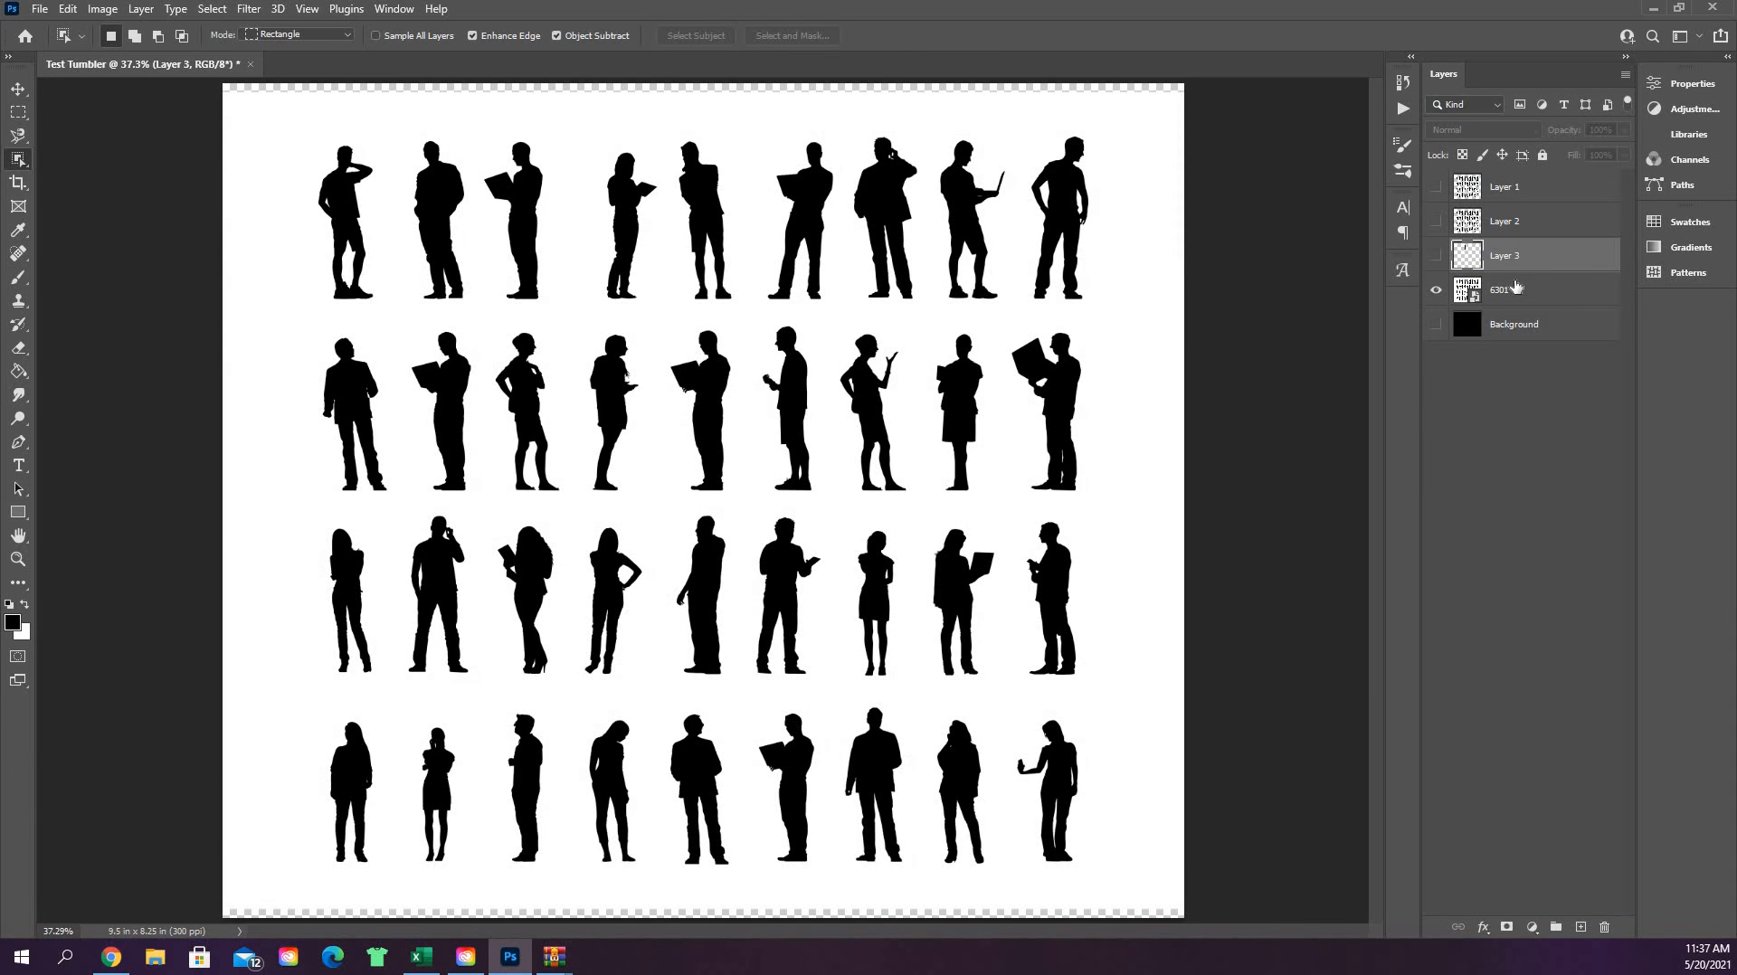
pyautogui.click(1507, 290)
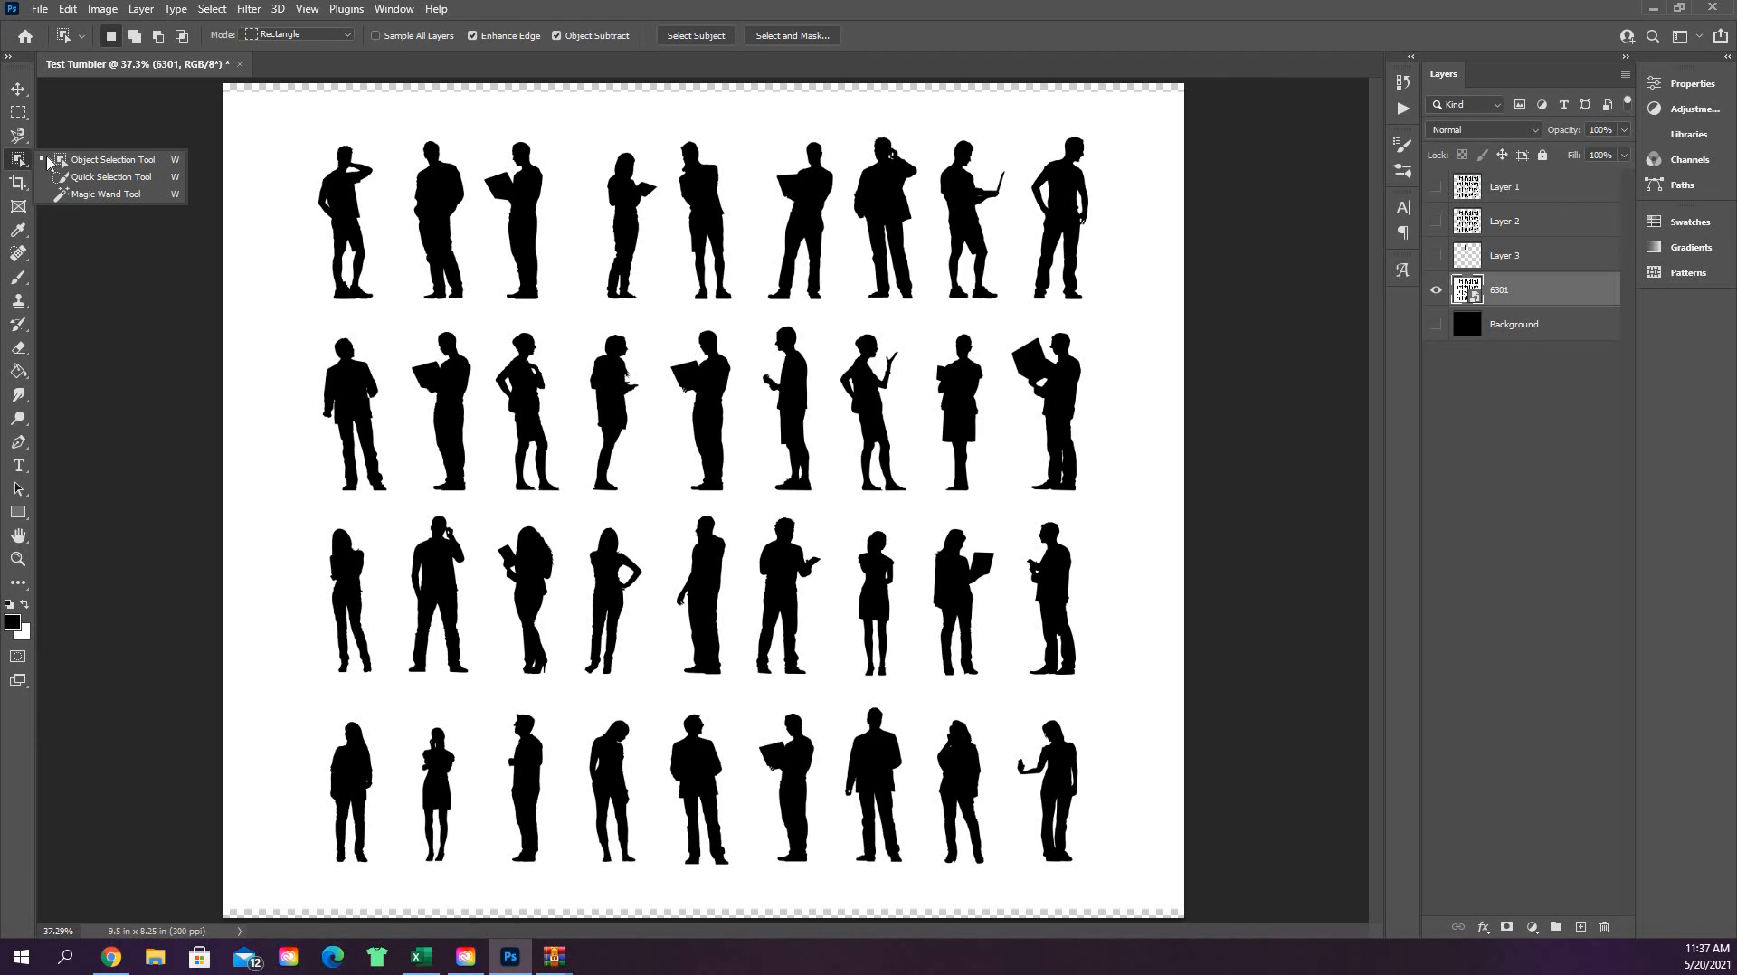
pyautogui.moveTo(130, 178)
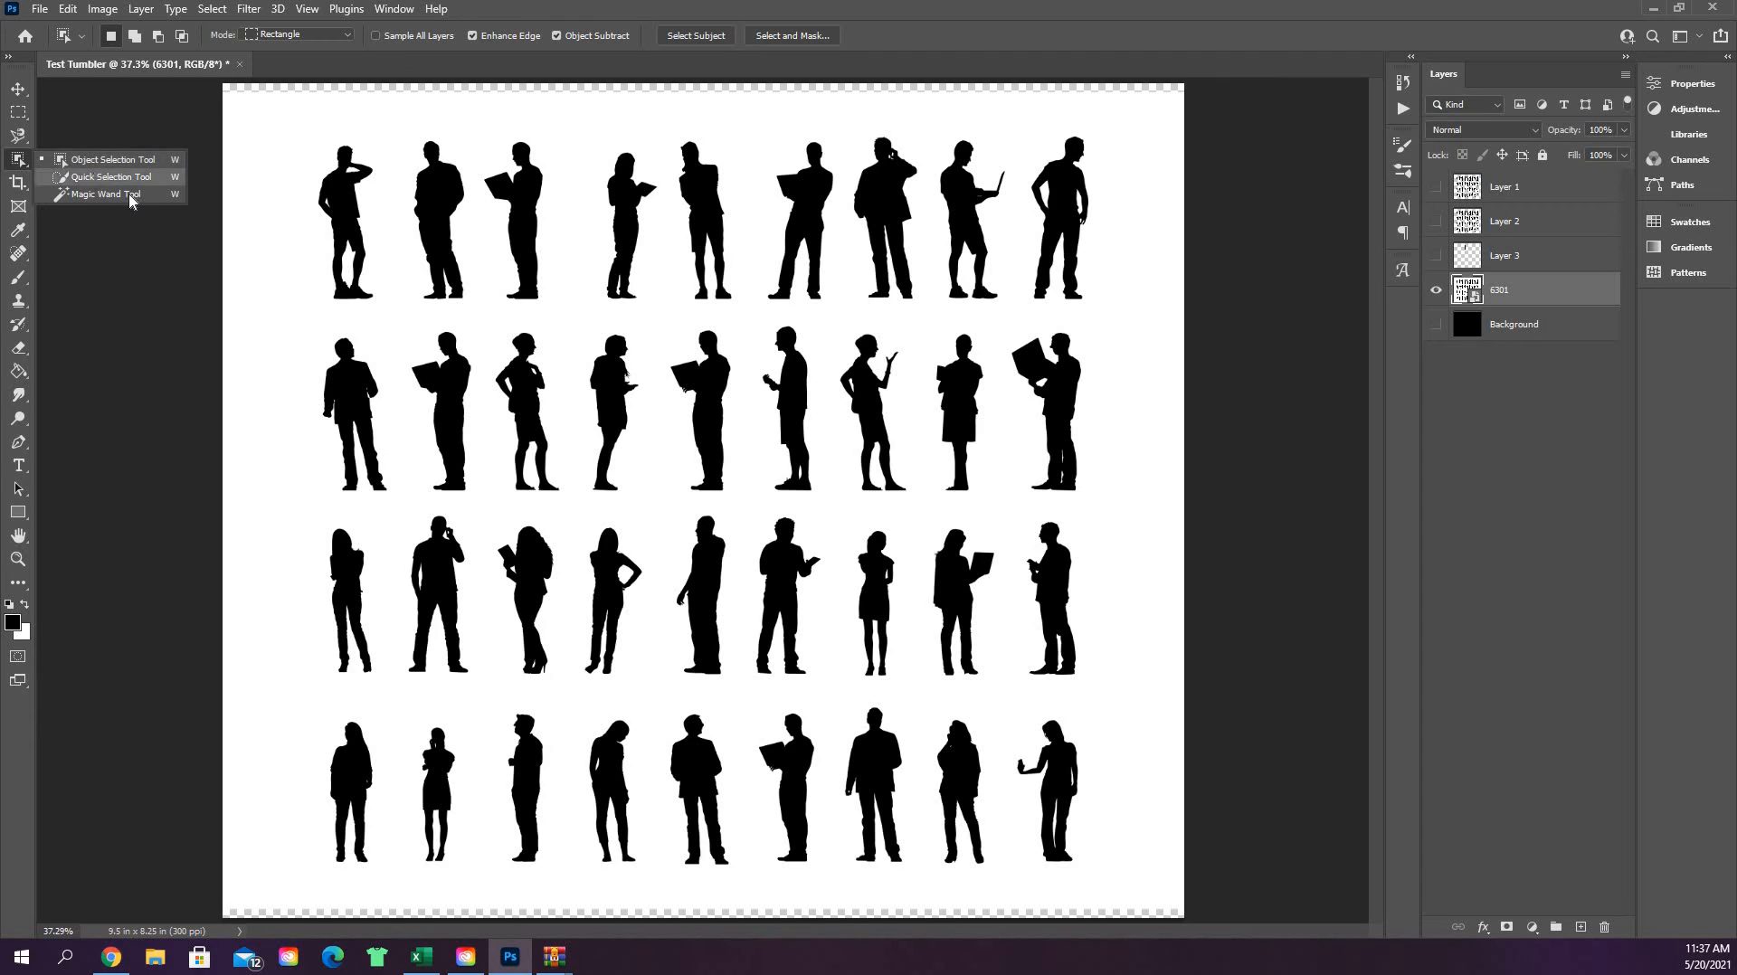
pyautogui.moveTo(141, 187)
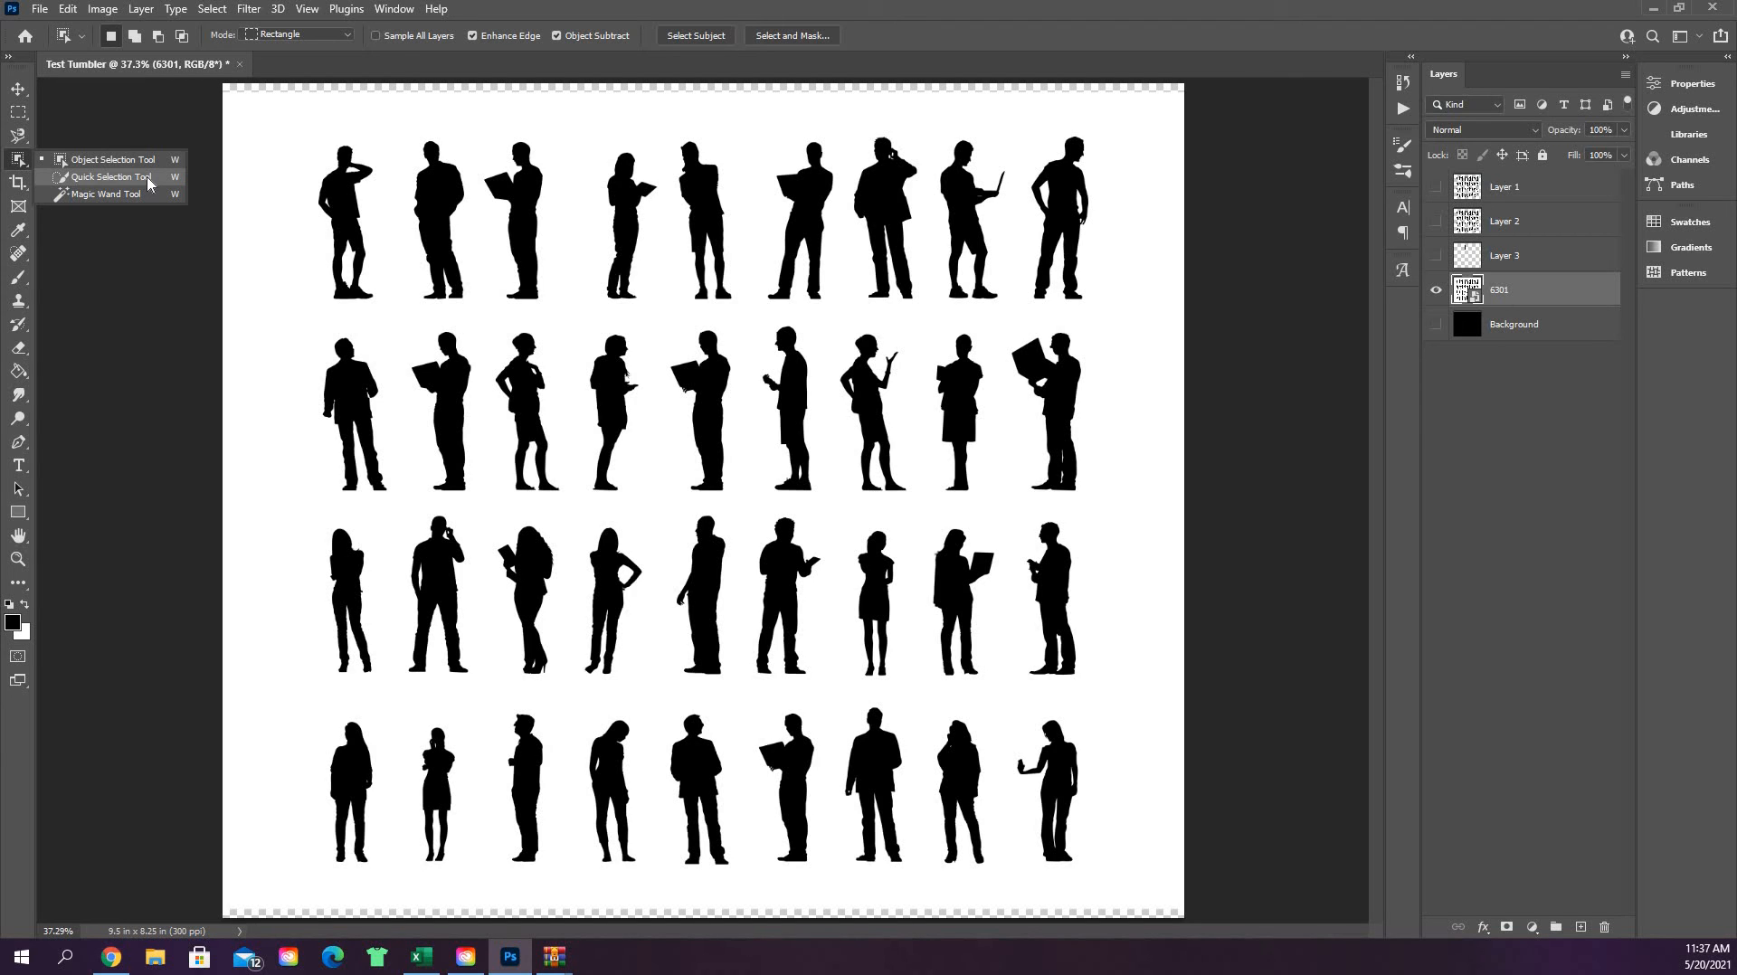
# - Switch to the Quick Selection tool and shrink its brush to 3 px
pyautogui.click(106, 177)
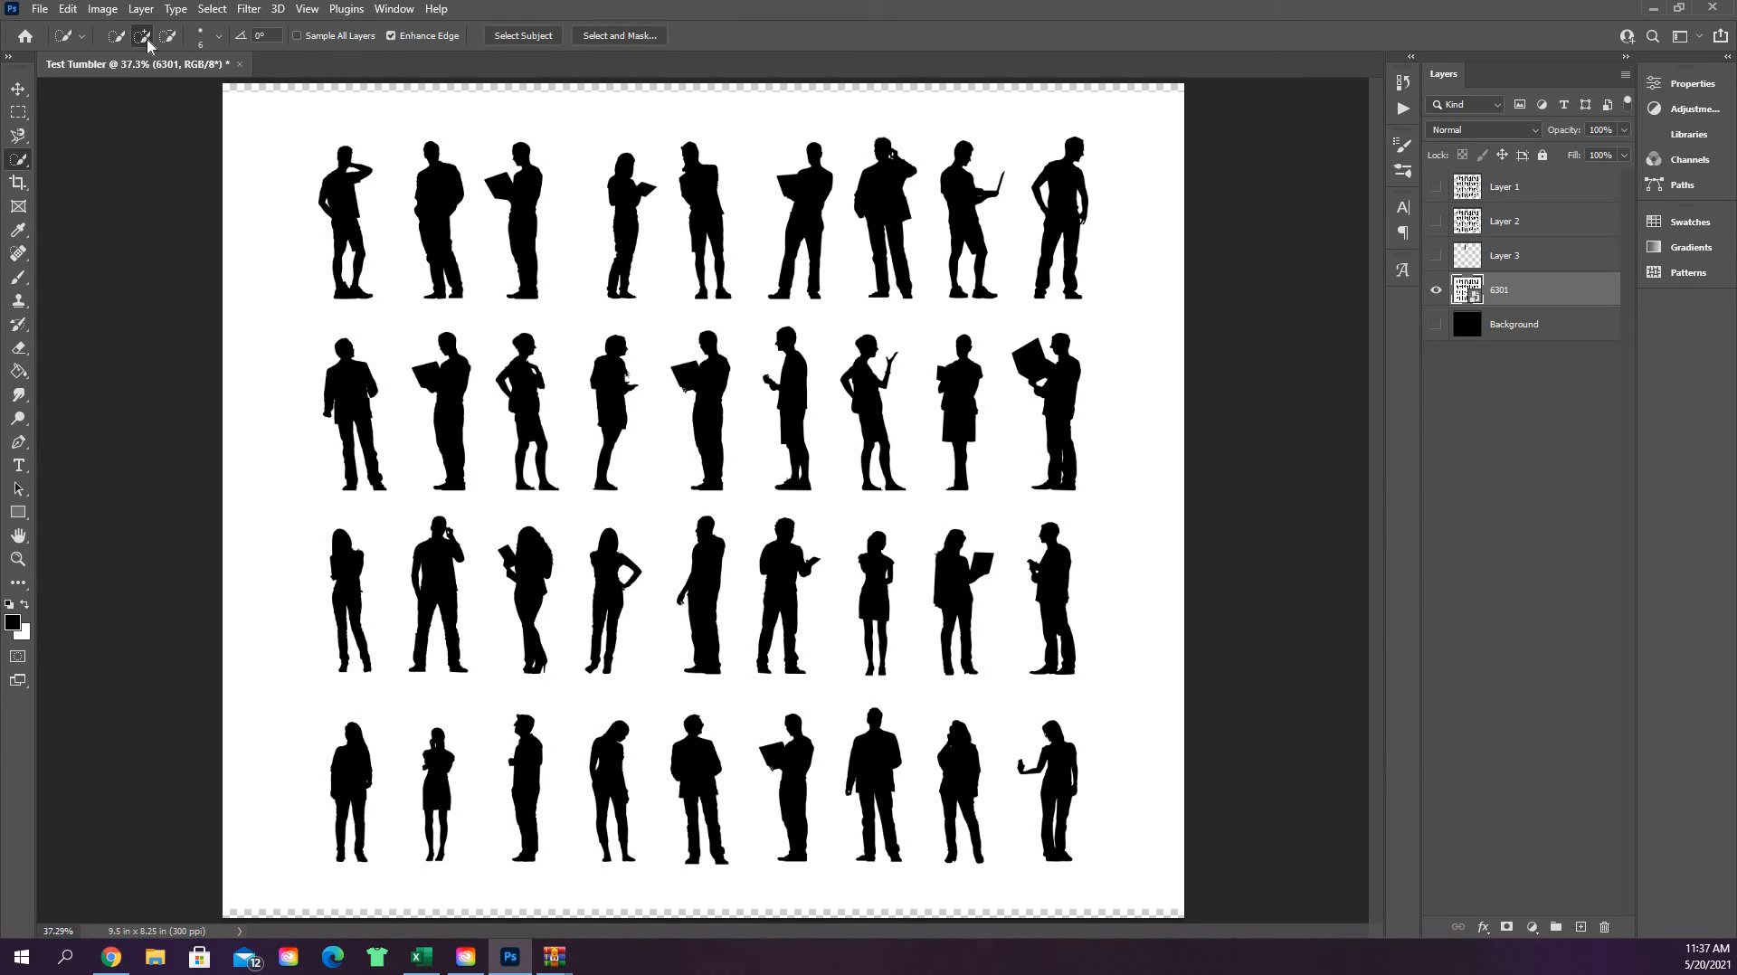
pyautogui.moveTo(145, 41)
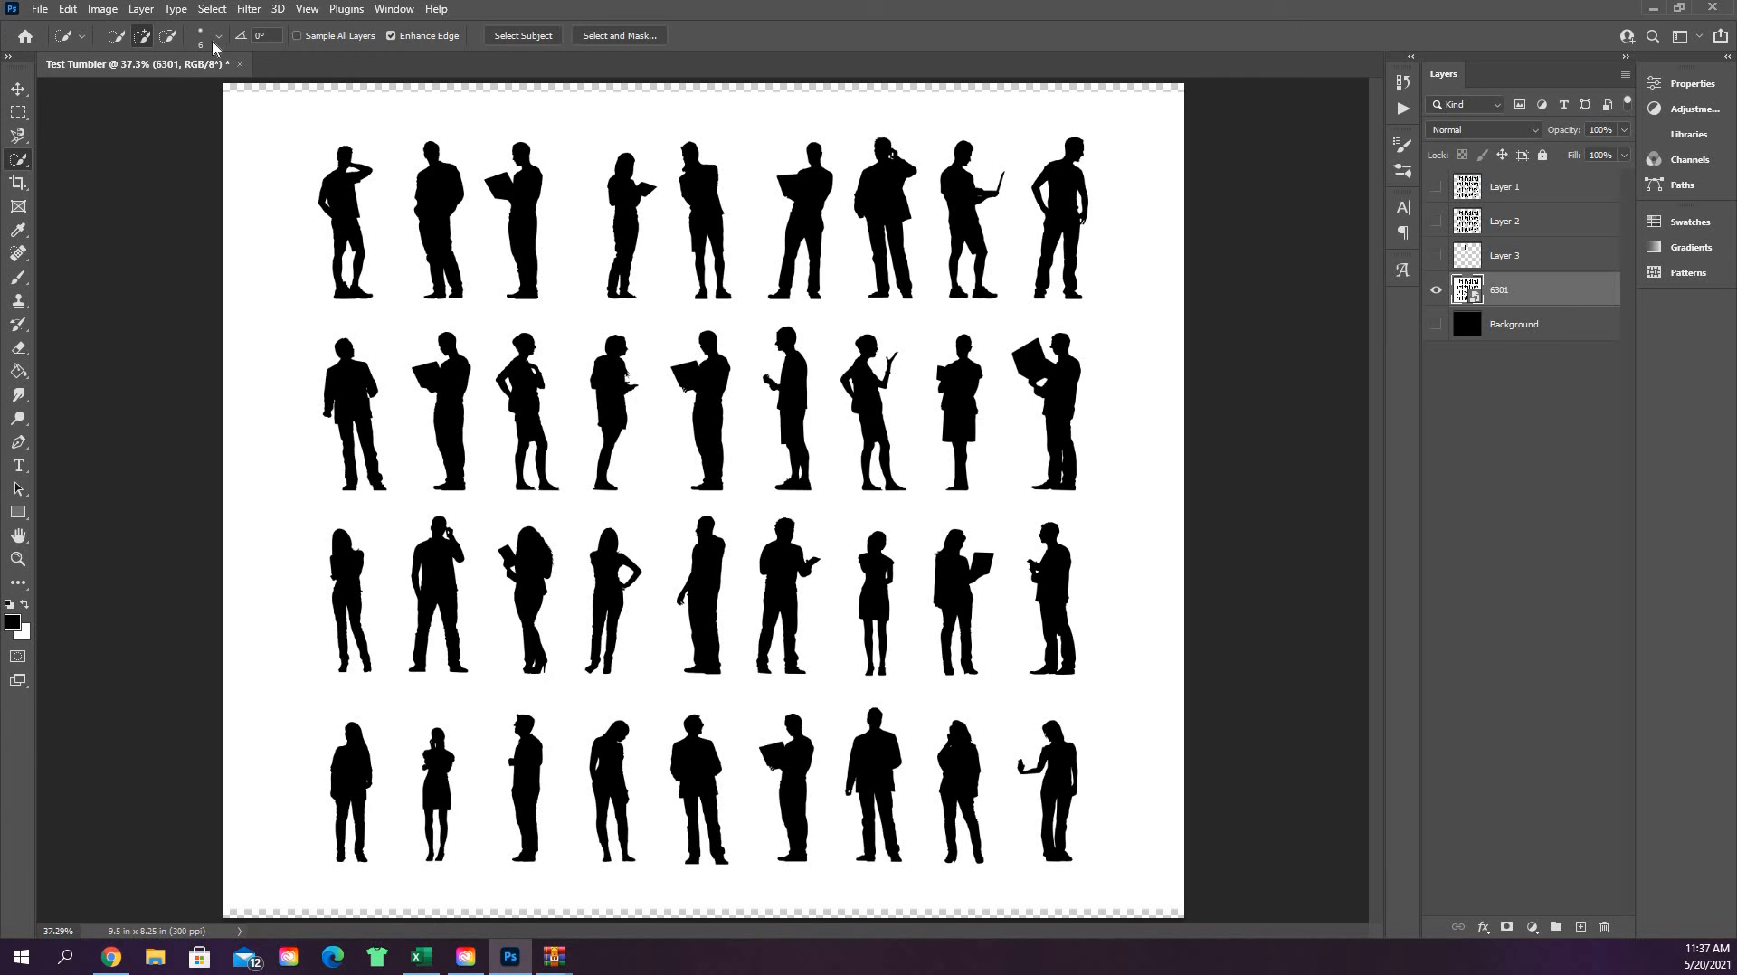
pyautogui.click(218, 36)
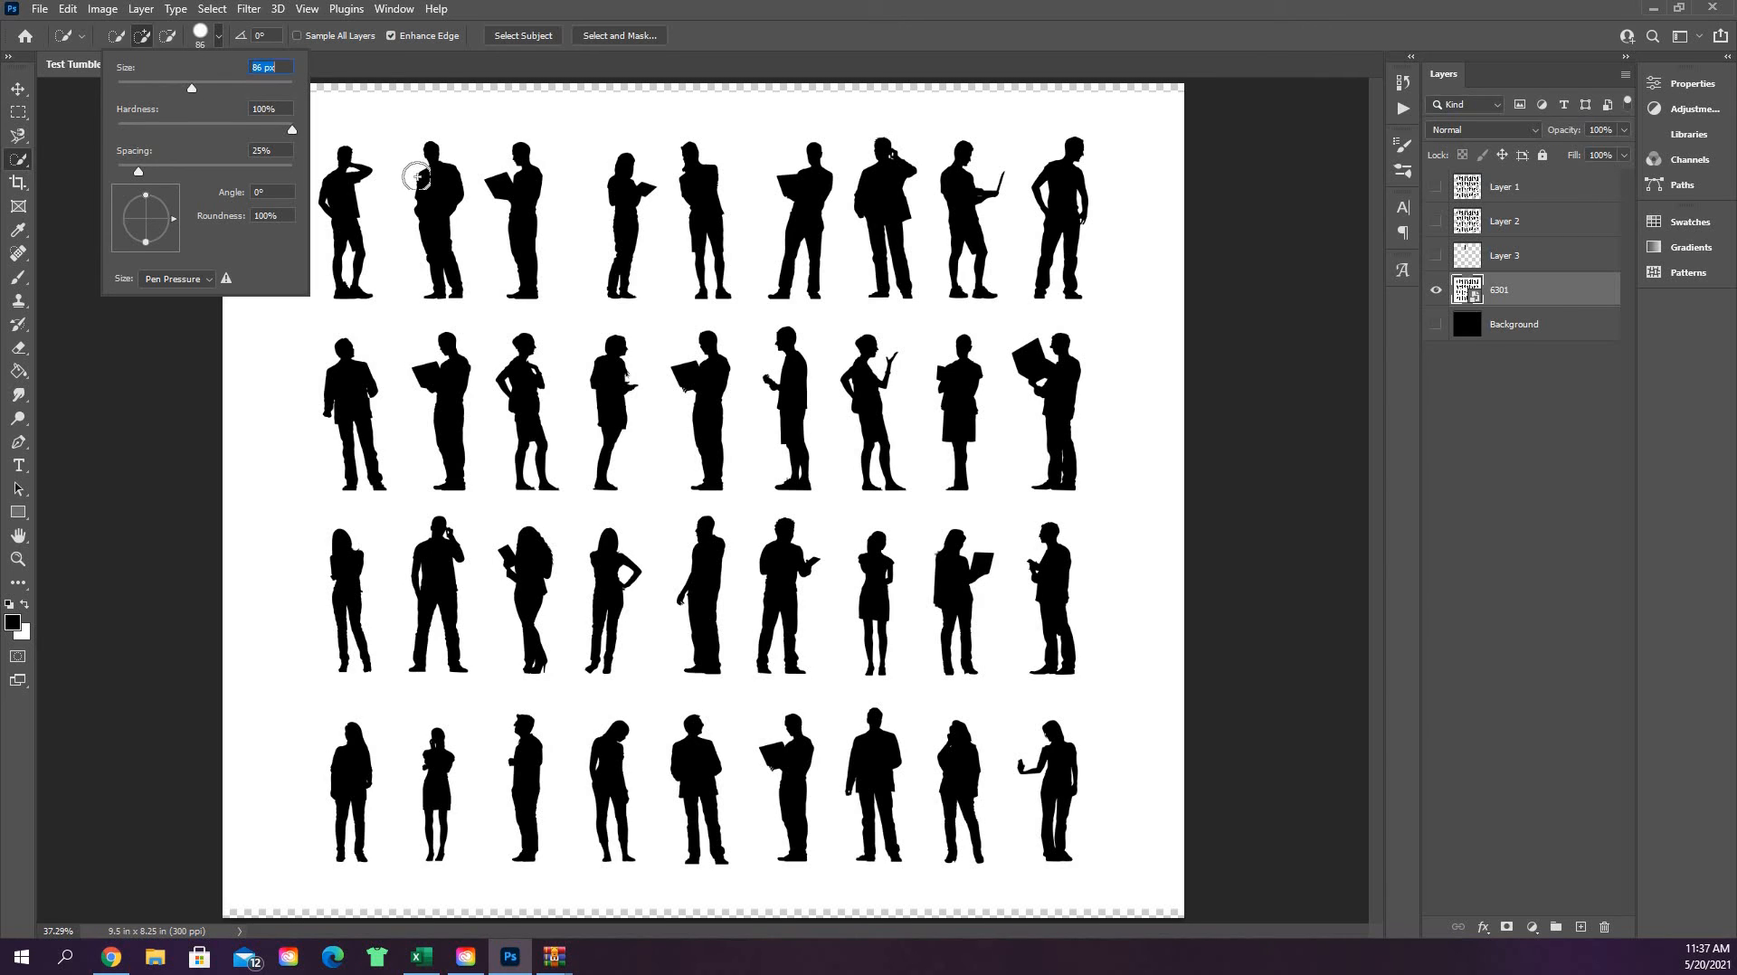
pyautogui.moveTo(190, 87); pyautogui.dragTo(119, 87)
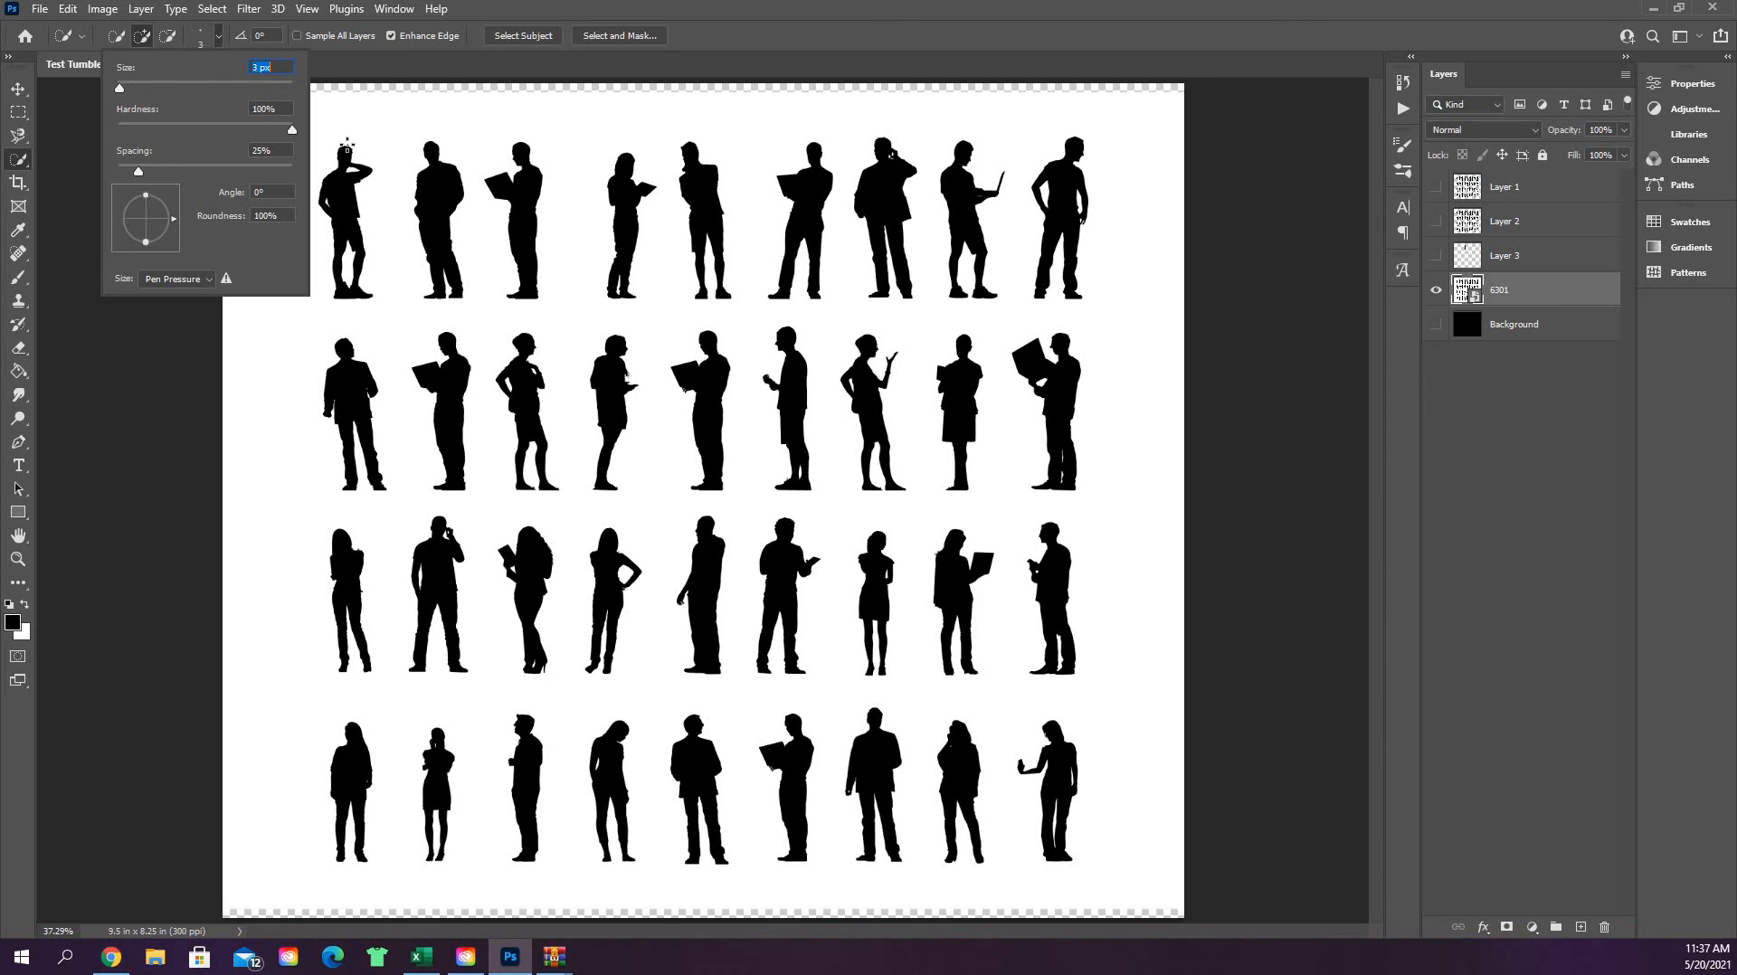
pyautogui.moveTo(109, 136)
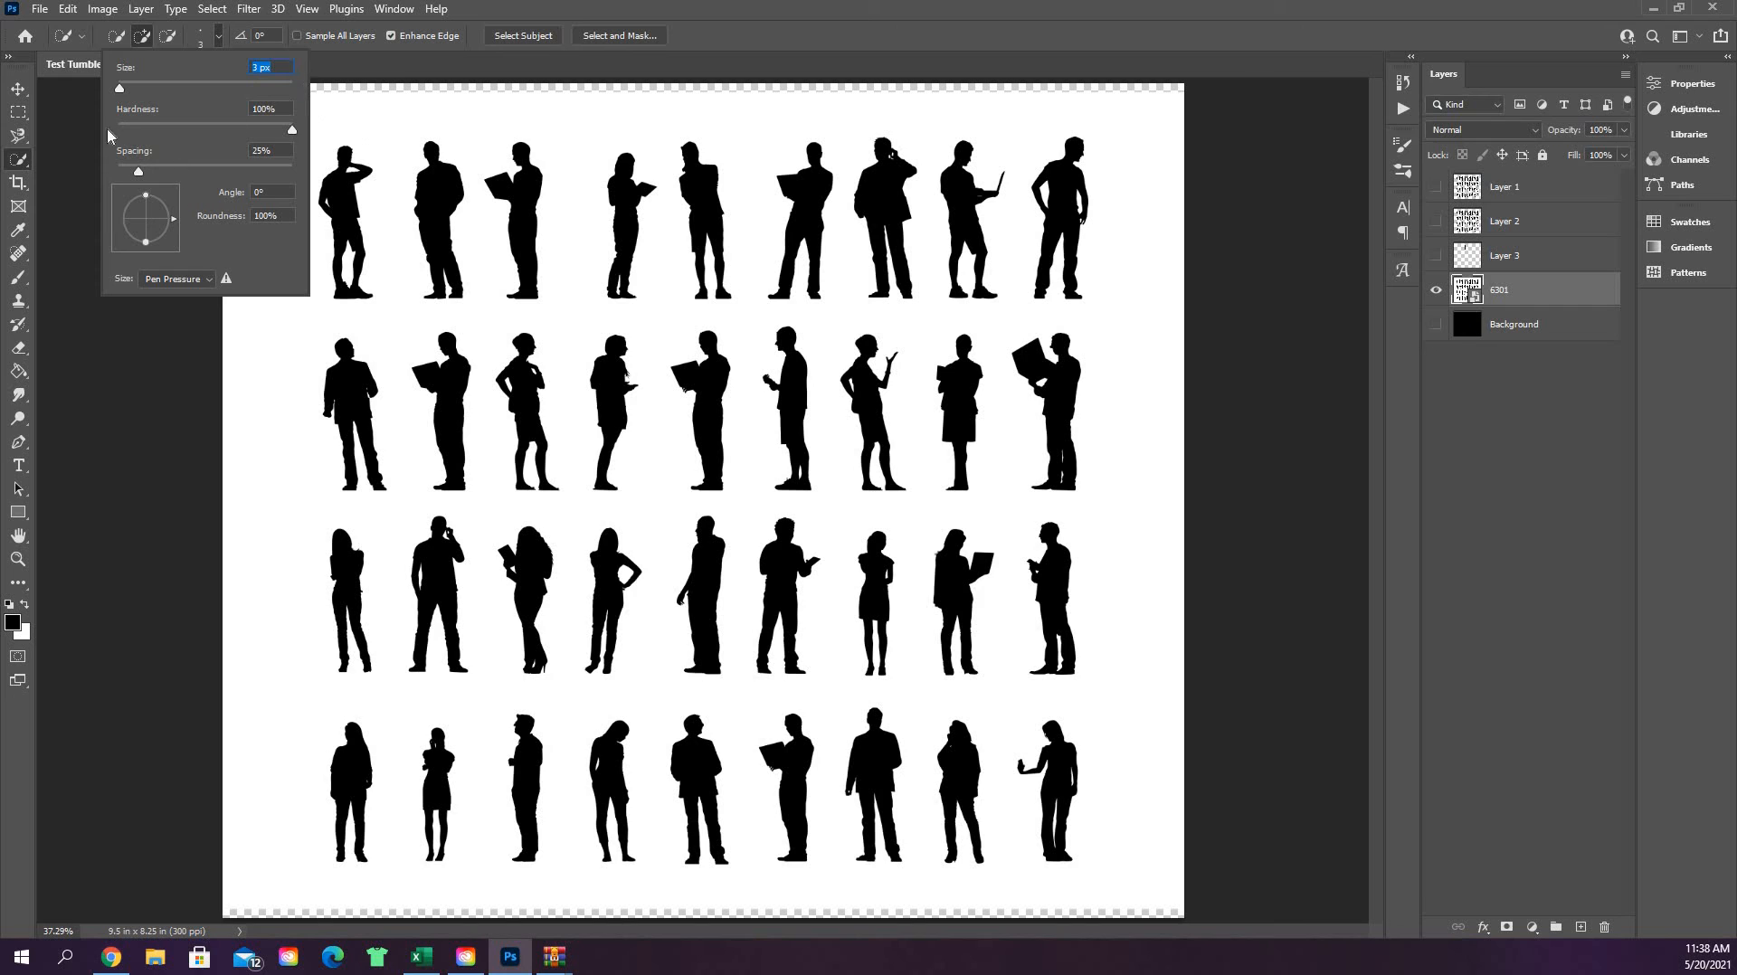
pyautogui.moveTo(224, 116)
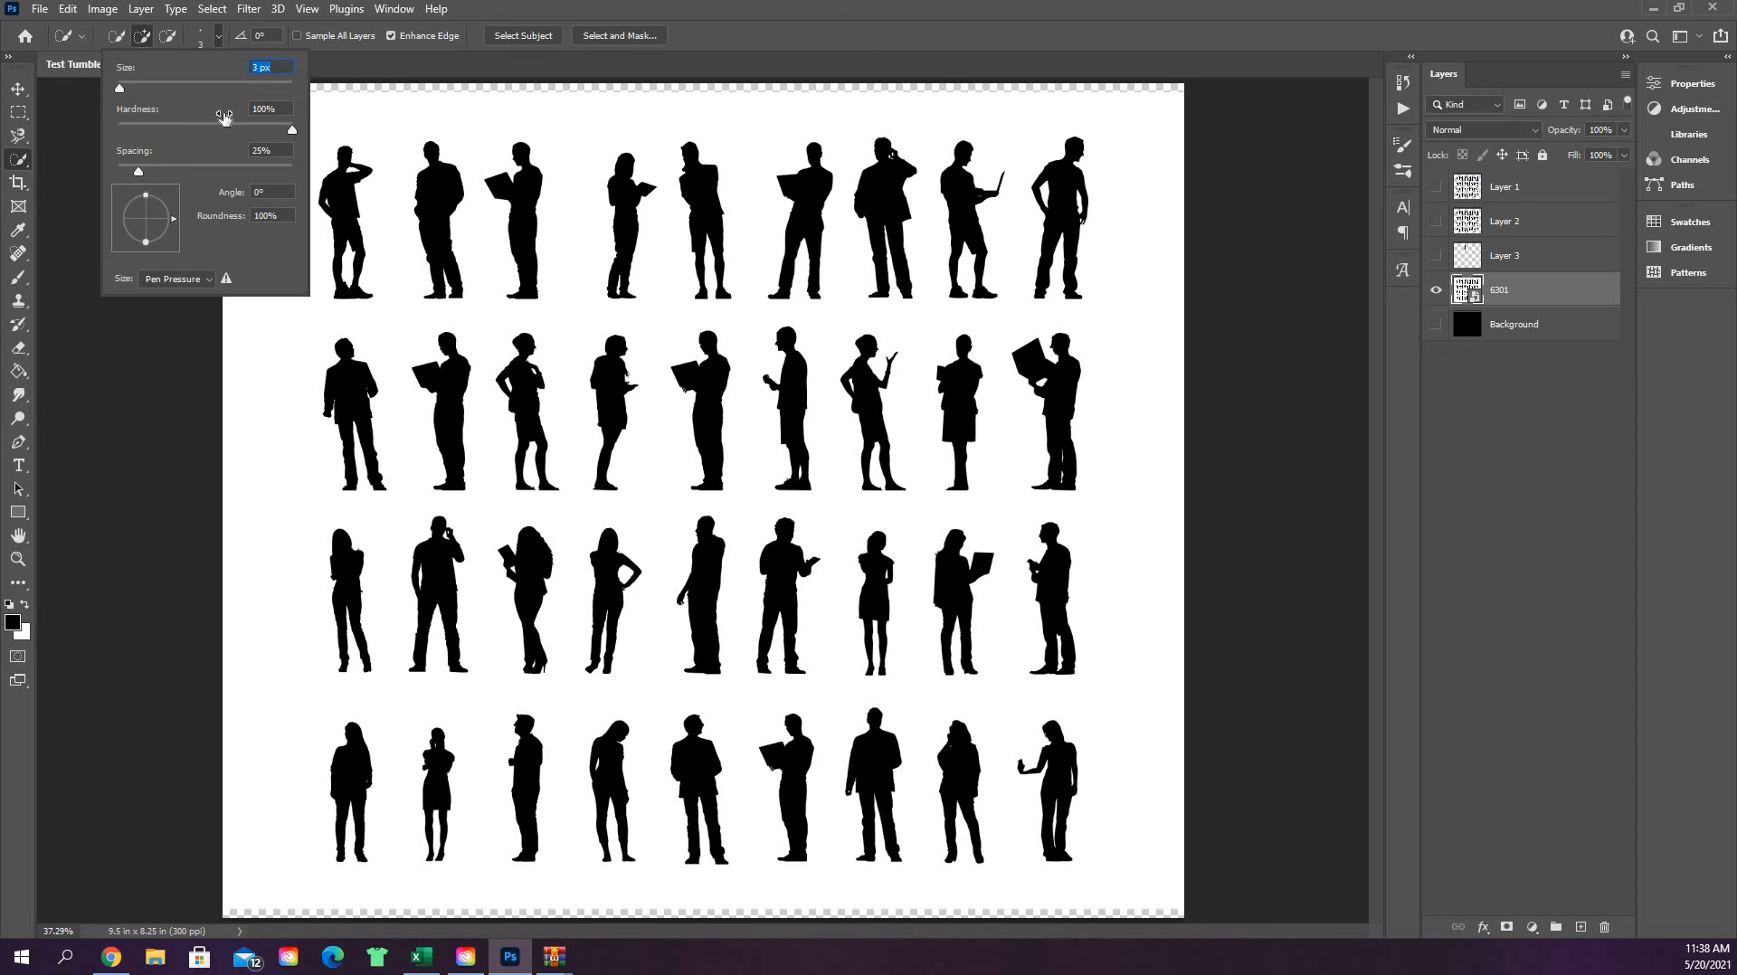
pyautogui.moveTo(749, 27)
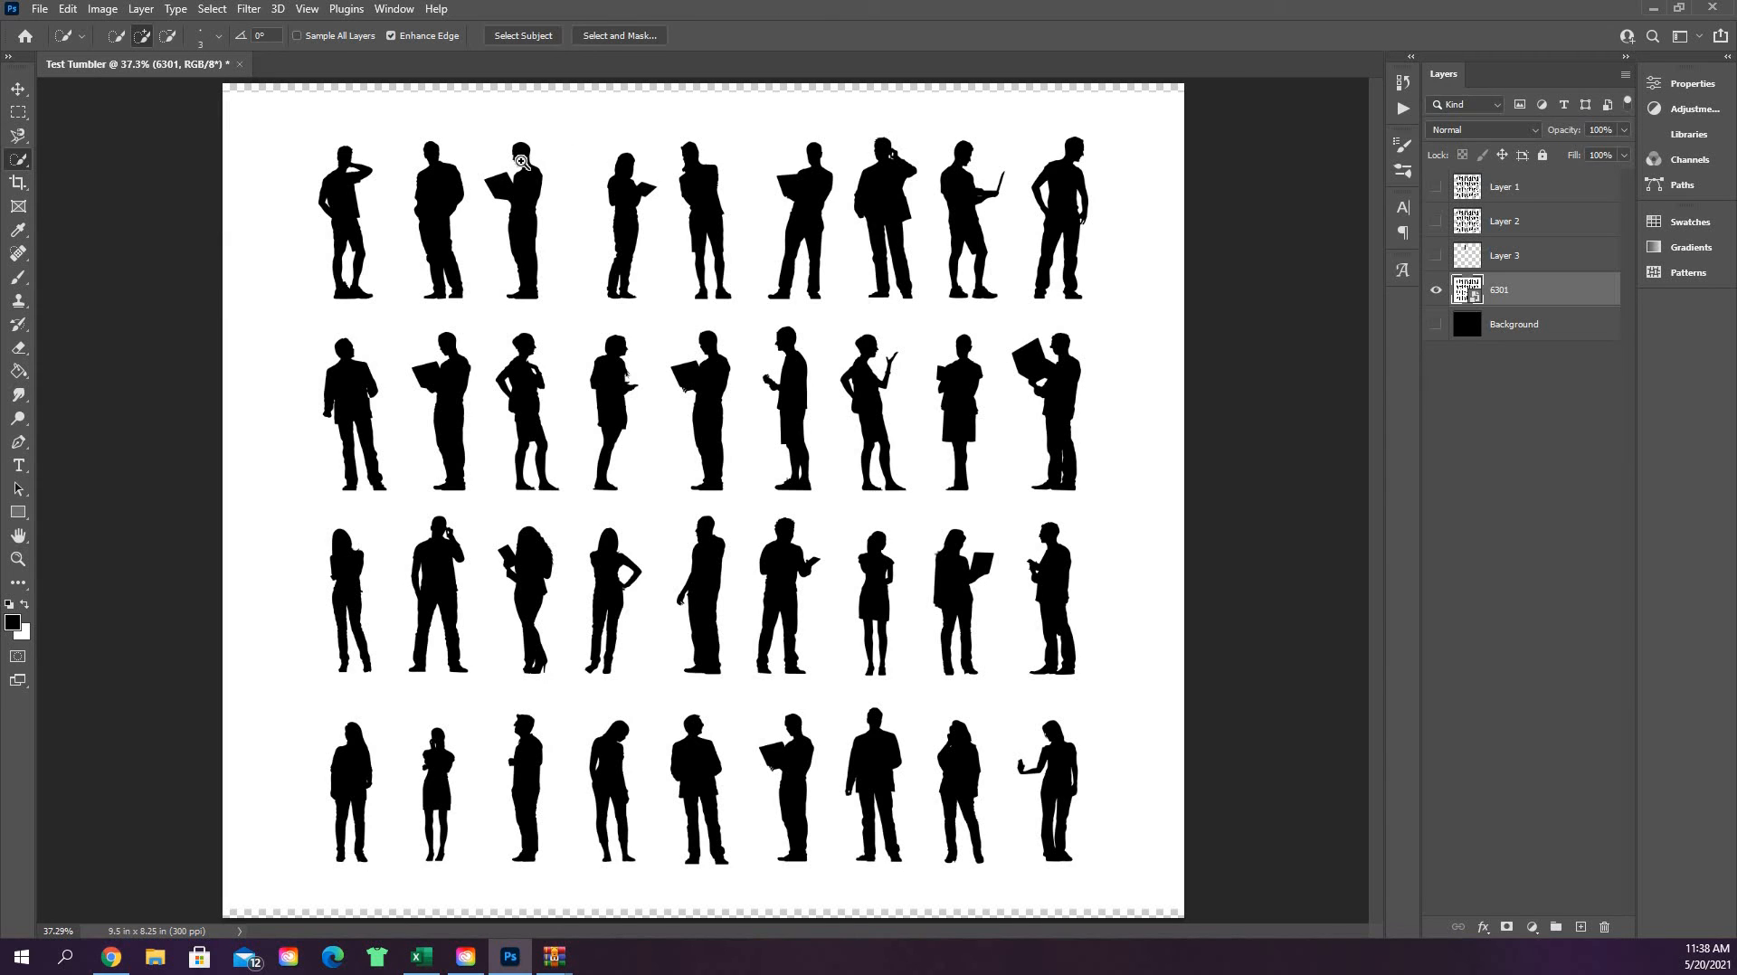
# - Paint a selection over the woman with the tablet and the man beside her
pyautogui.click(18, 559)
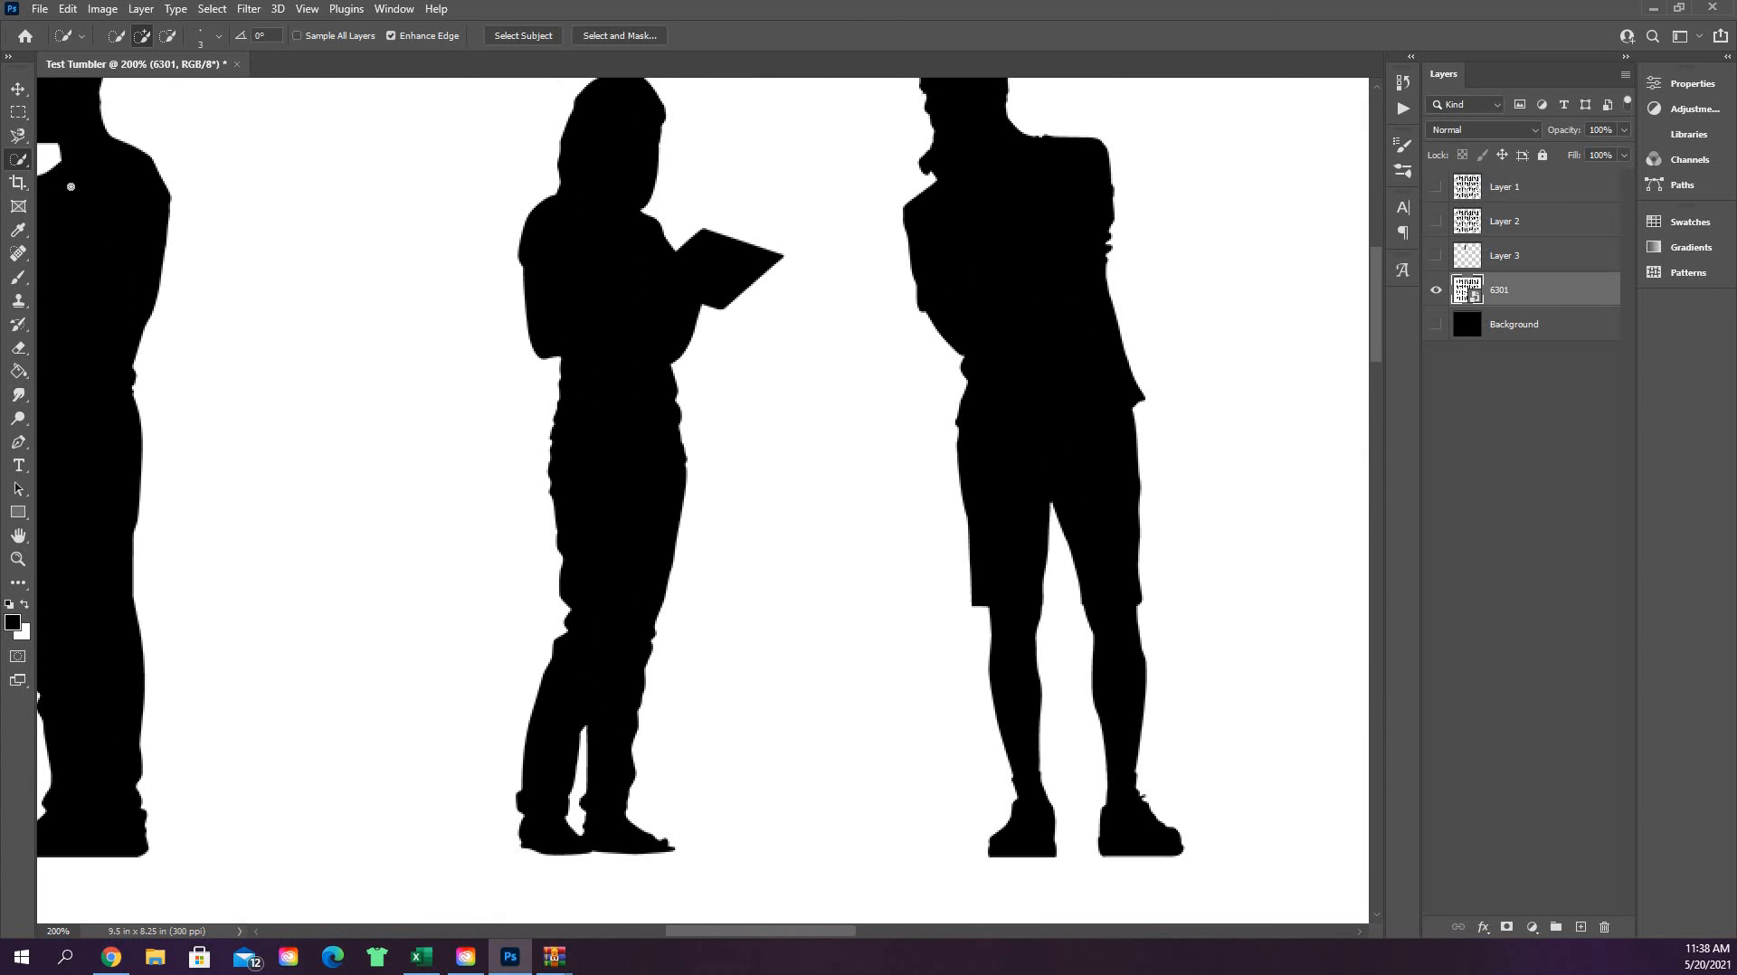
pyautogui.moveTo(635, 199)
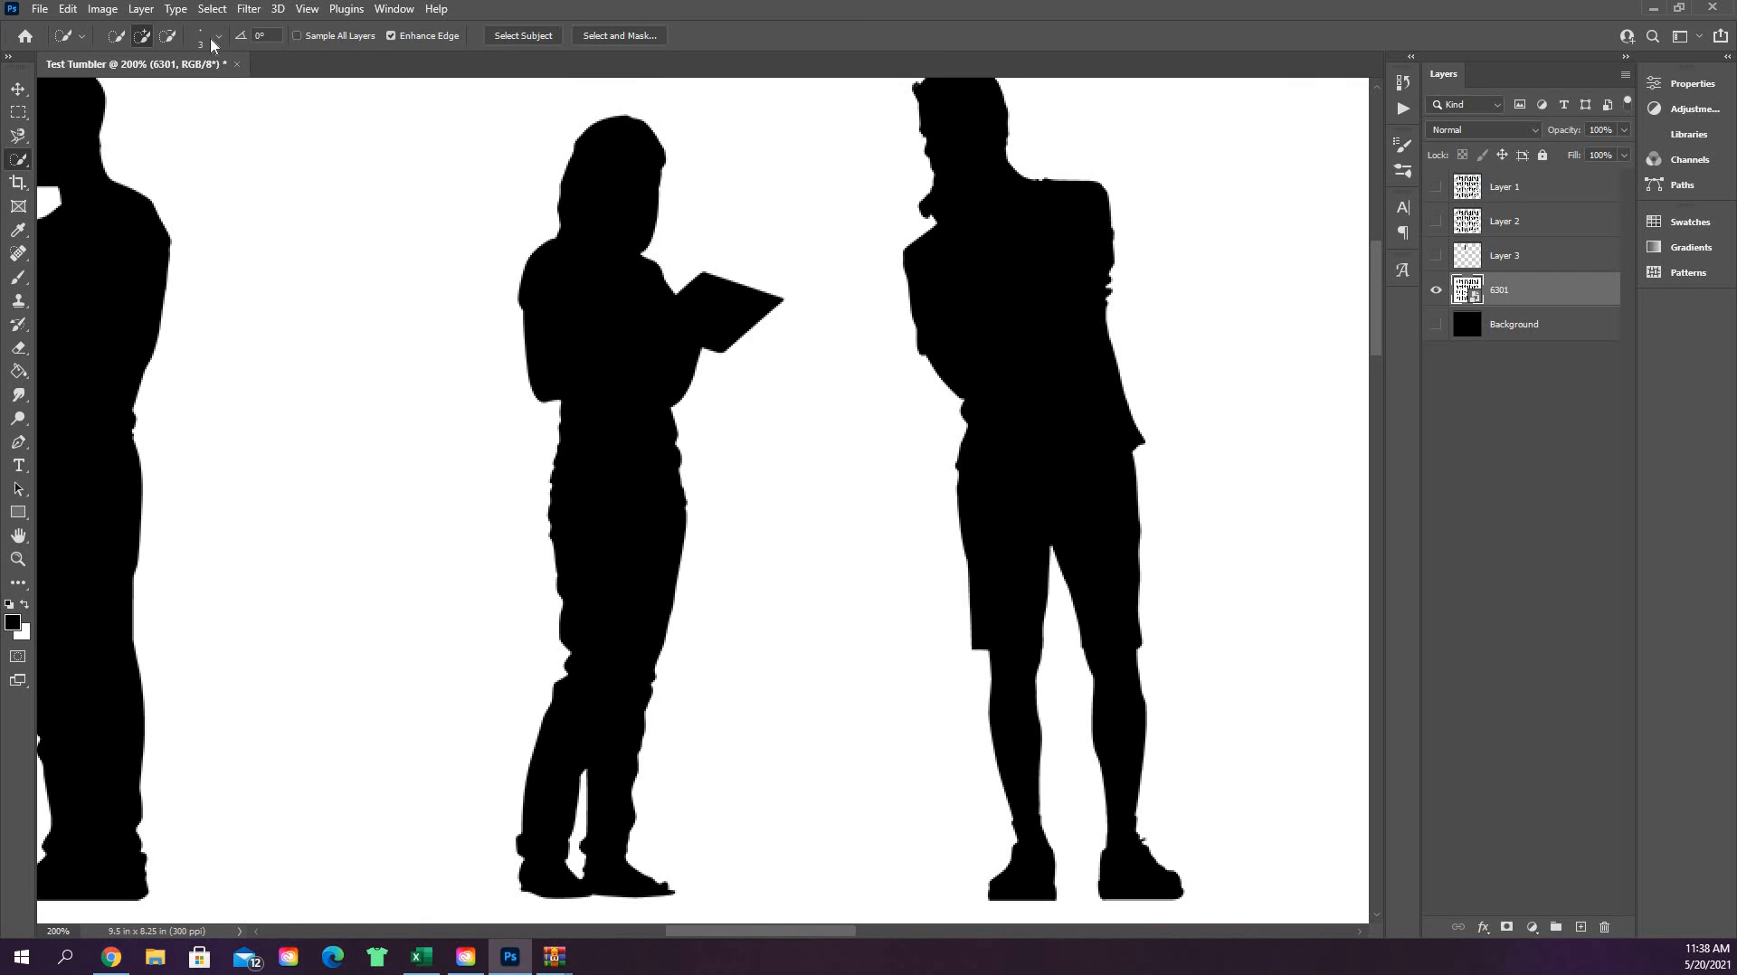
pyautogui.click(215, 36)
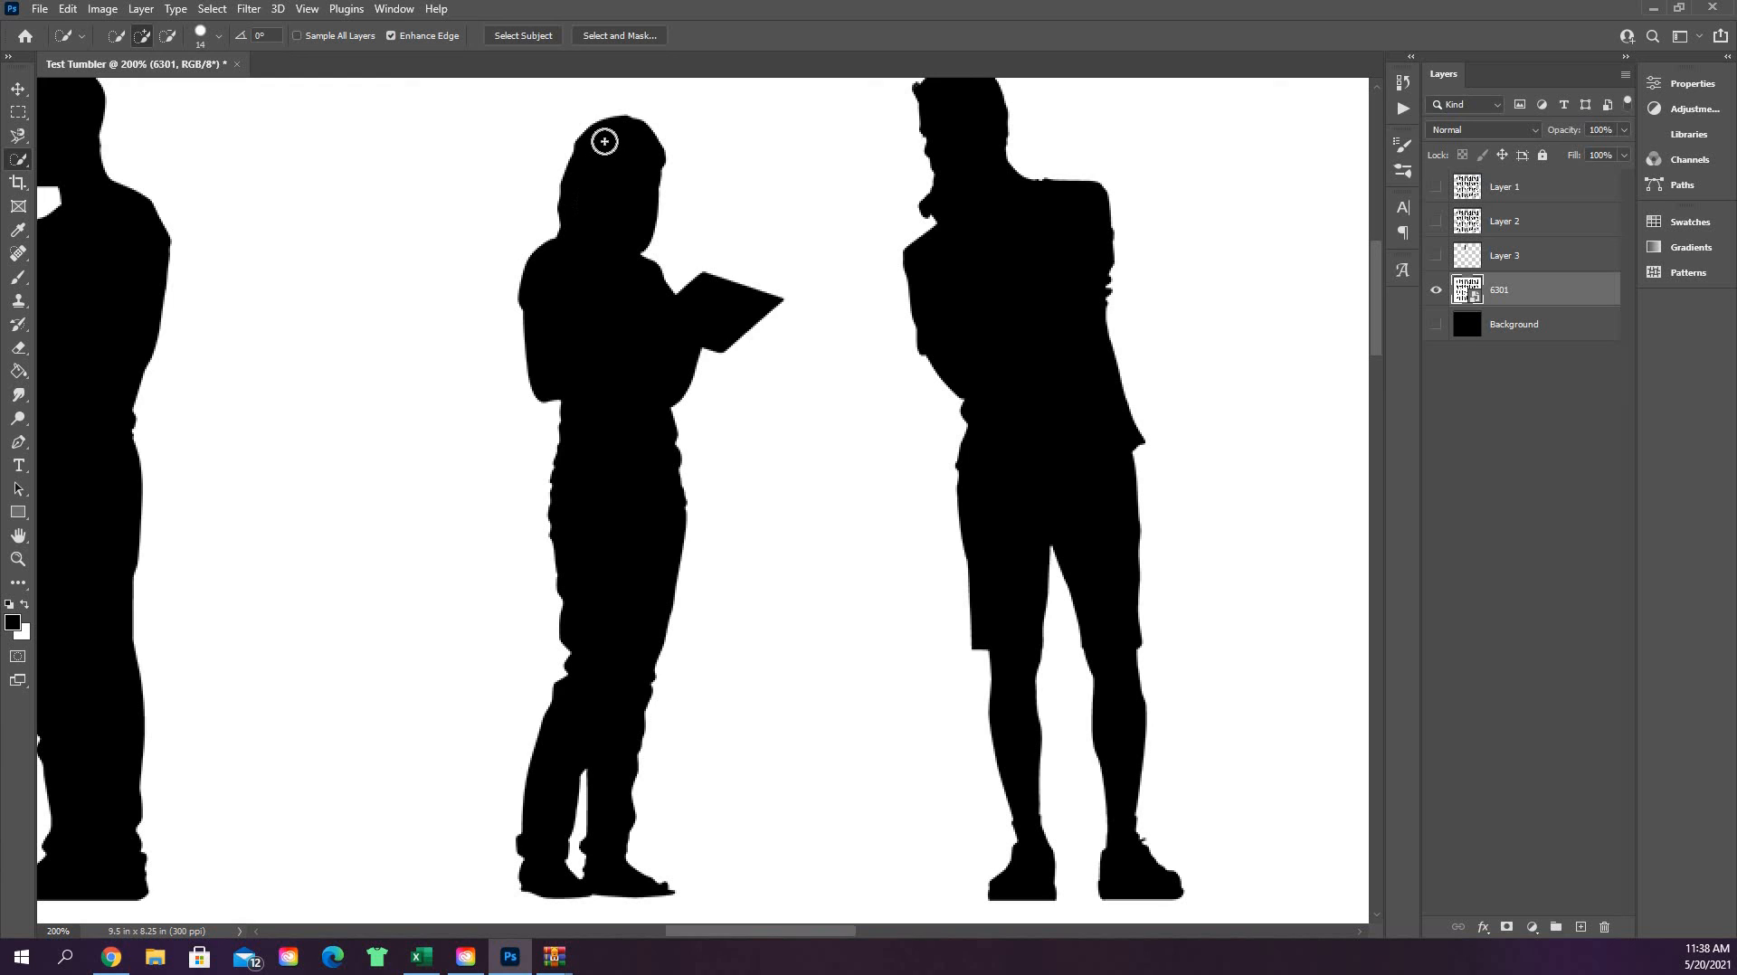
pyautogui.click(621, 153)
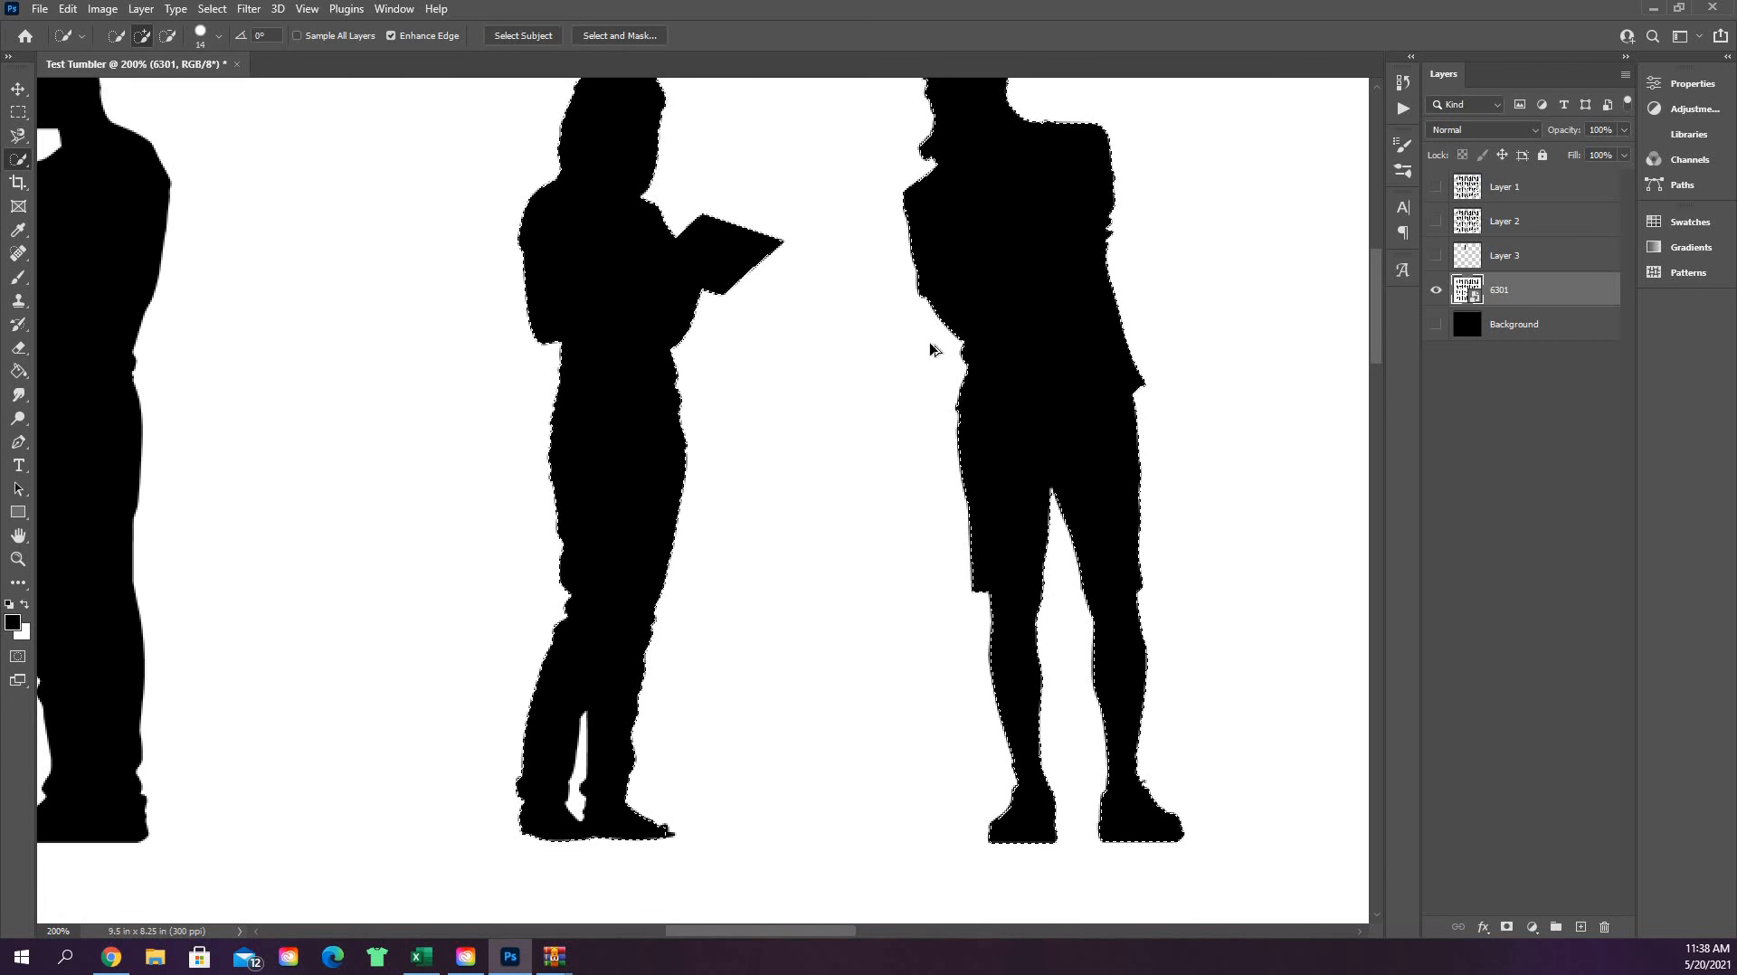
# - Copy the two figures onto a new Layer 4 and hide the 6301 sheet
pyautogui.click(1556, 926)
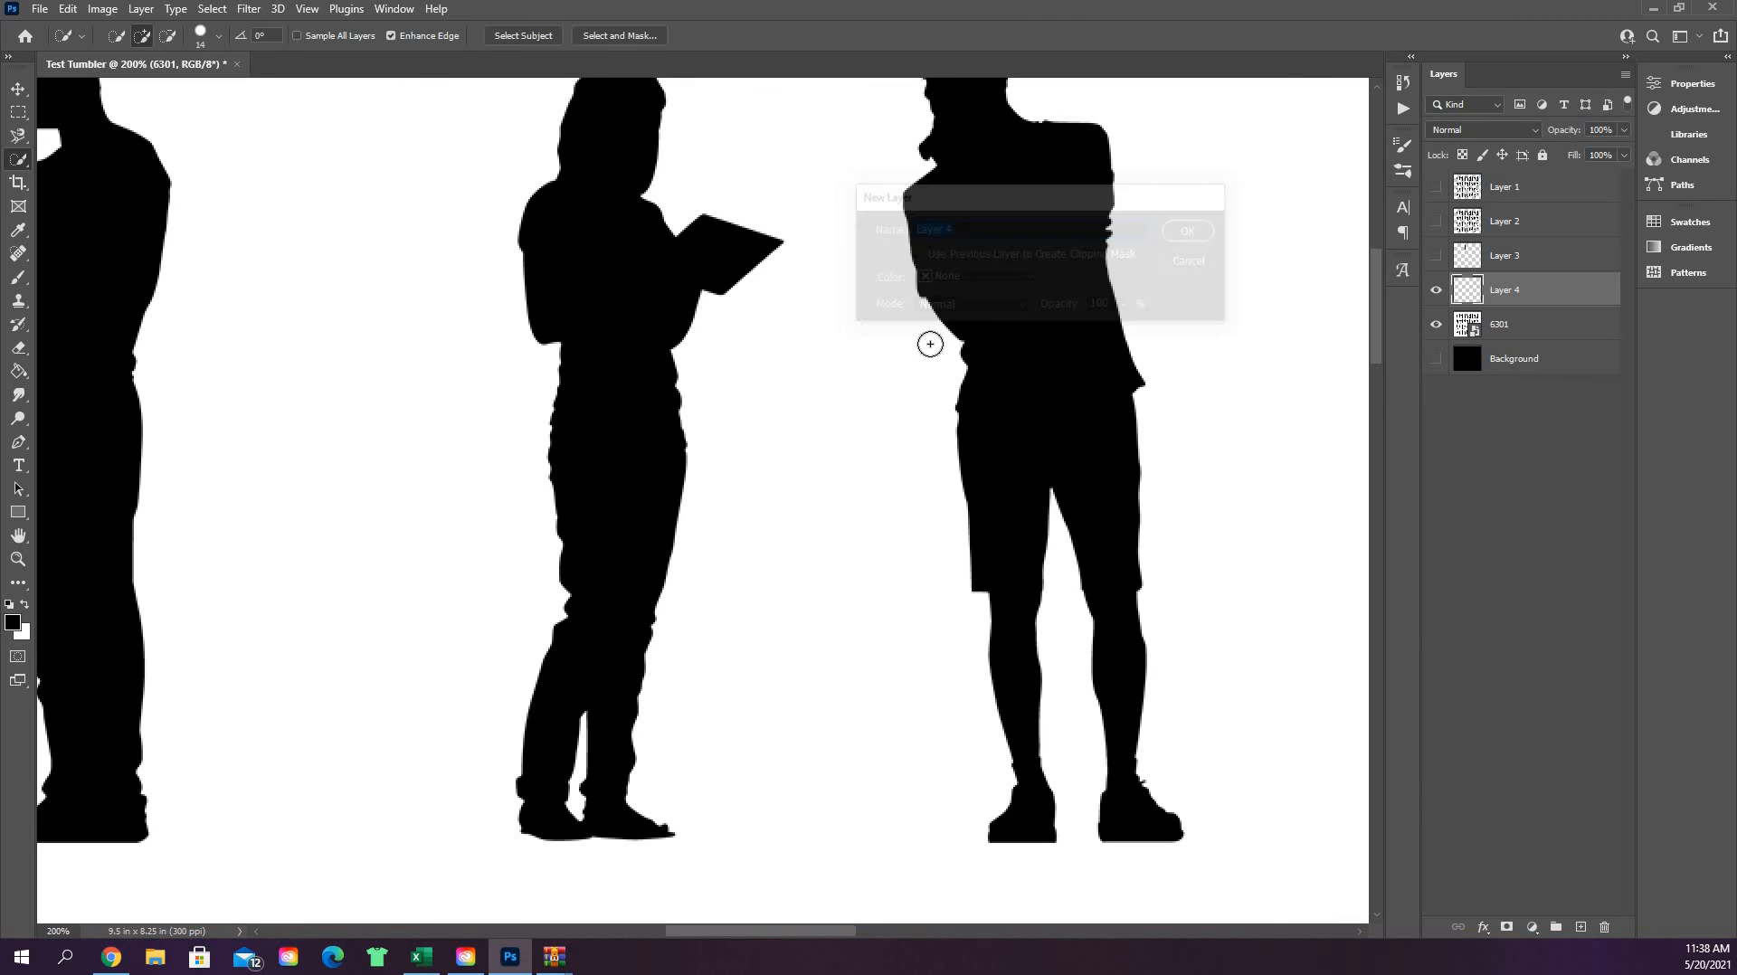
pyautogui.click(1185, 230)
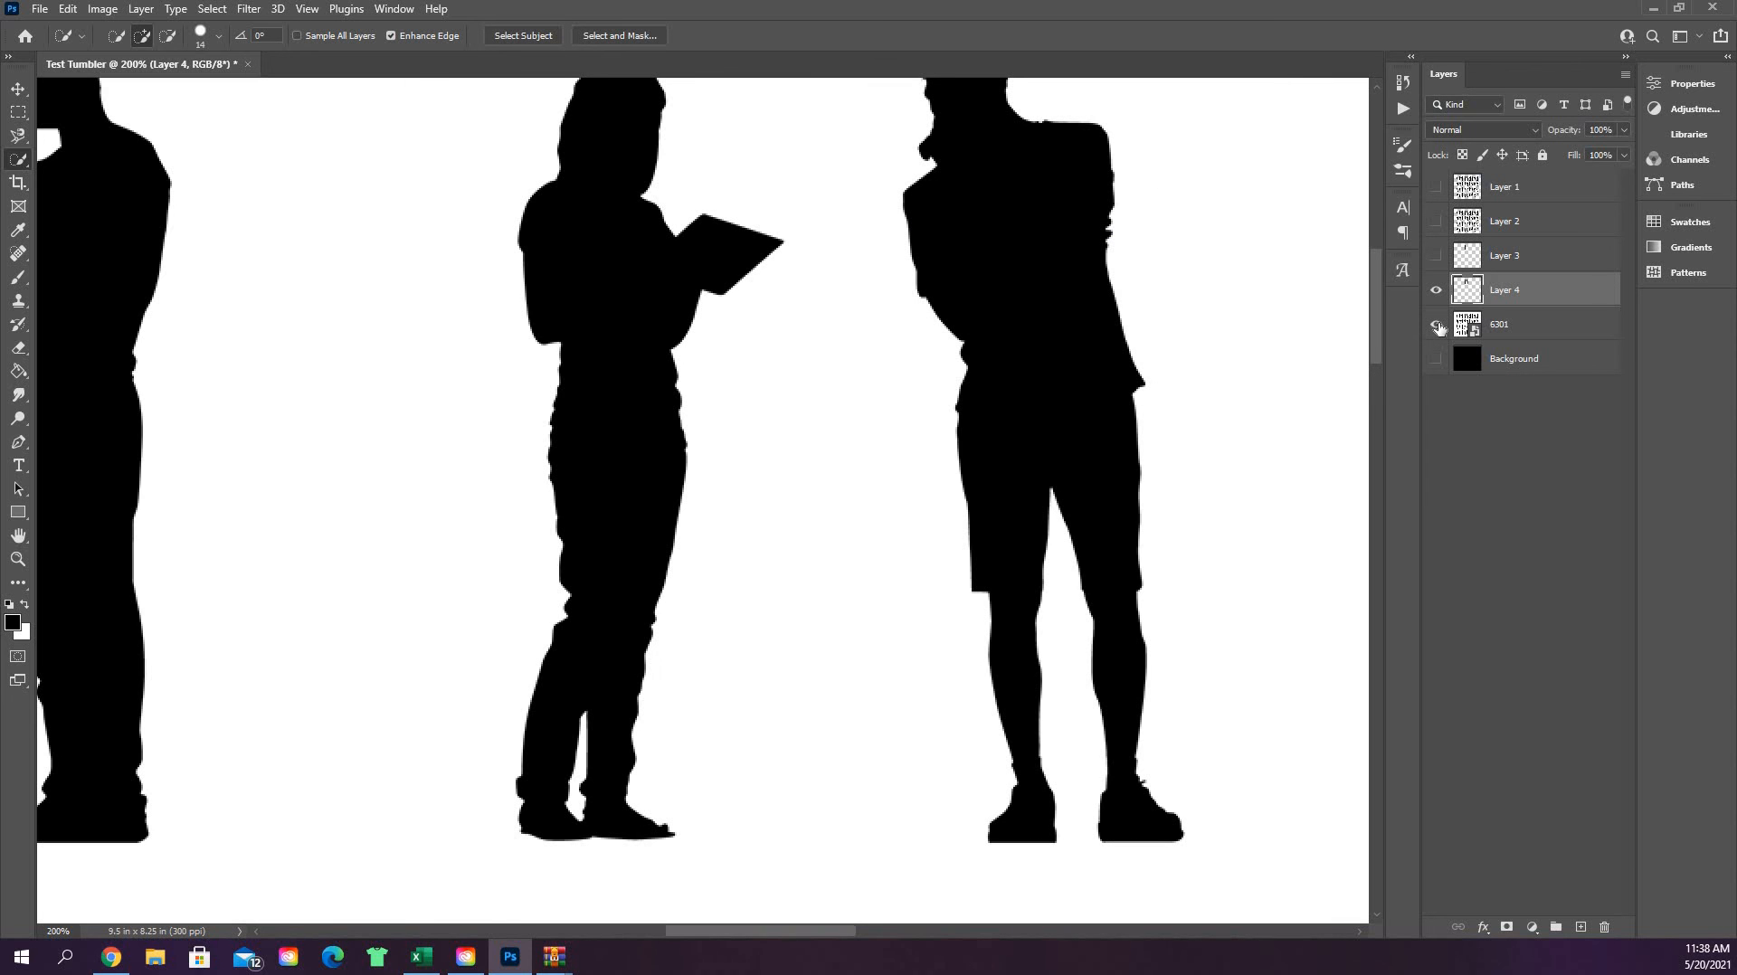
pyautogui.click(1436, 324)
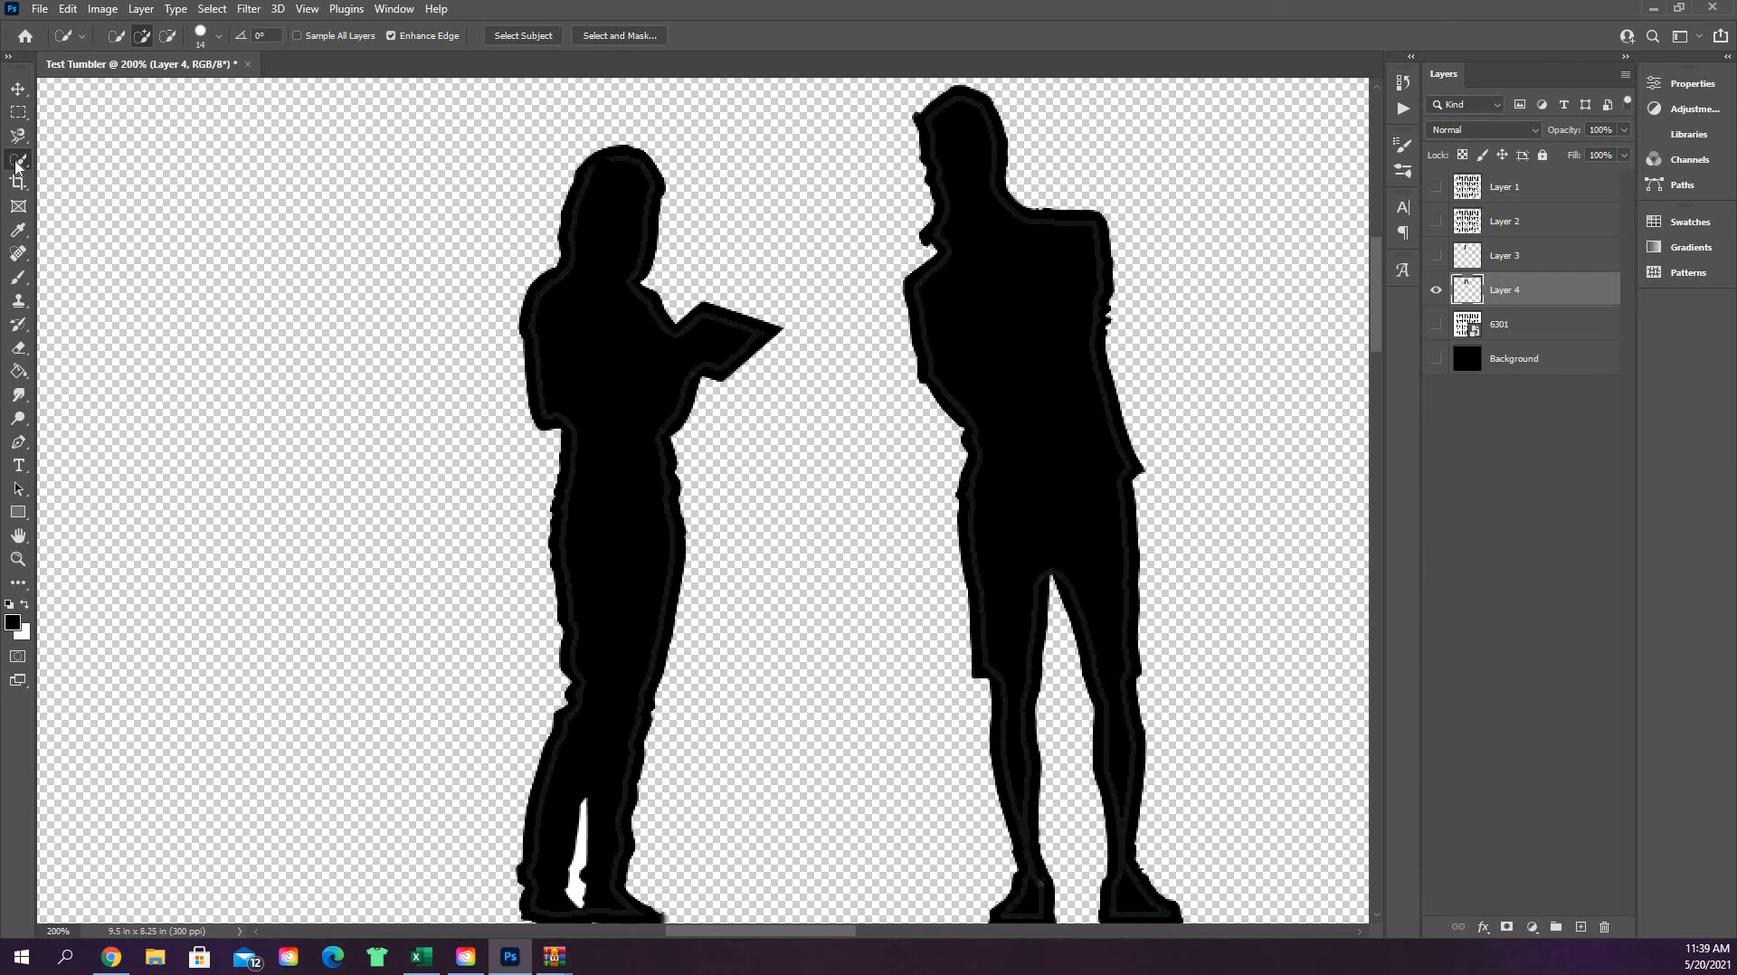
# - Magic Wand the white gaps between the woman's legs and by her foot and delete them
pyautogui.click(18, 178)
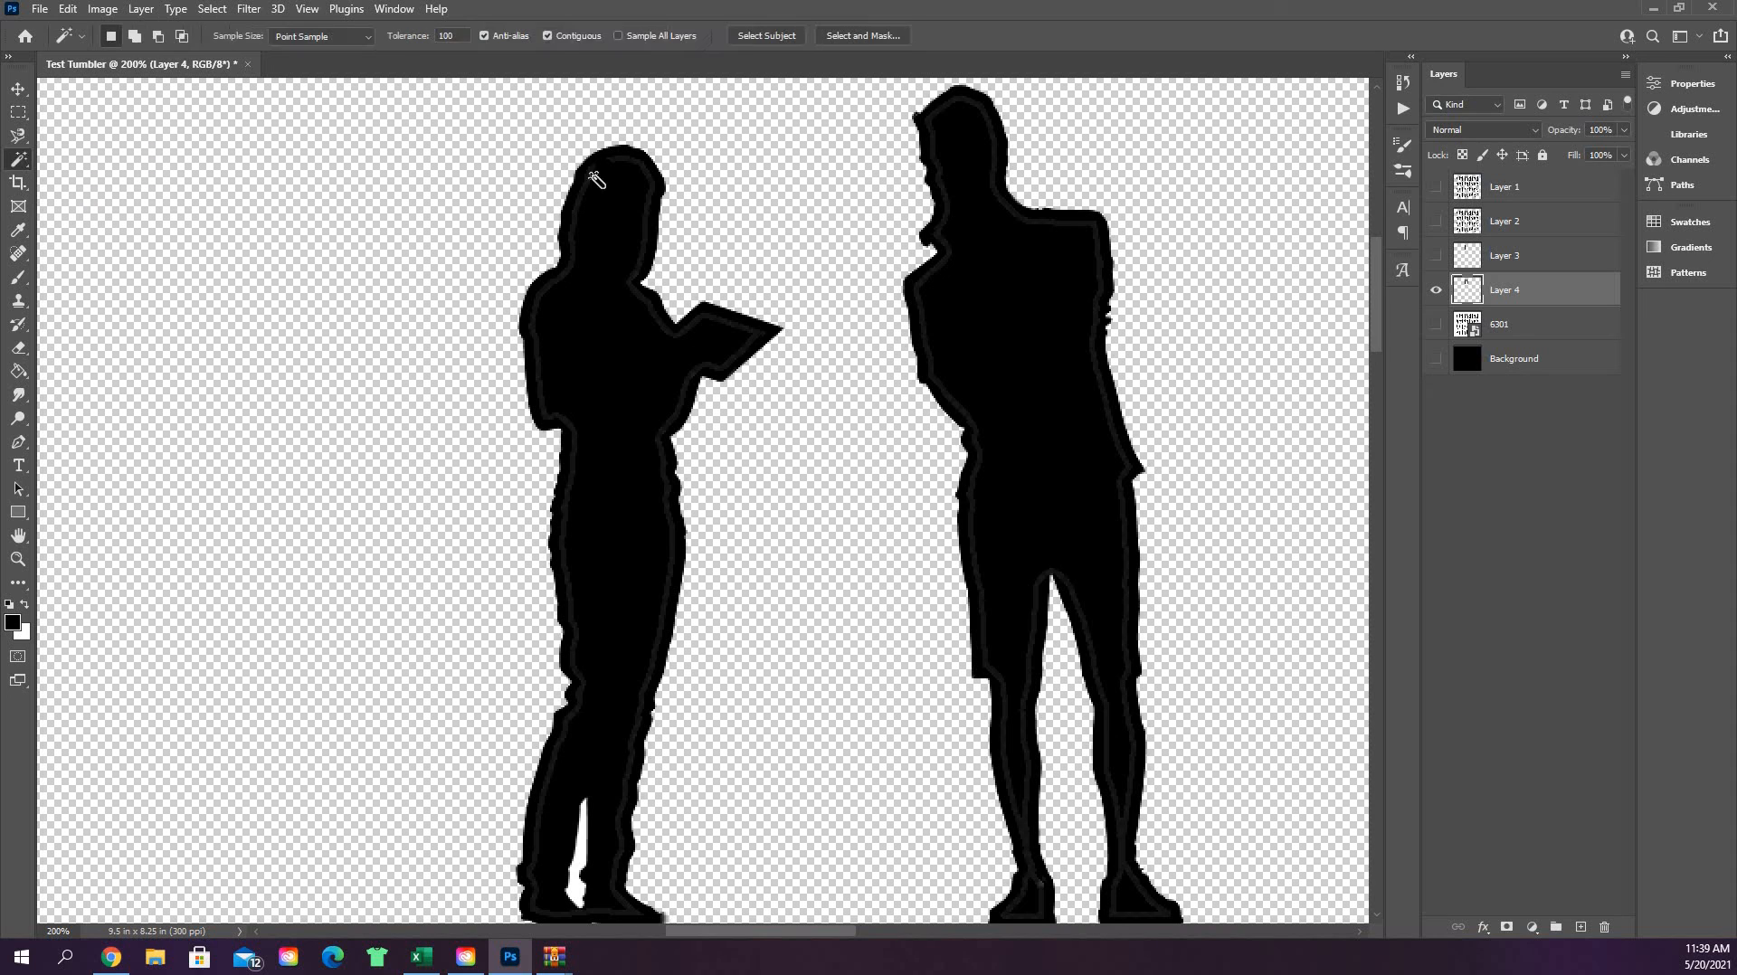
pyautogui.moveTo(694, 246)
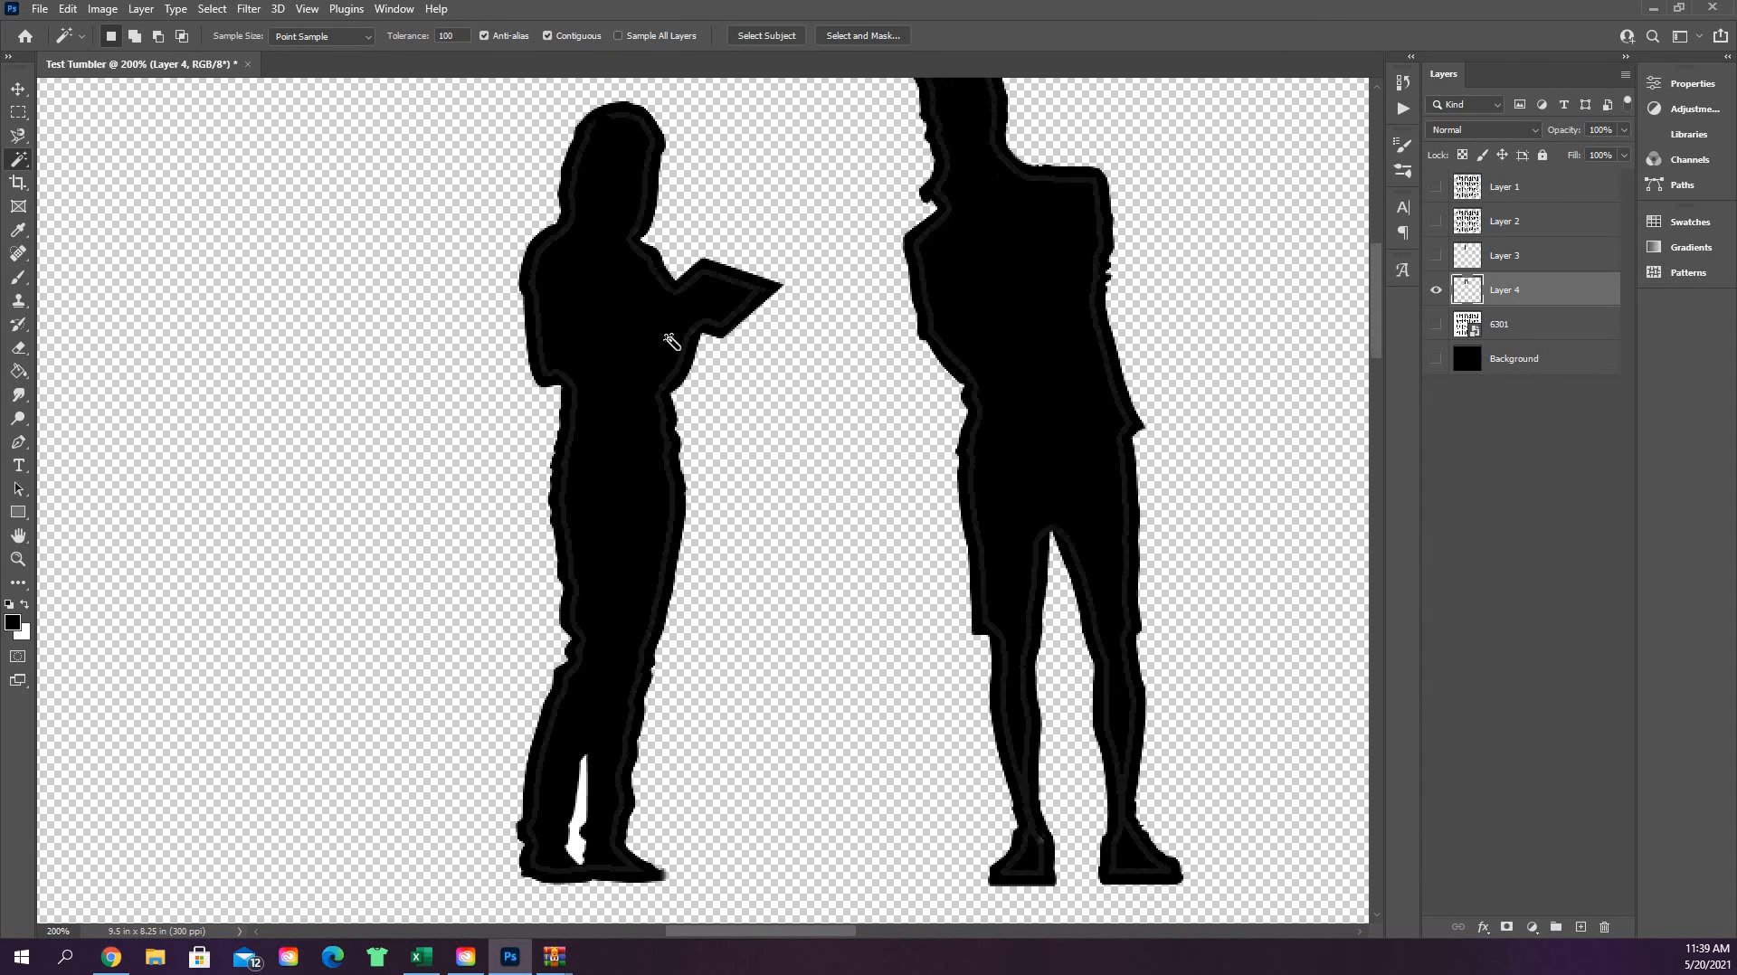
pyautogui.moveTo(706, 308)
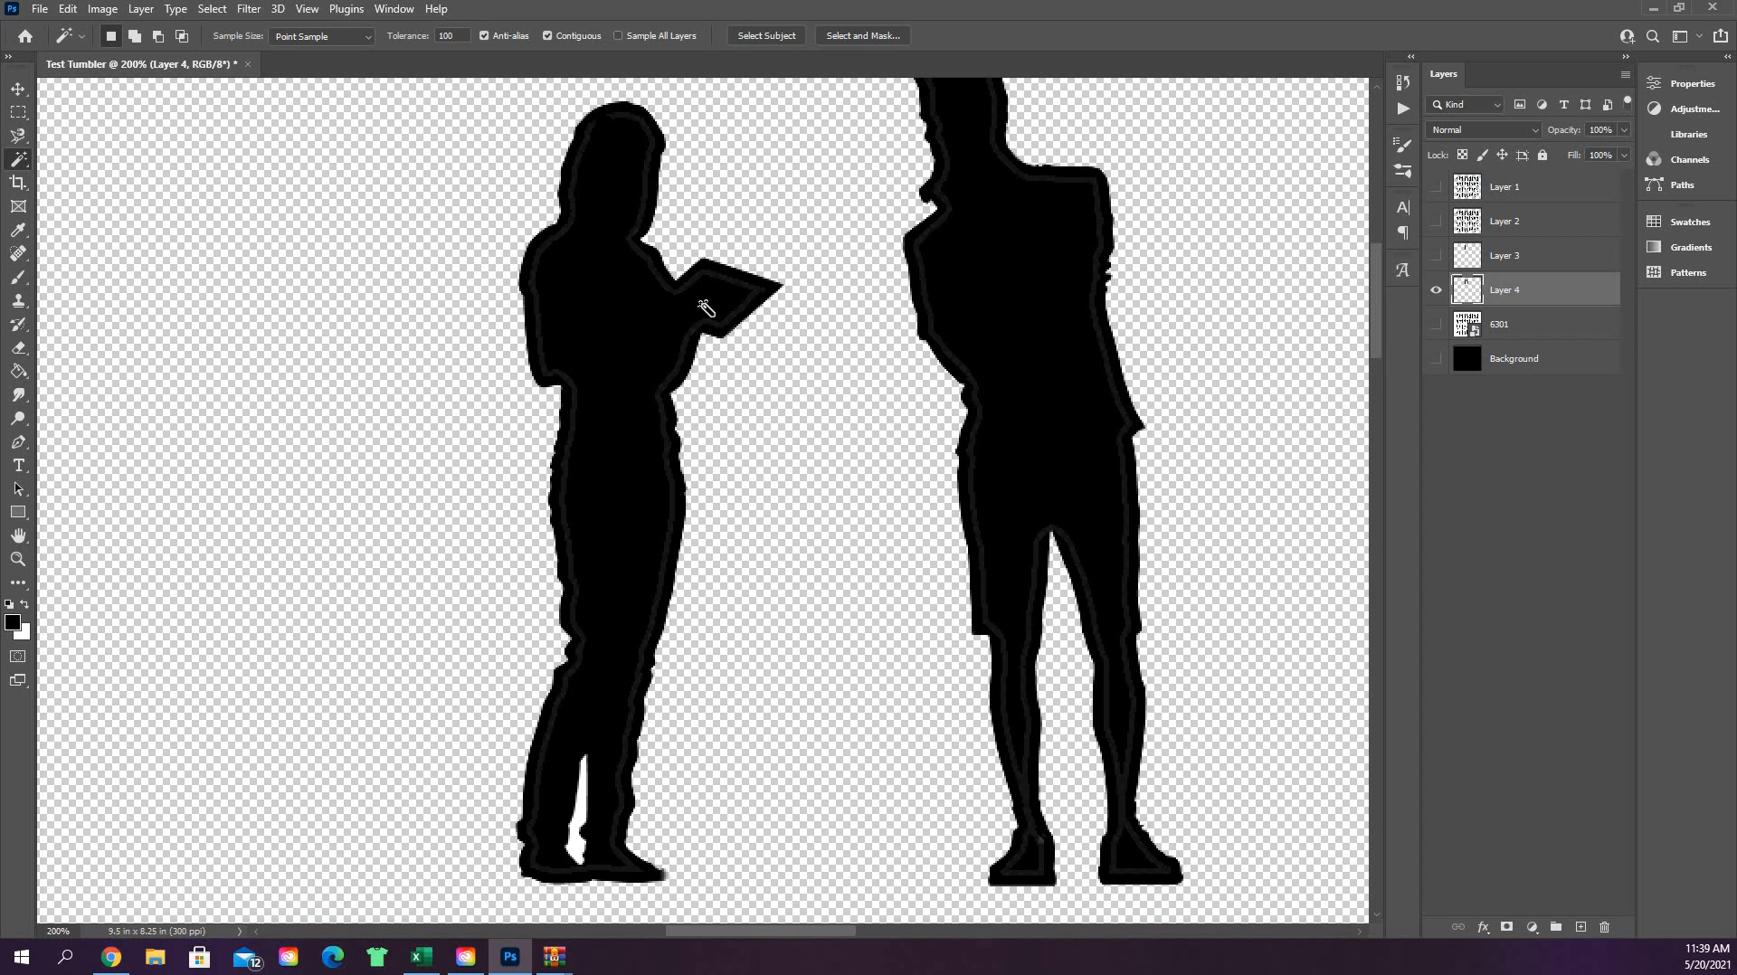
pyautogui.moveTo(690, 293)
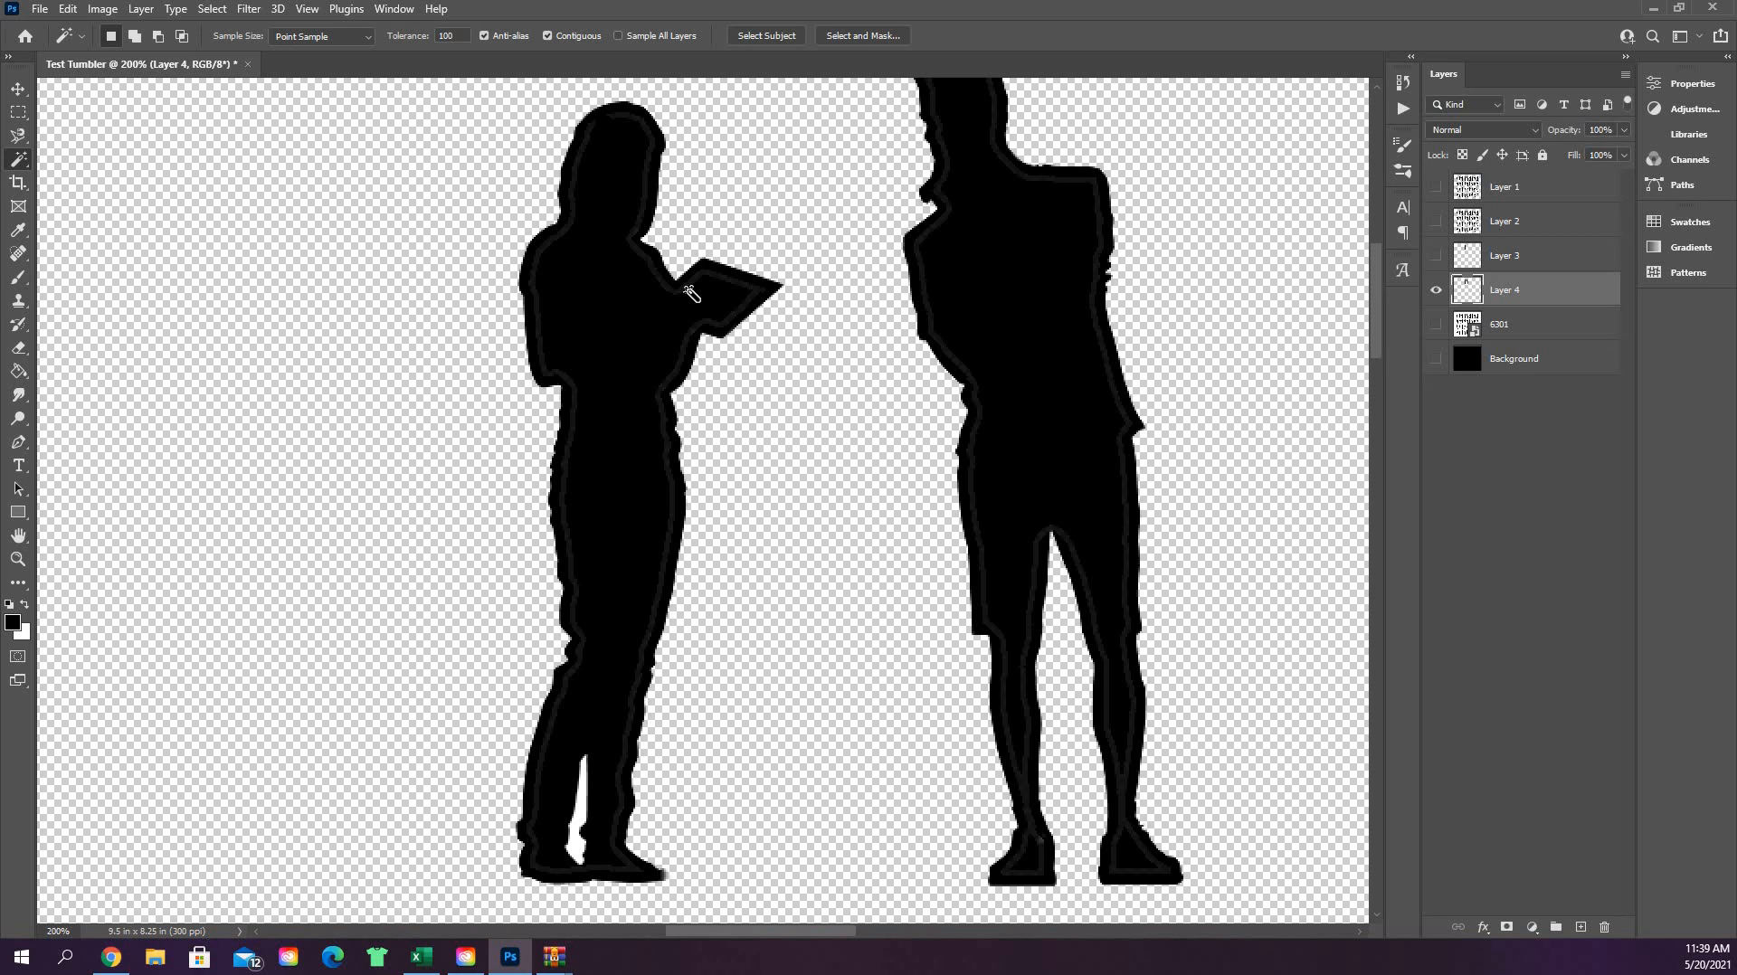
pyautogui.moveTo(668, 322)
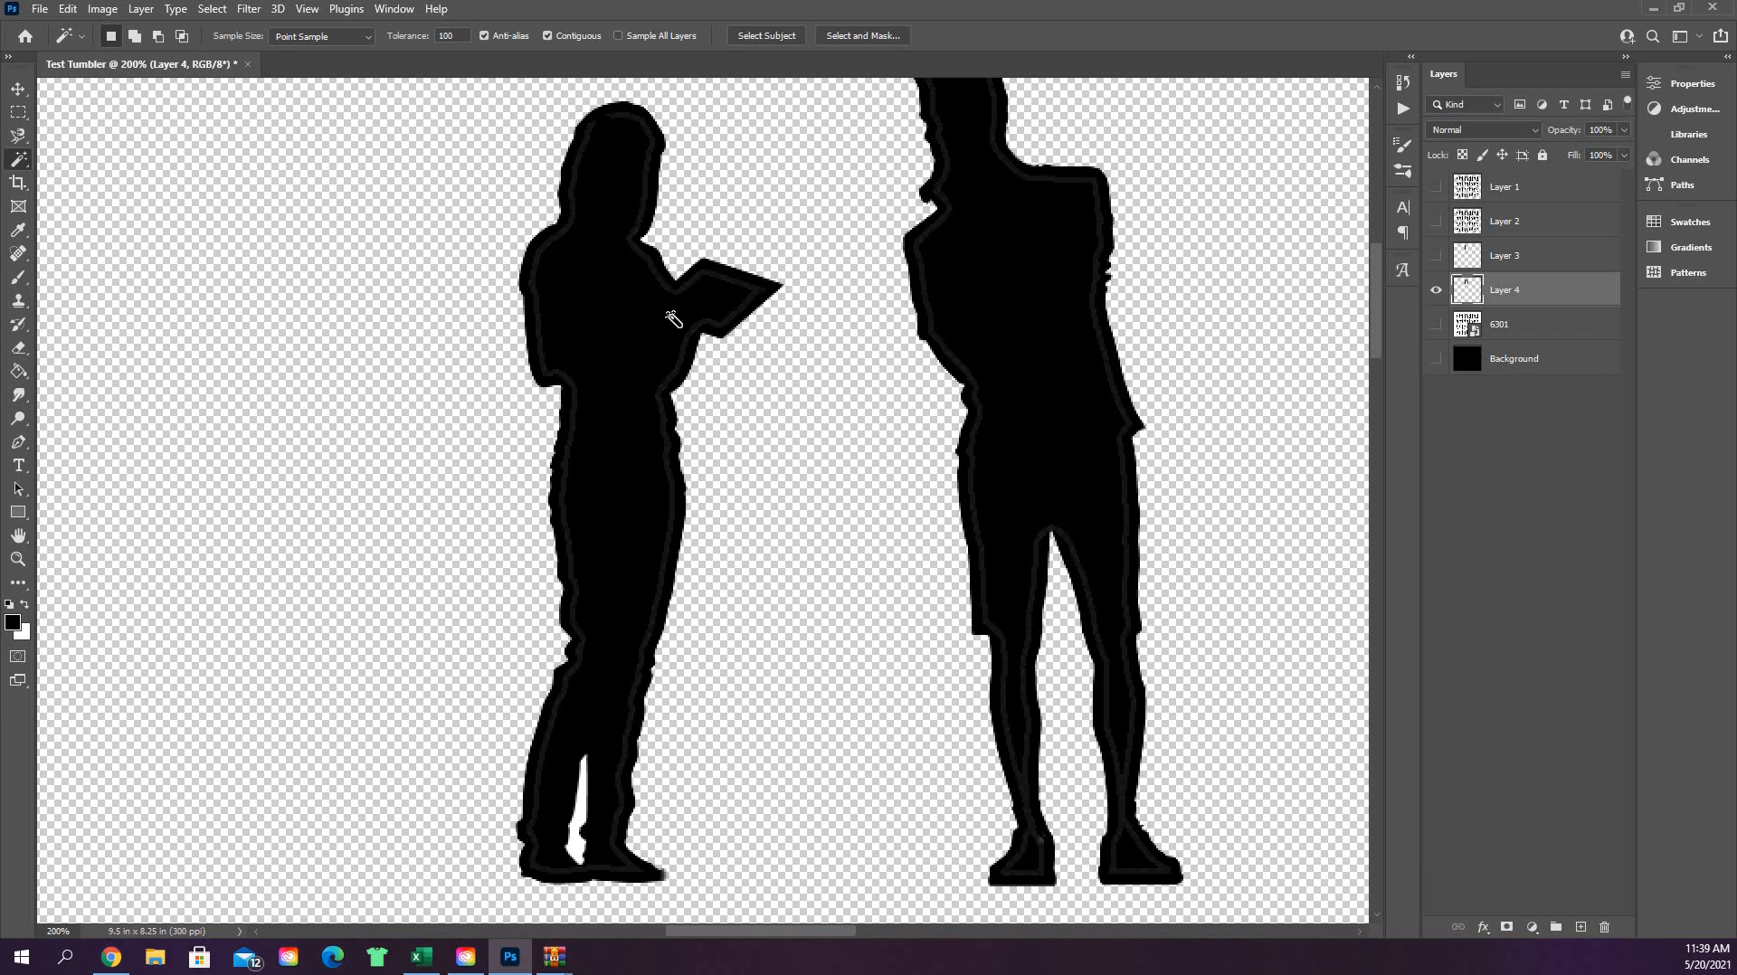
pyautogui.moveTo(796, 387)
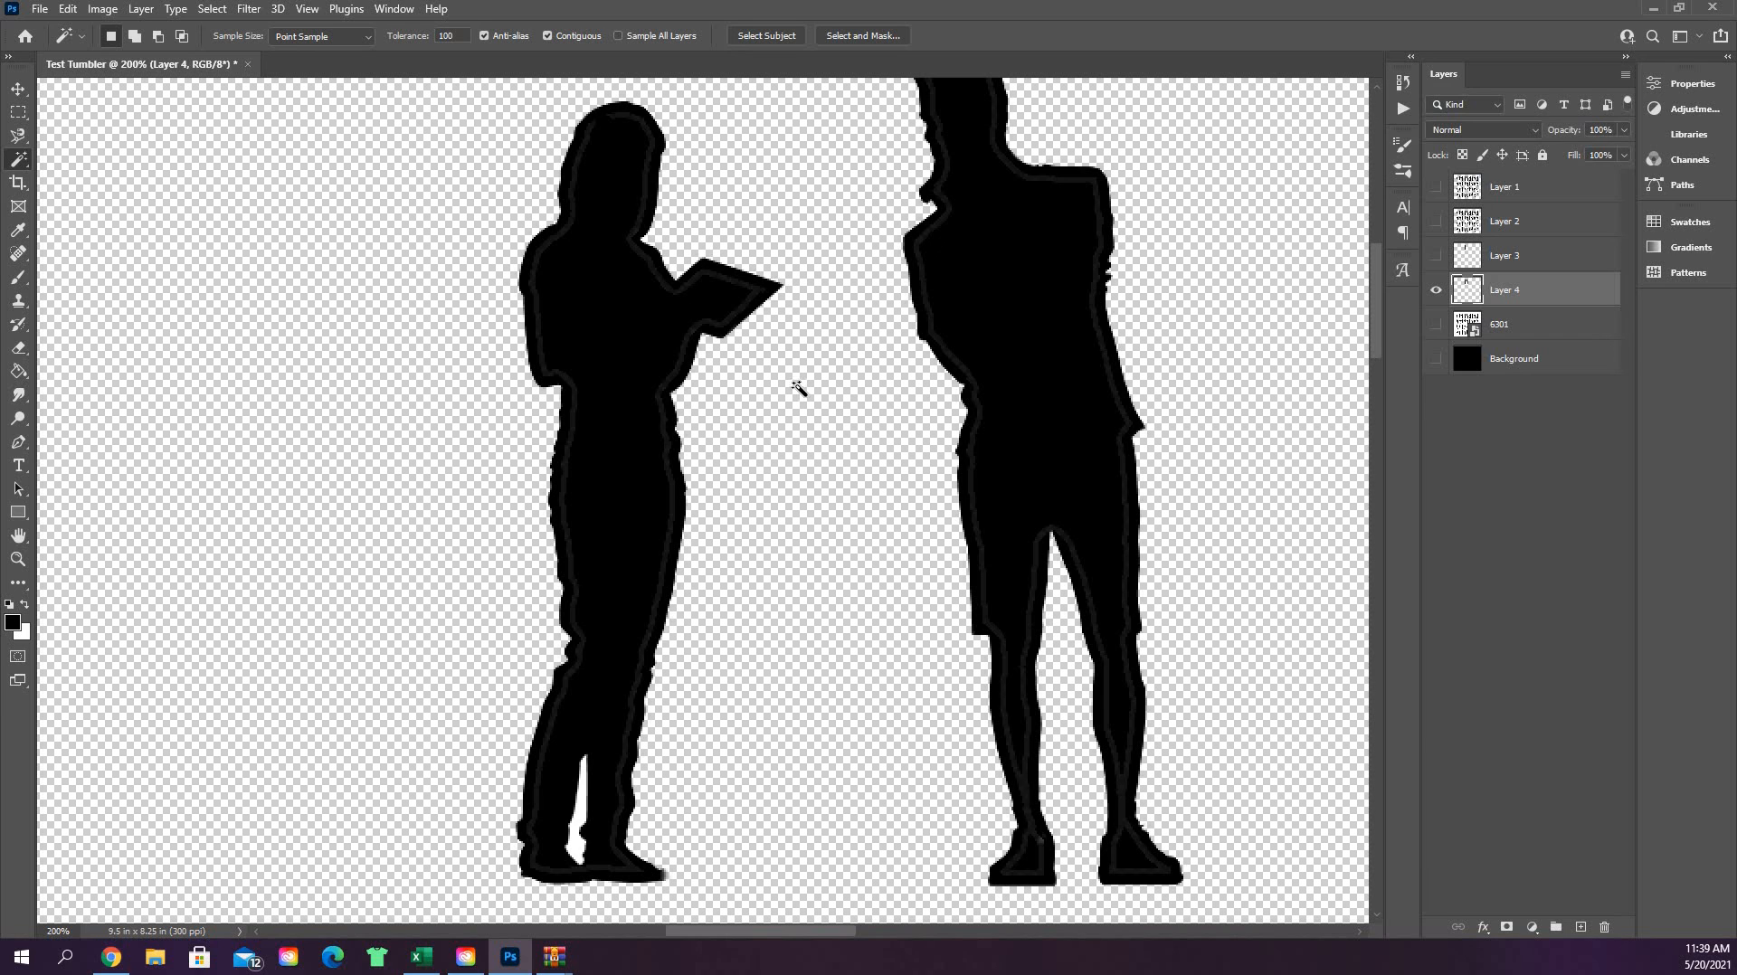
pyautogui.moveTo(605, 751)
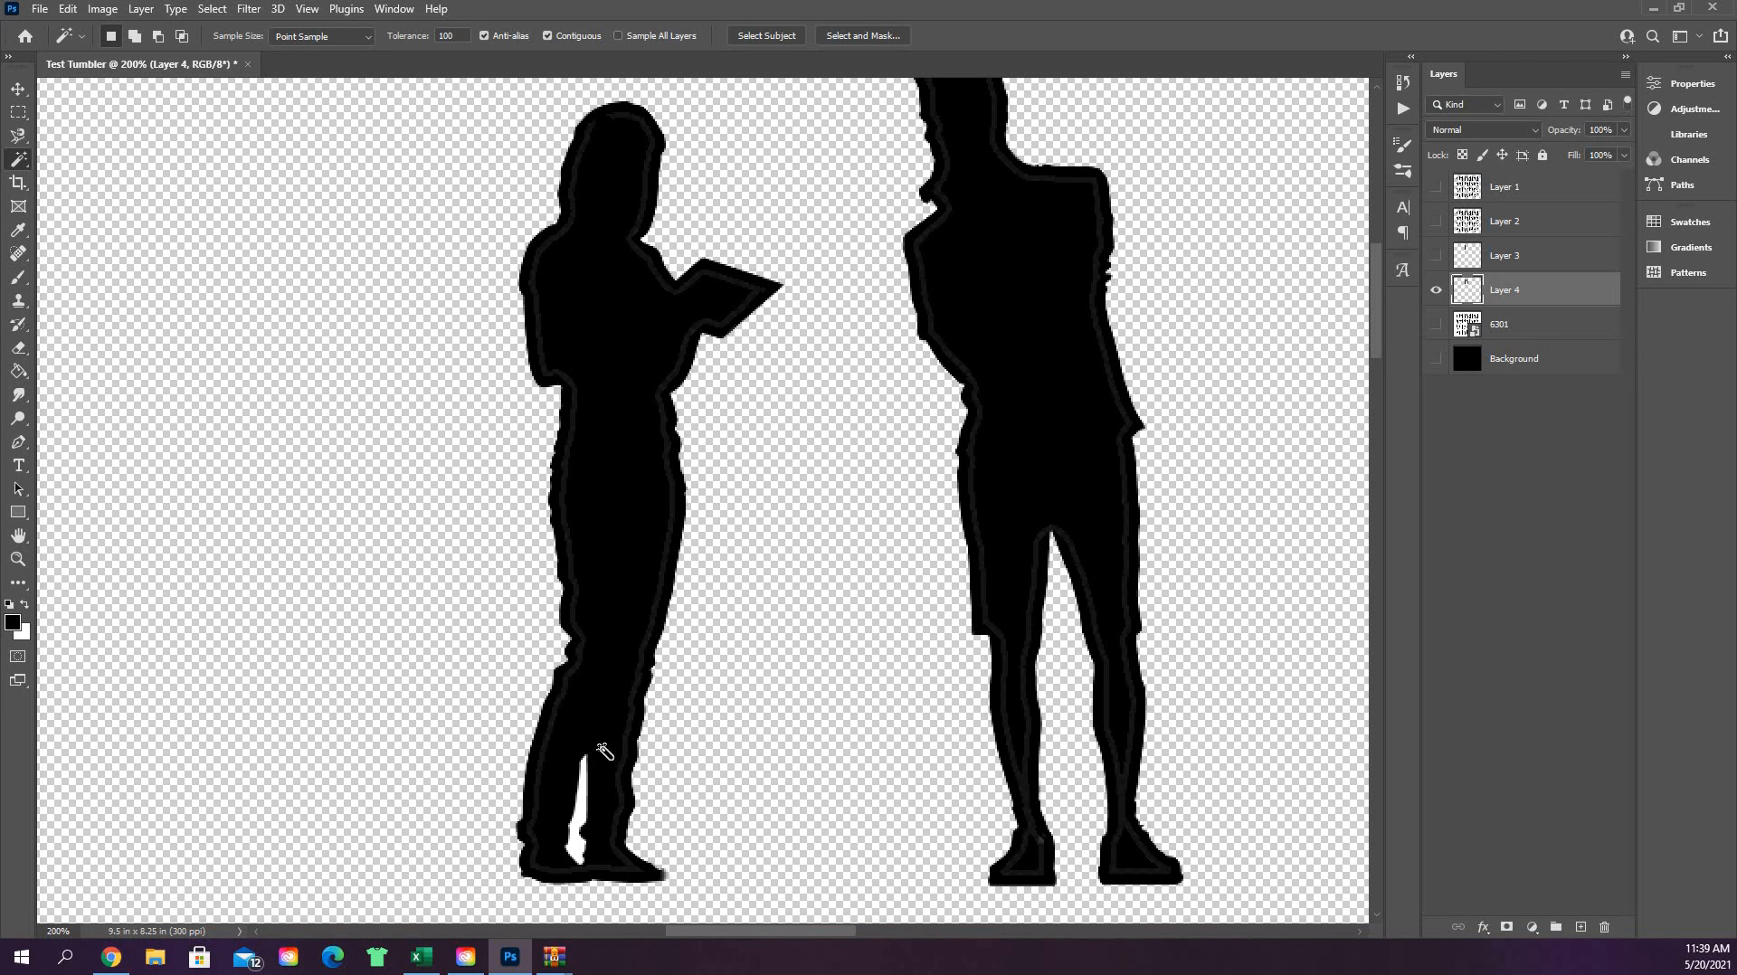
pyautogui.moveTo(584, 765)
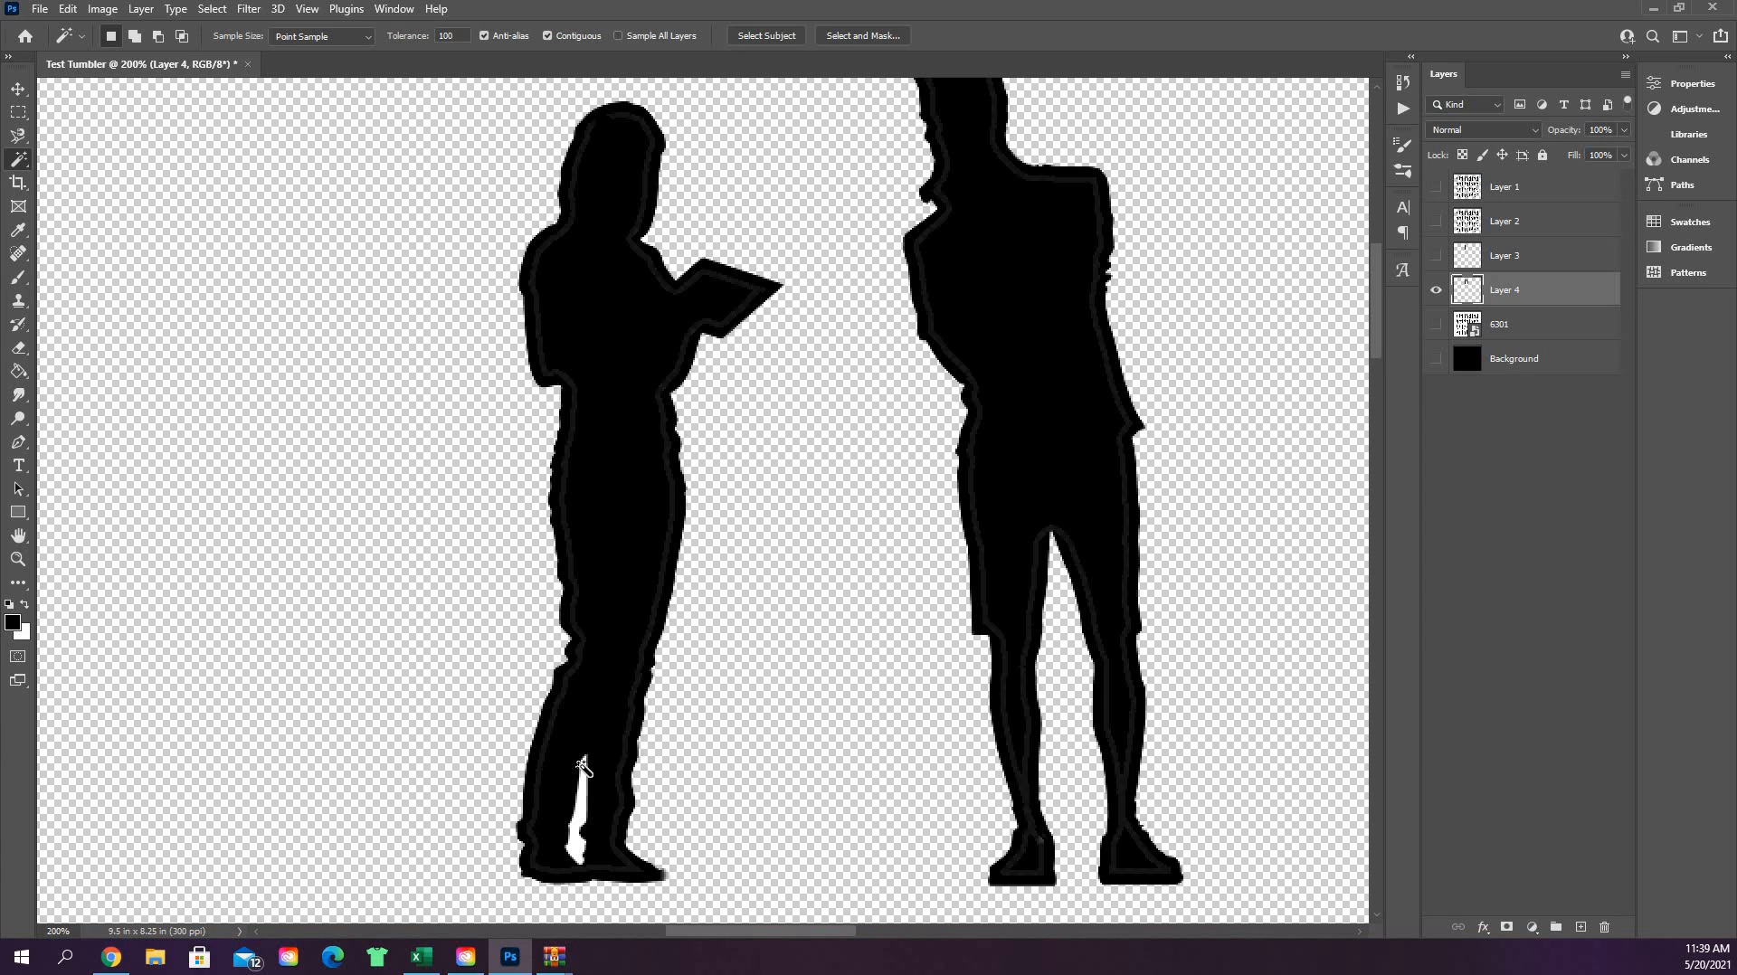
pyautogui.moveTo(526, 772)
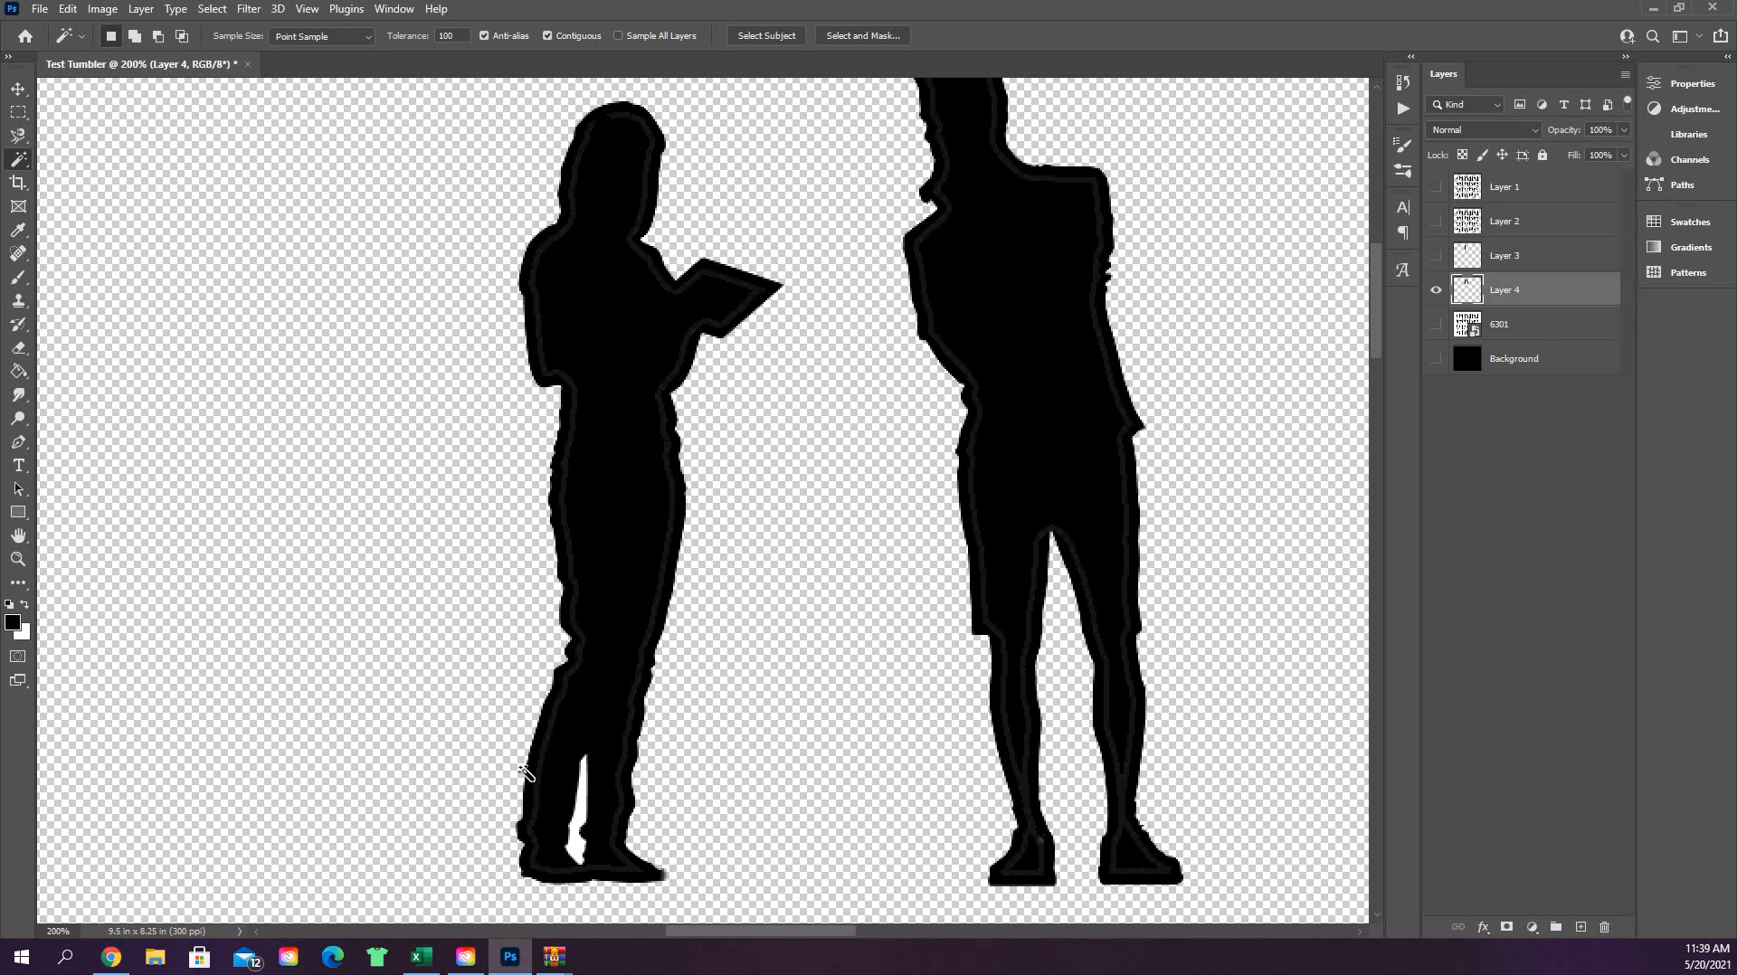
pyautogui.moveTo(595, 773)
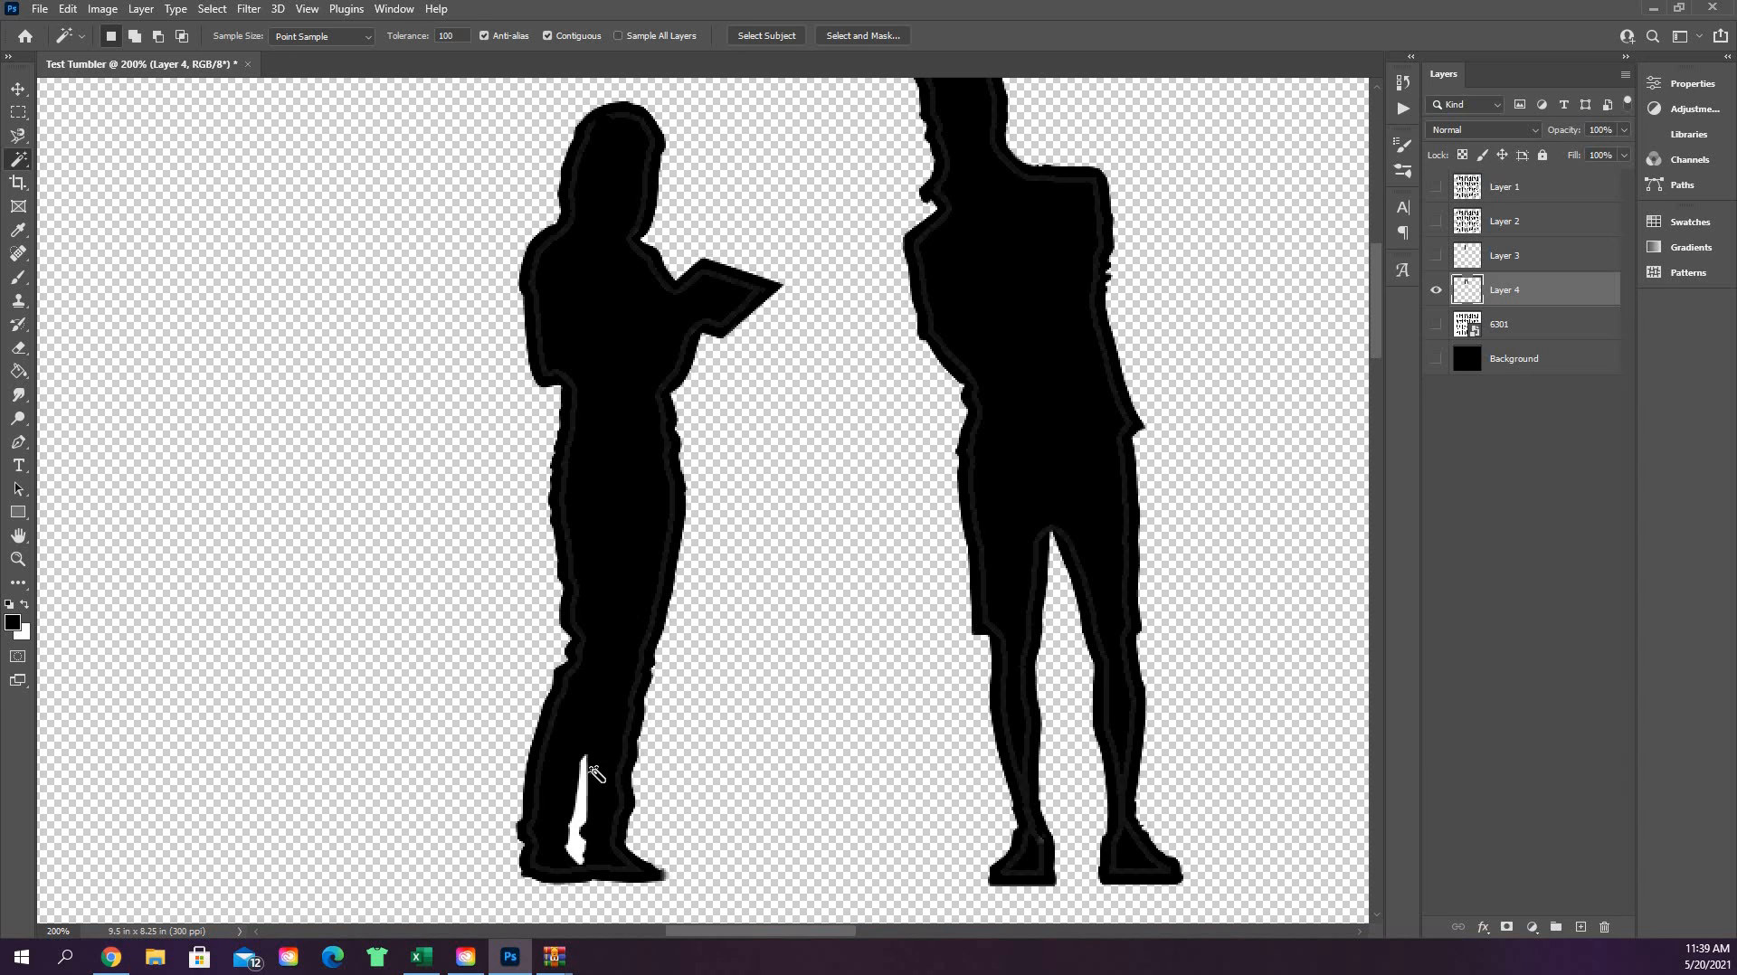
pyautogui.moveTo(585, 767)
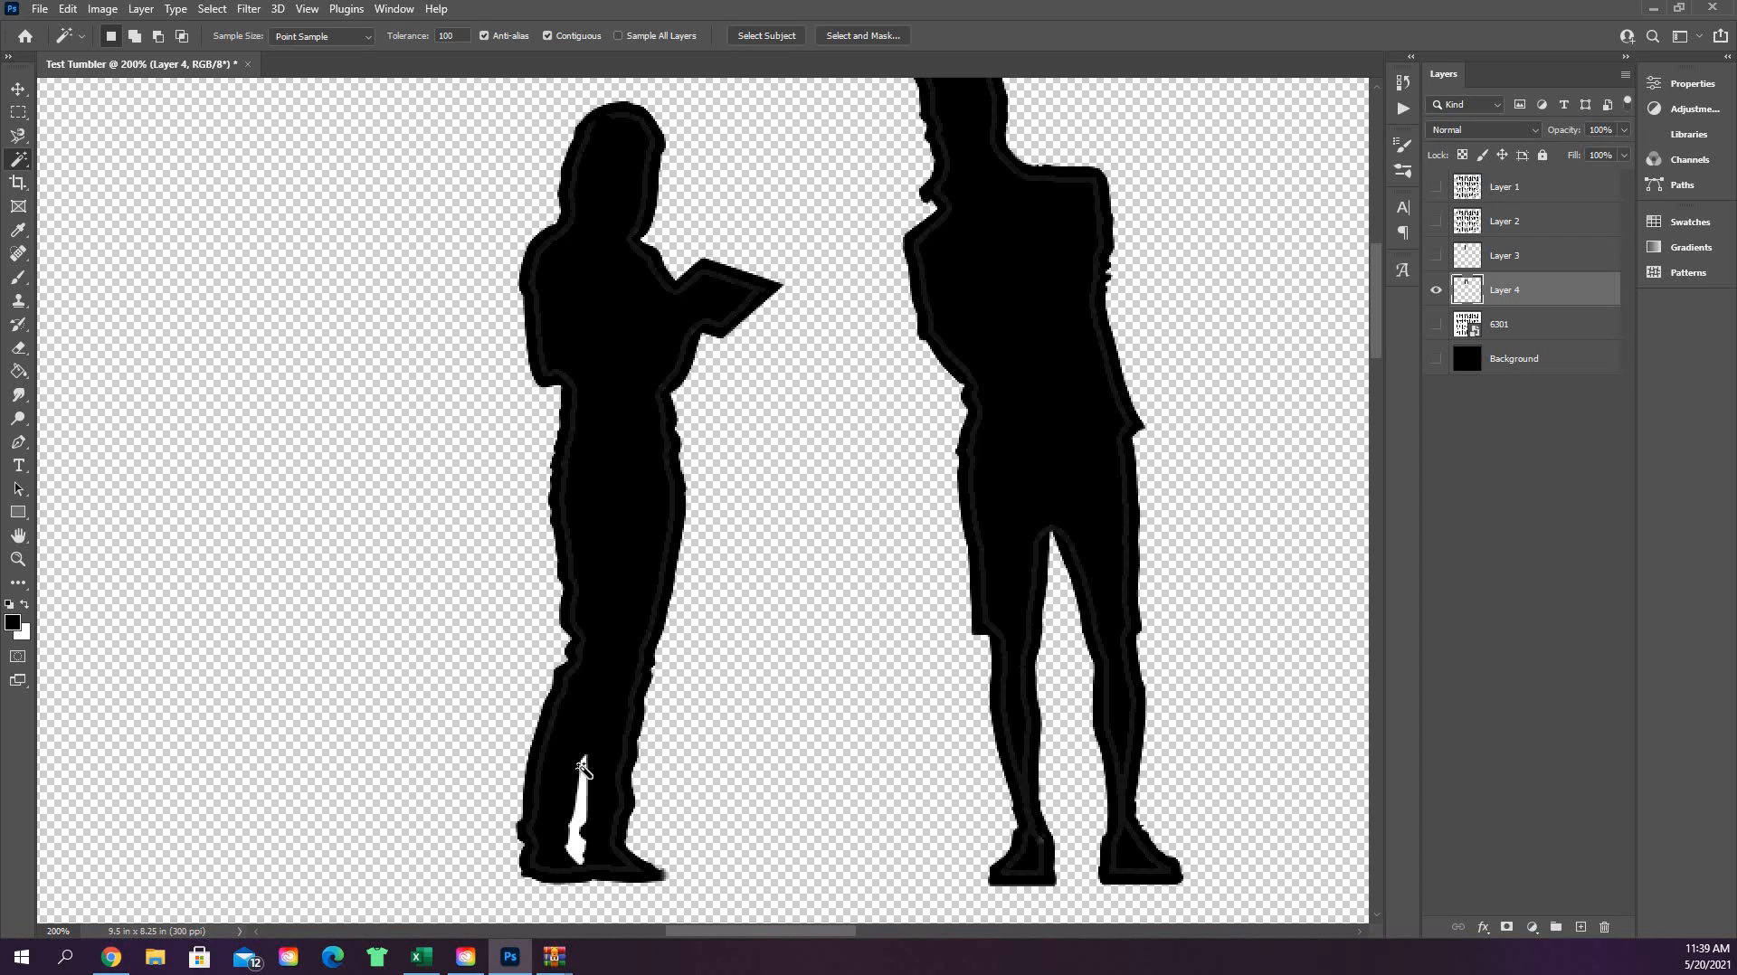
pyautogui.moveTo(584, 770)
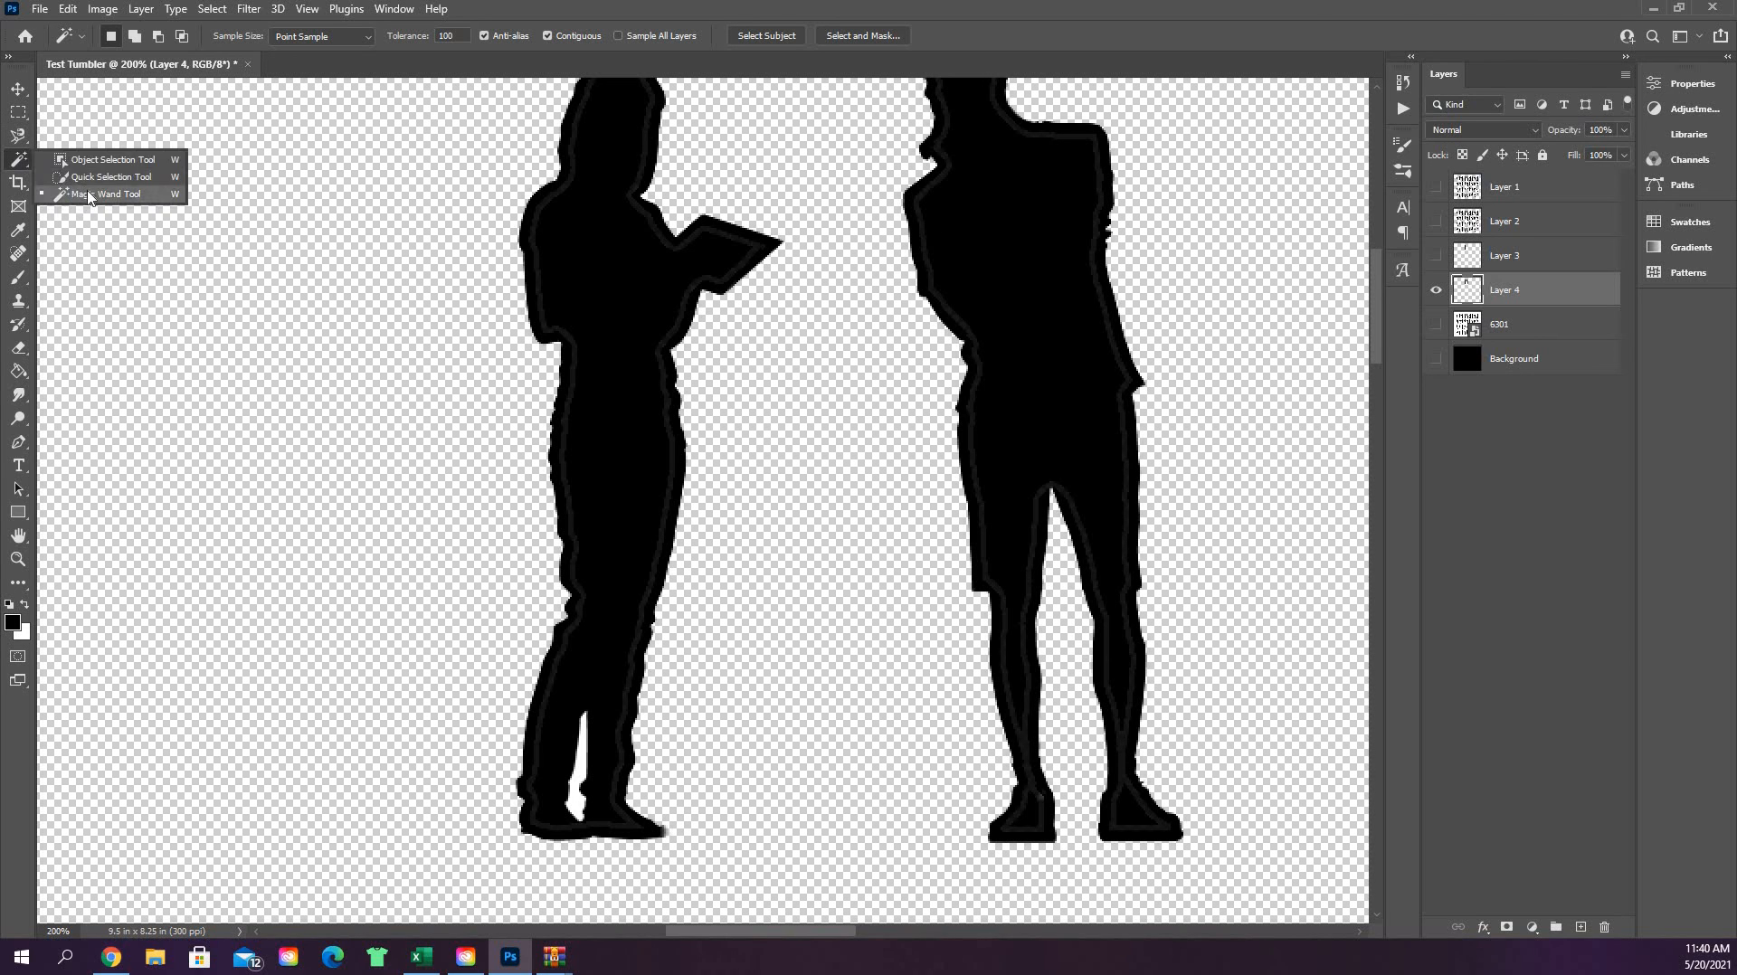
pyautogui.moveTo(111, 199)
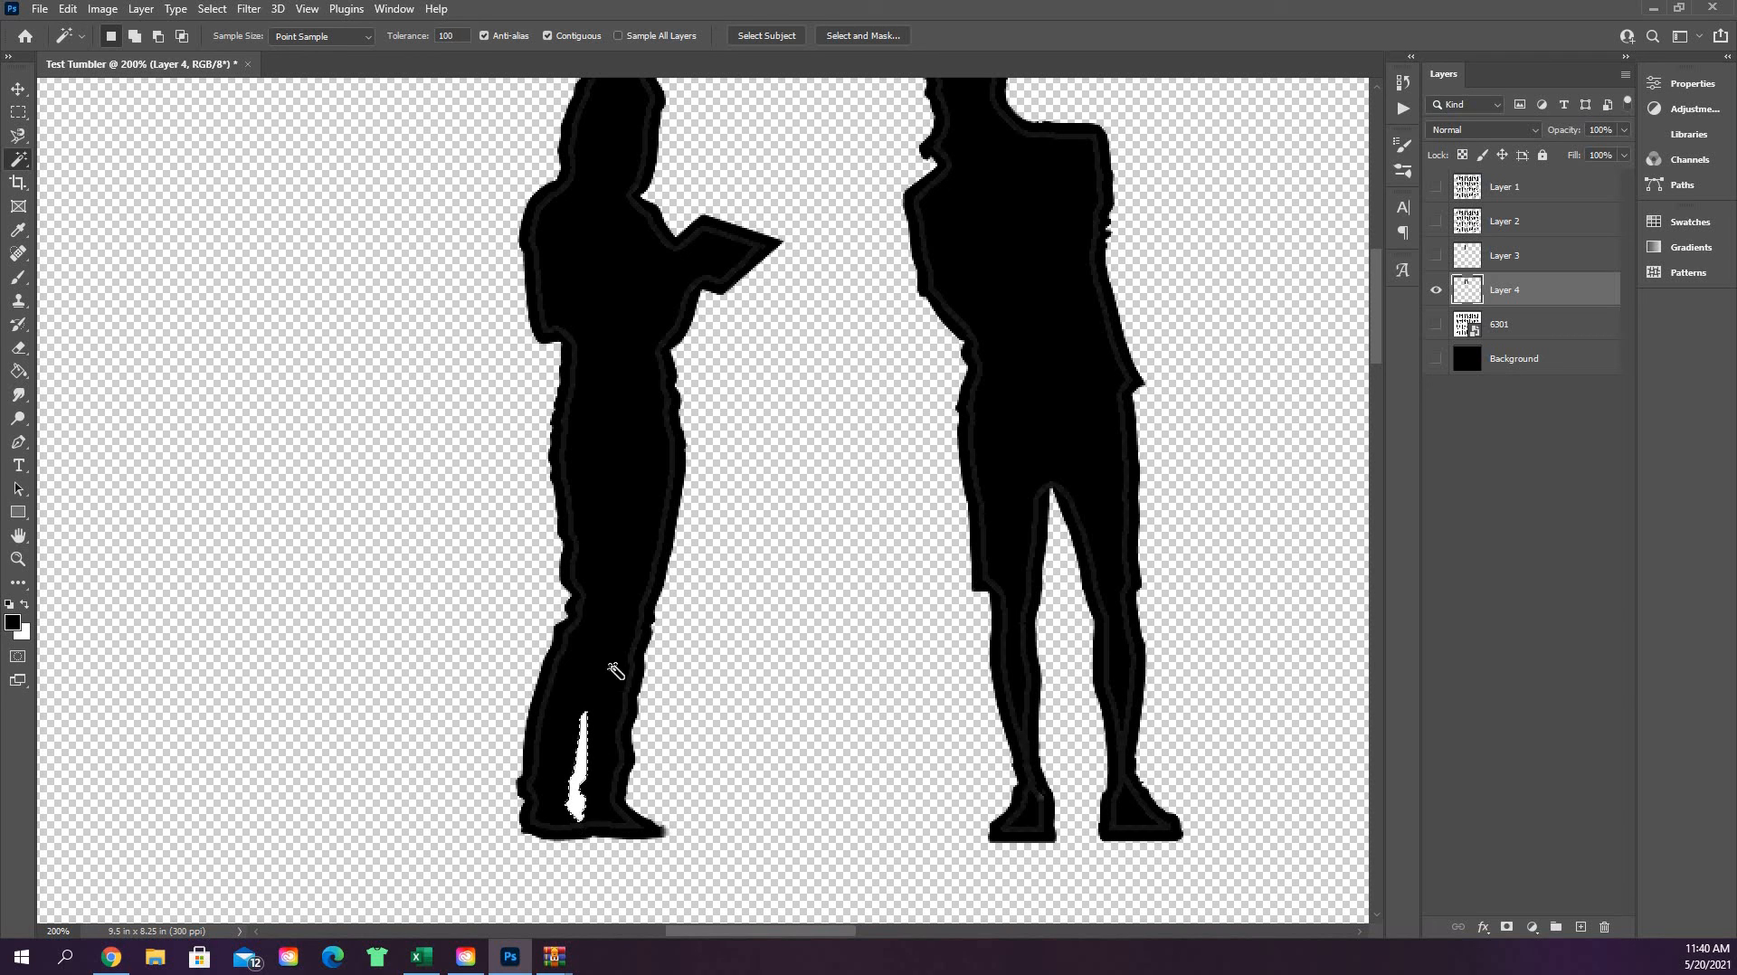
pyautogui.click(615, 669)
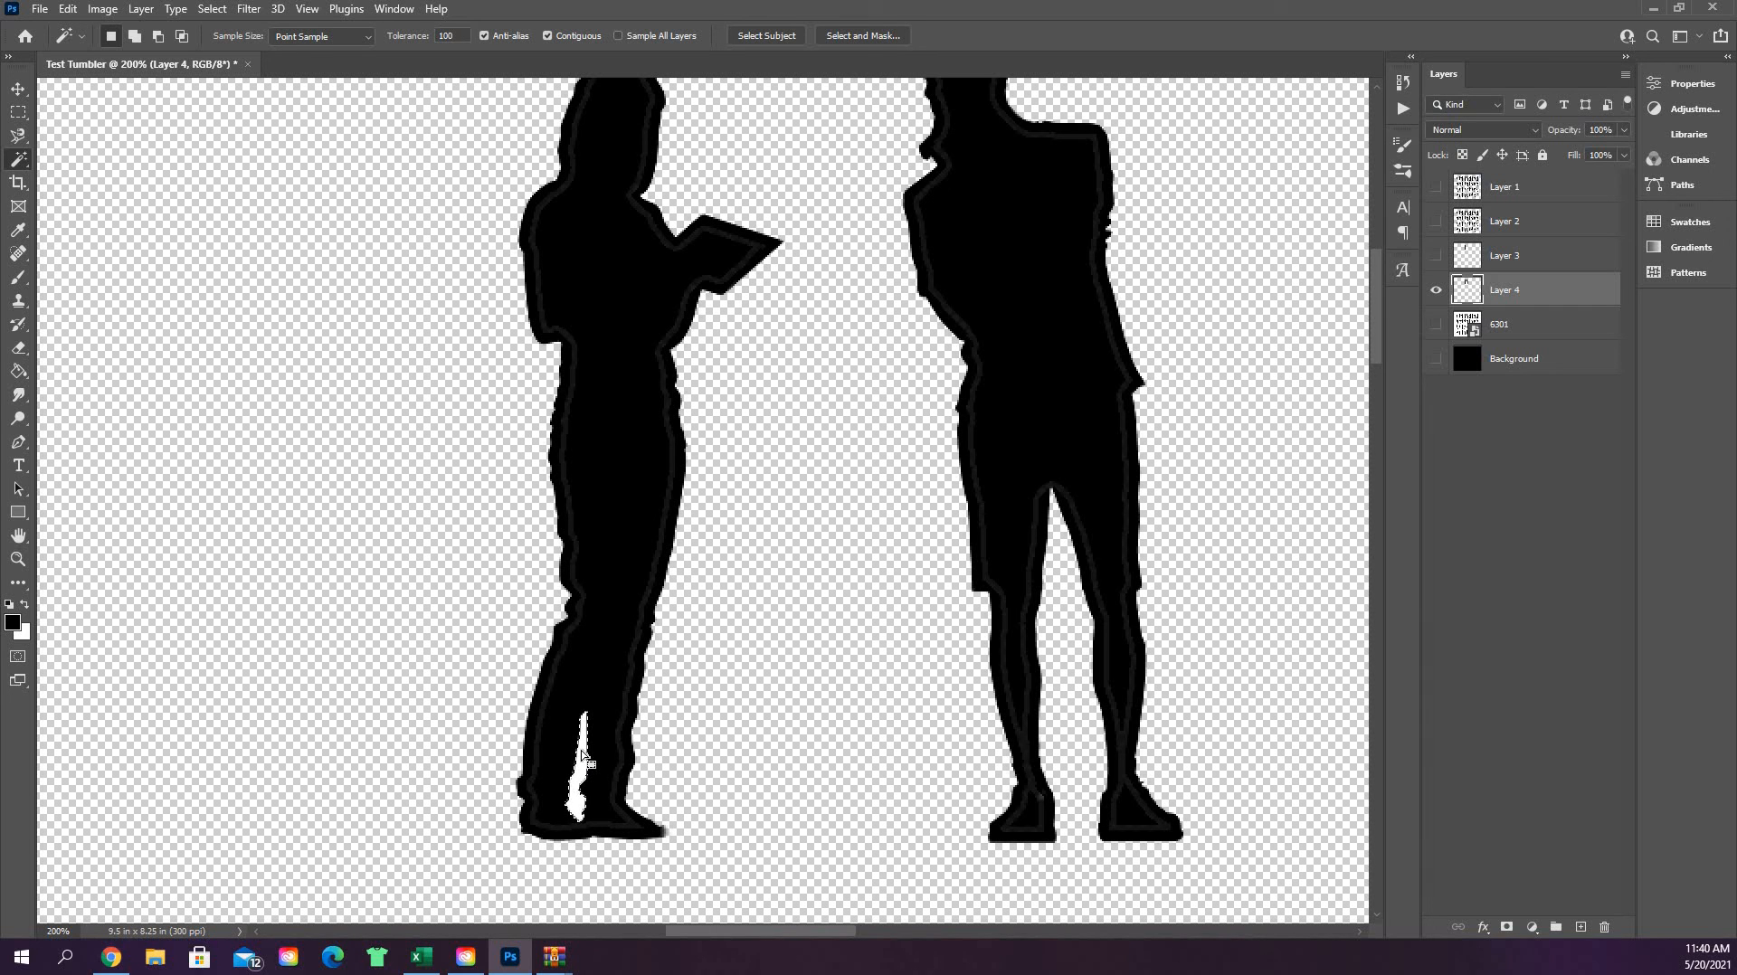
pyautogui.click(581, 760)
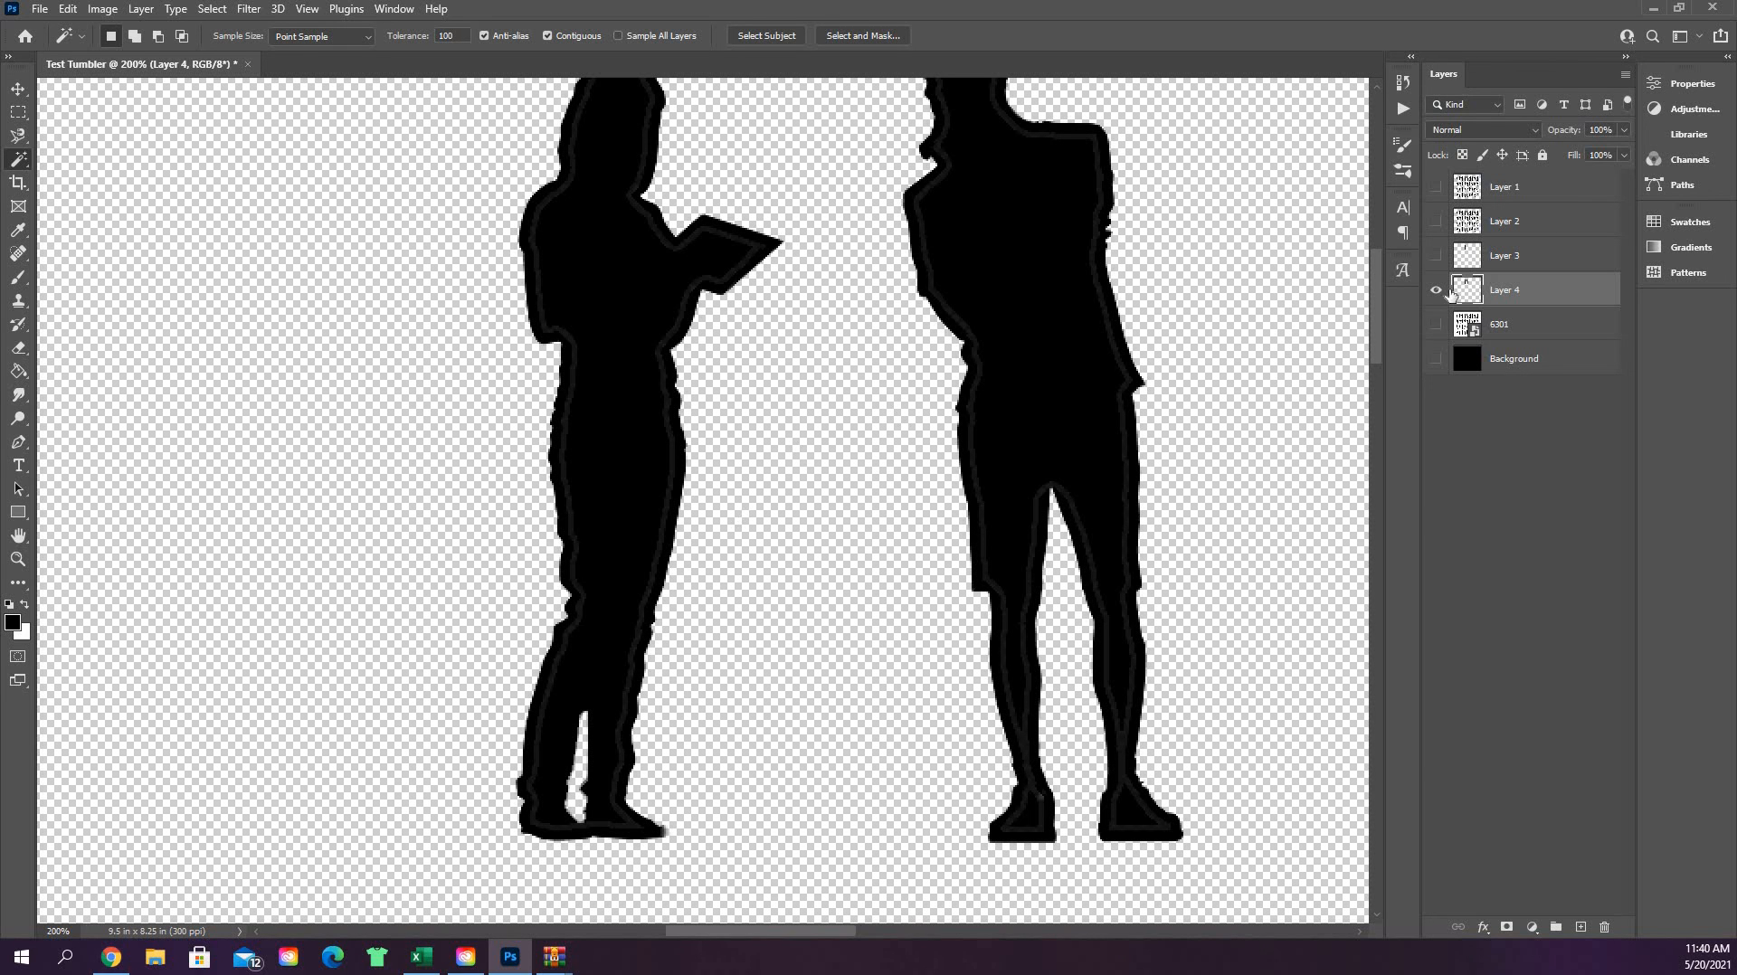
# - Hide Layer 4, show the full 6301 sheet again and return to the Magic Wand
pyautogui.click(1435, 289)
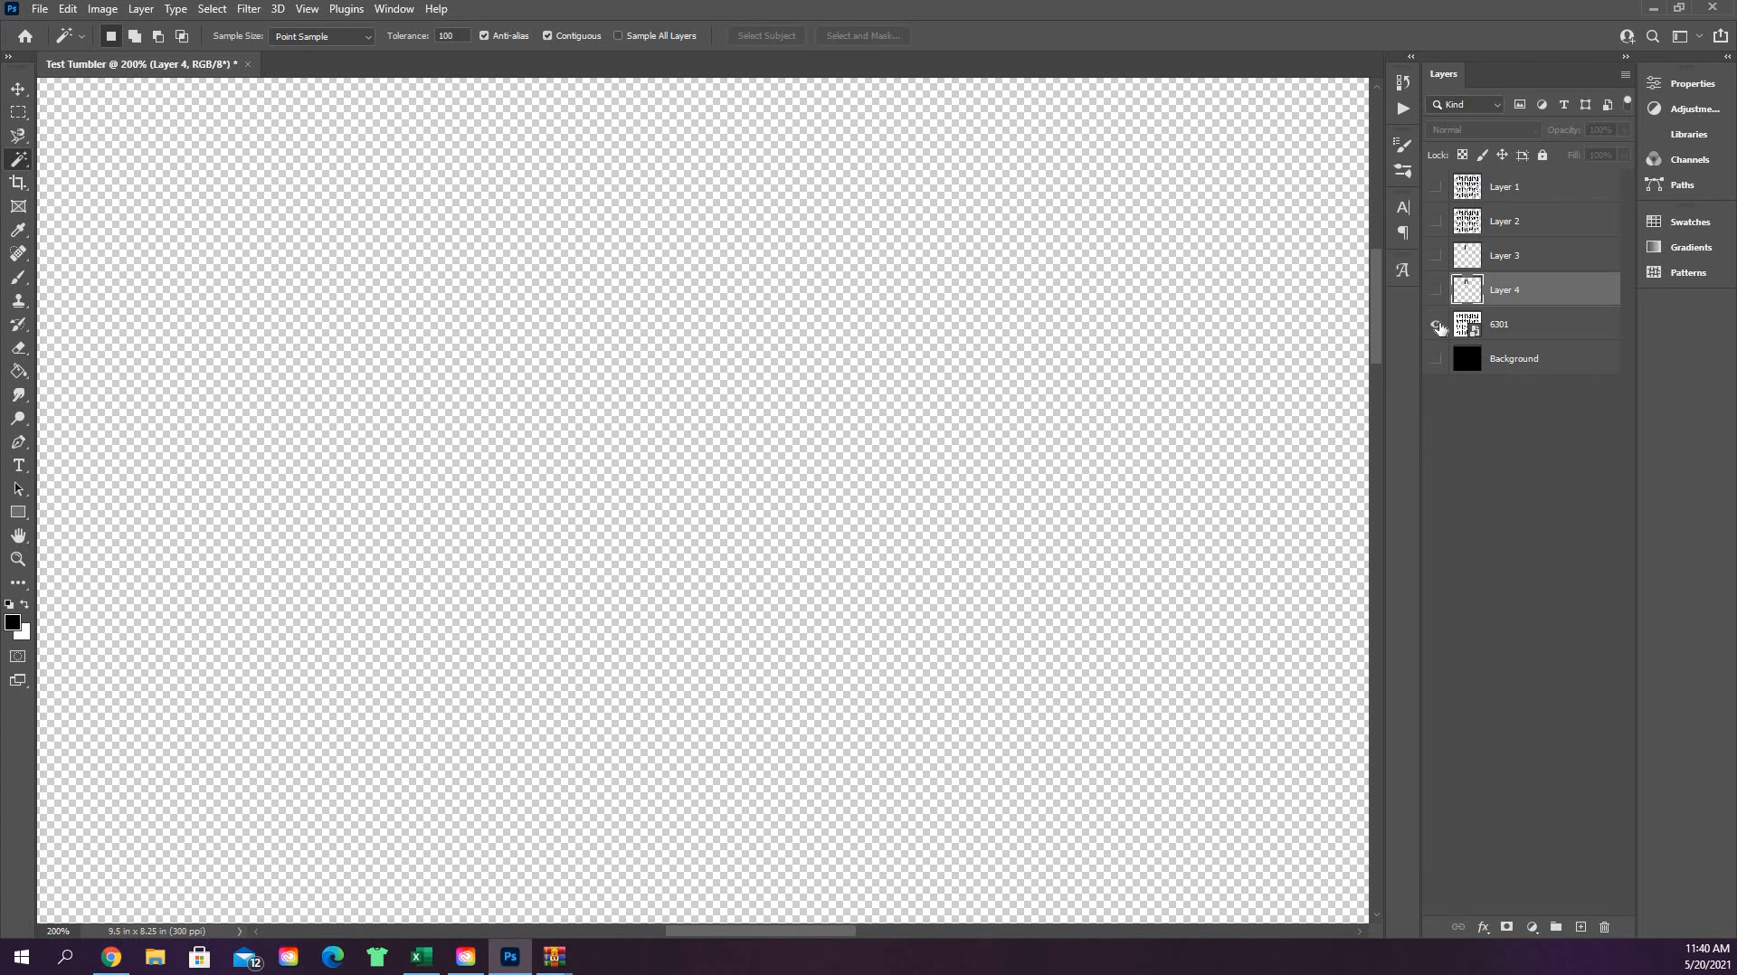
pyautogui.click(1436, 324)
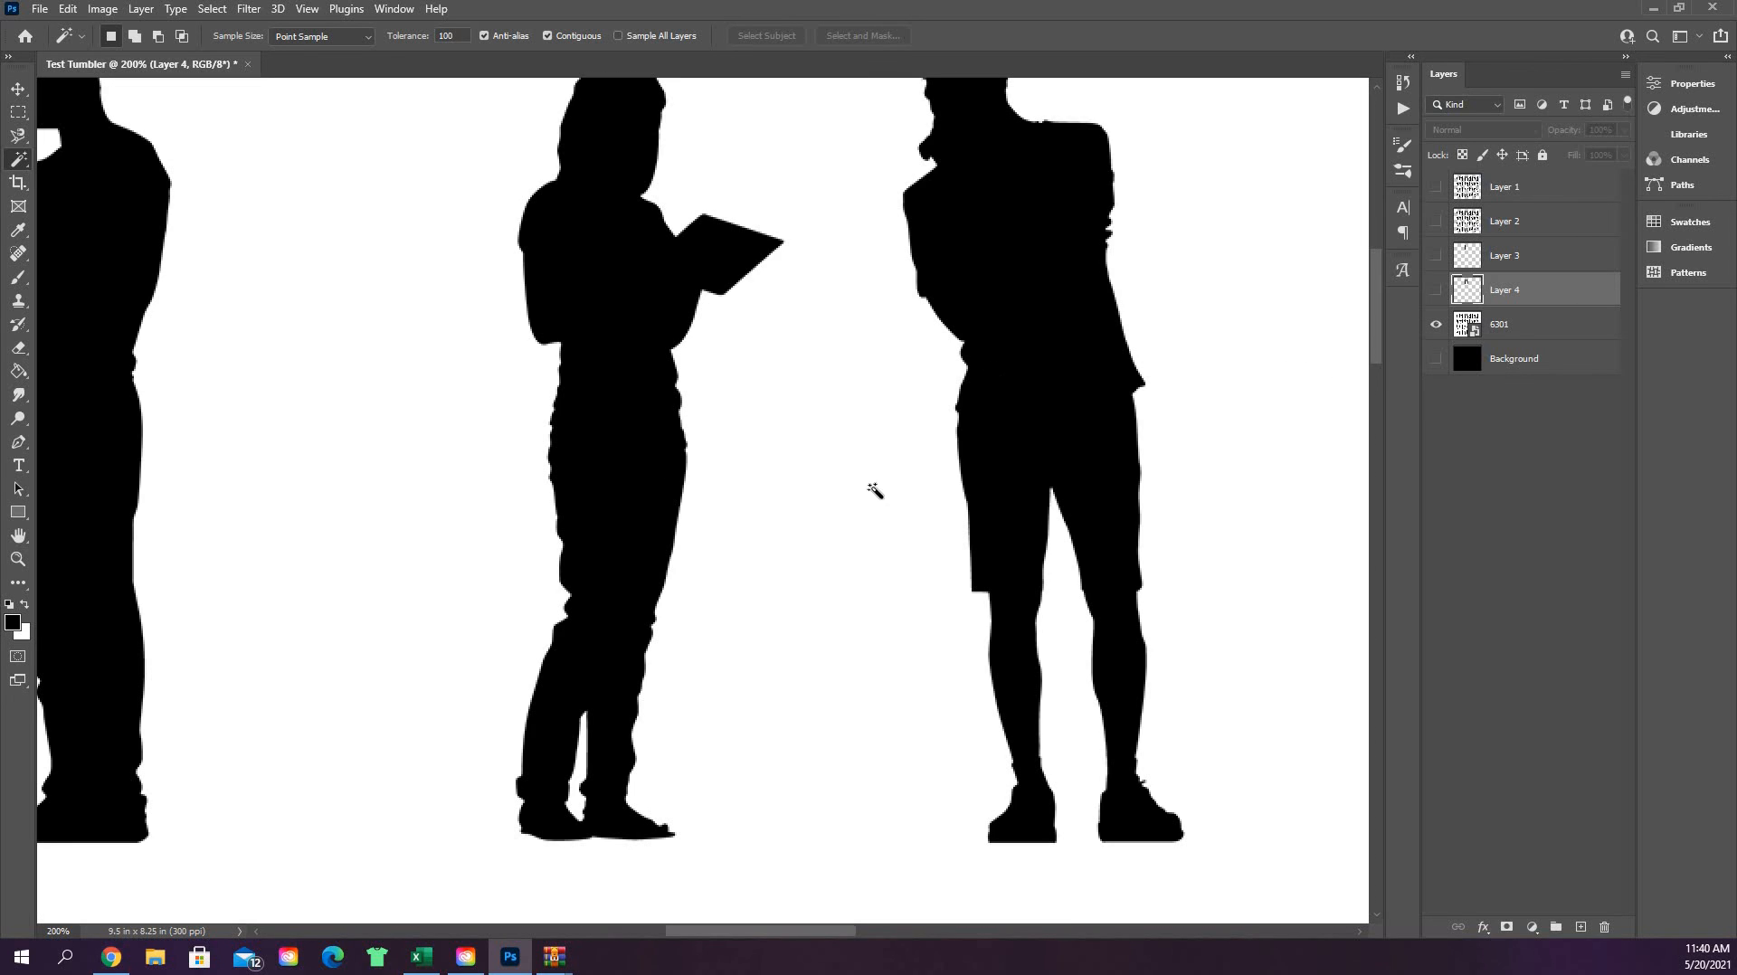
pyautogui.moveTo(753, 235)
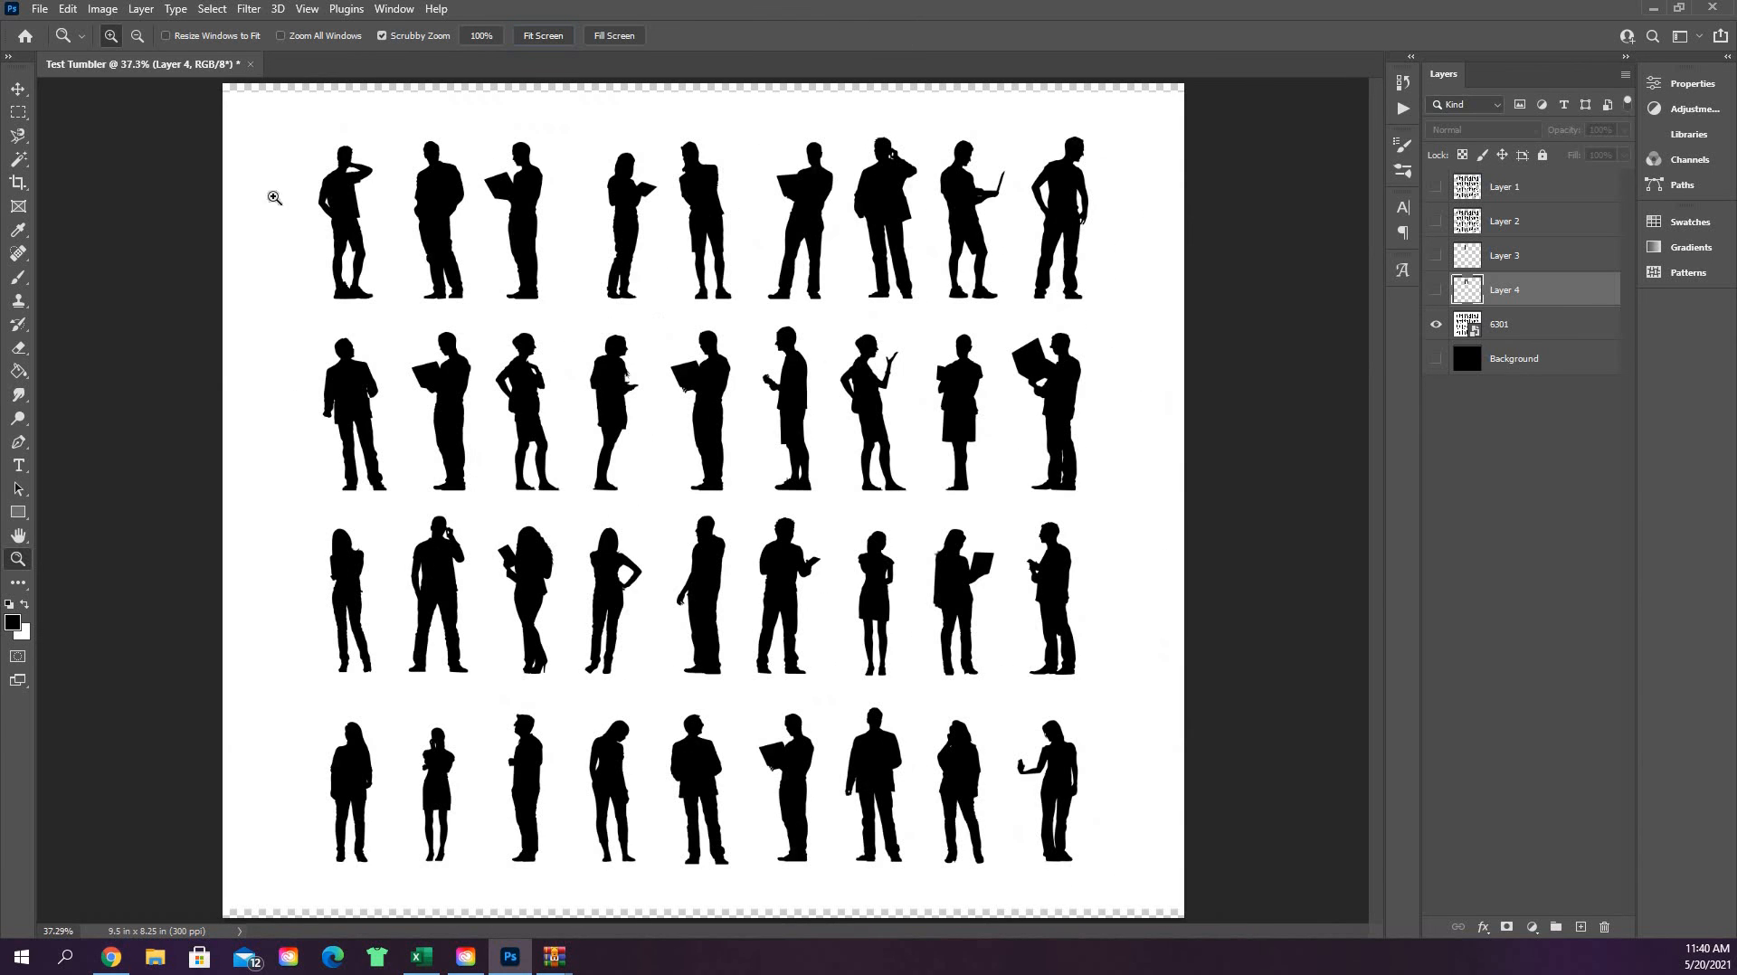
pyautogui.moveTo(648, 311)
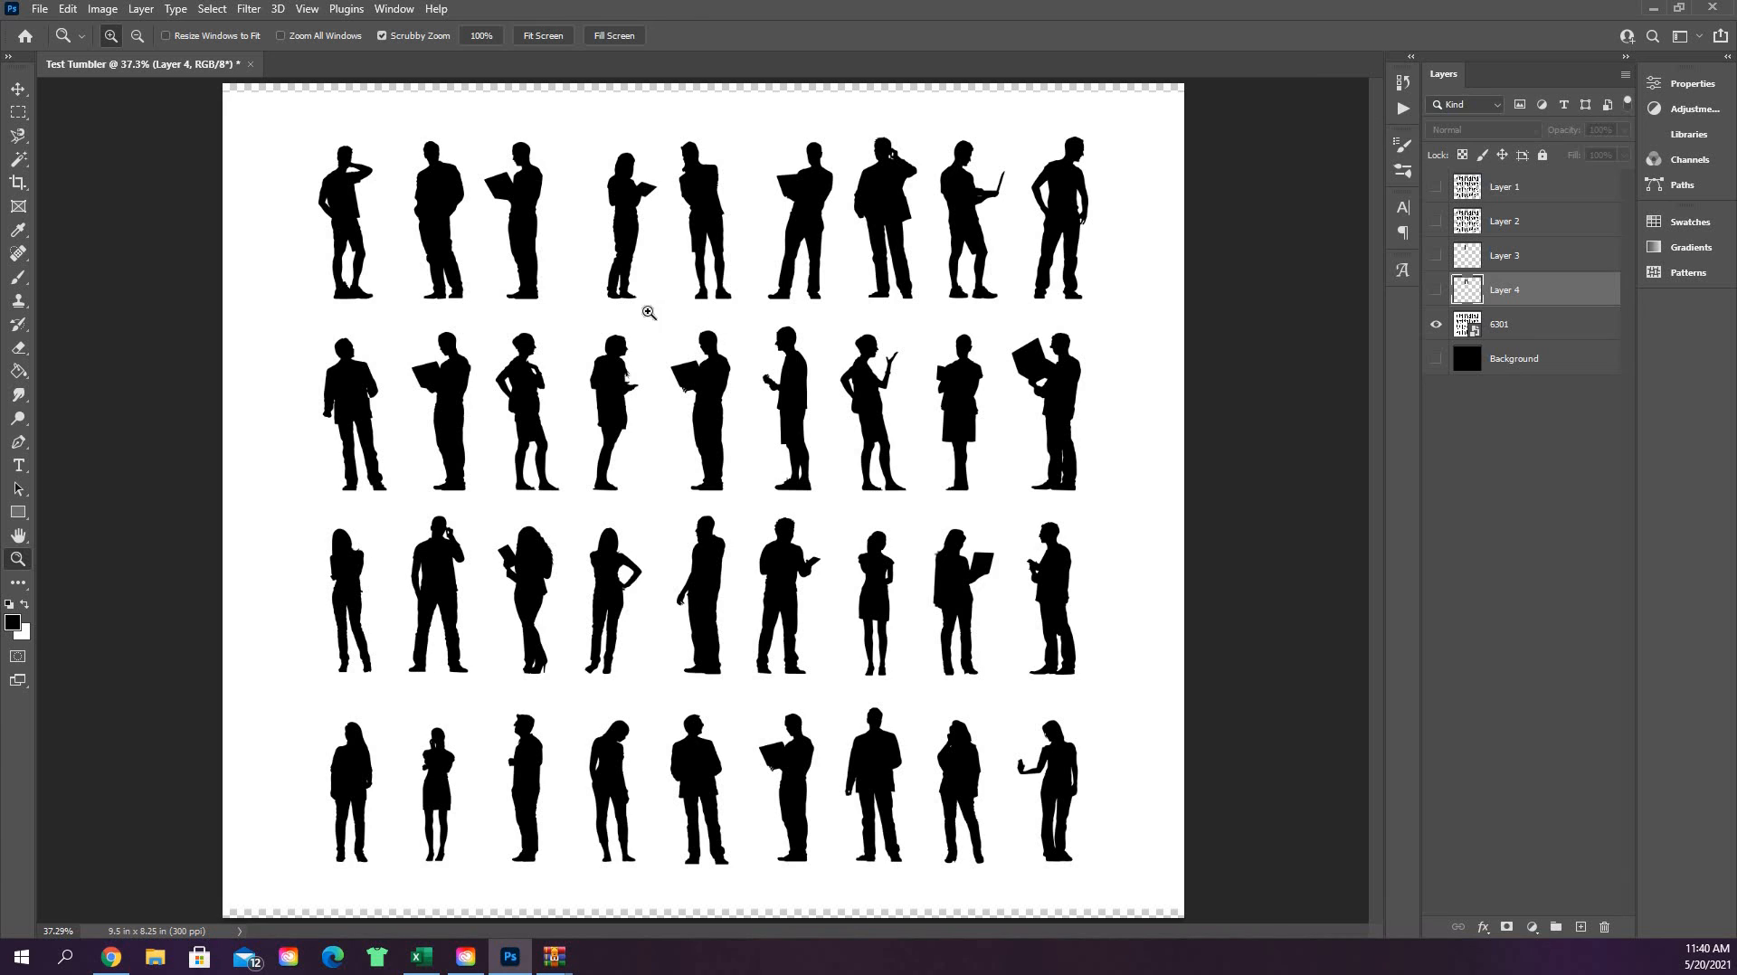
pyautogui.moveTo(640, 344)
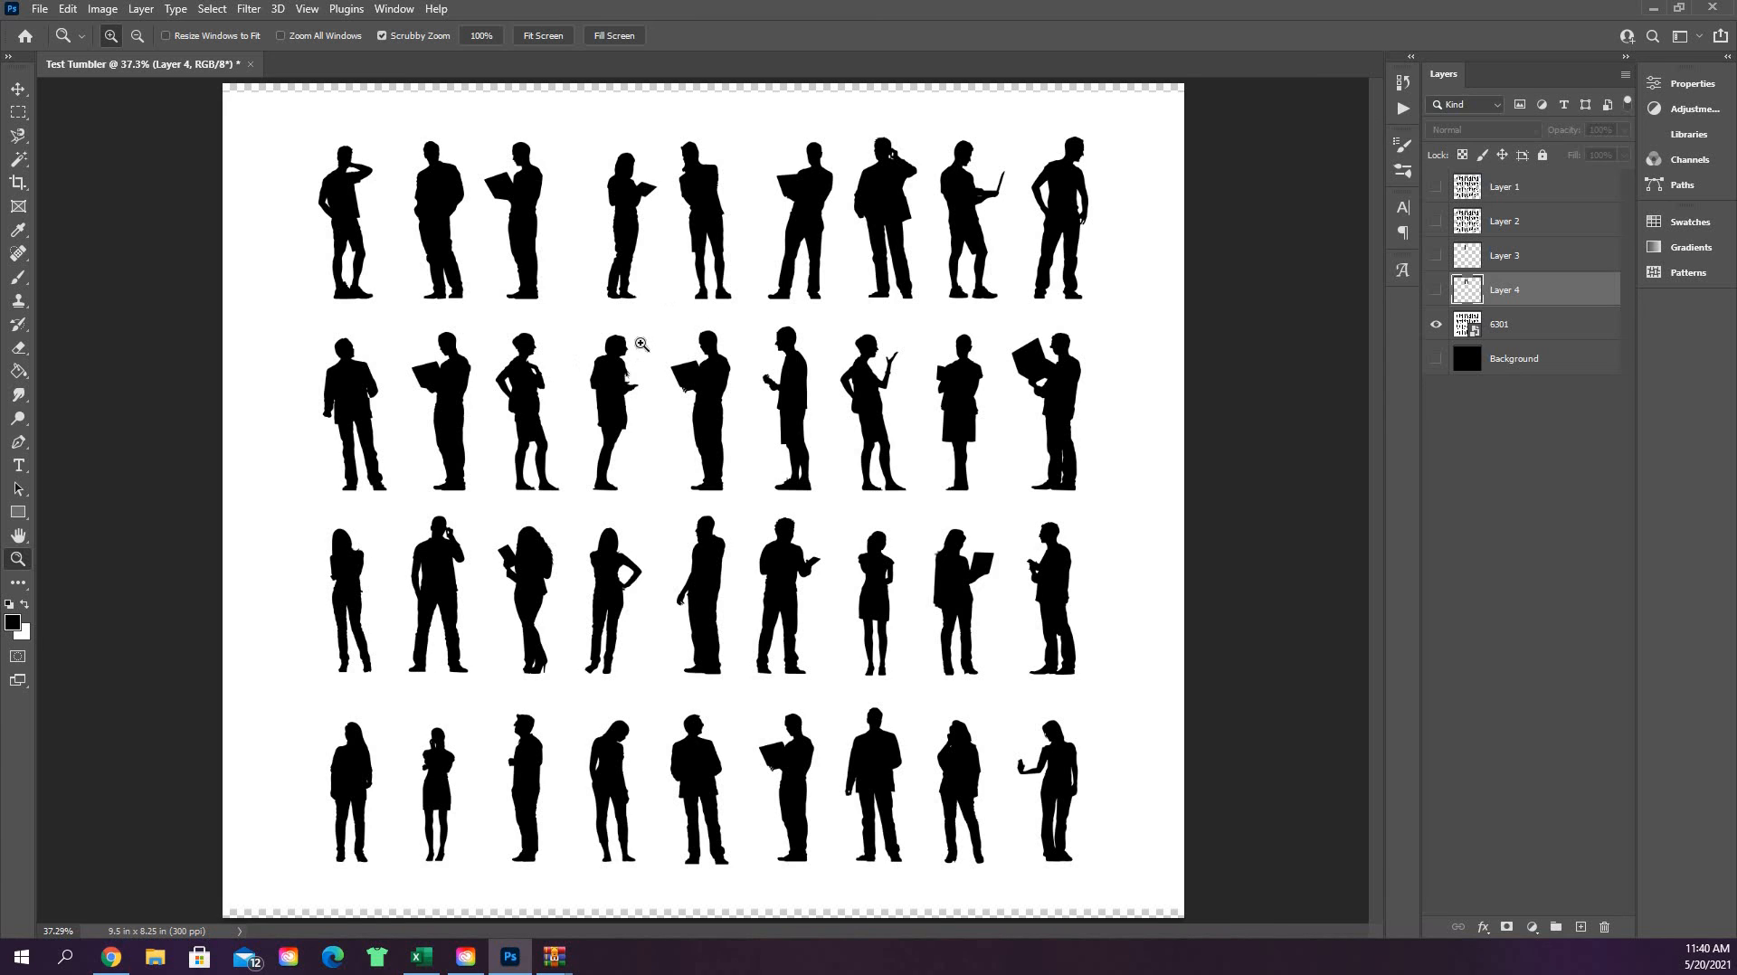
pyautogui.click(18, 160)
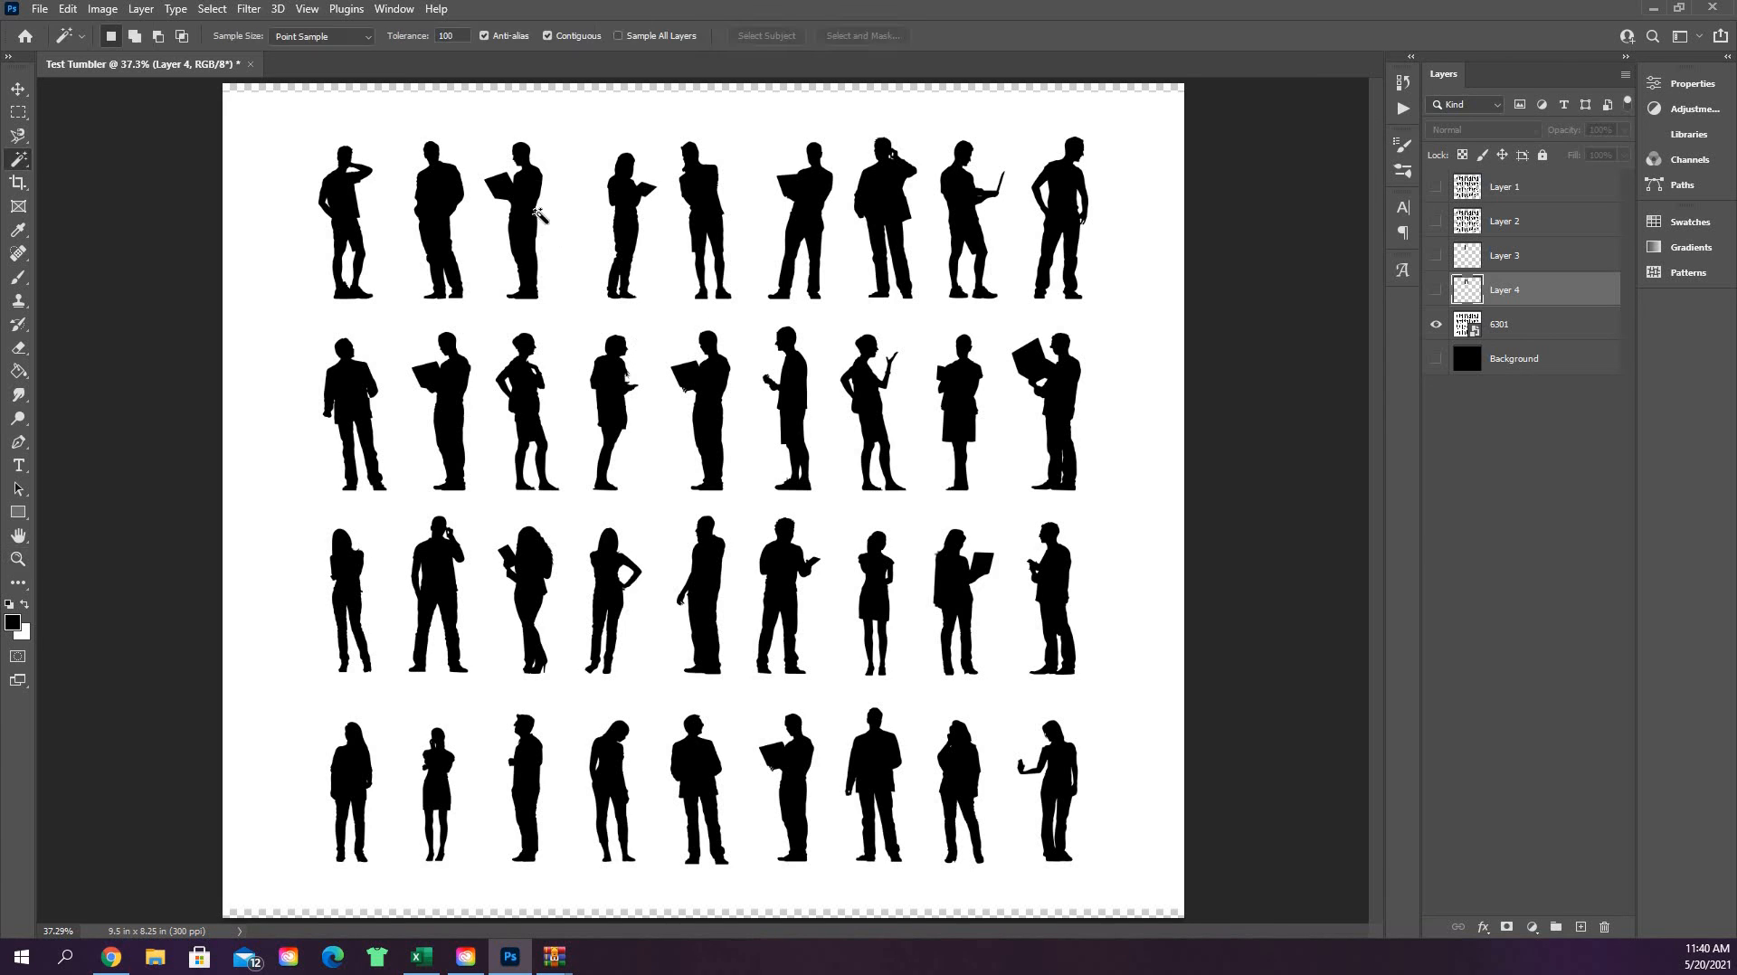
pyautogui.moveTo(673, 141)
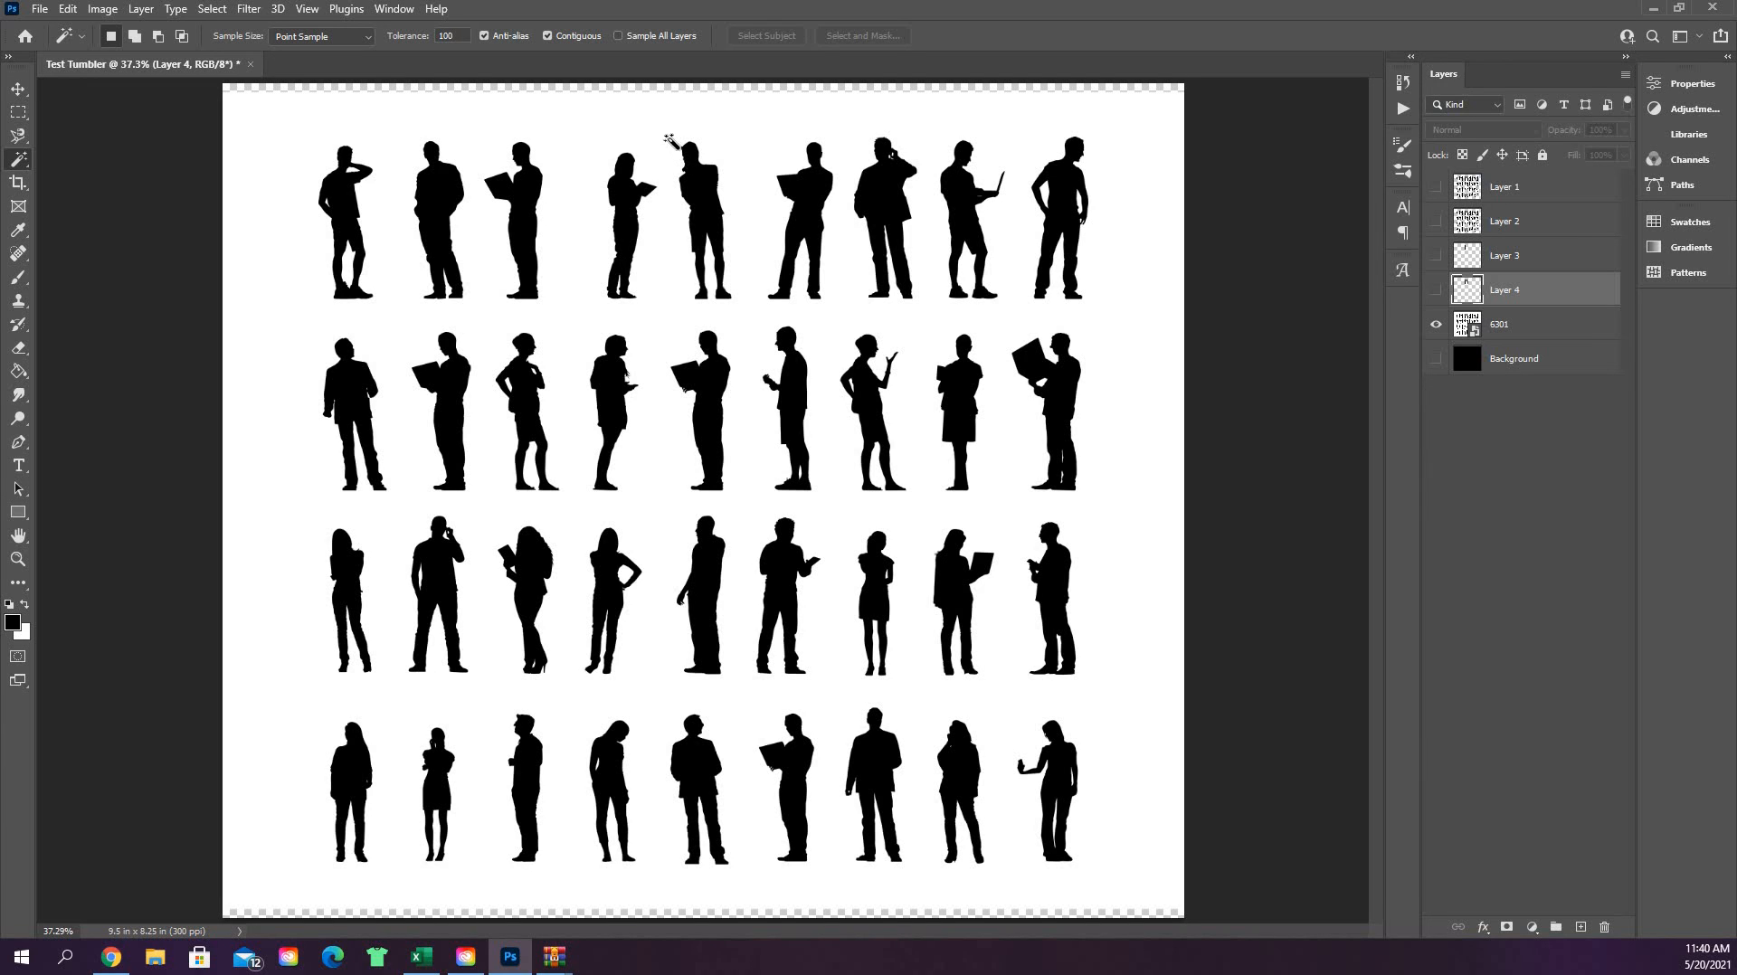
# - Select the white background at tolerance 100 and dismiss the smart object warning
pyautogui.click(1500, 324)
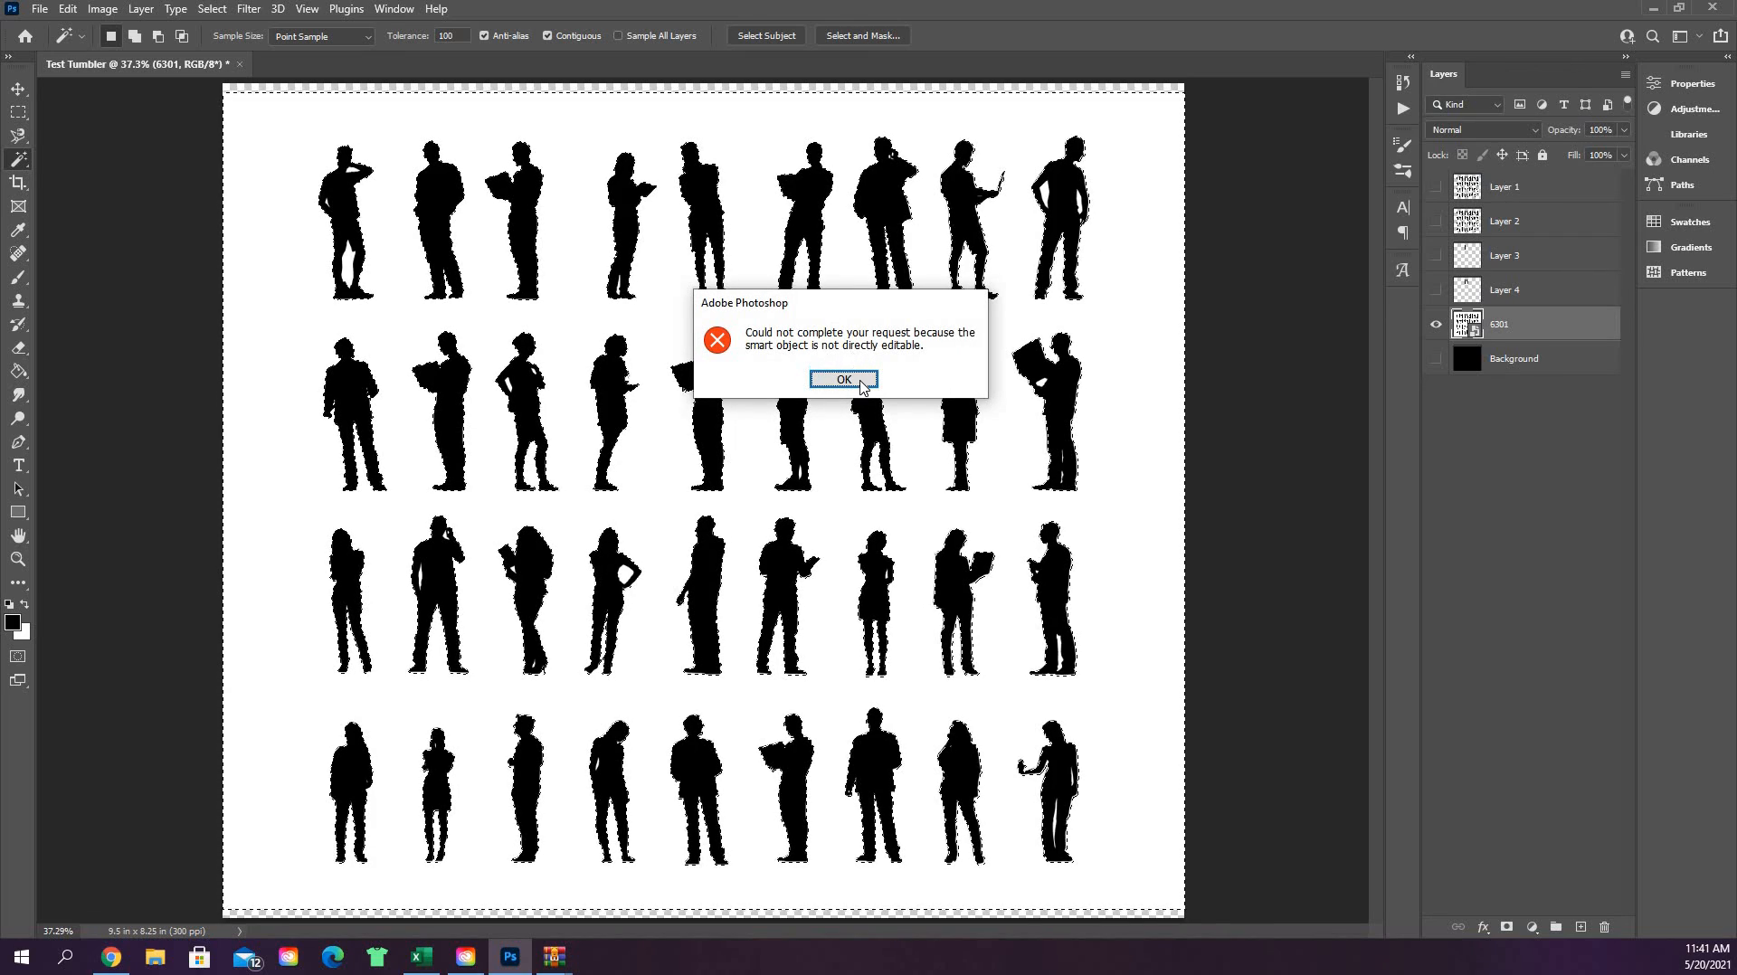
pyautogui.moveTo(810, 356)
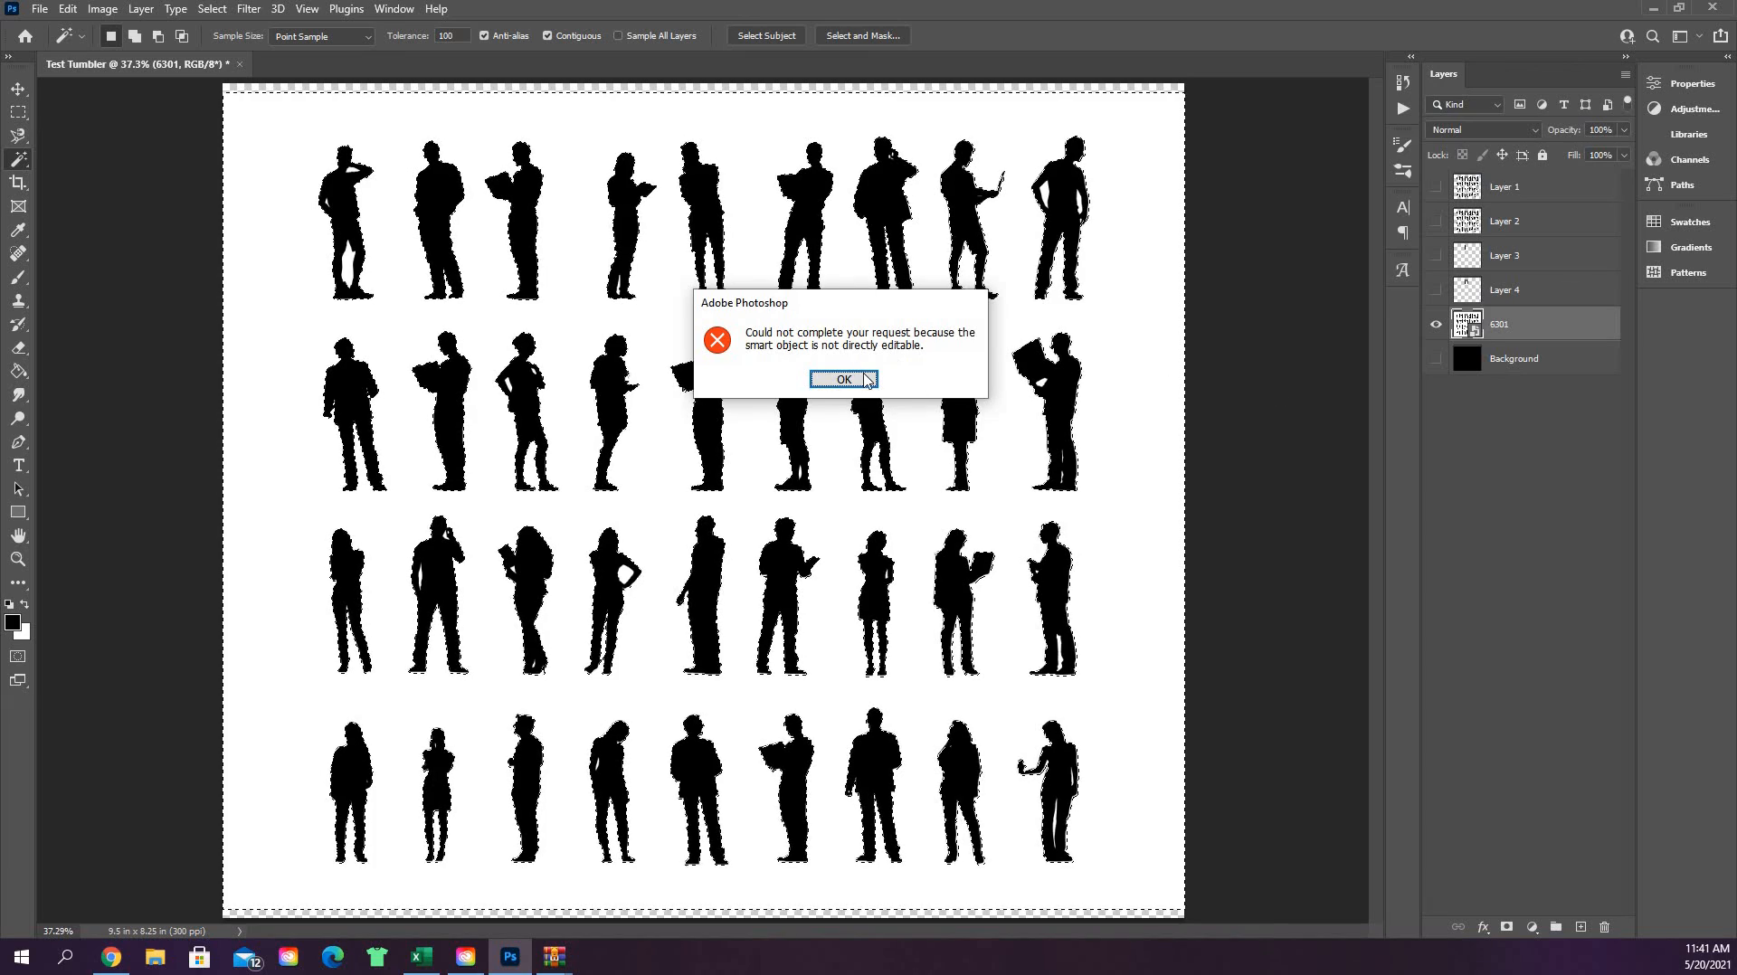
pyautogui.click(843, 378)
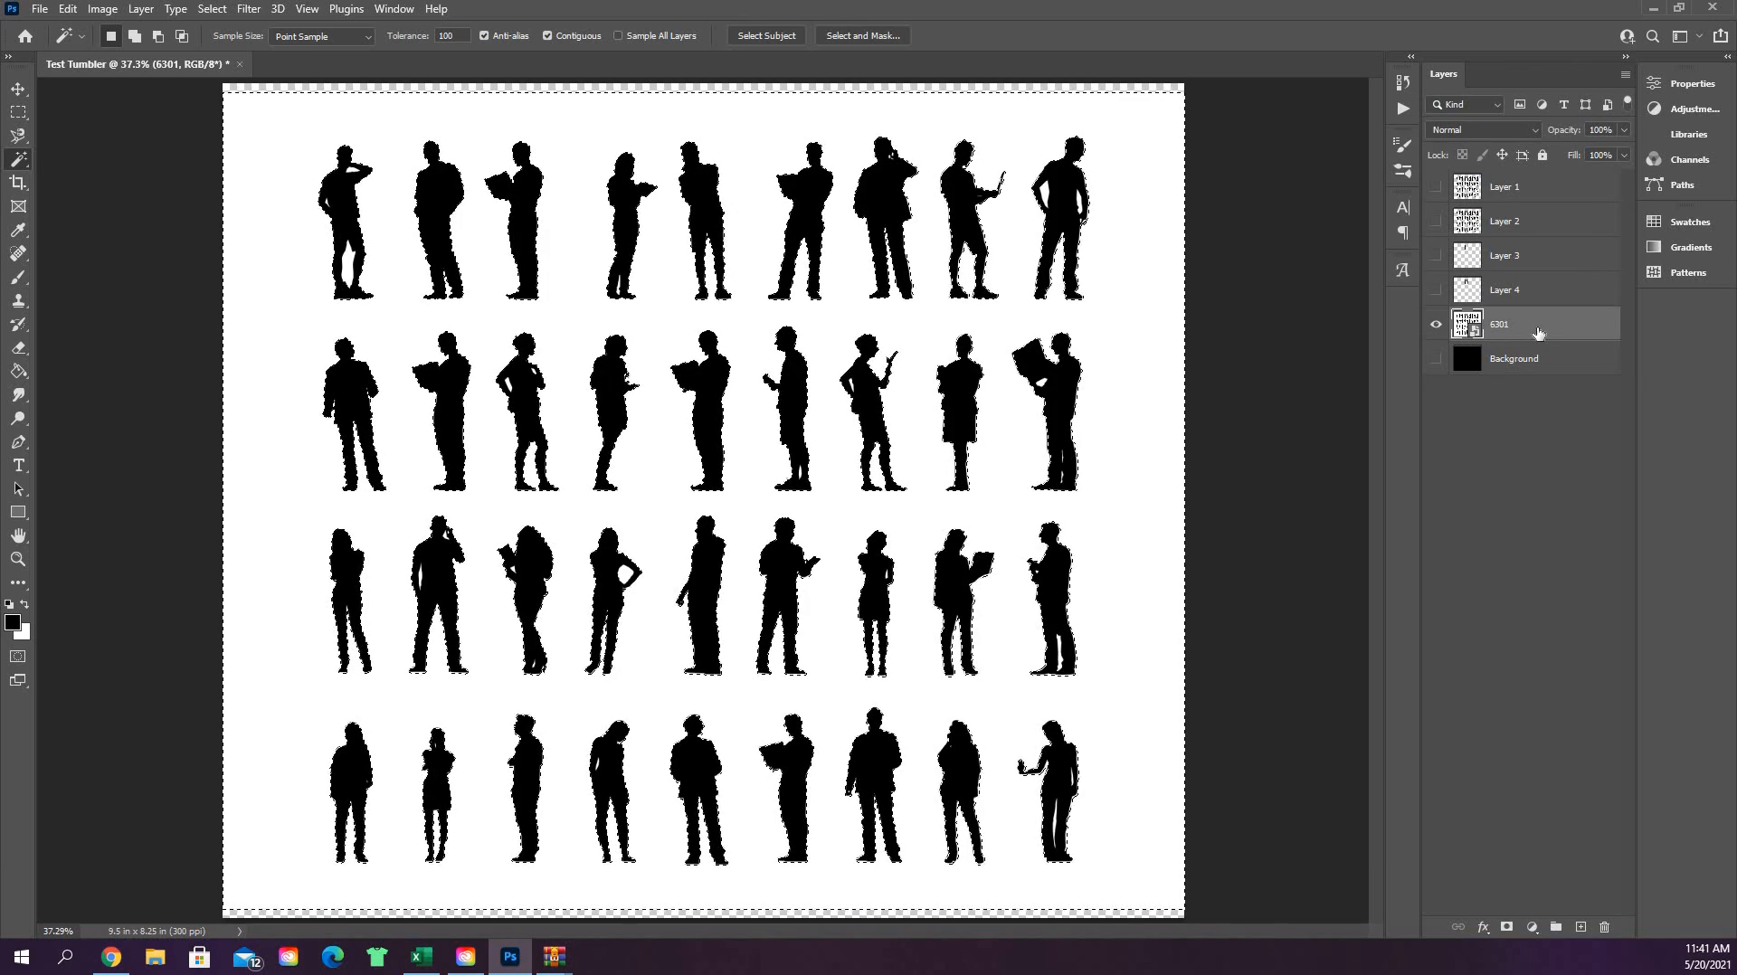
# - Rasterize the 6301 layer and delete its white background to transparency
pyautogui.rightClick(1537, 323)
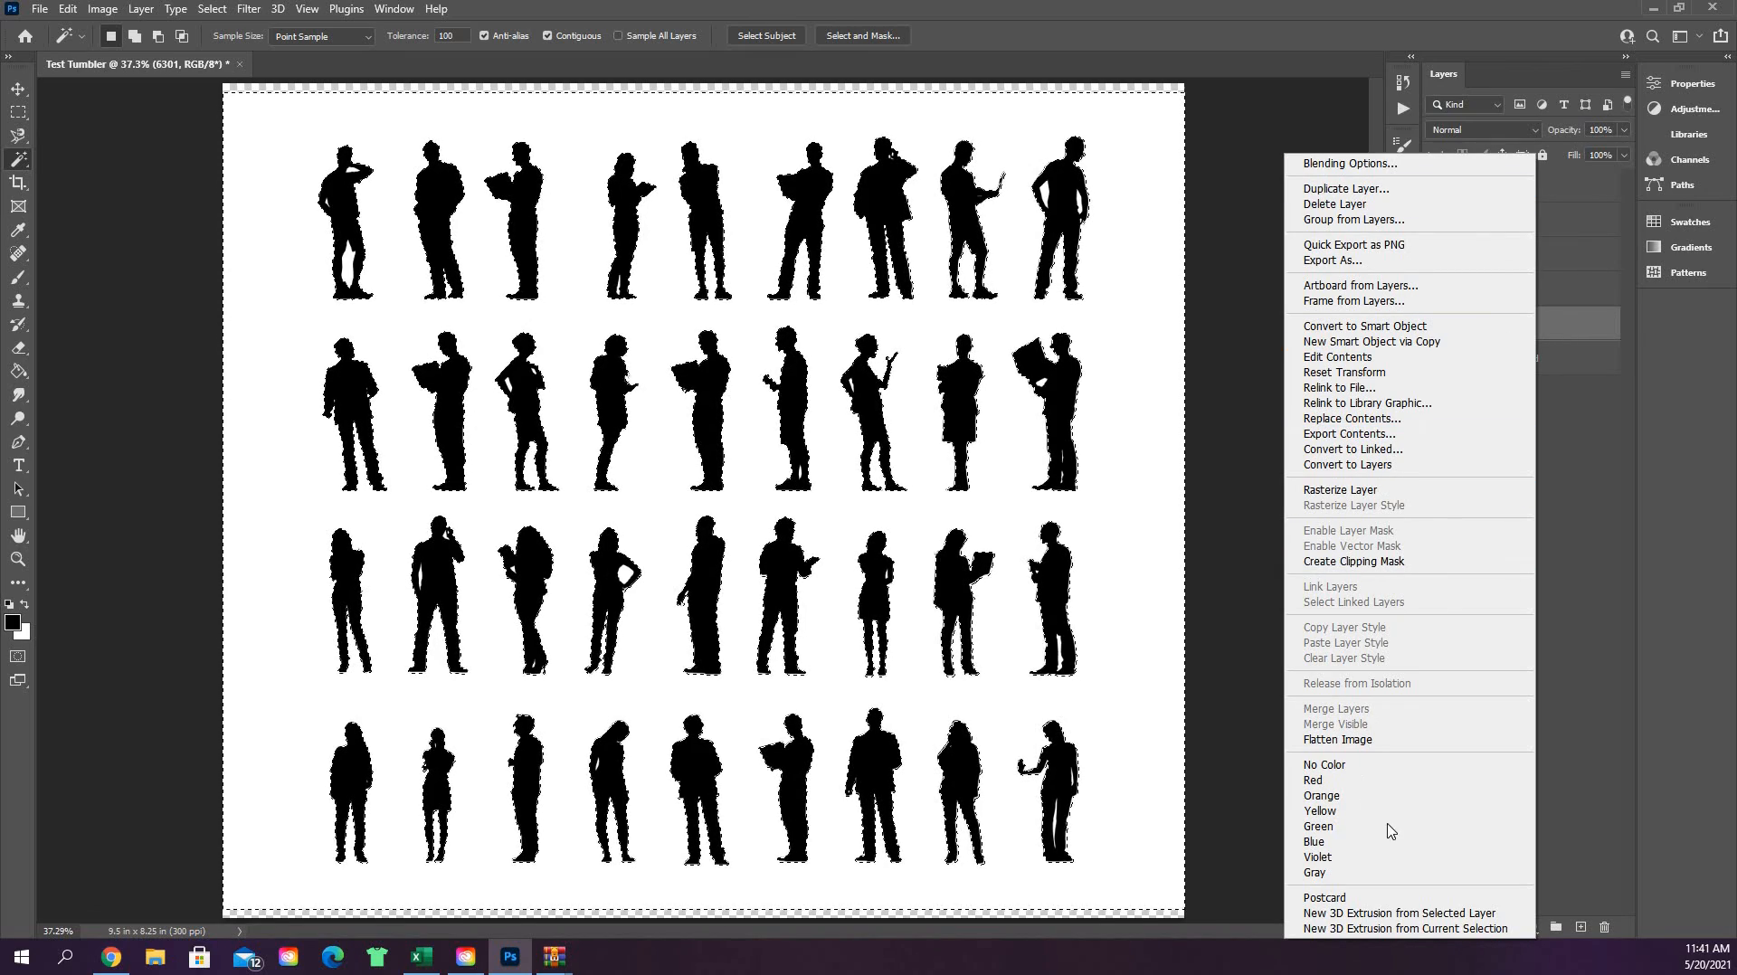
pyautogui.moveTo(1424, 494)
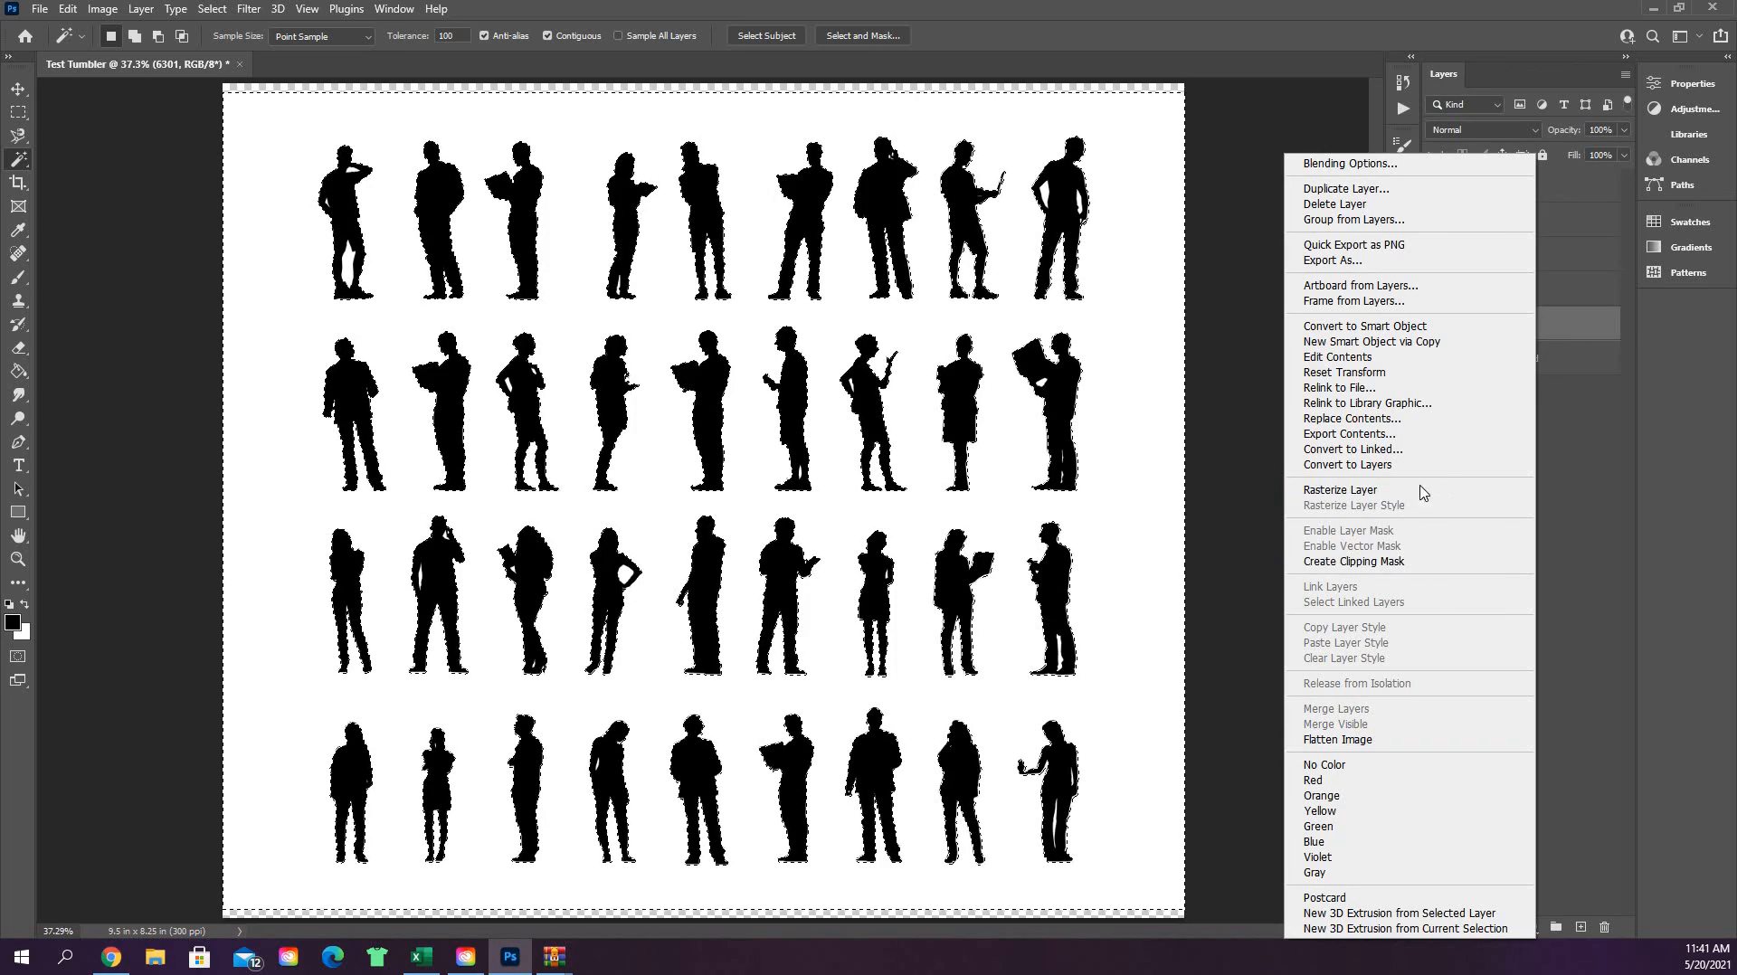
pyautogui.moveTo(1380, 490)
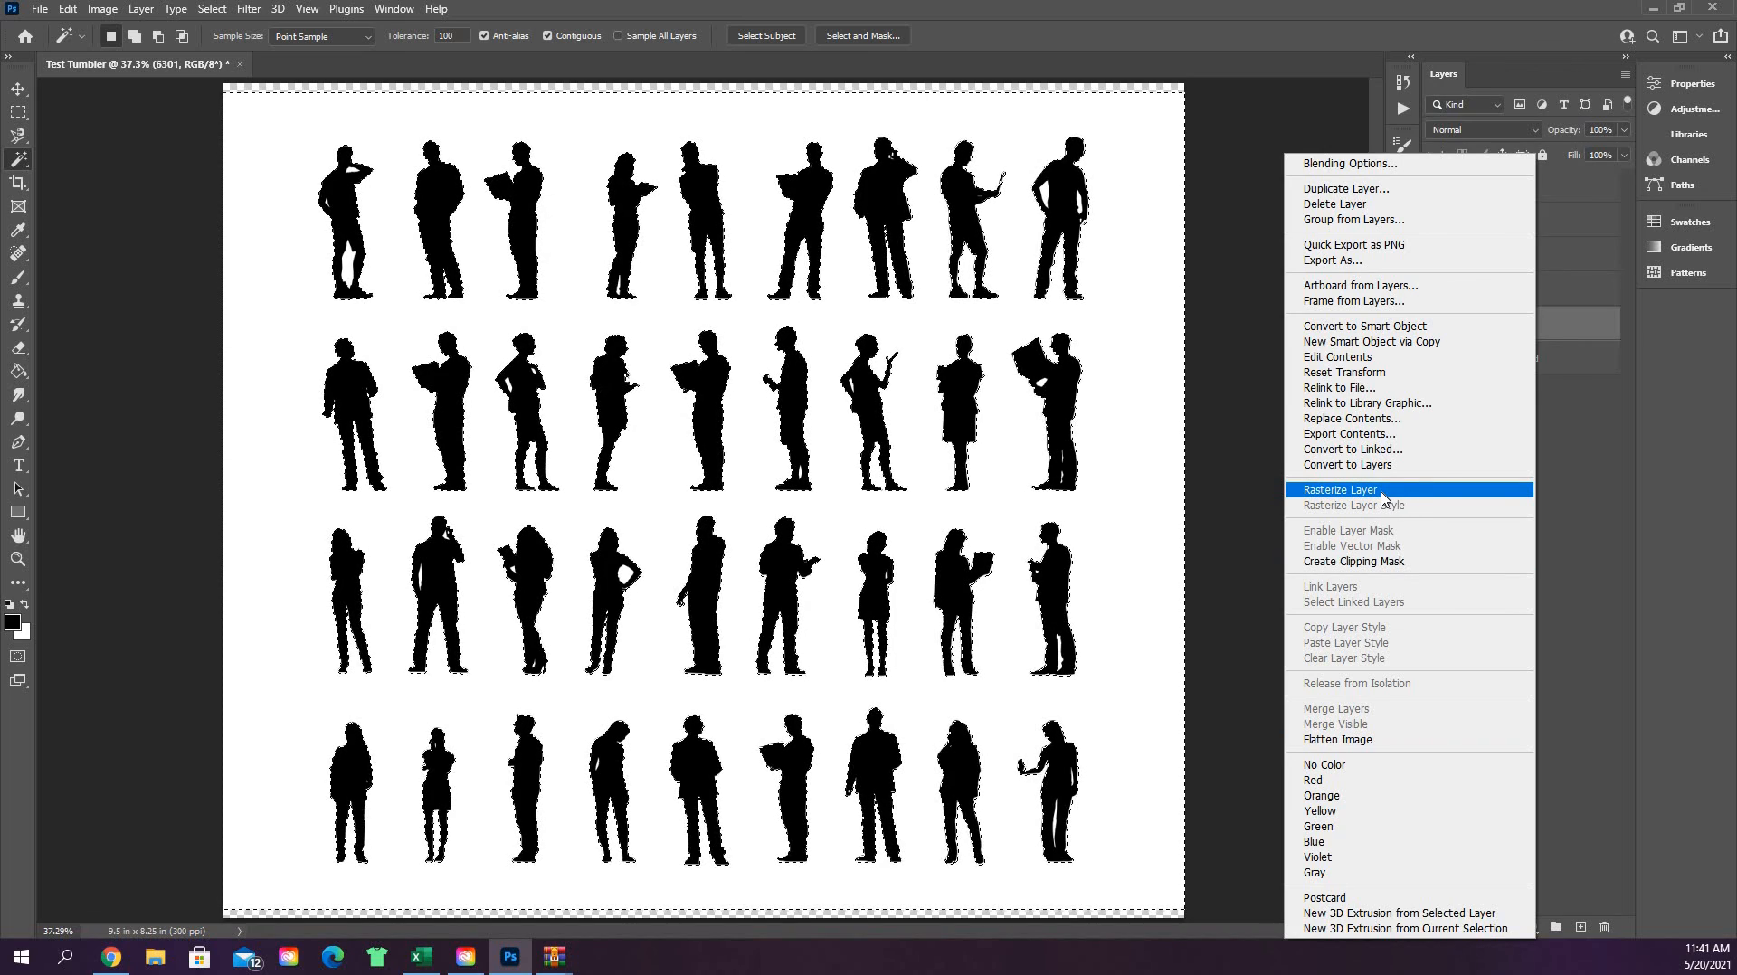
pyautogui.click(1341, 490)
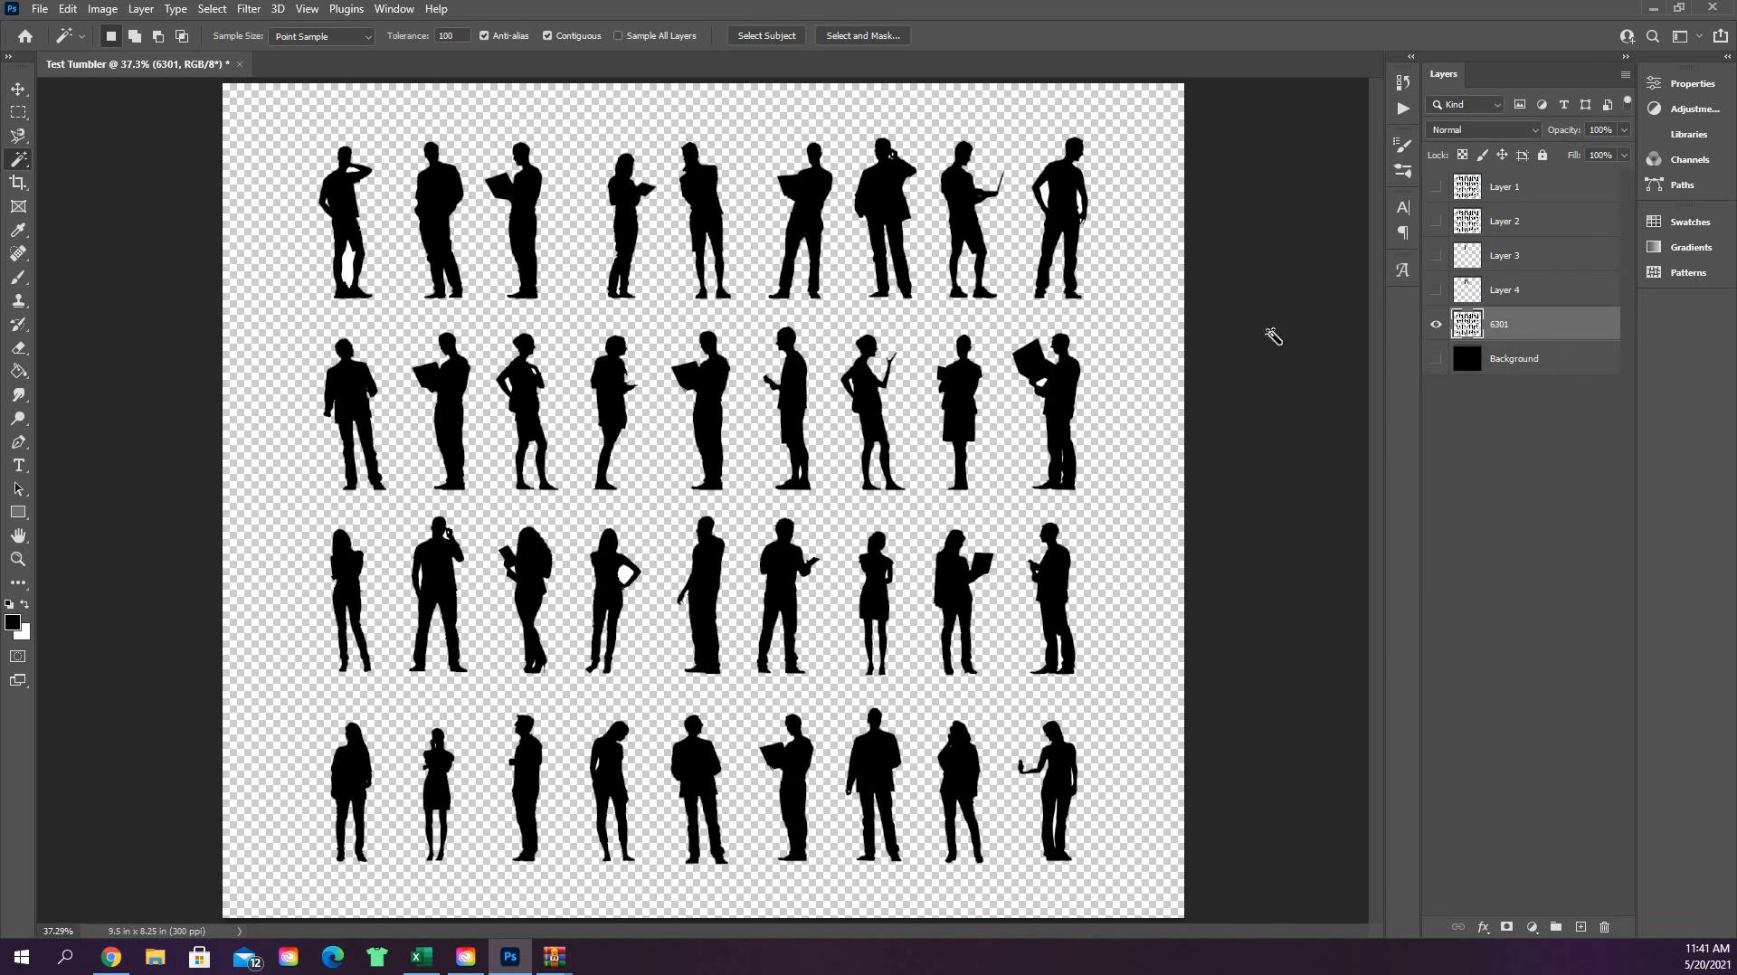
pyautogui.moveTo(541, 116)
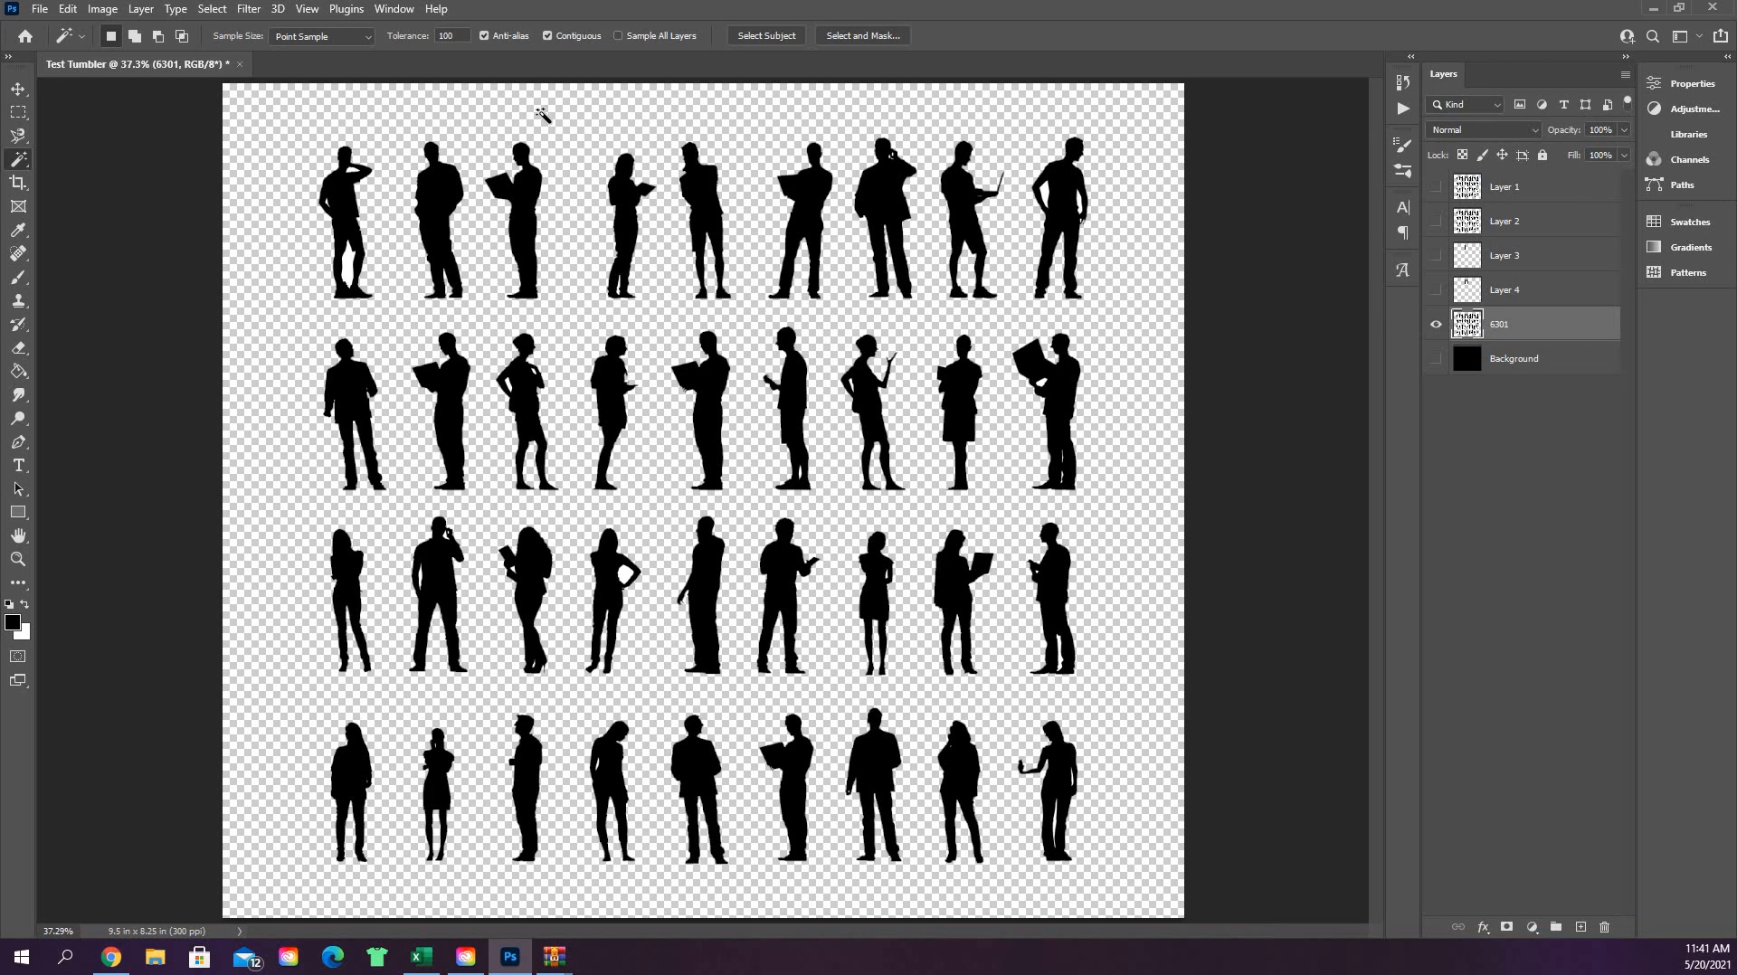
pyautogui.moveTo(459, 67)
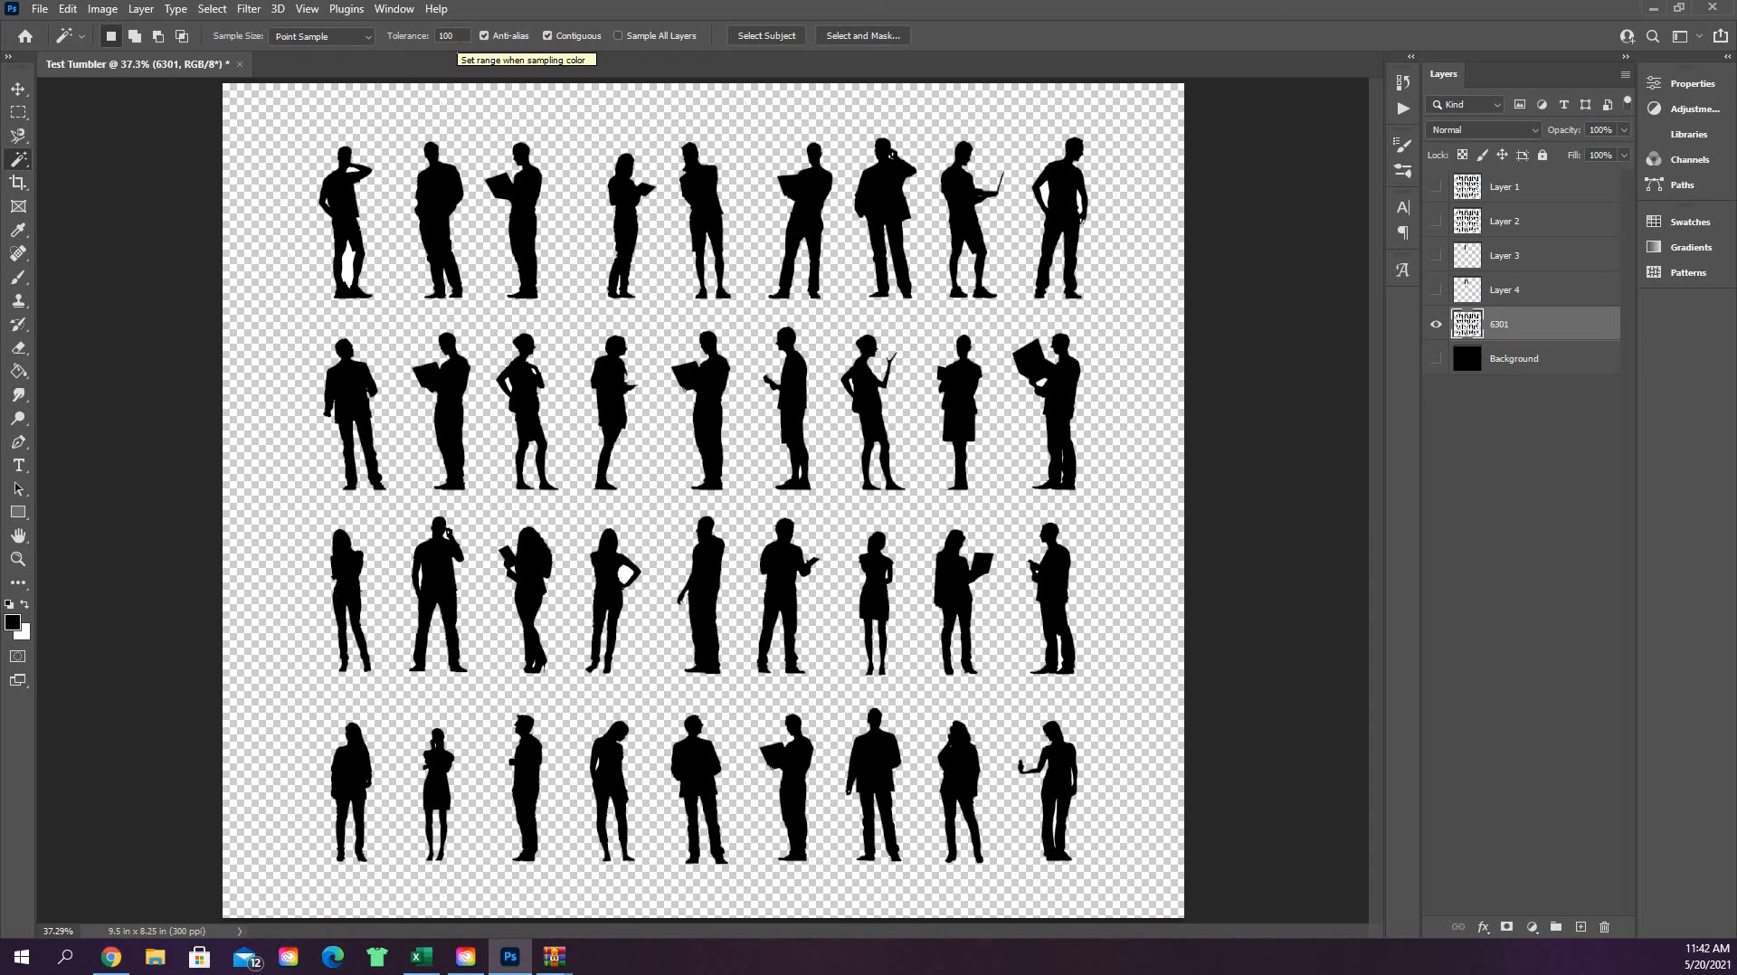
pyautogui.moveTo(1435, 377)
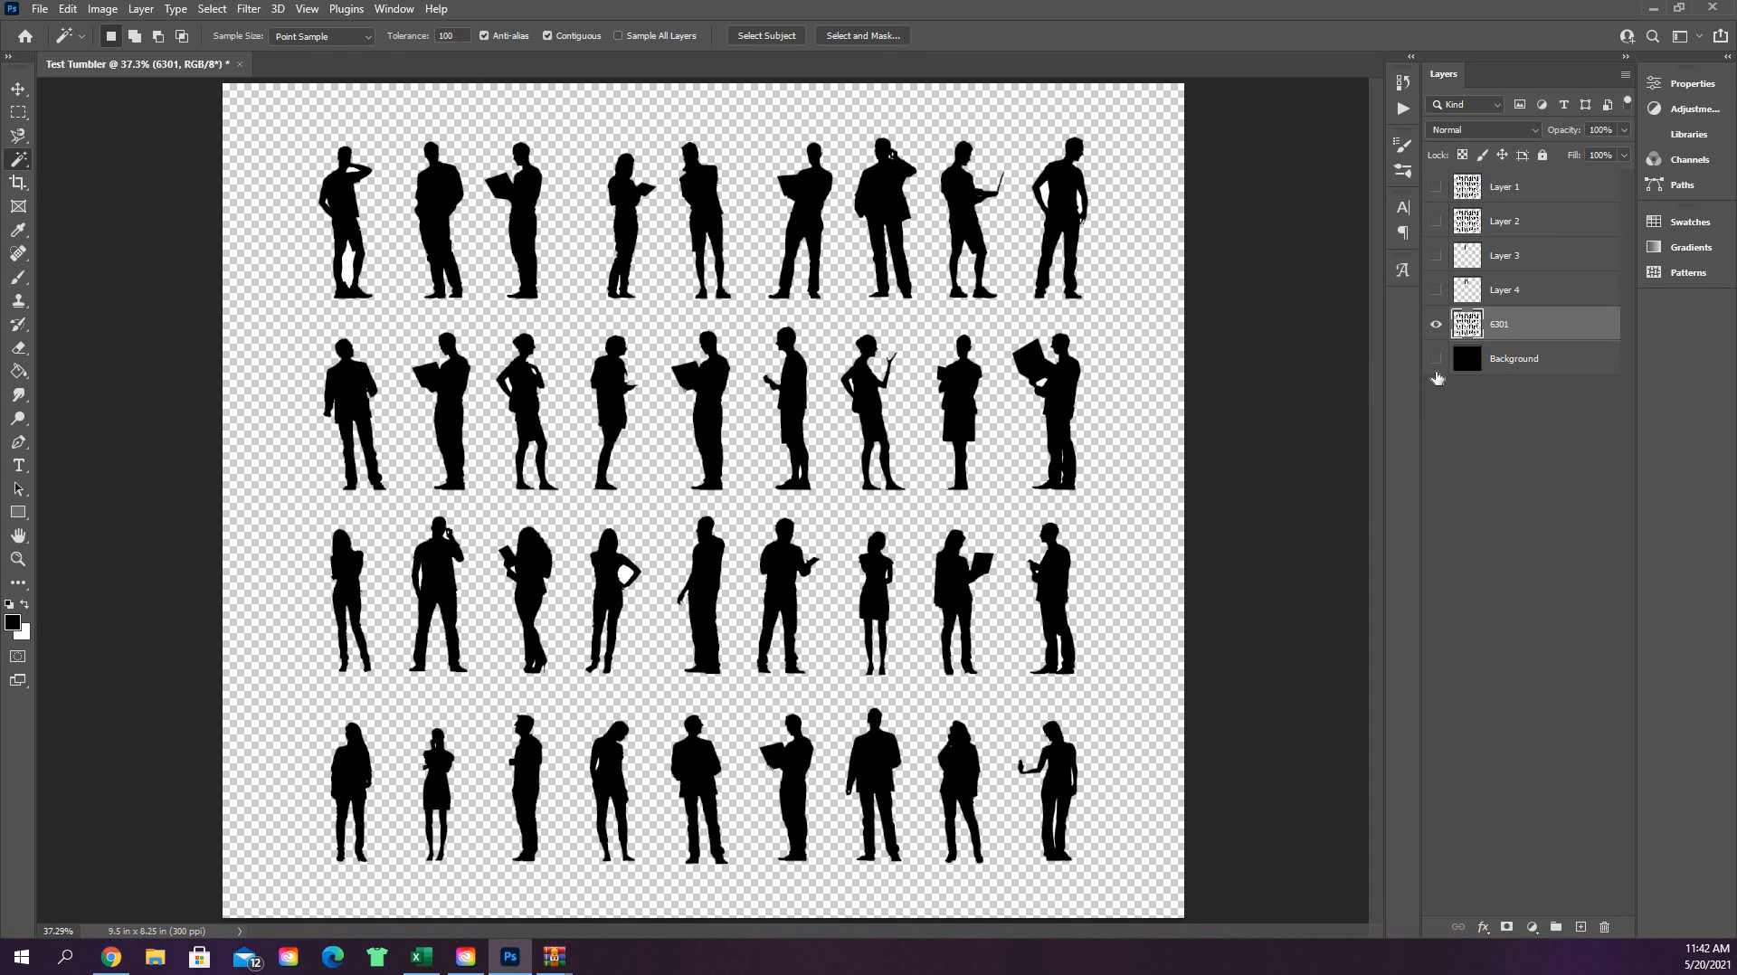
pyautogui.moveTo(322, 32)
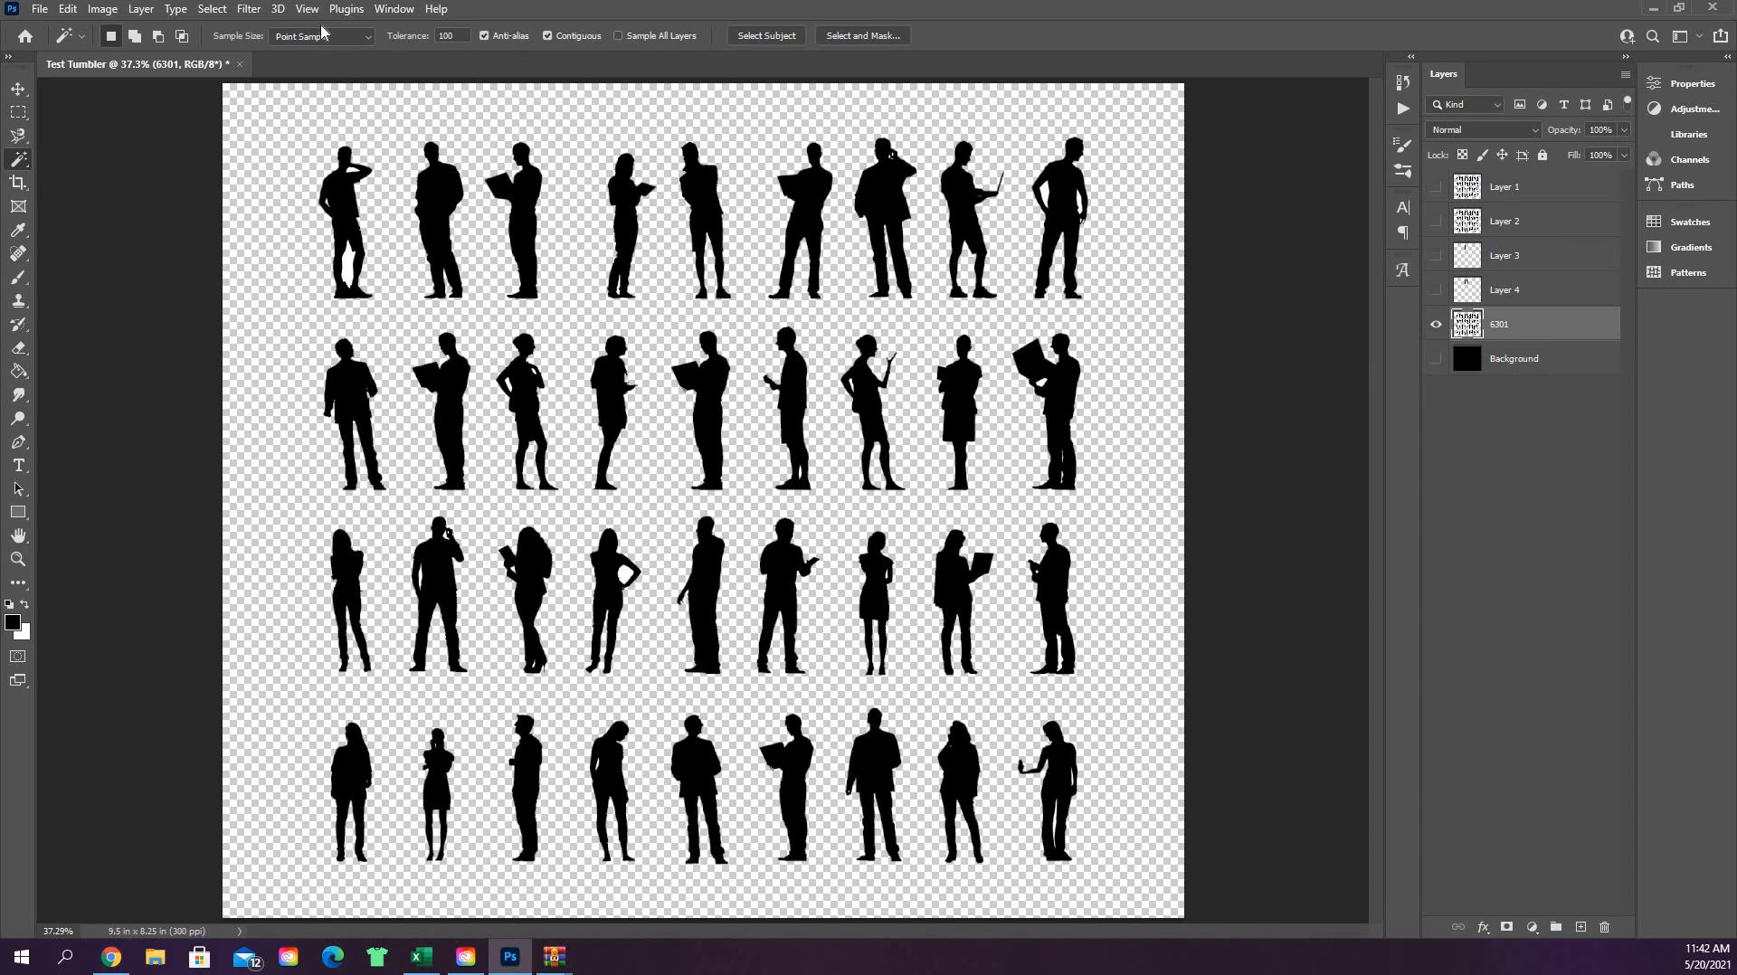
# - Lower the Magic Wand tolerance from 100 to 32
pyautogui.tripleClick(447, 37)
pyautogui.write('32')
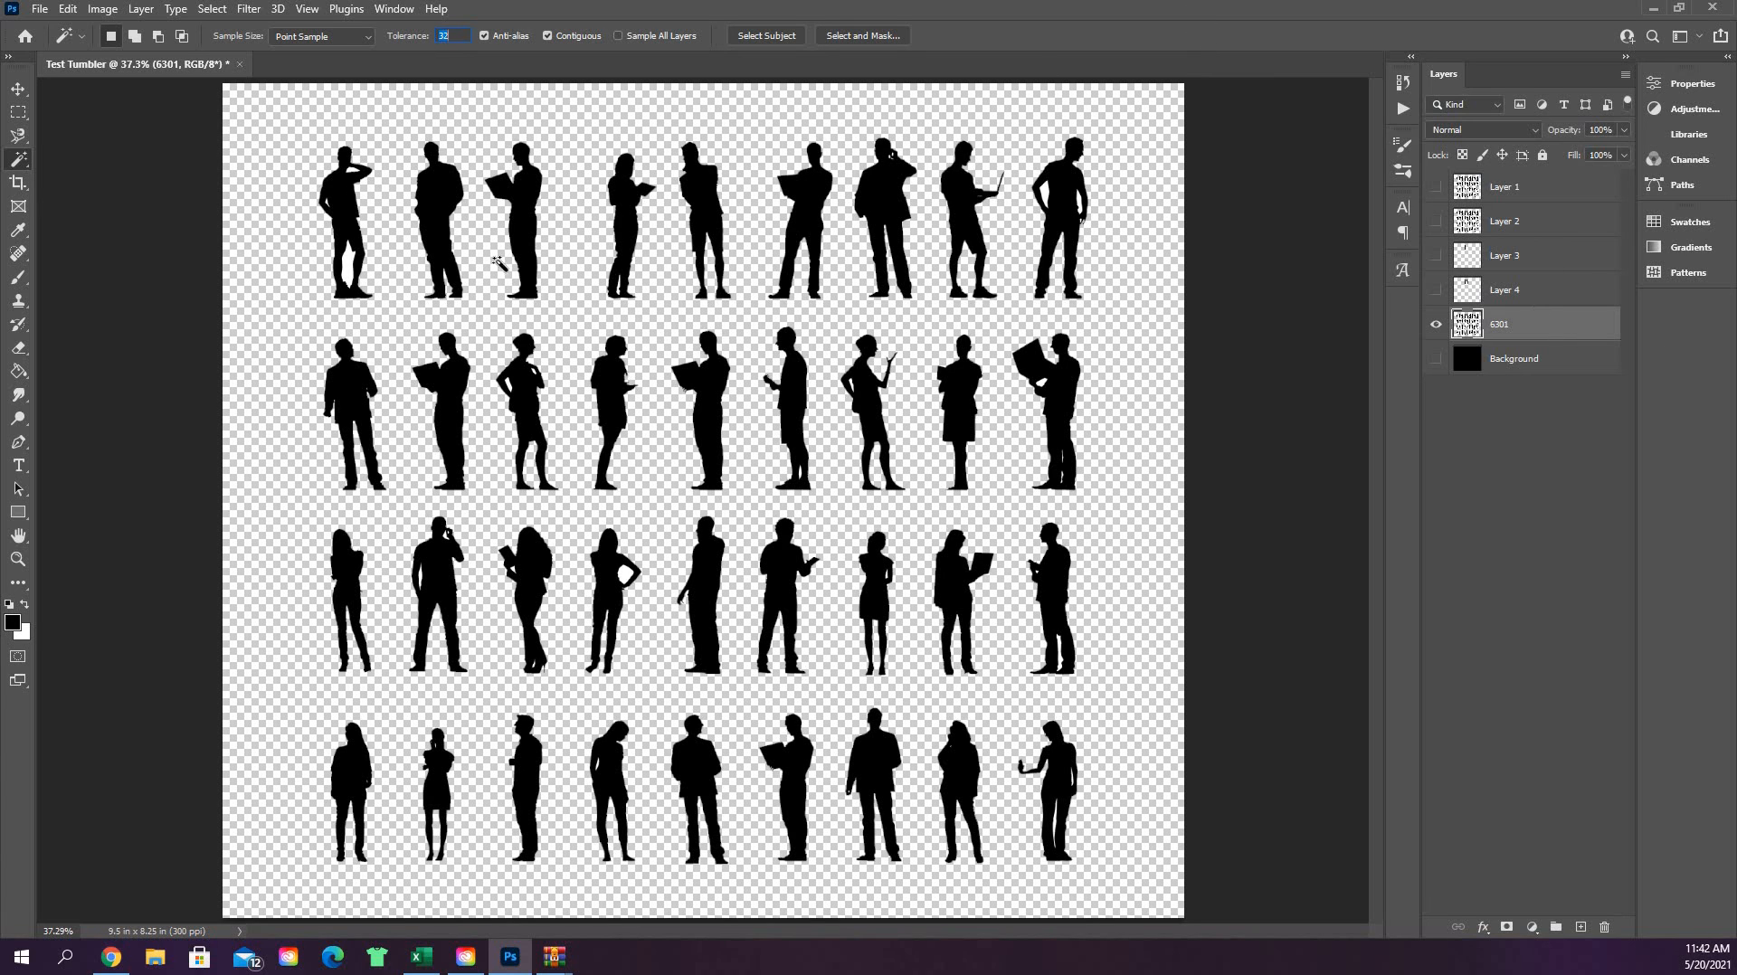
pyautogui.moveTo(353, 264)
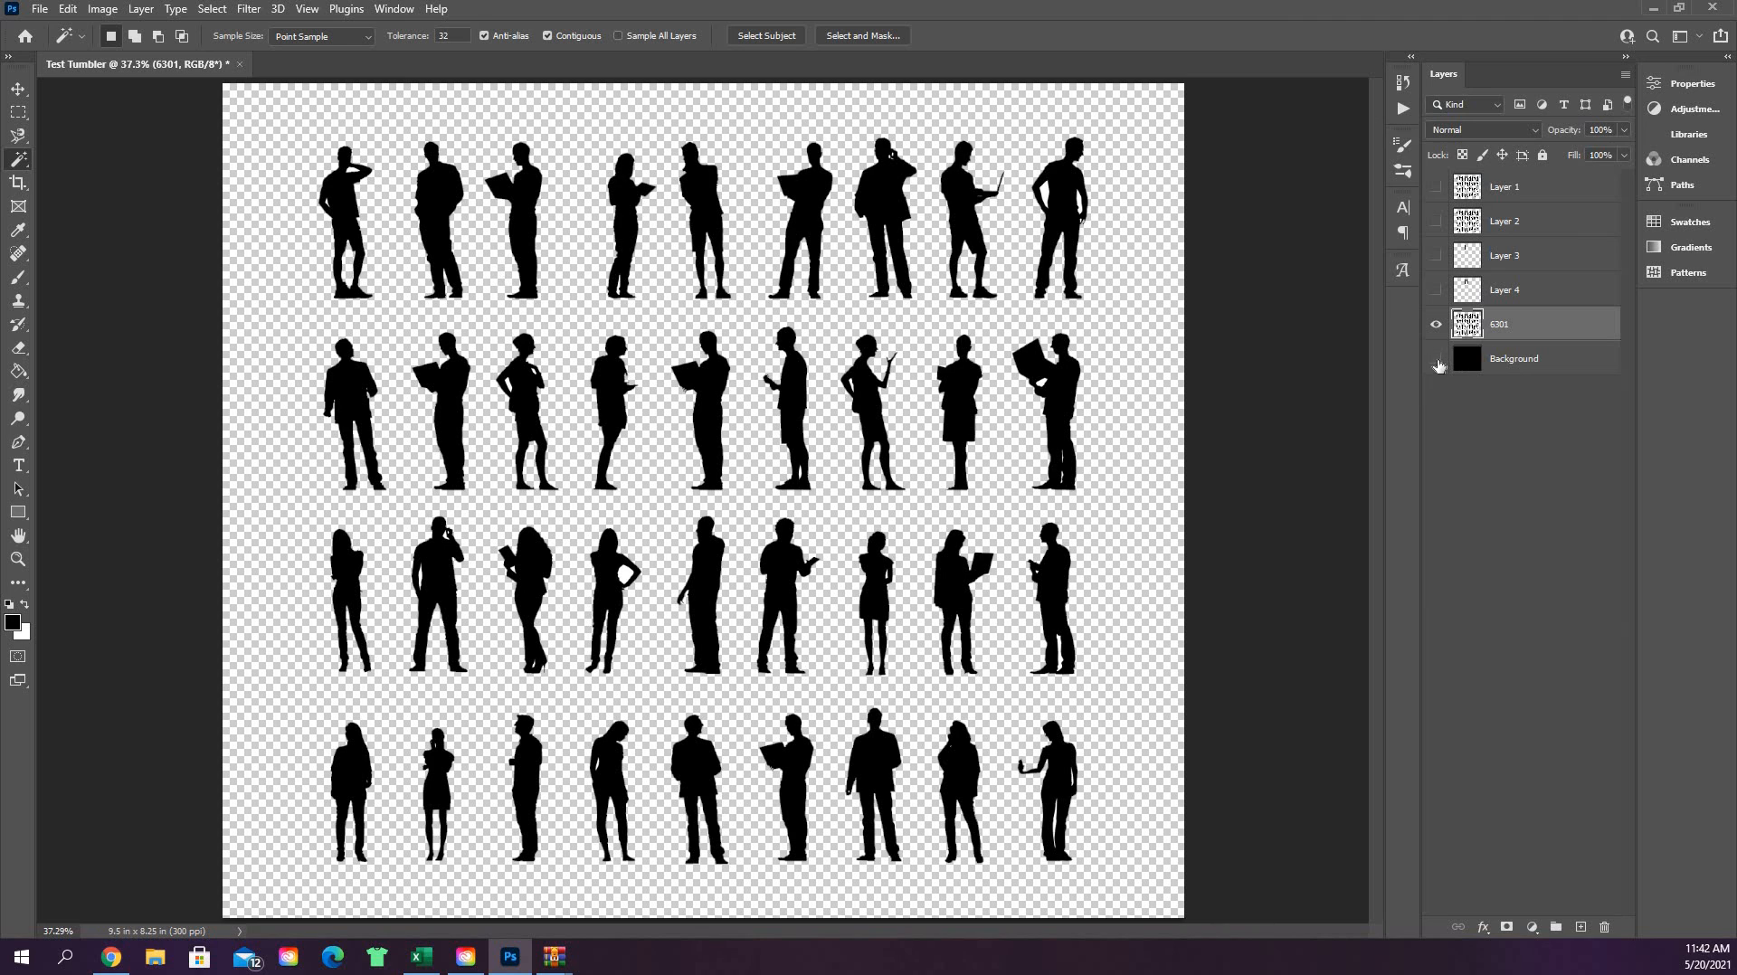
pyautogui.click(1436, 366)
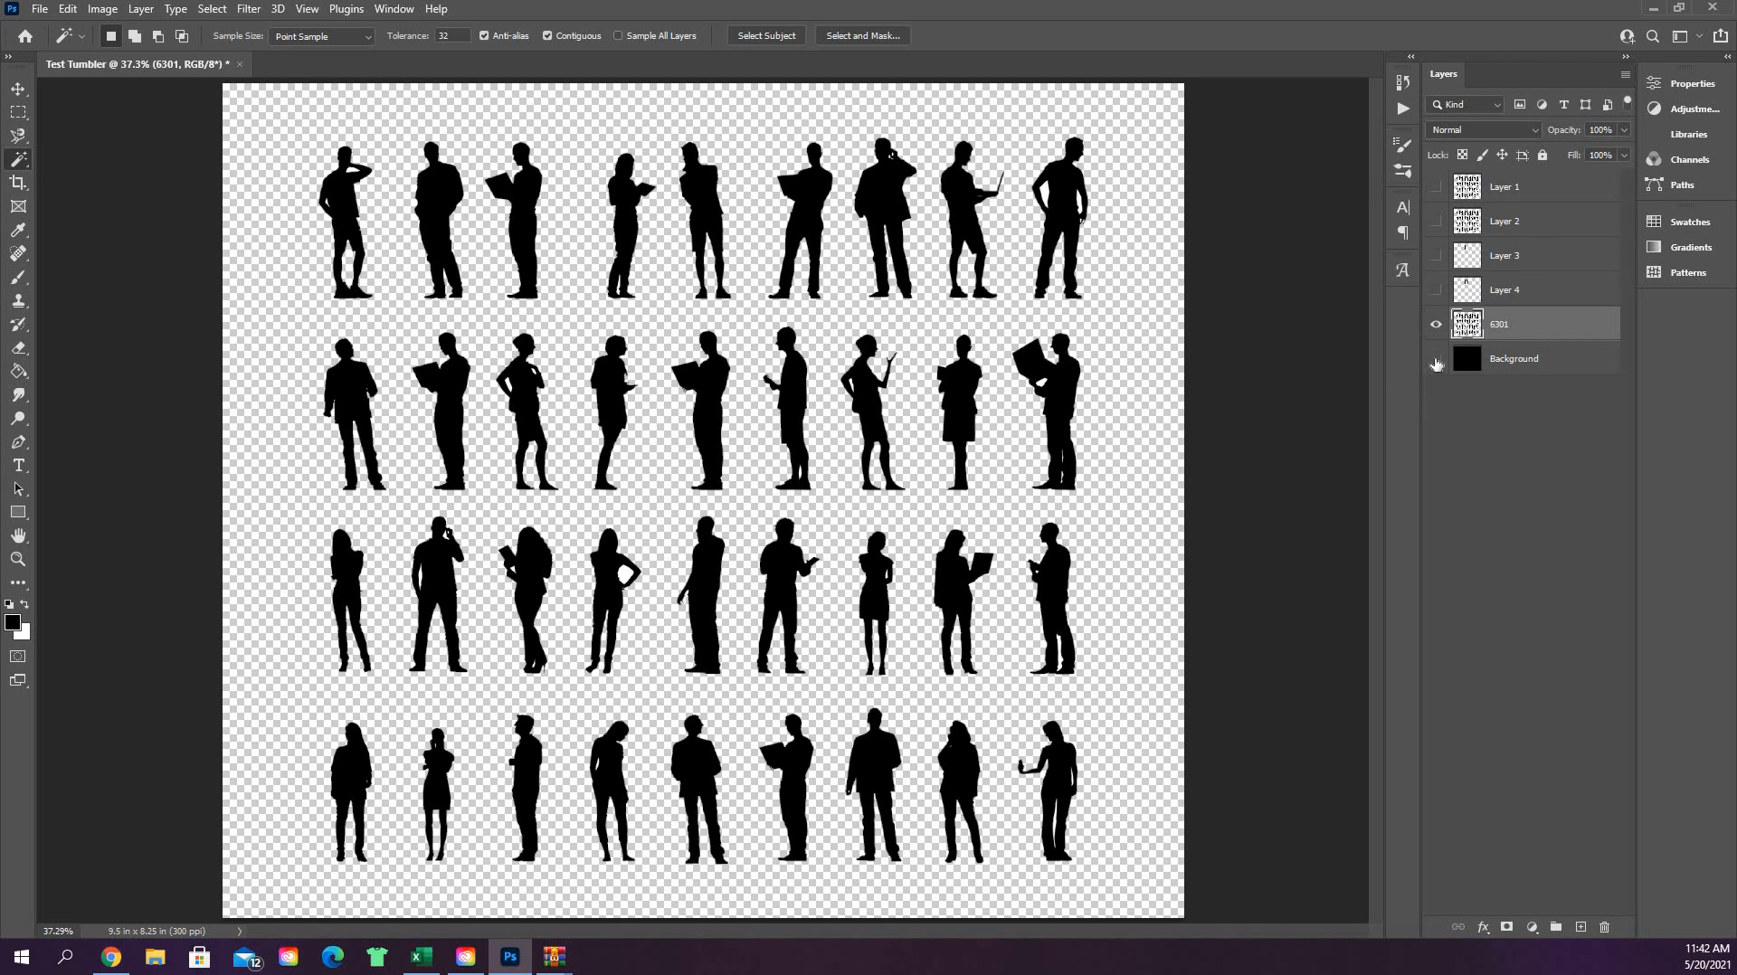
# - Inspect the top-left silhouettes at 66.7% over the black background, then hide the Background layer again
pyautogui.click(1435, 358)
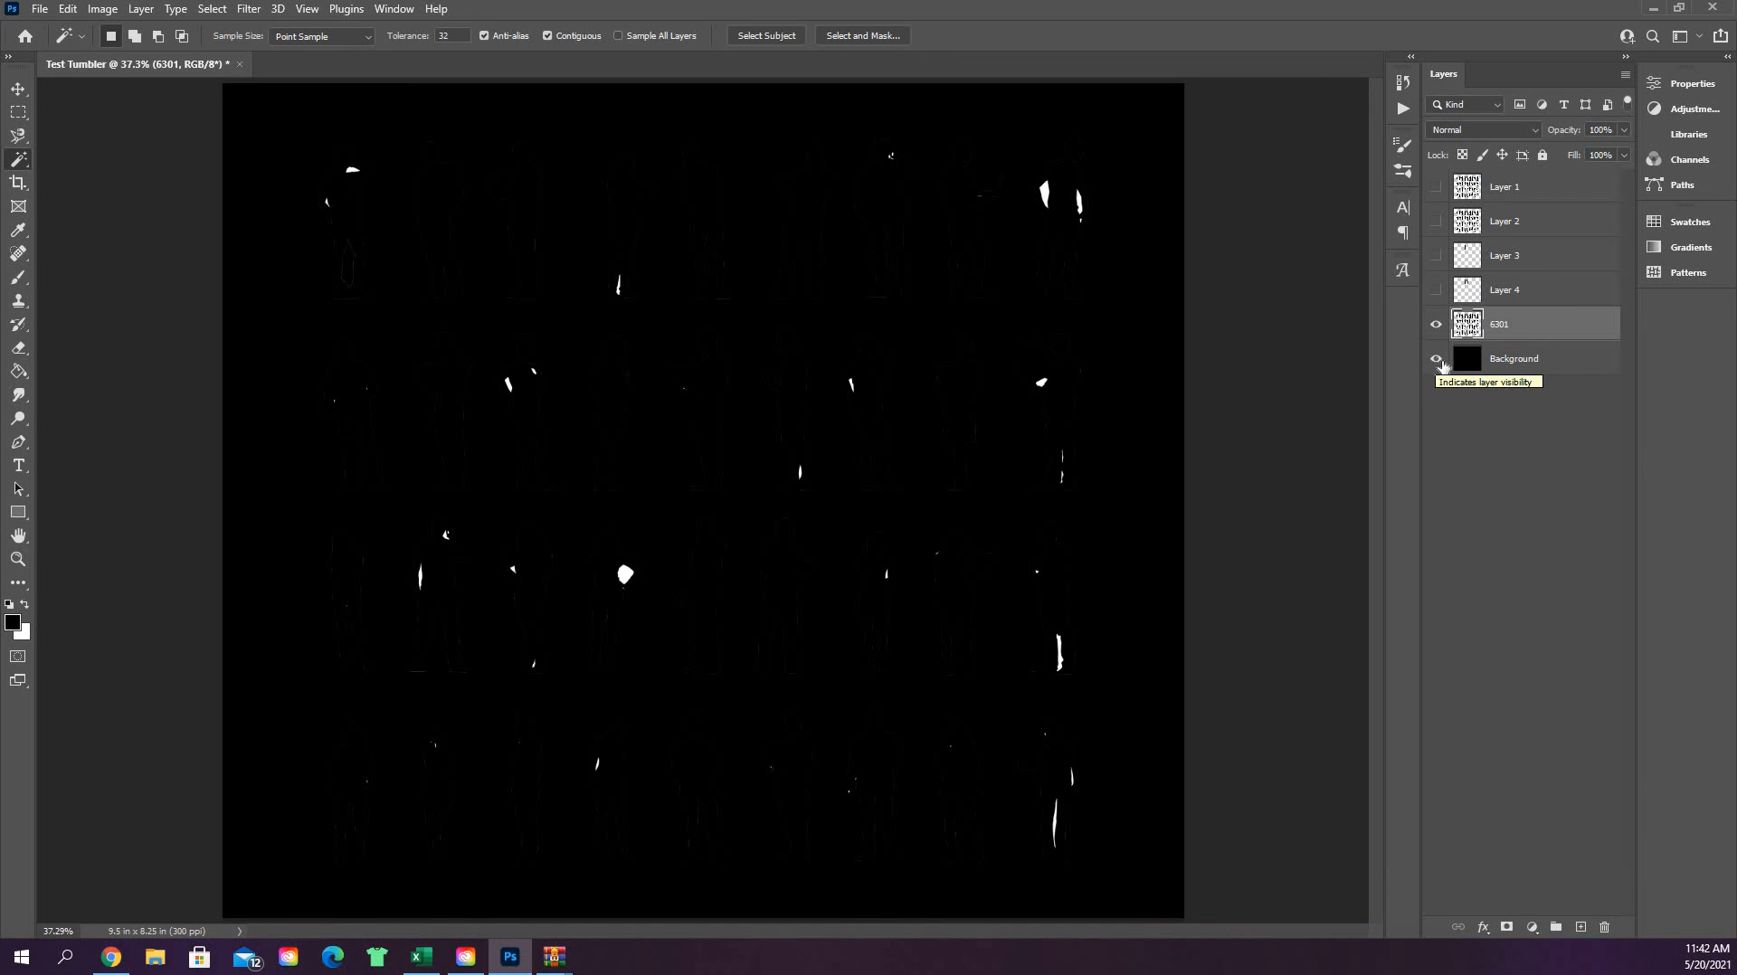
pyautogui.moveTo(1565, 367)
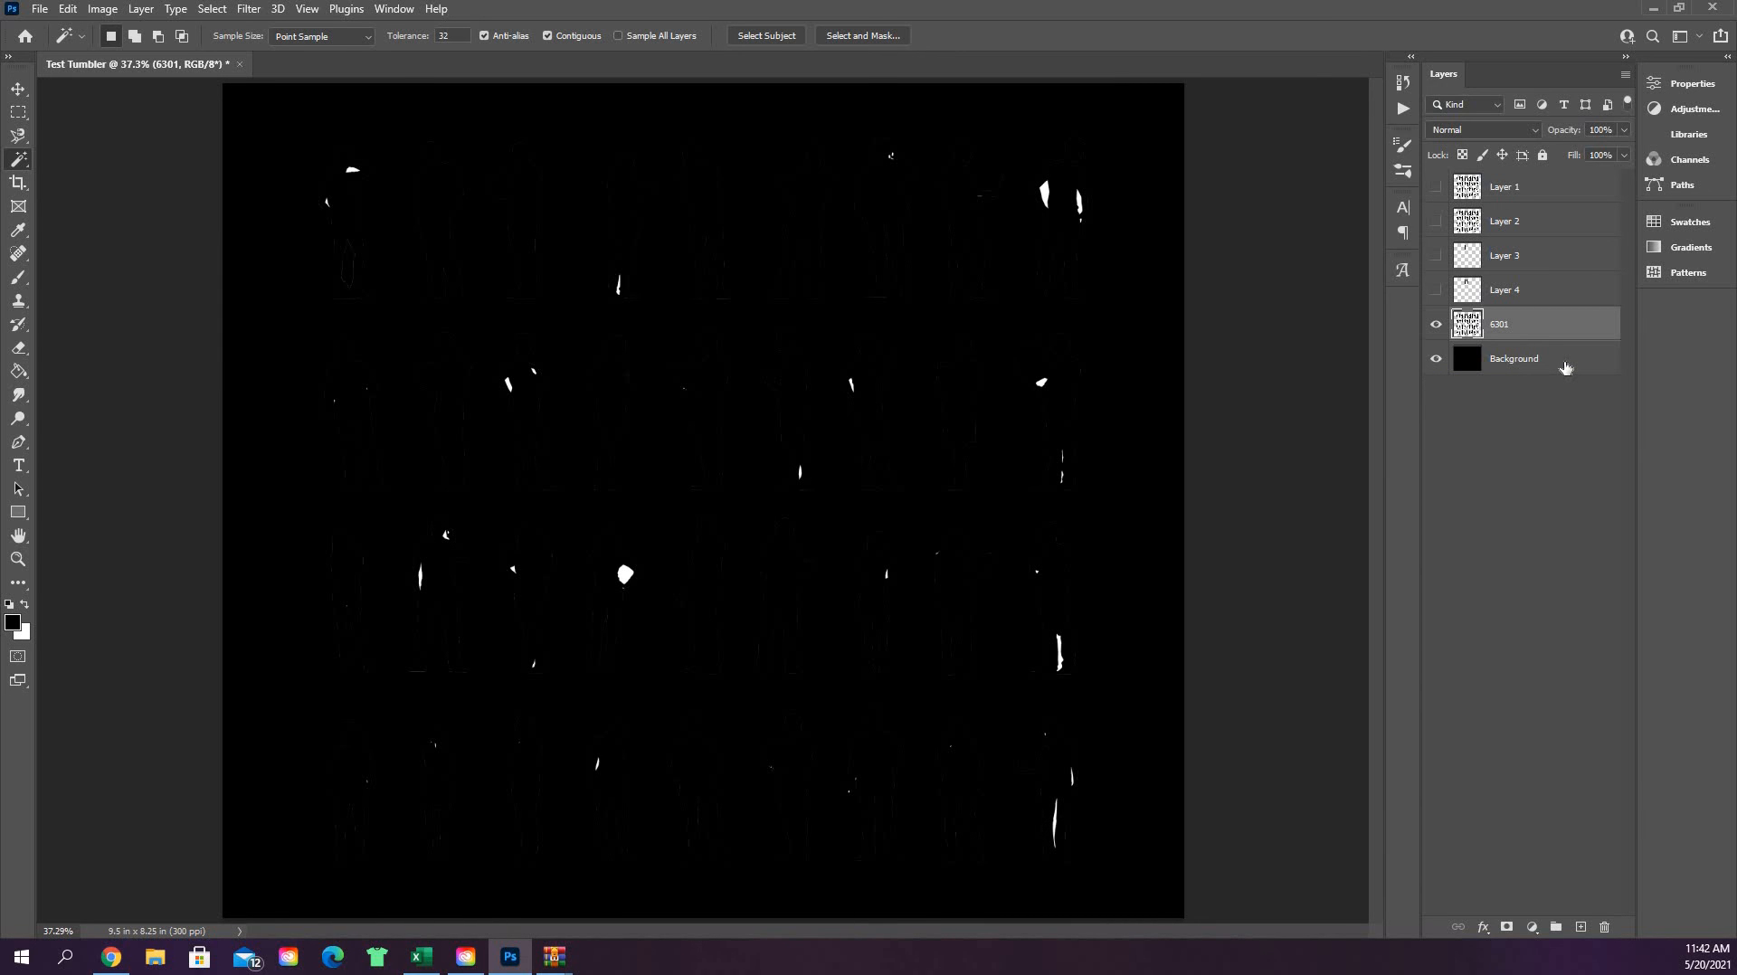
pyautogui.click(1515, 358)
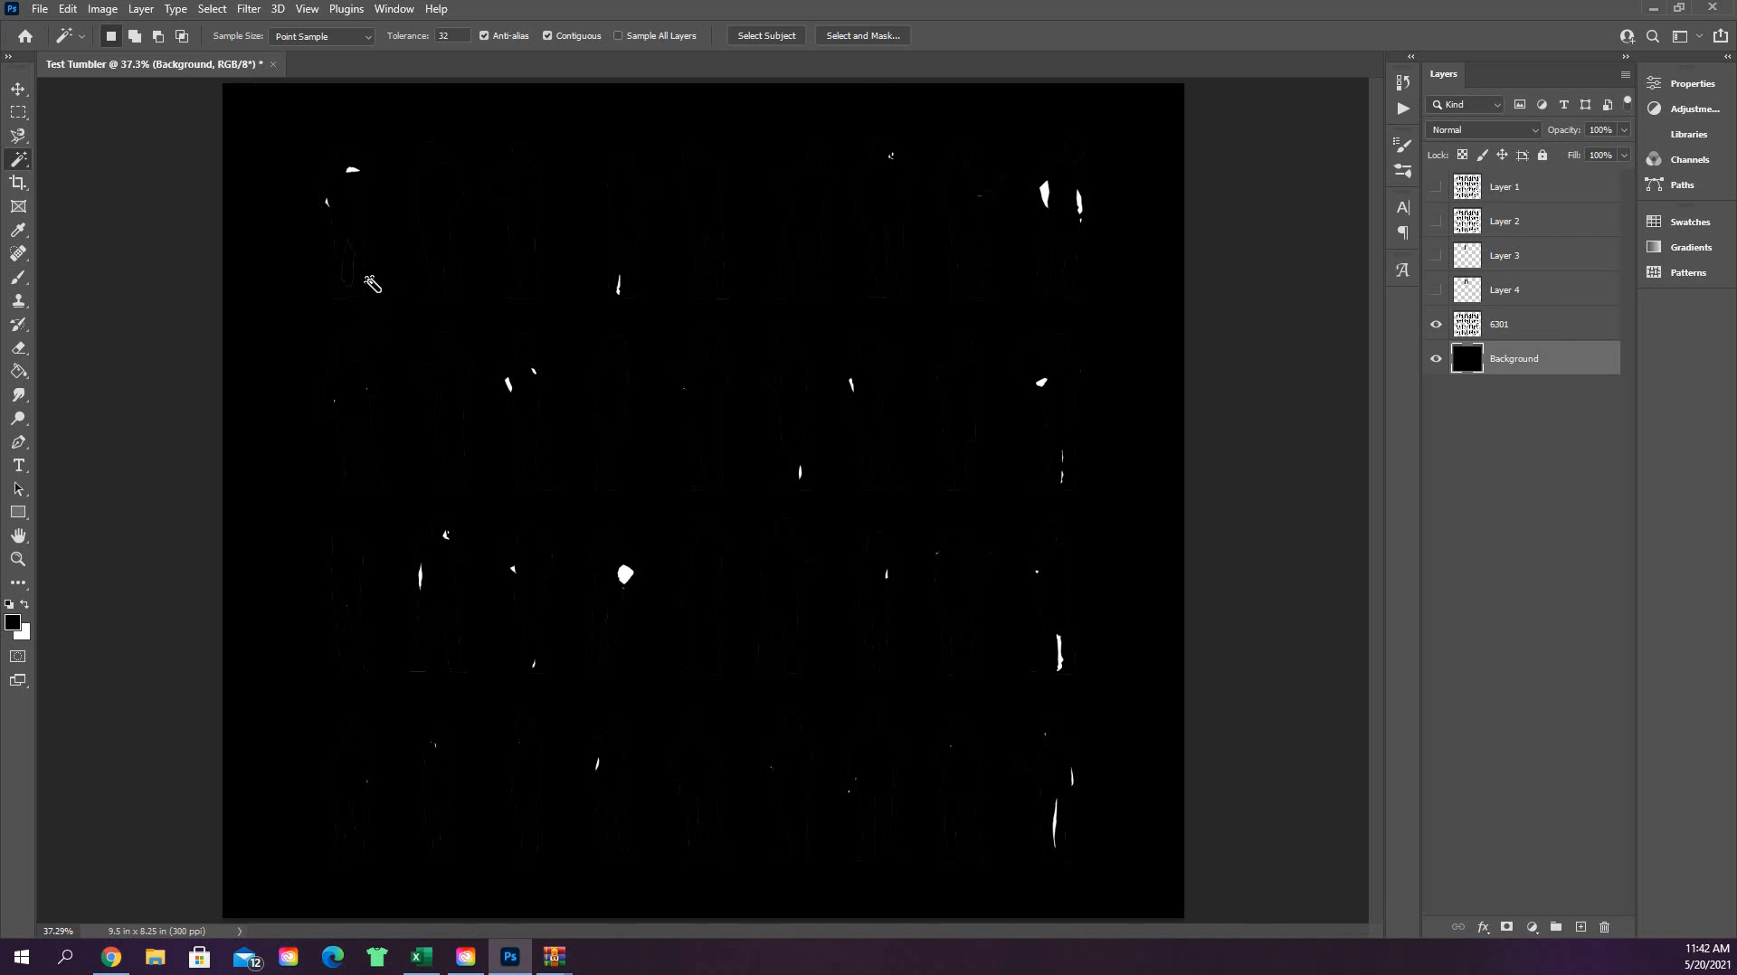
pyautogui.click(18, 559)
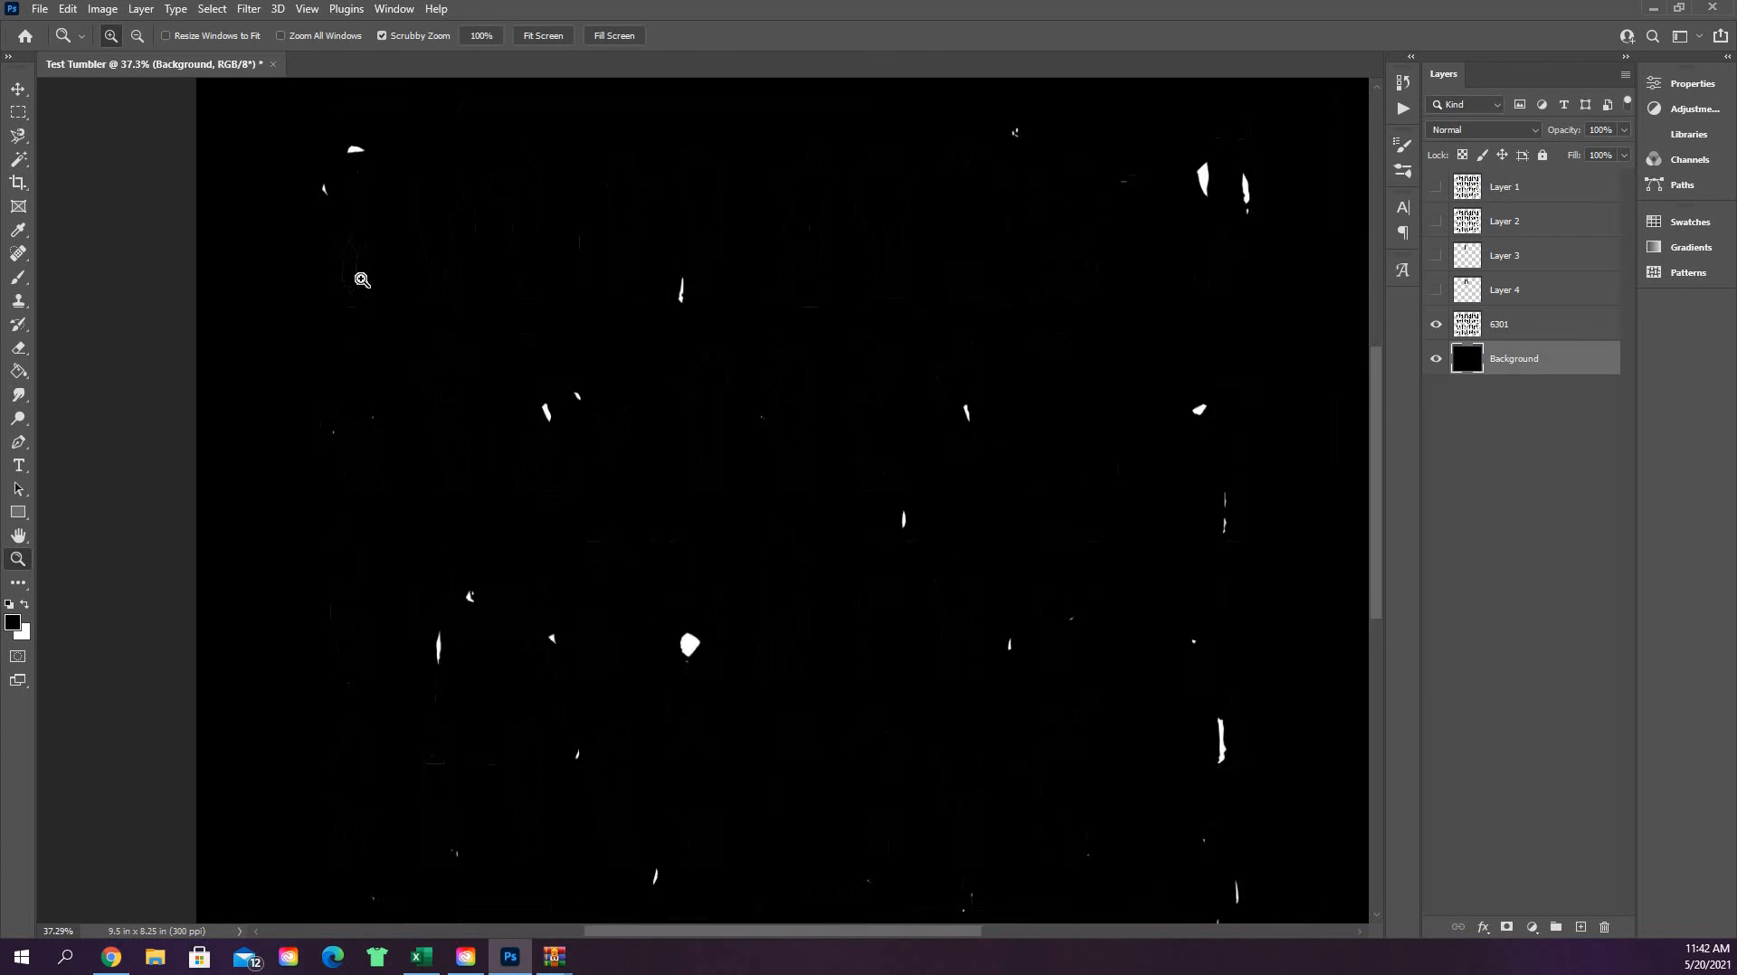
pyautogui.click(110, 36)
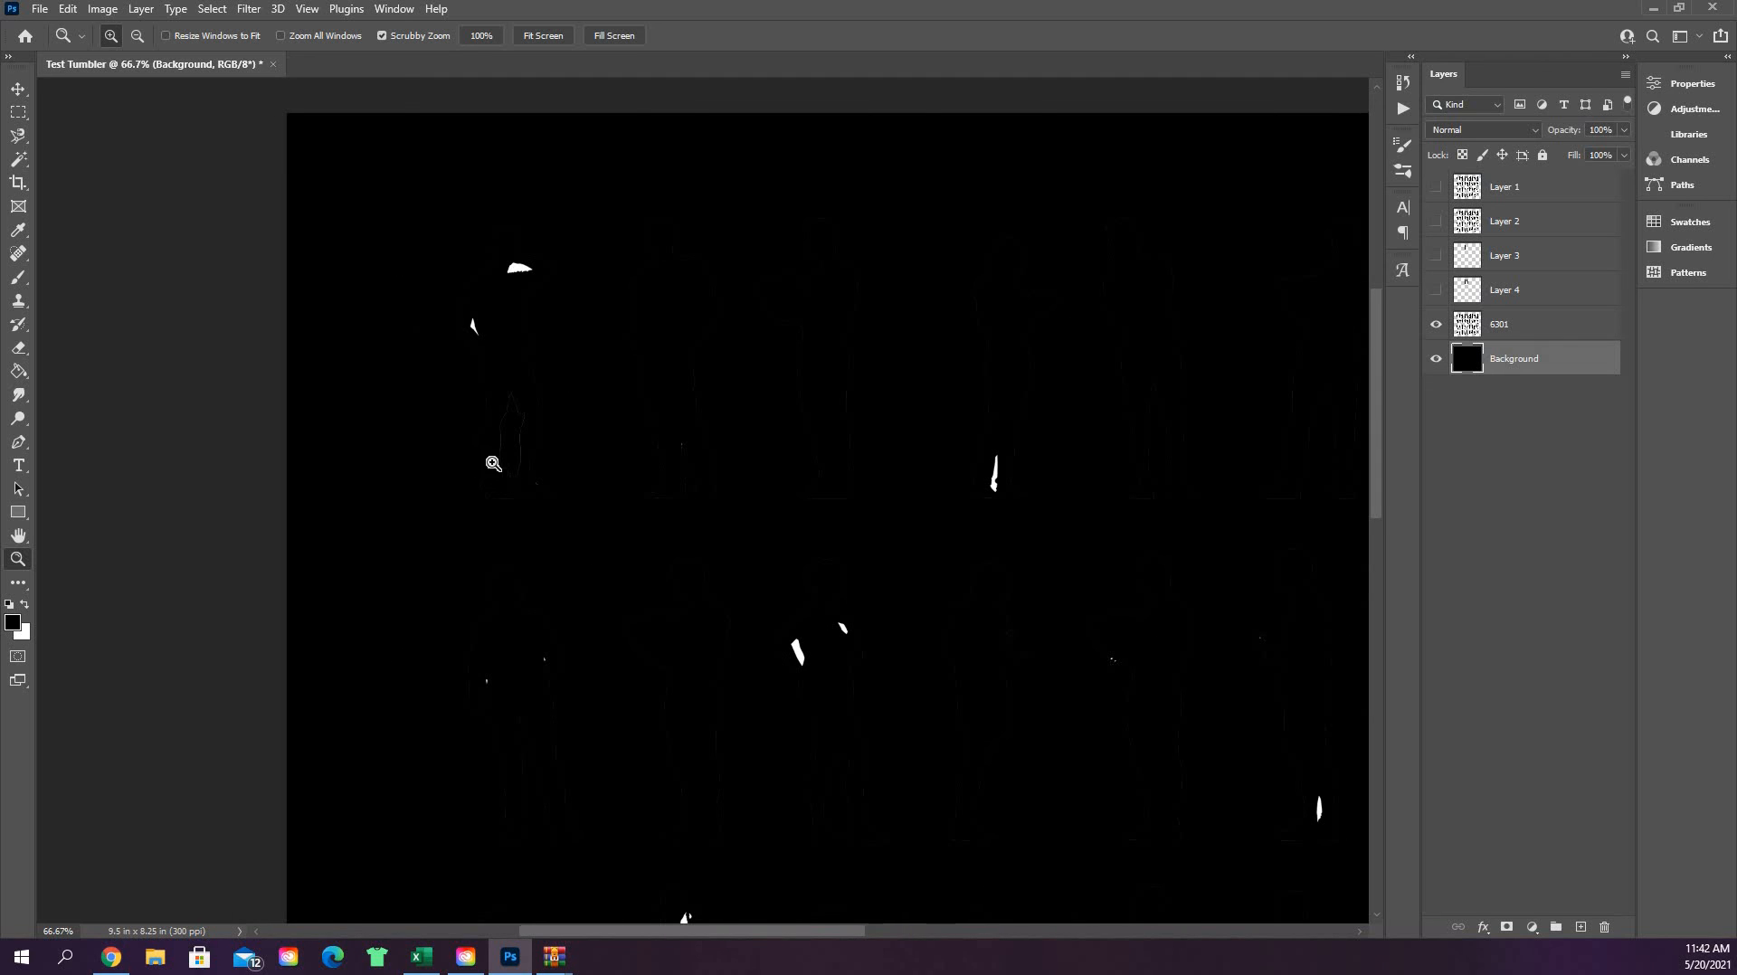
pyautogui.moveTo(510, 476)
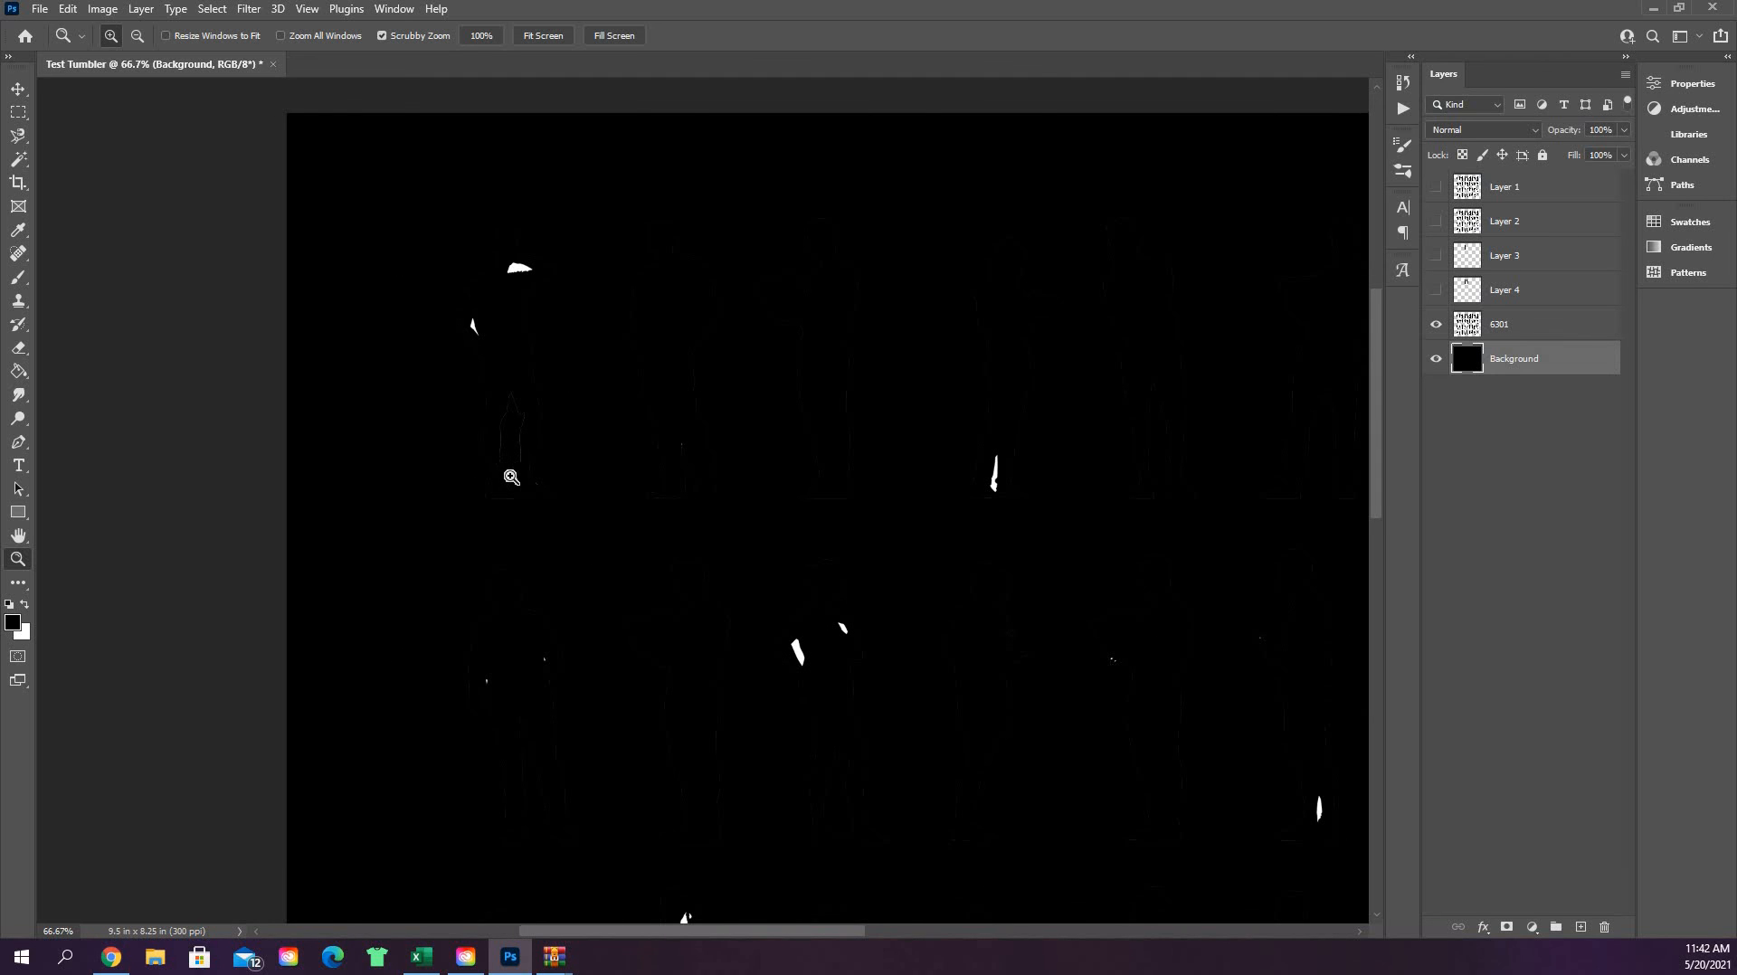
pyautogui.moveTo(574, 503)
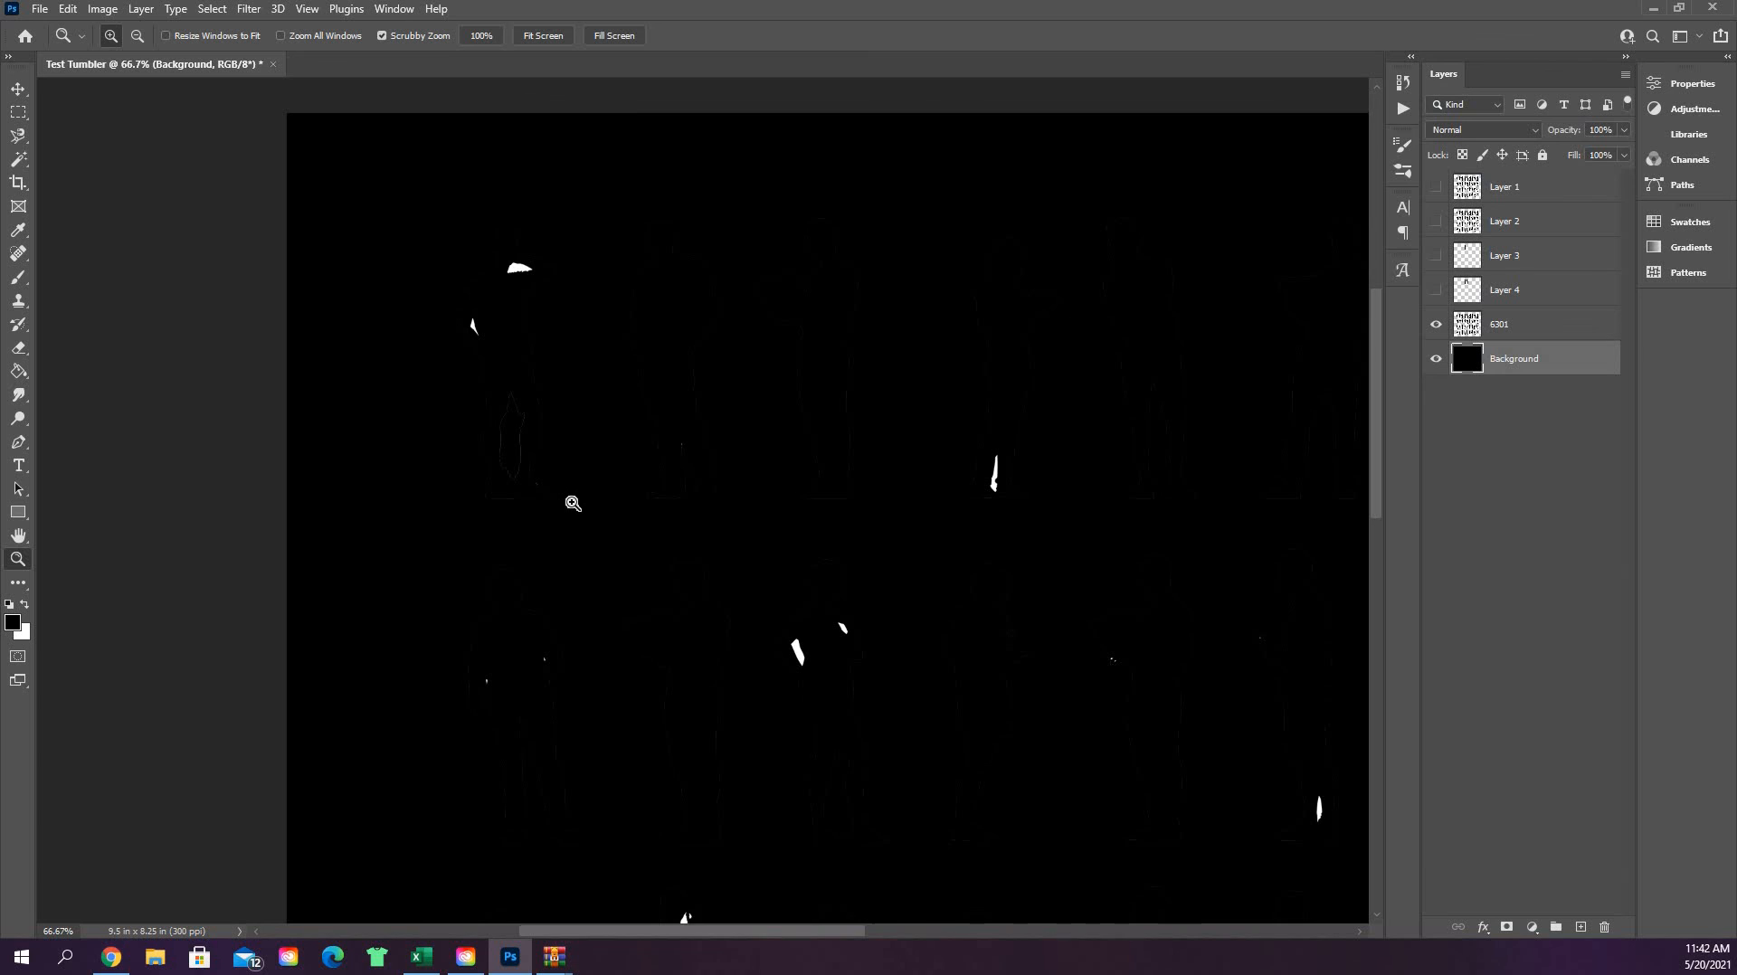
pyautogui.moveTo(554, 263)
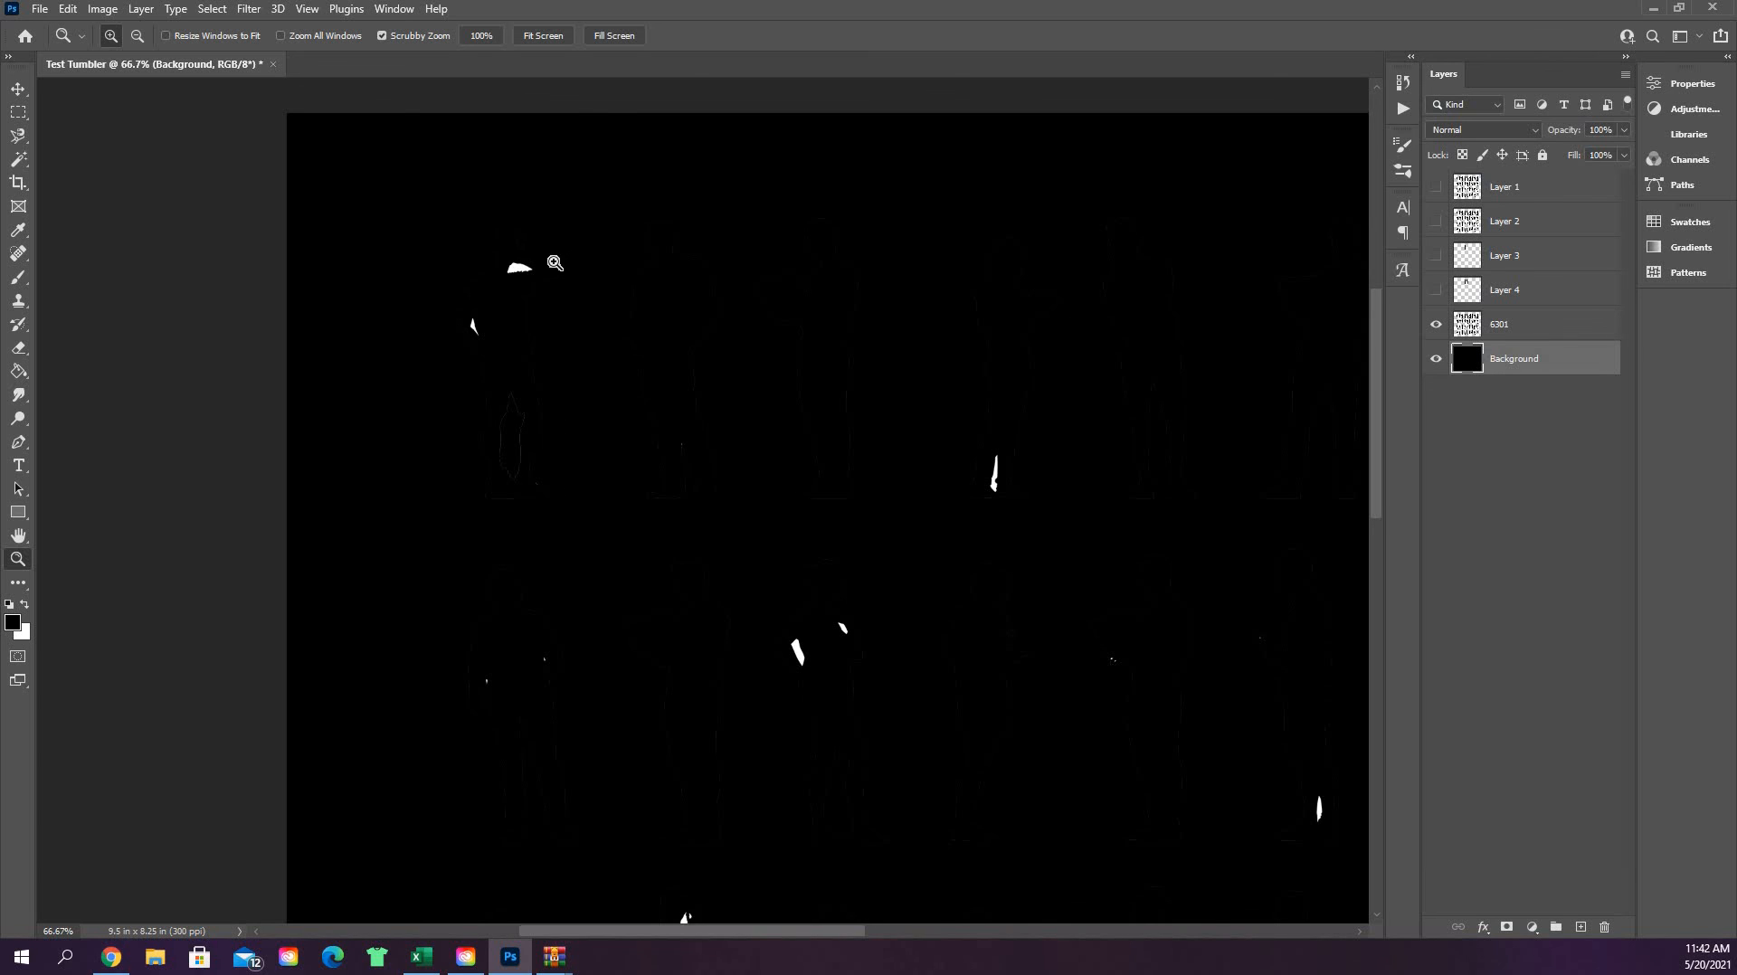
pyautogui.moveTo(492, 476)
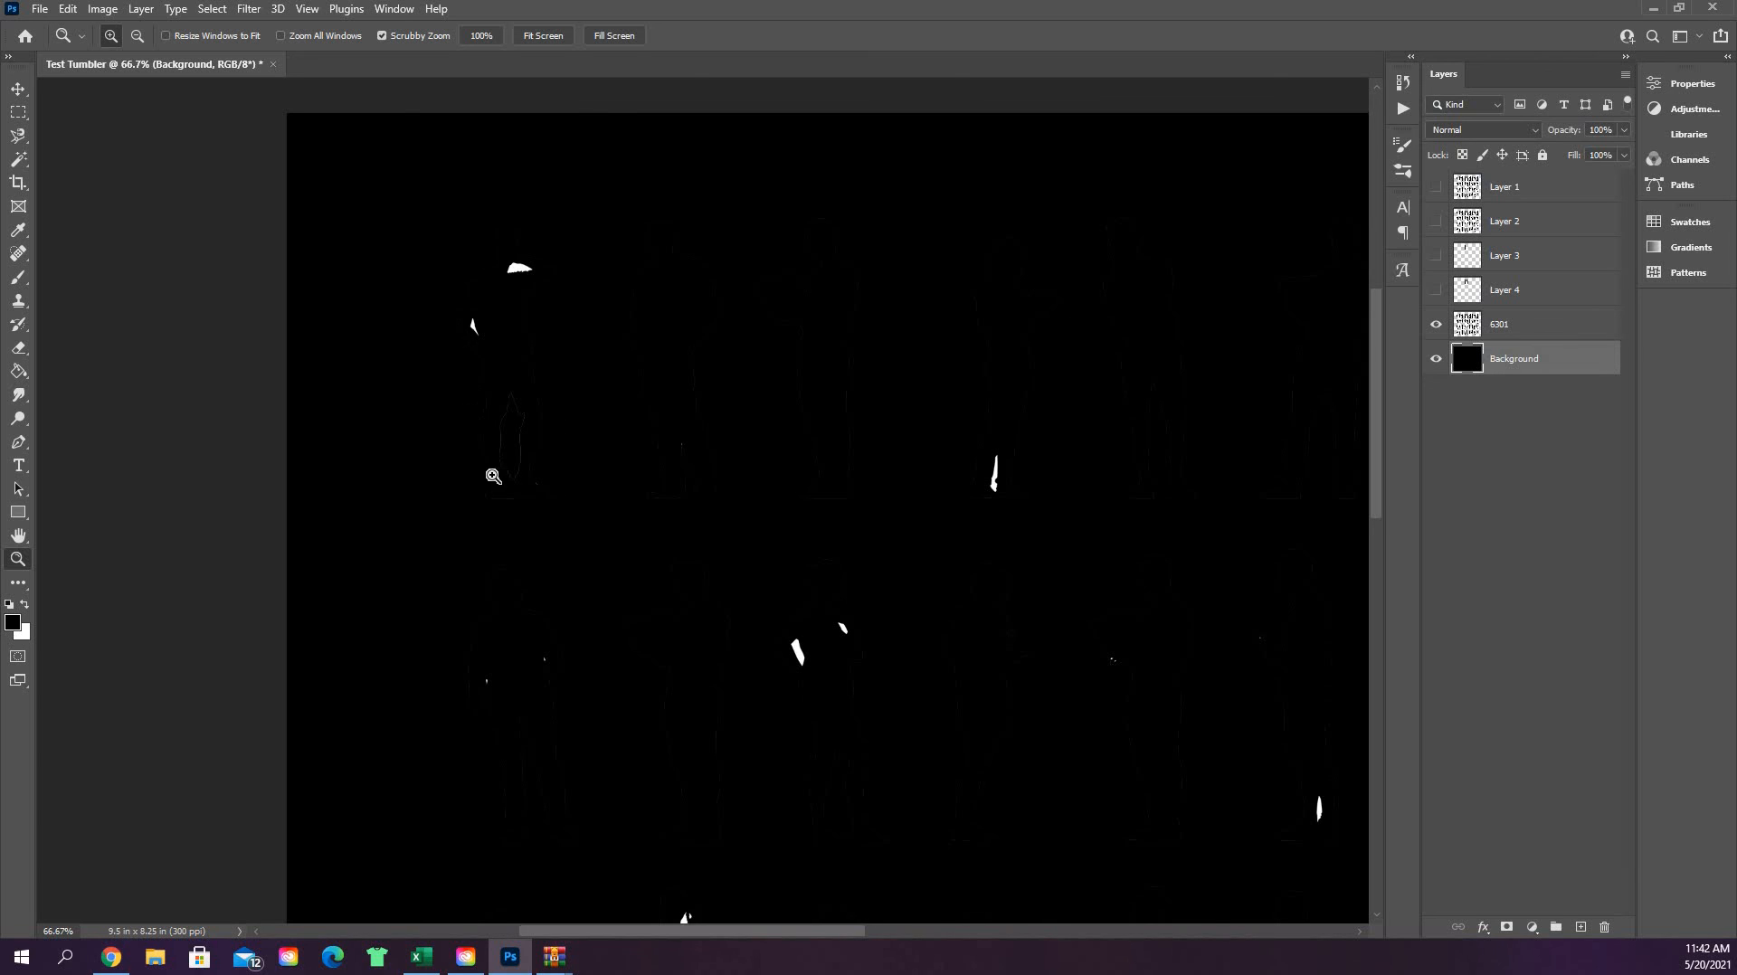
pyautogui.moveTo(1420, 358)
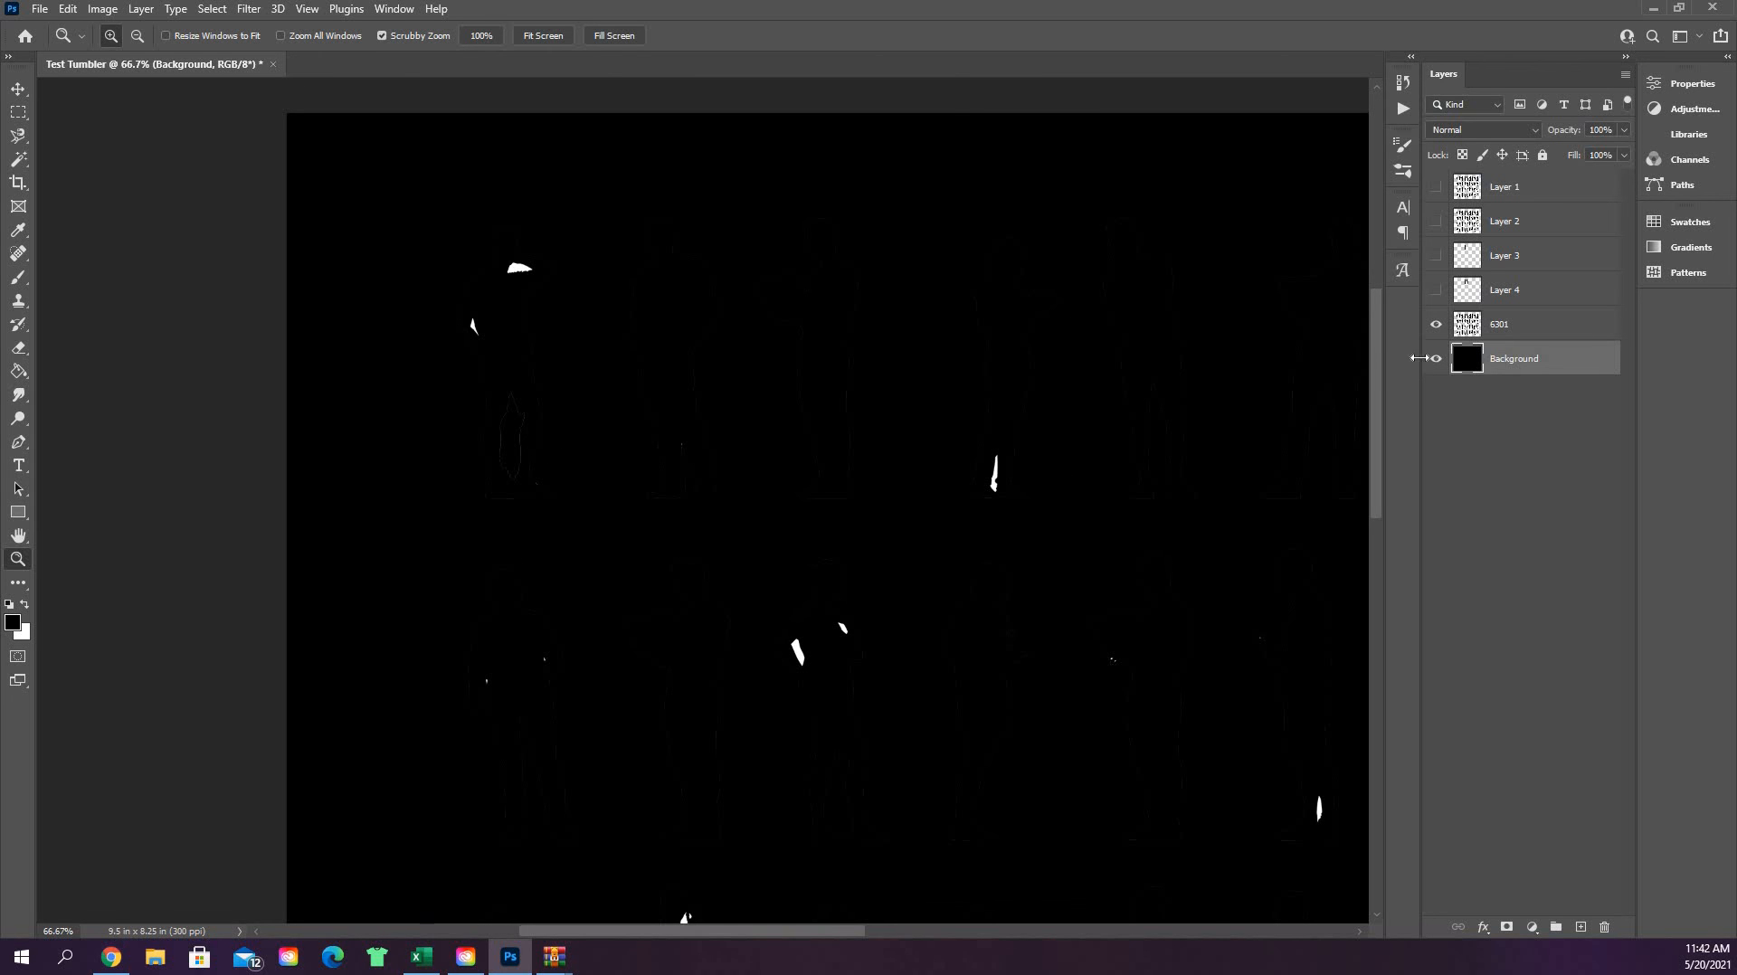
pyautogui.click(1435, 358)
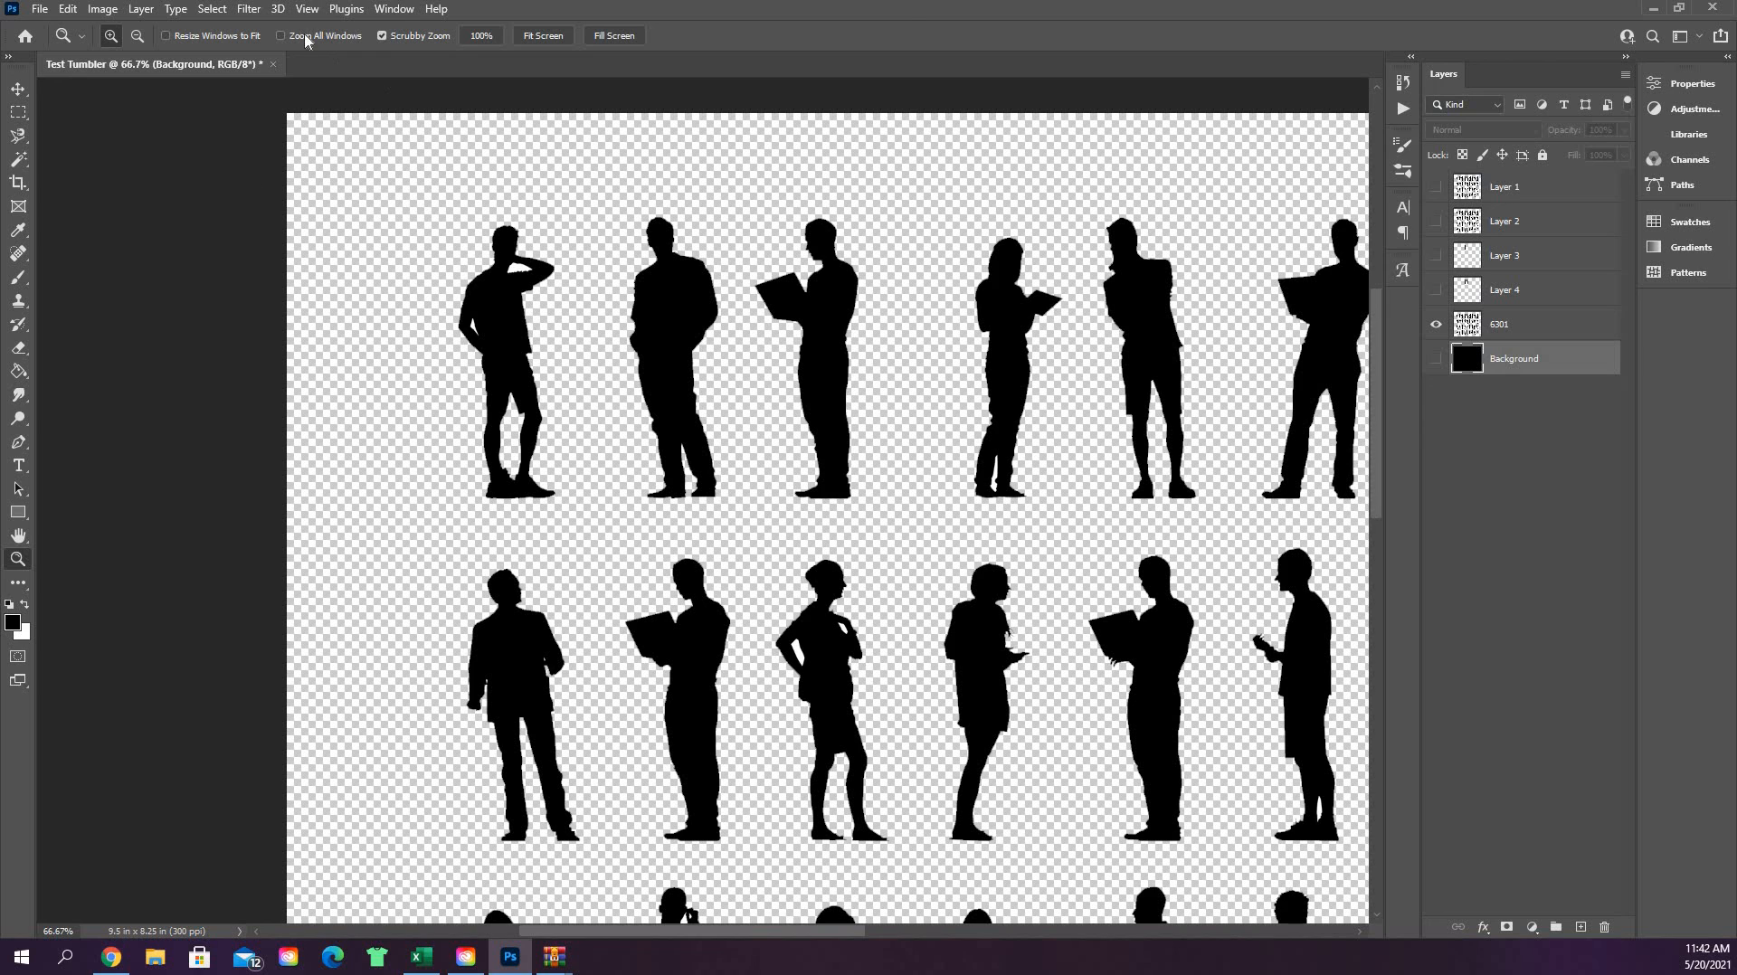
# - Activate the Magic Wand at tolerance 100 and make the 6301 silhouette layer active
pyautogui.click(18, 159)
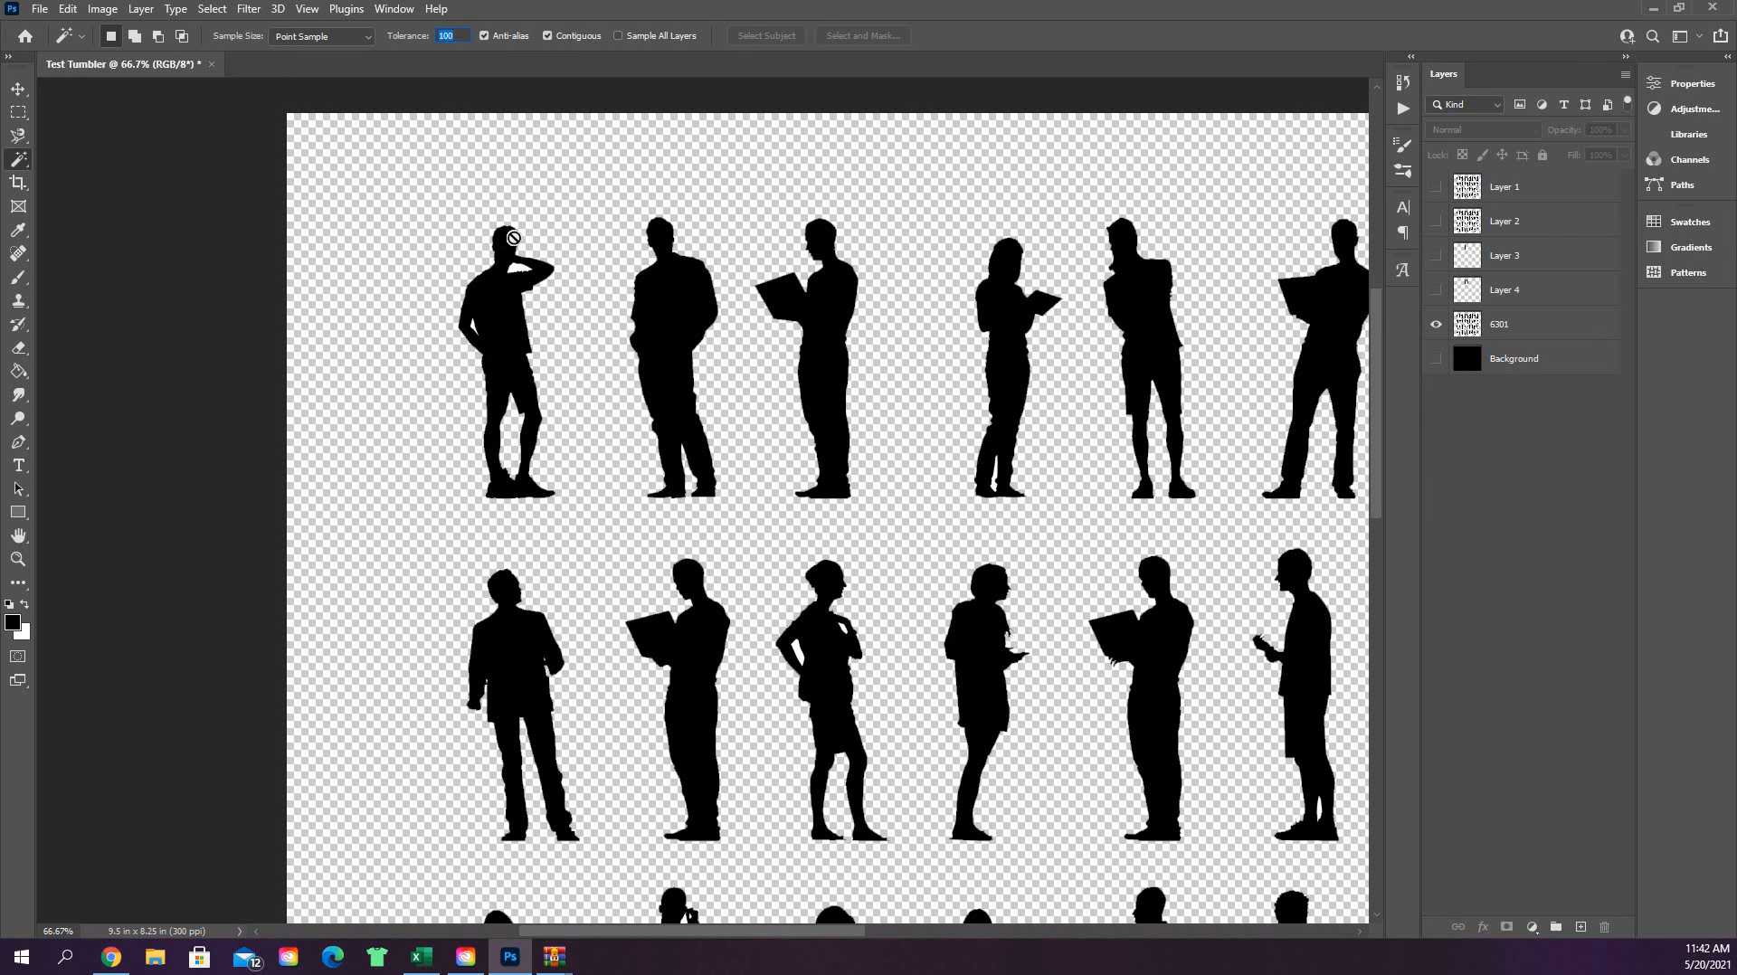
pyautogui.moveTo(1519, 326)
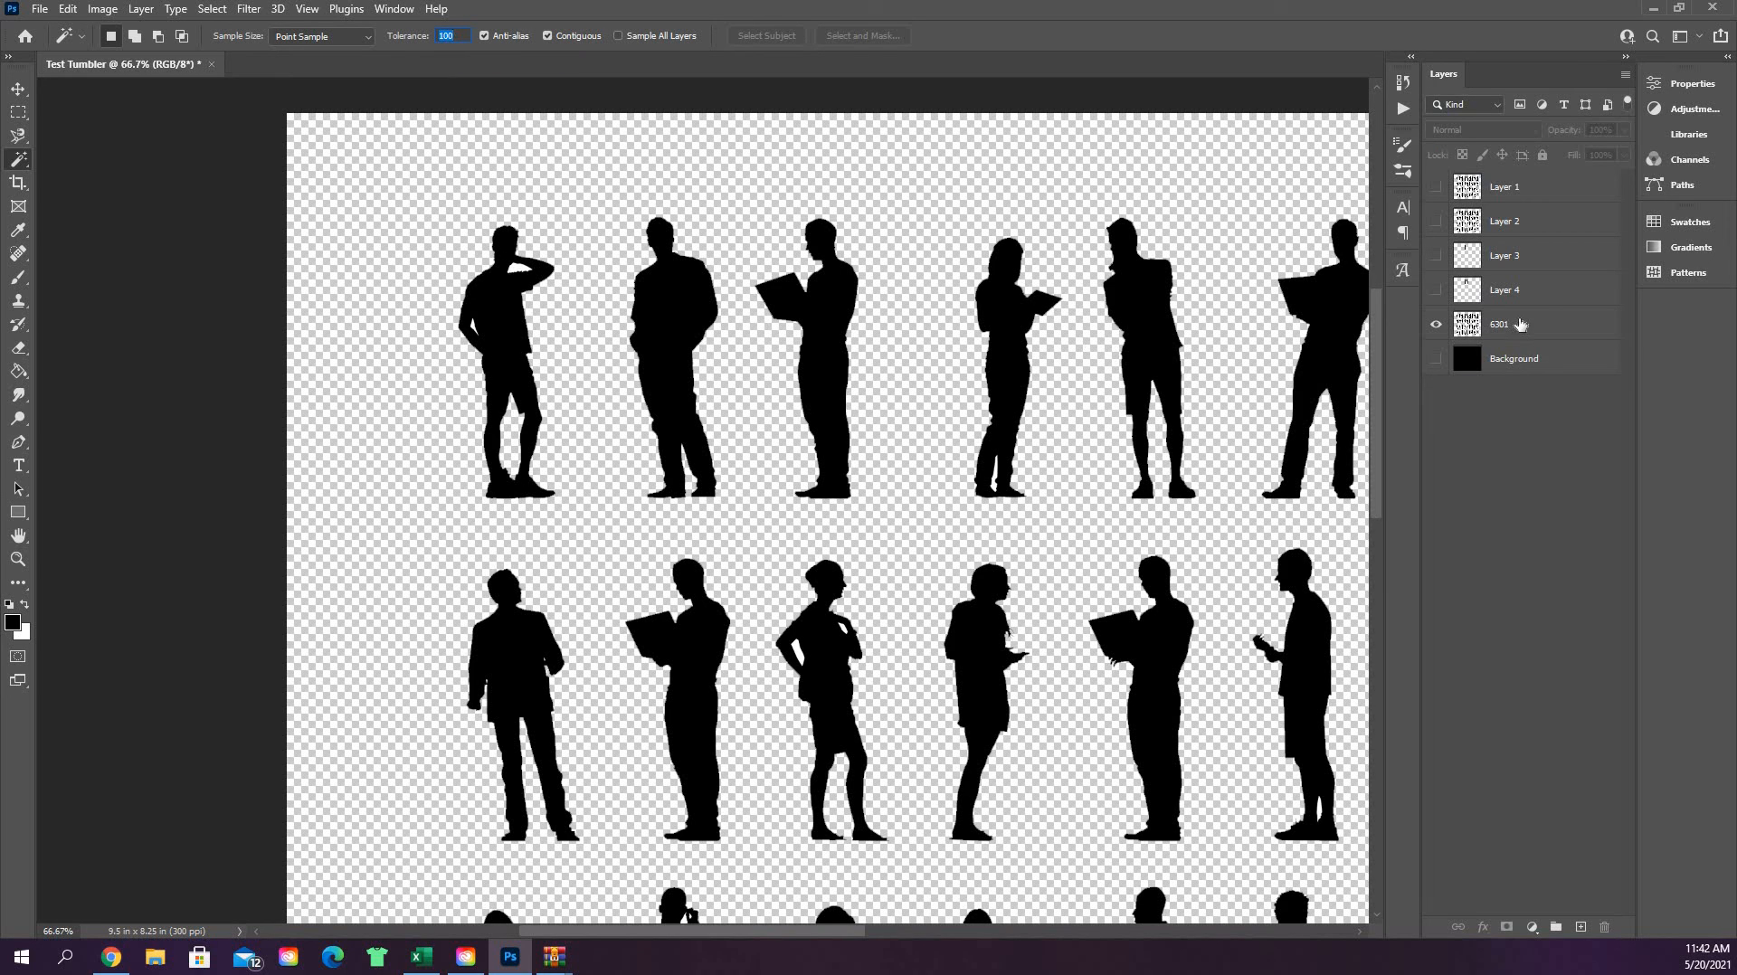
pyautogui.click(1529, 324)
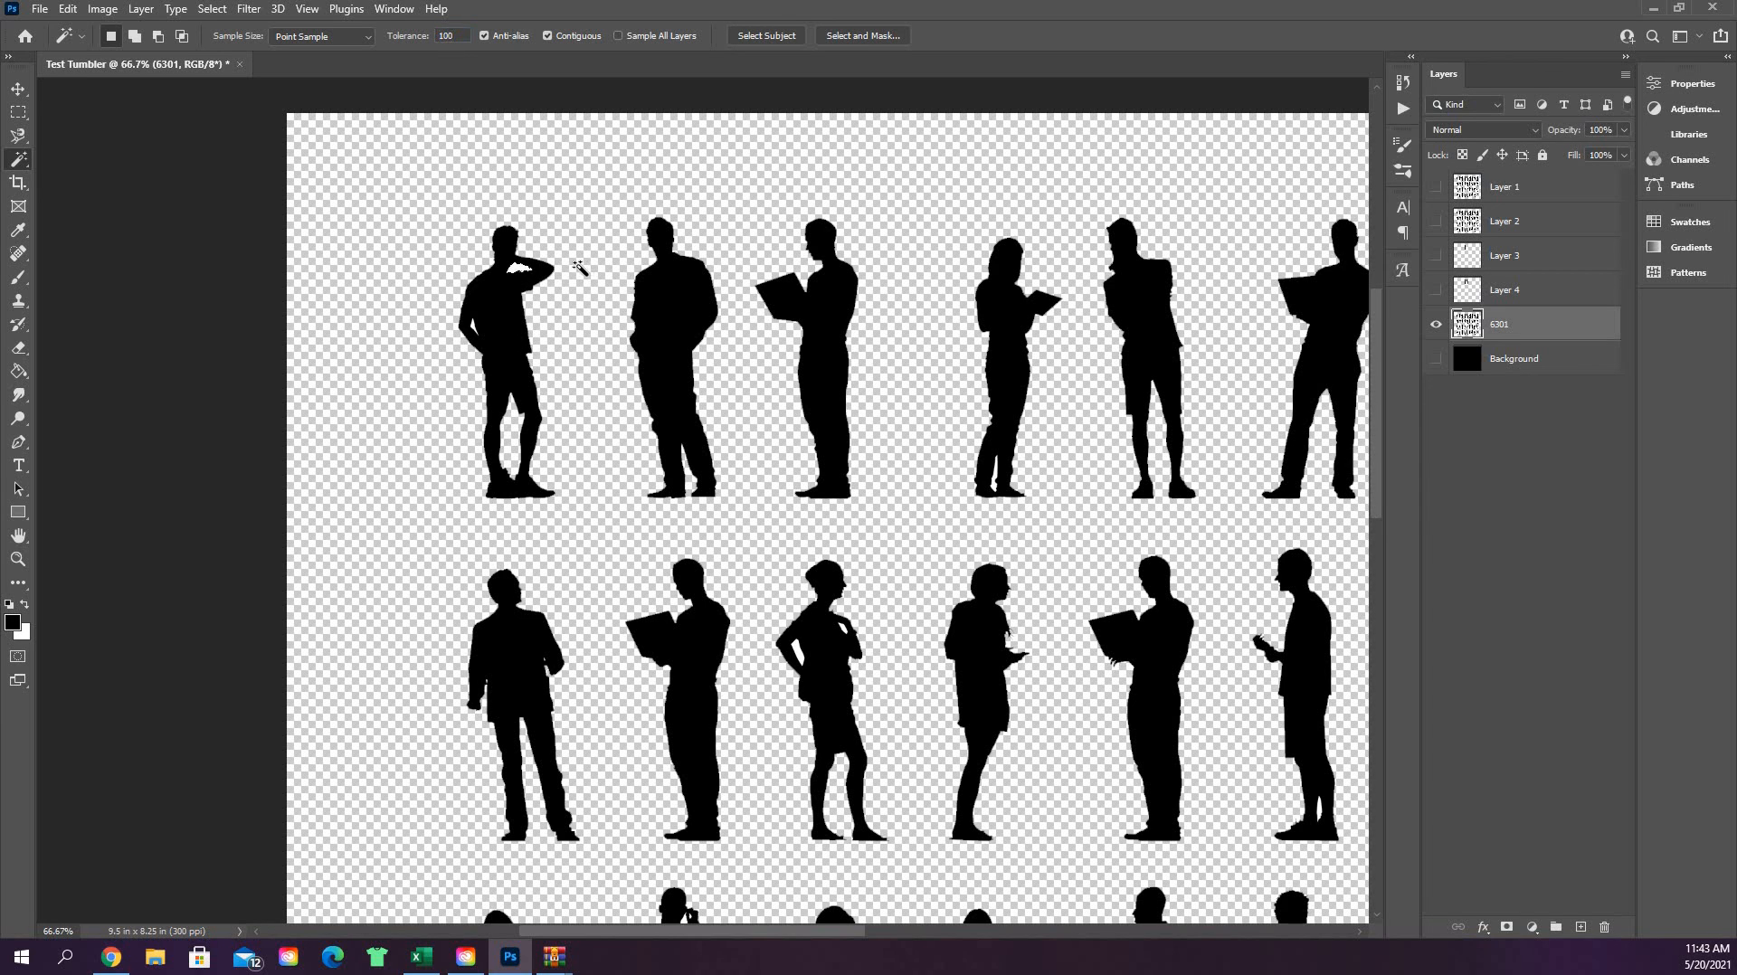
pyautogui.moveTo(474, 328)
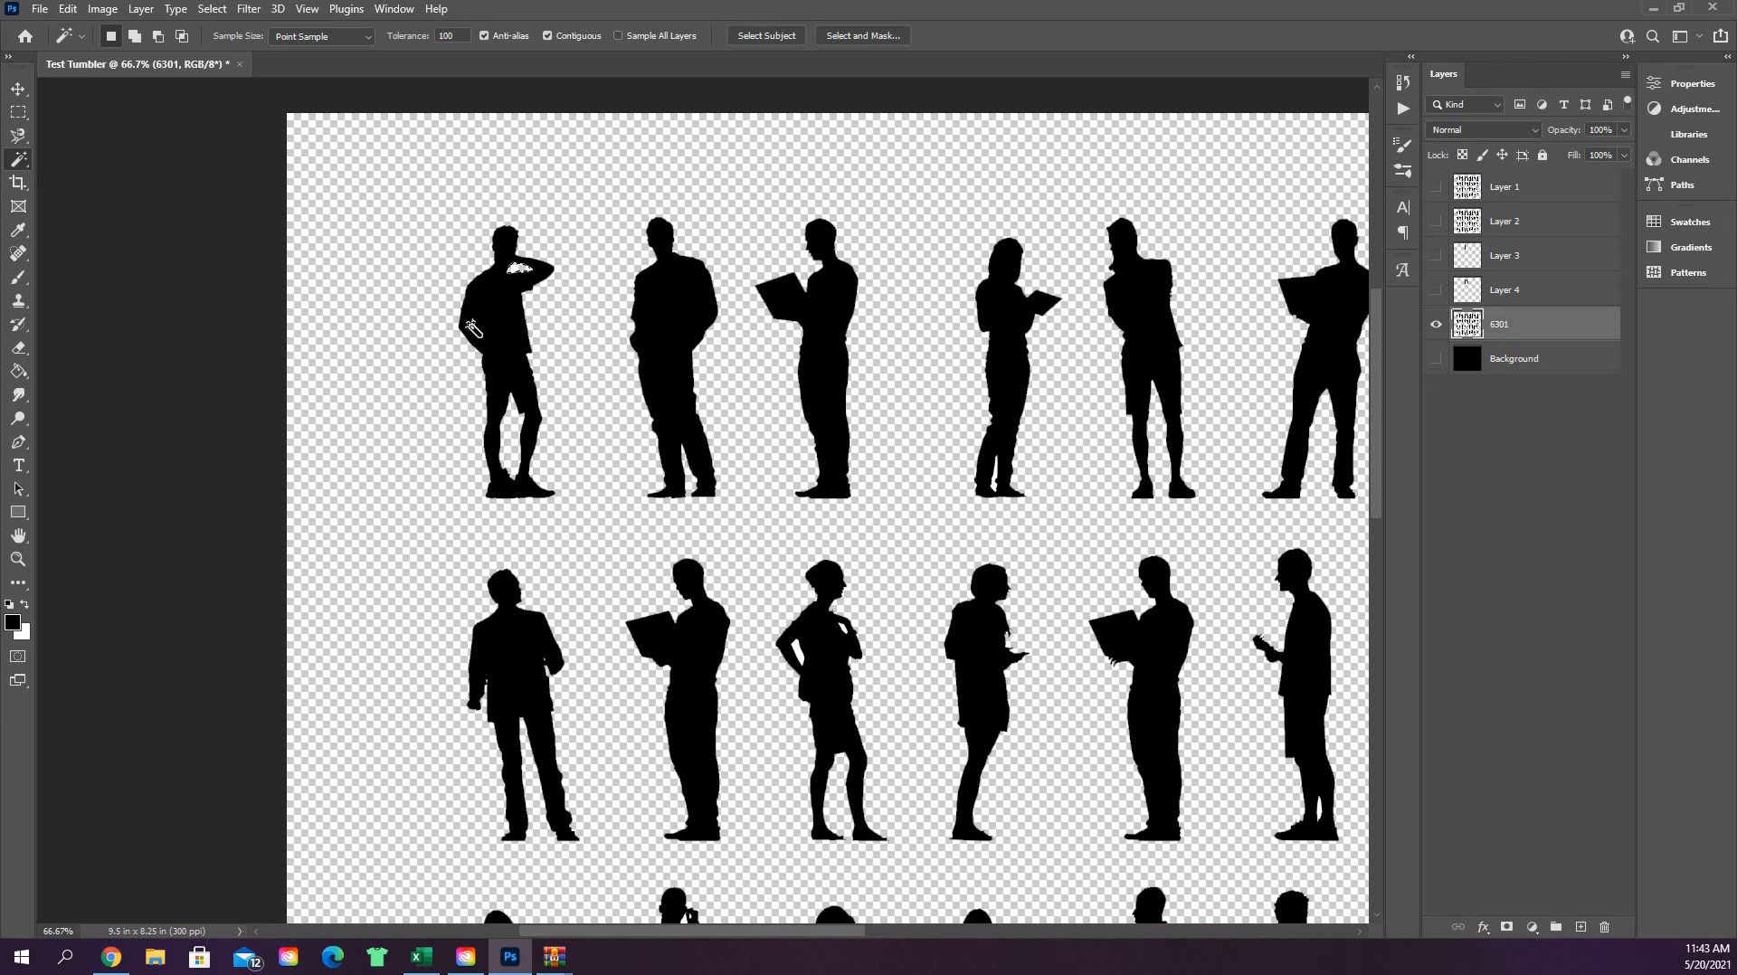
pyautogui.moveTo(573, 344)
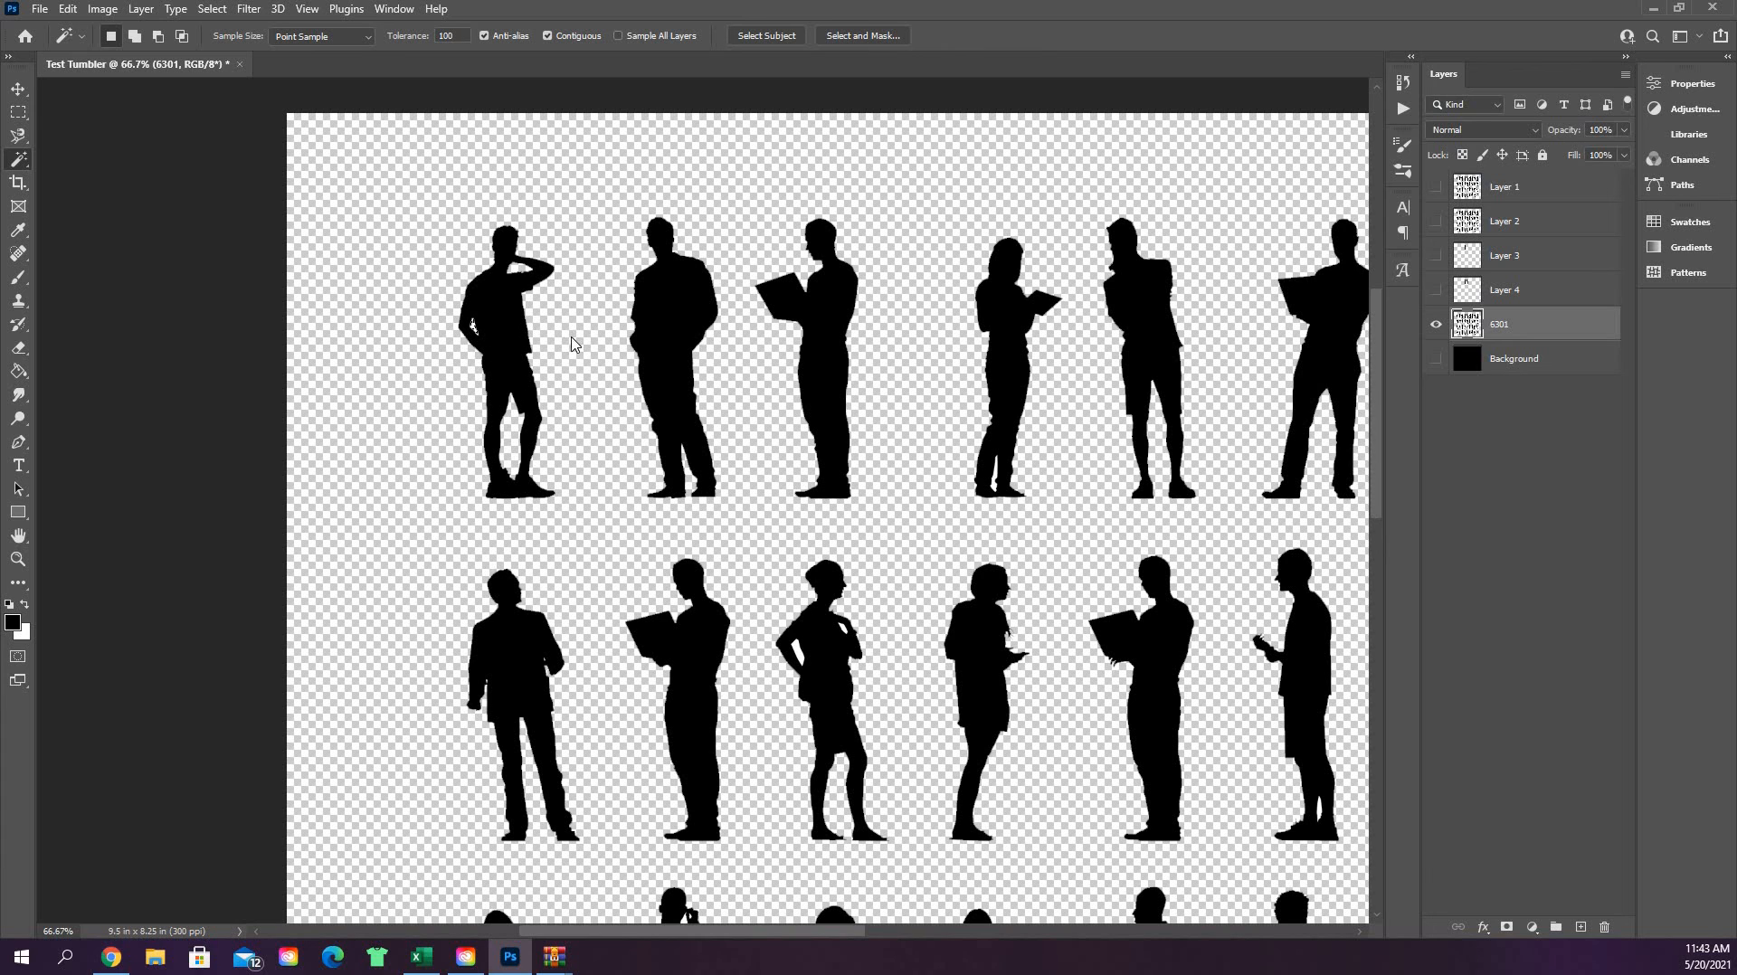
pyautogui.moveTo(543, 436)
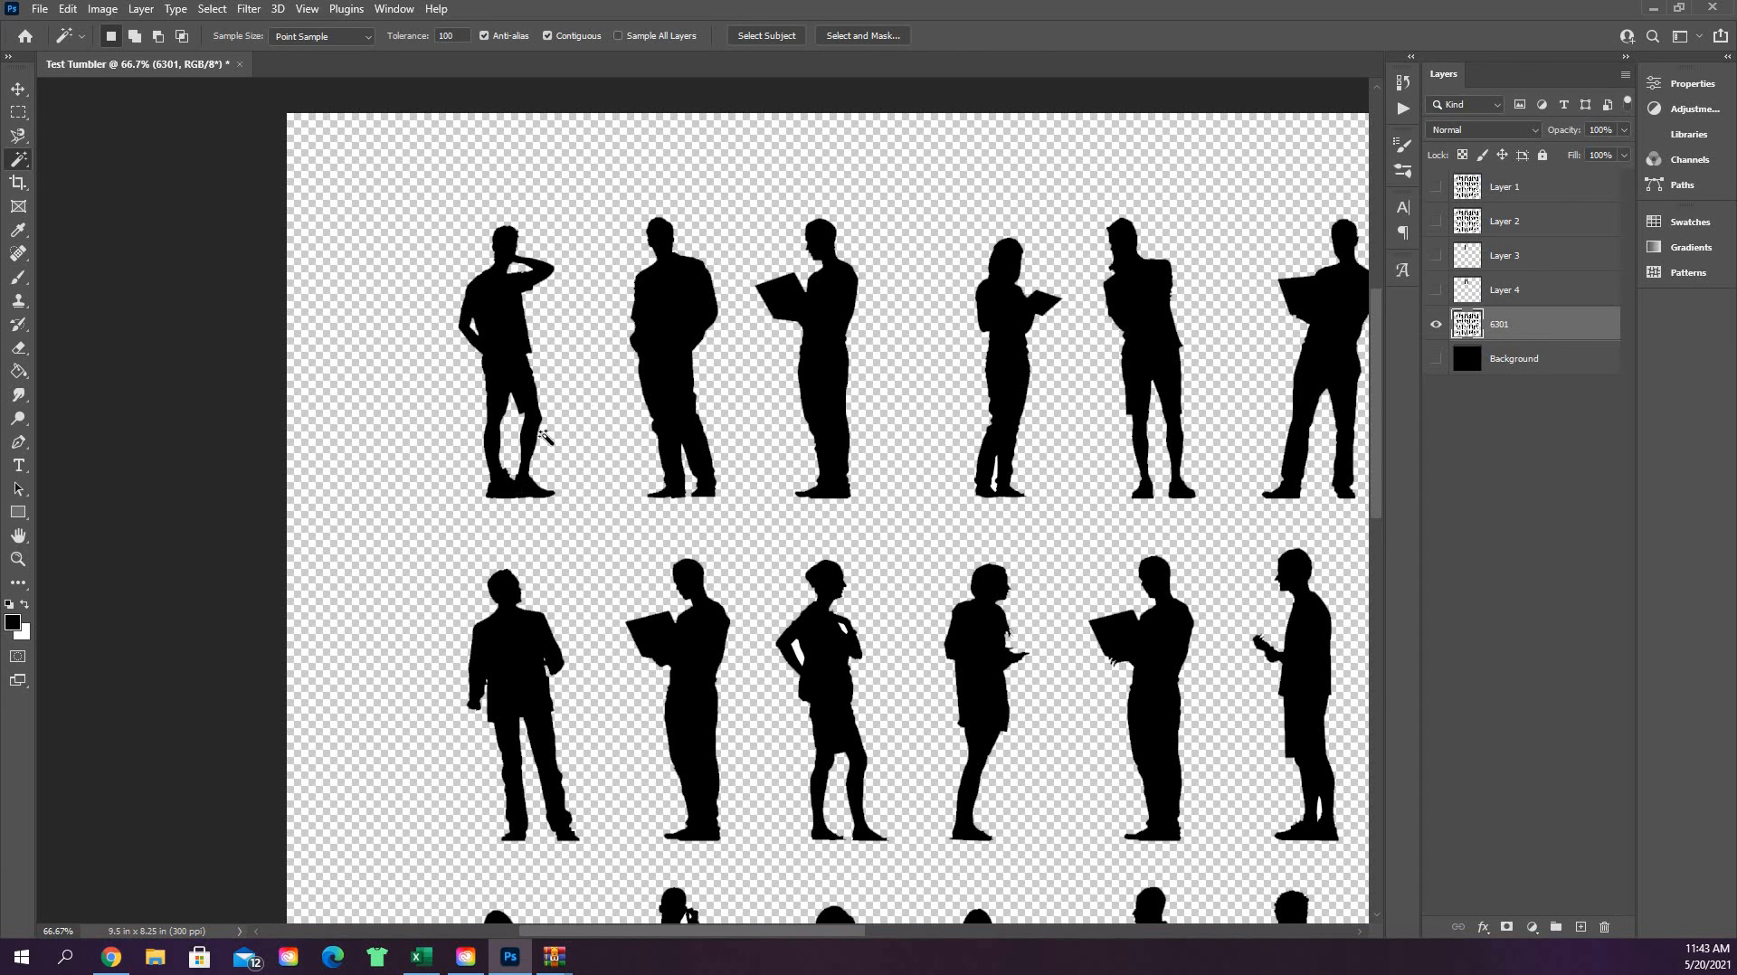
pyautogui.moveTo(510, 488)
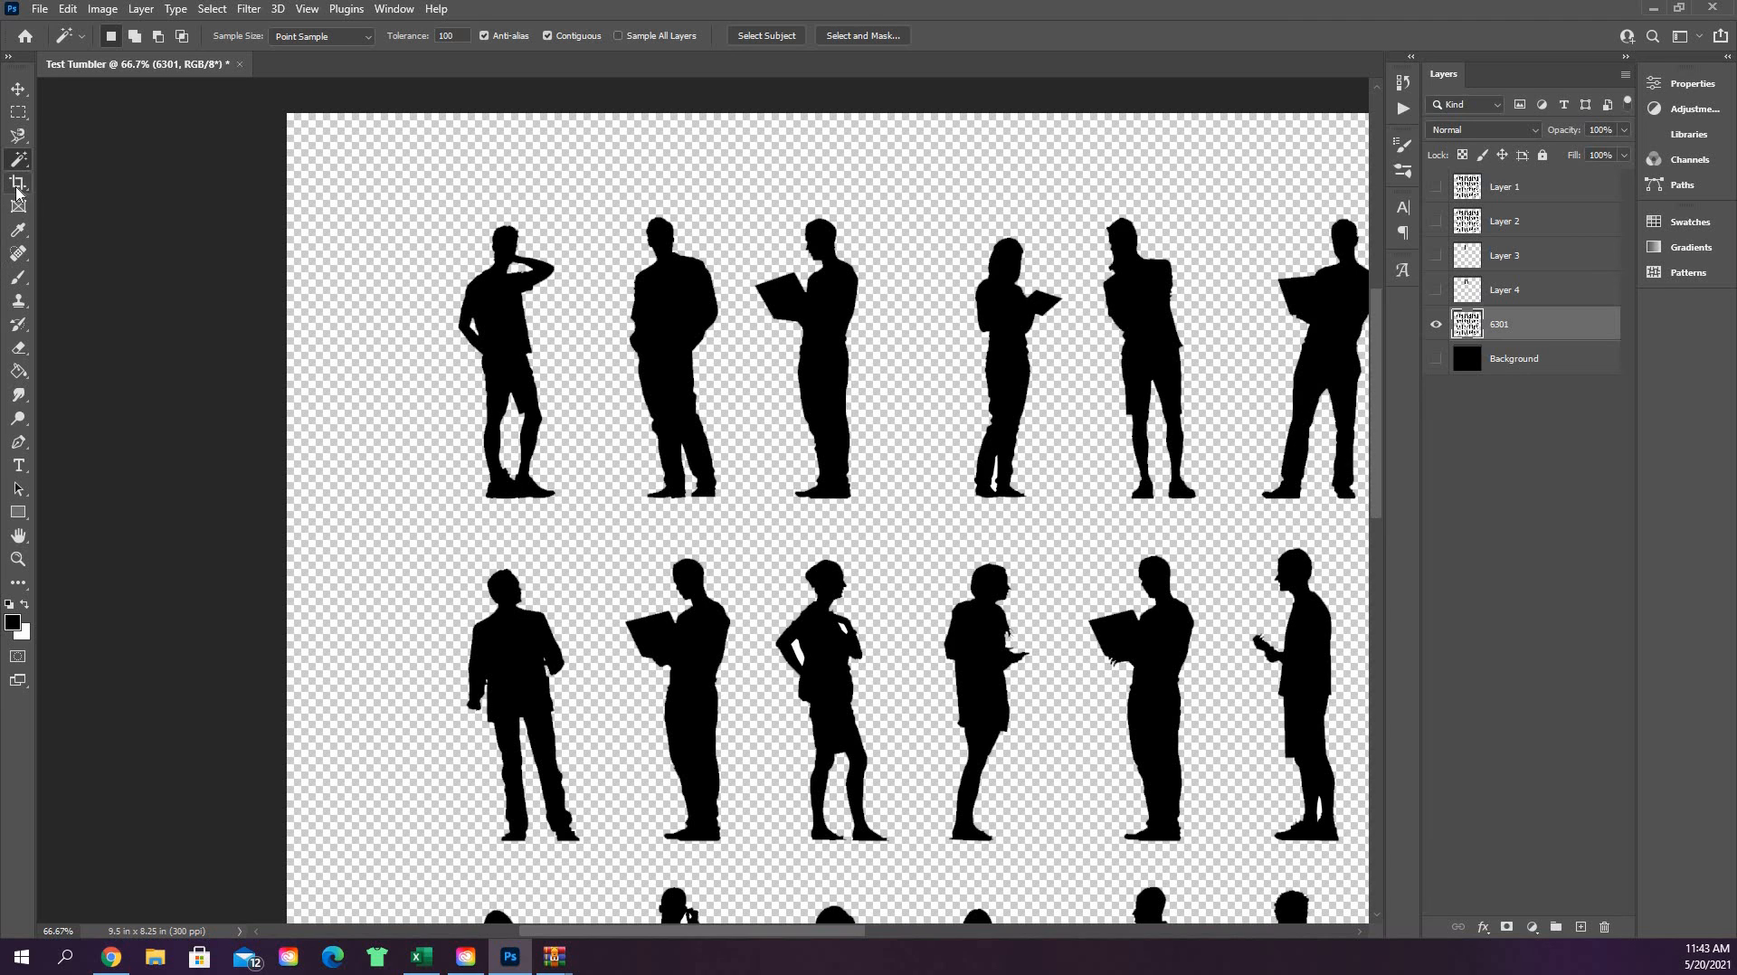
pyautogui.moveTo(18, 184)
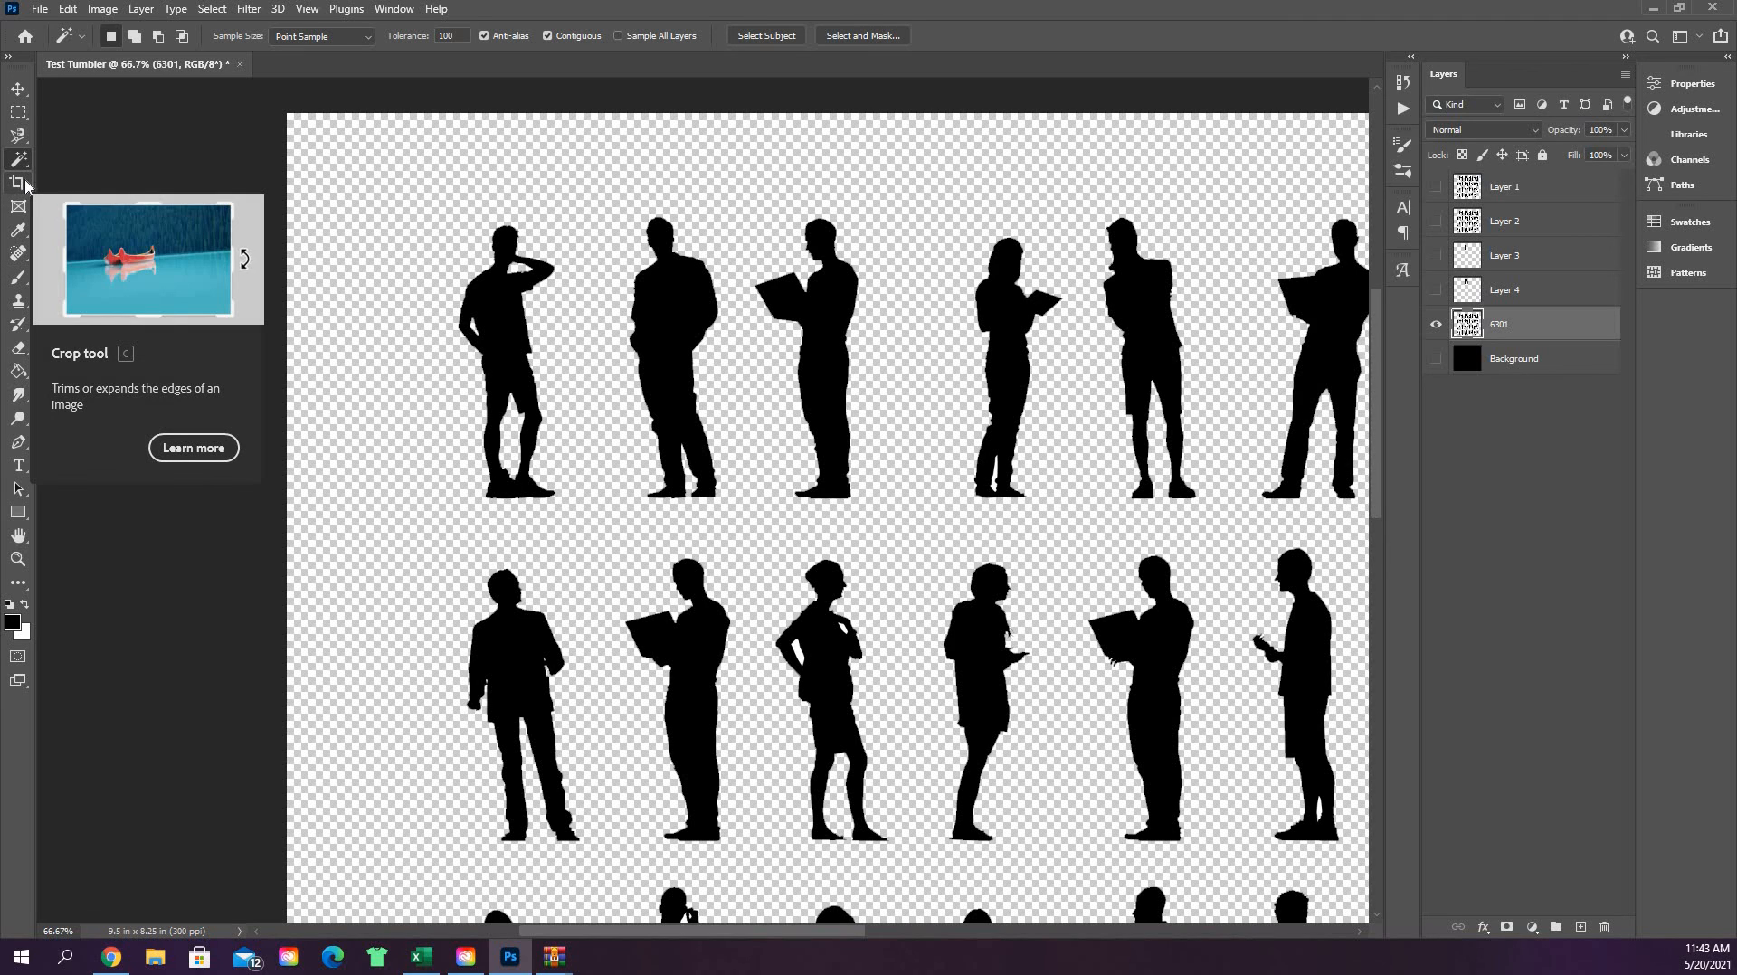
# - Switch to the Crop tool so a crop frame surrounds the 6301 silhouette canvas
pyautogui.click(18, 182)
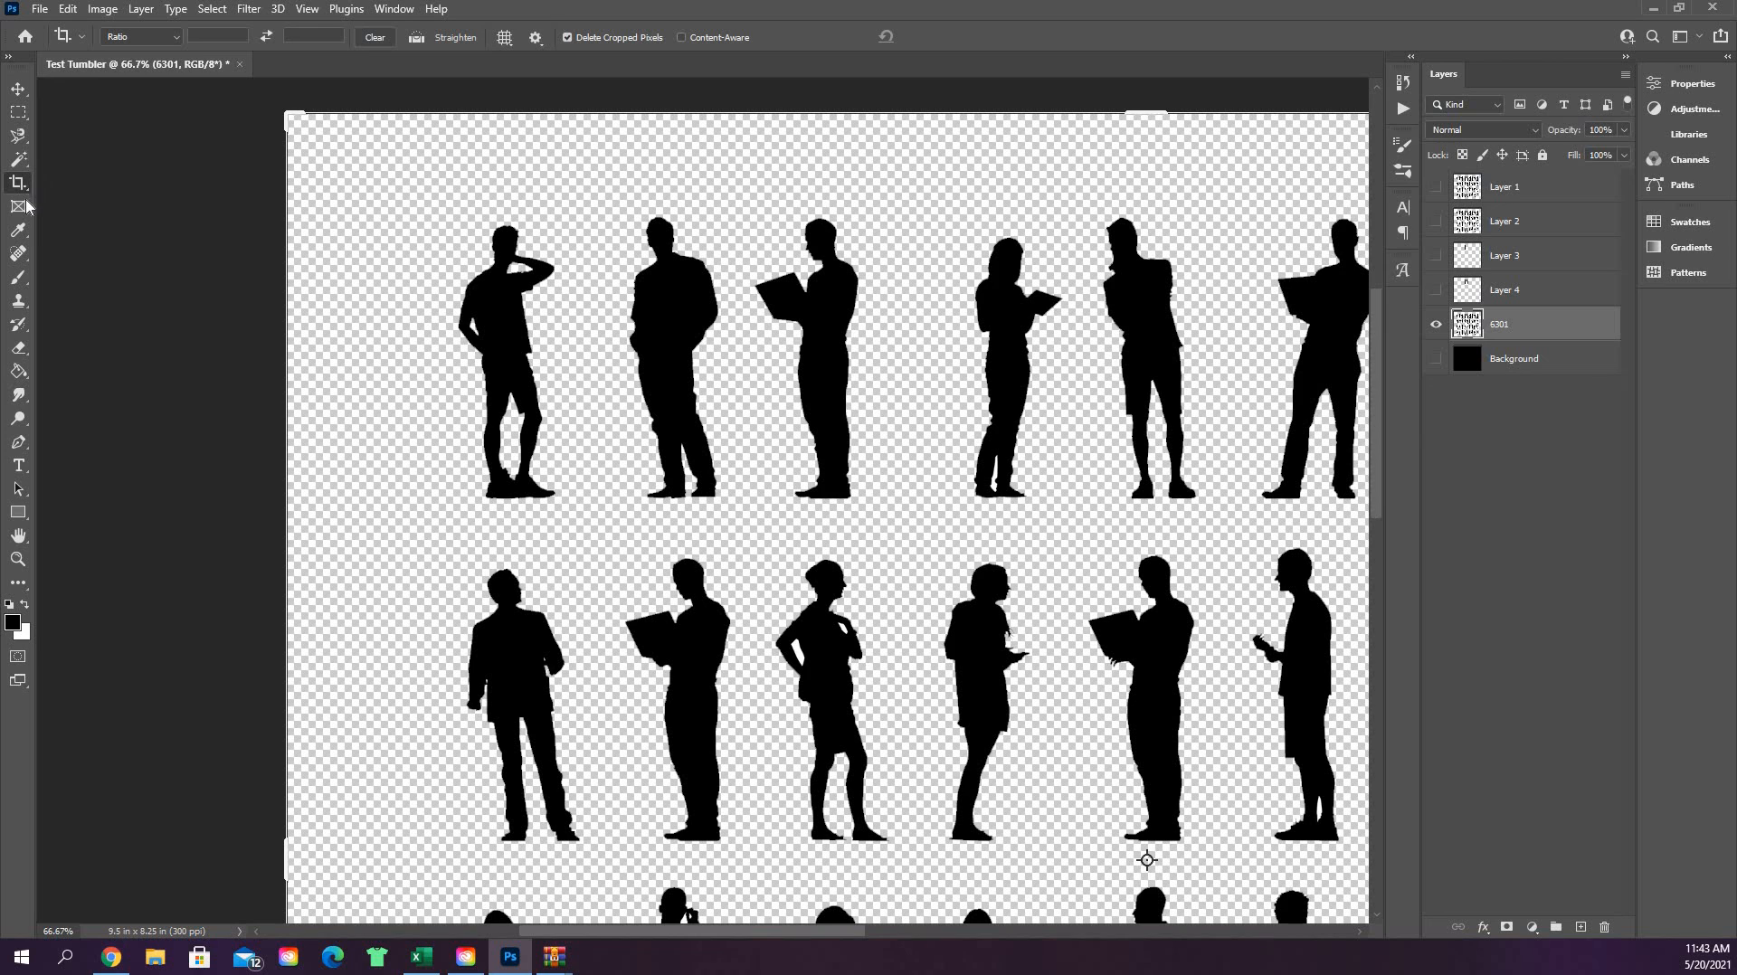
pyautogui.moveTo(18, 181)
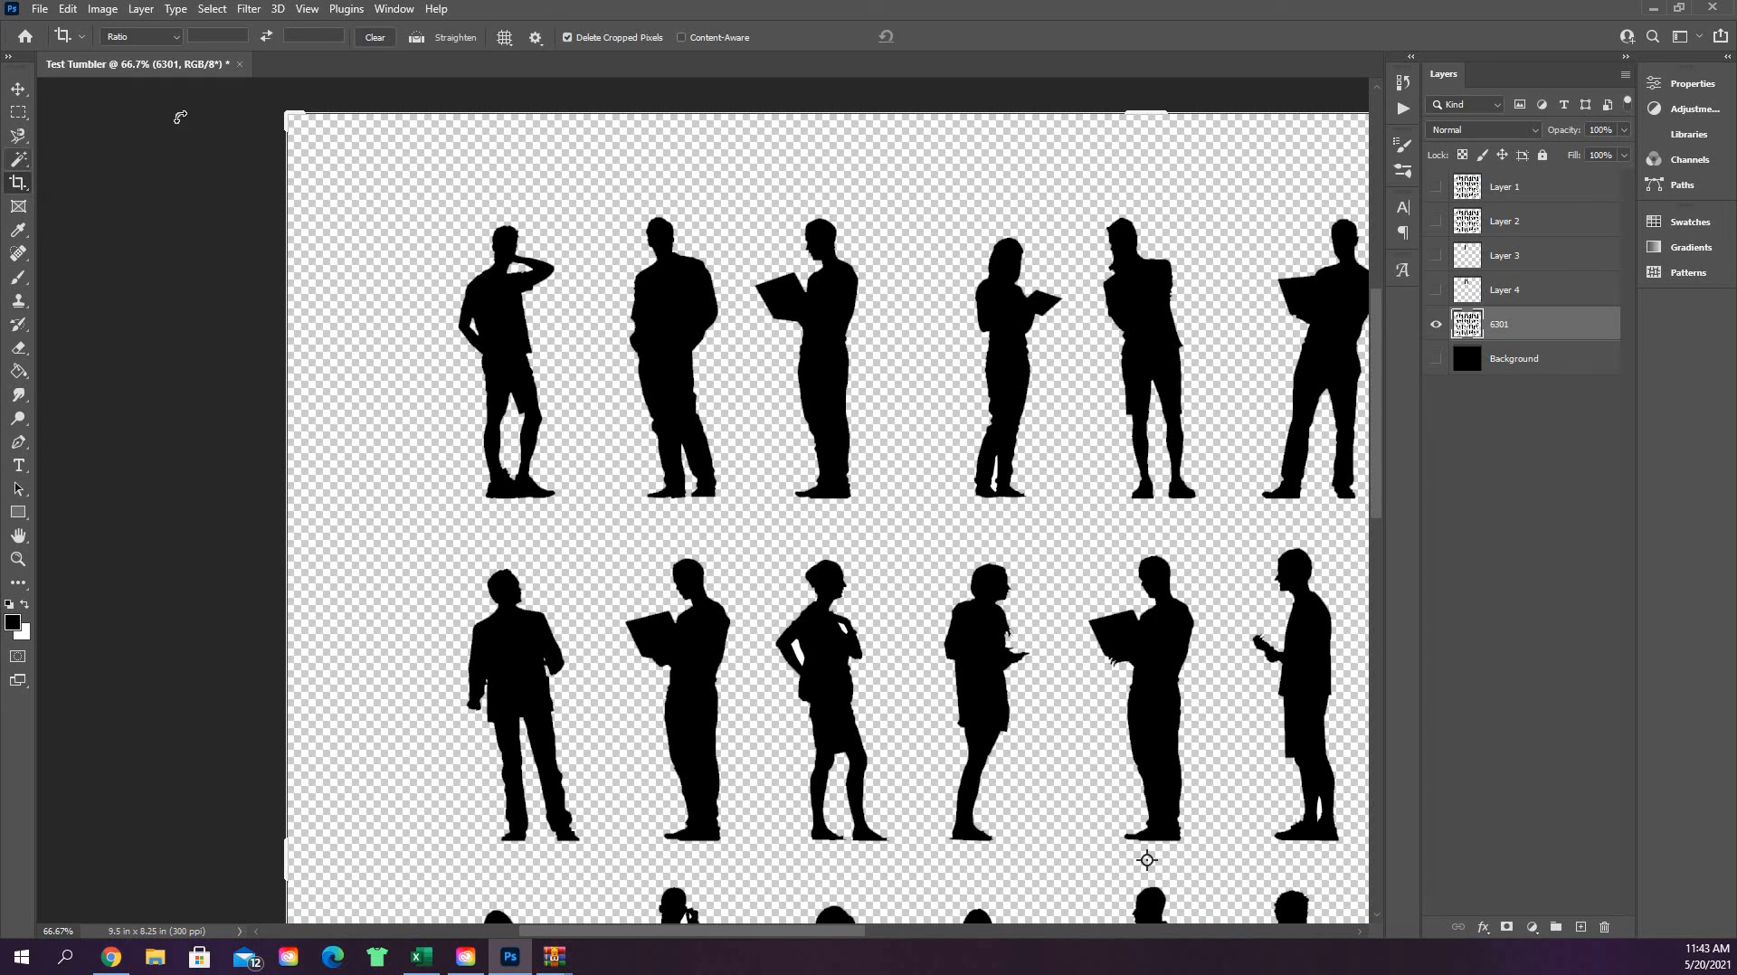
pyautogui.moveTo(58, 145)
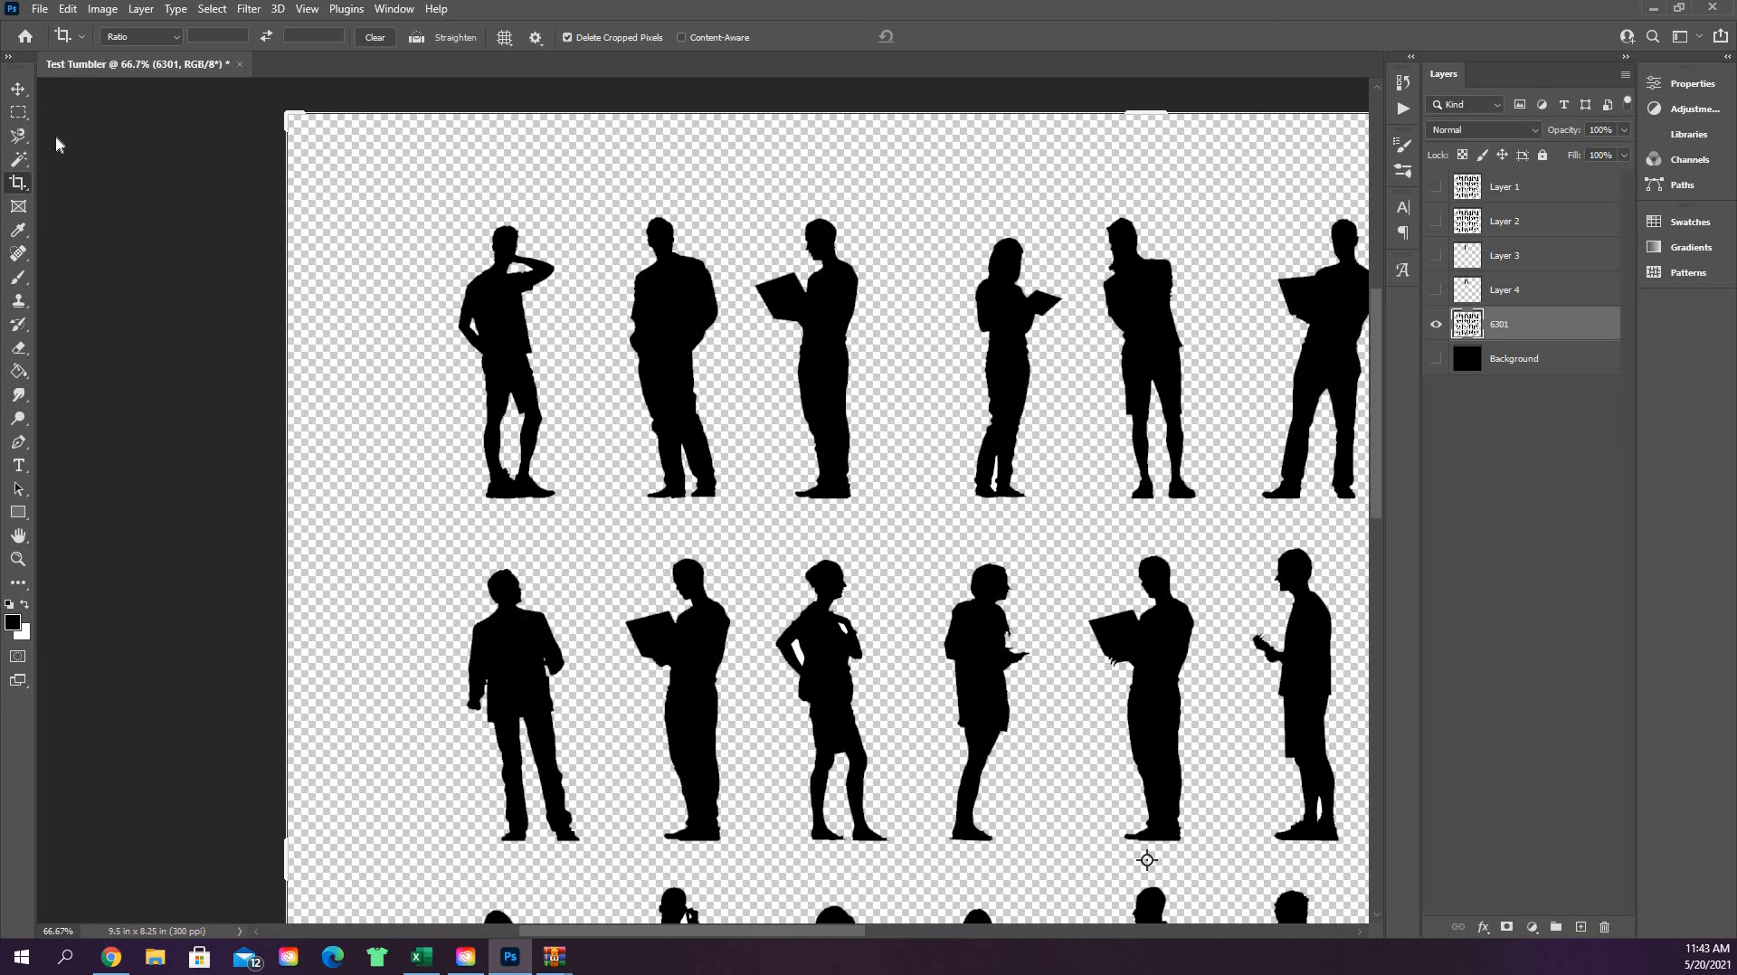
pyautogui.moveTo(92, 579)
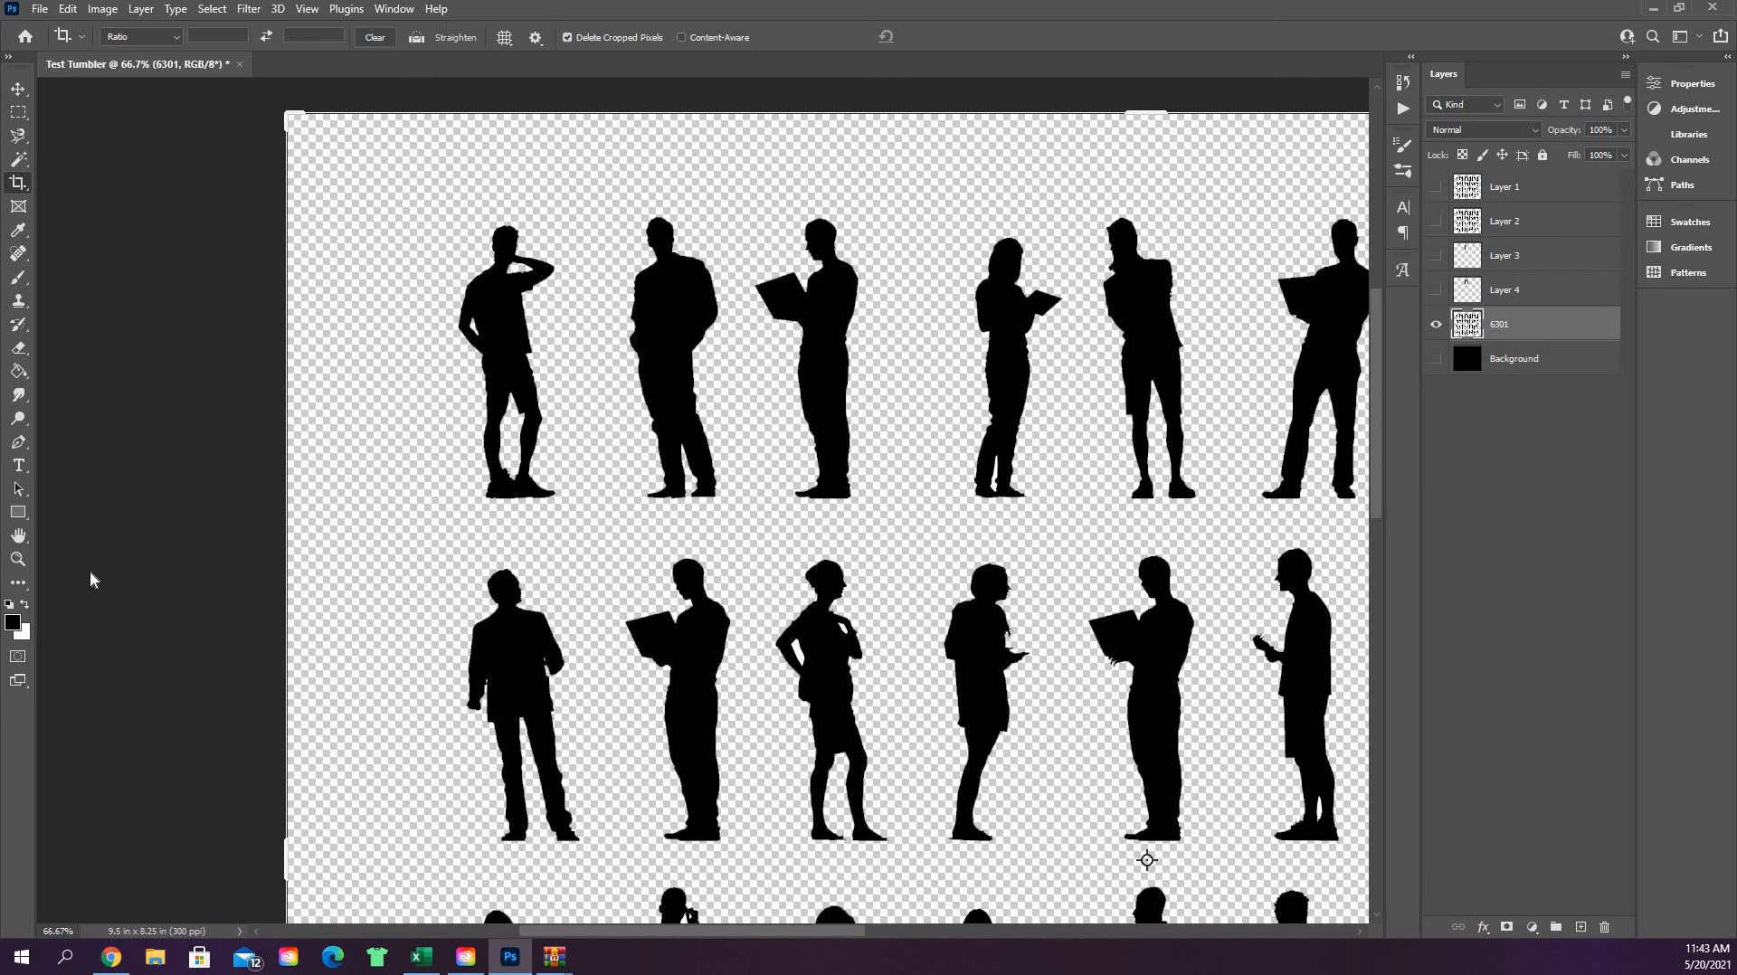
pyautogui.moveTo(269, 275)
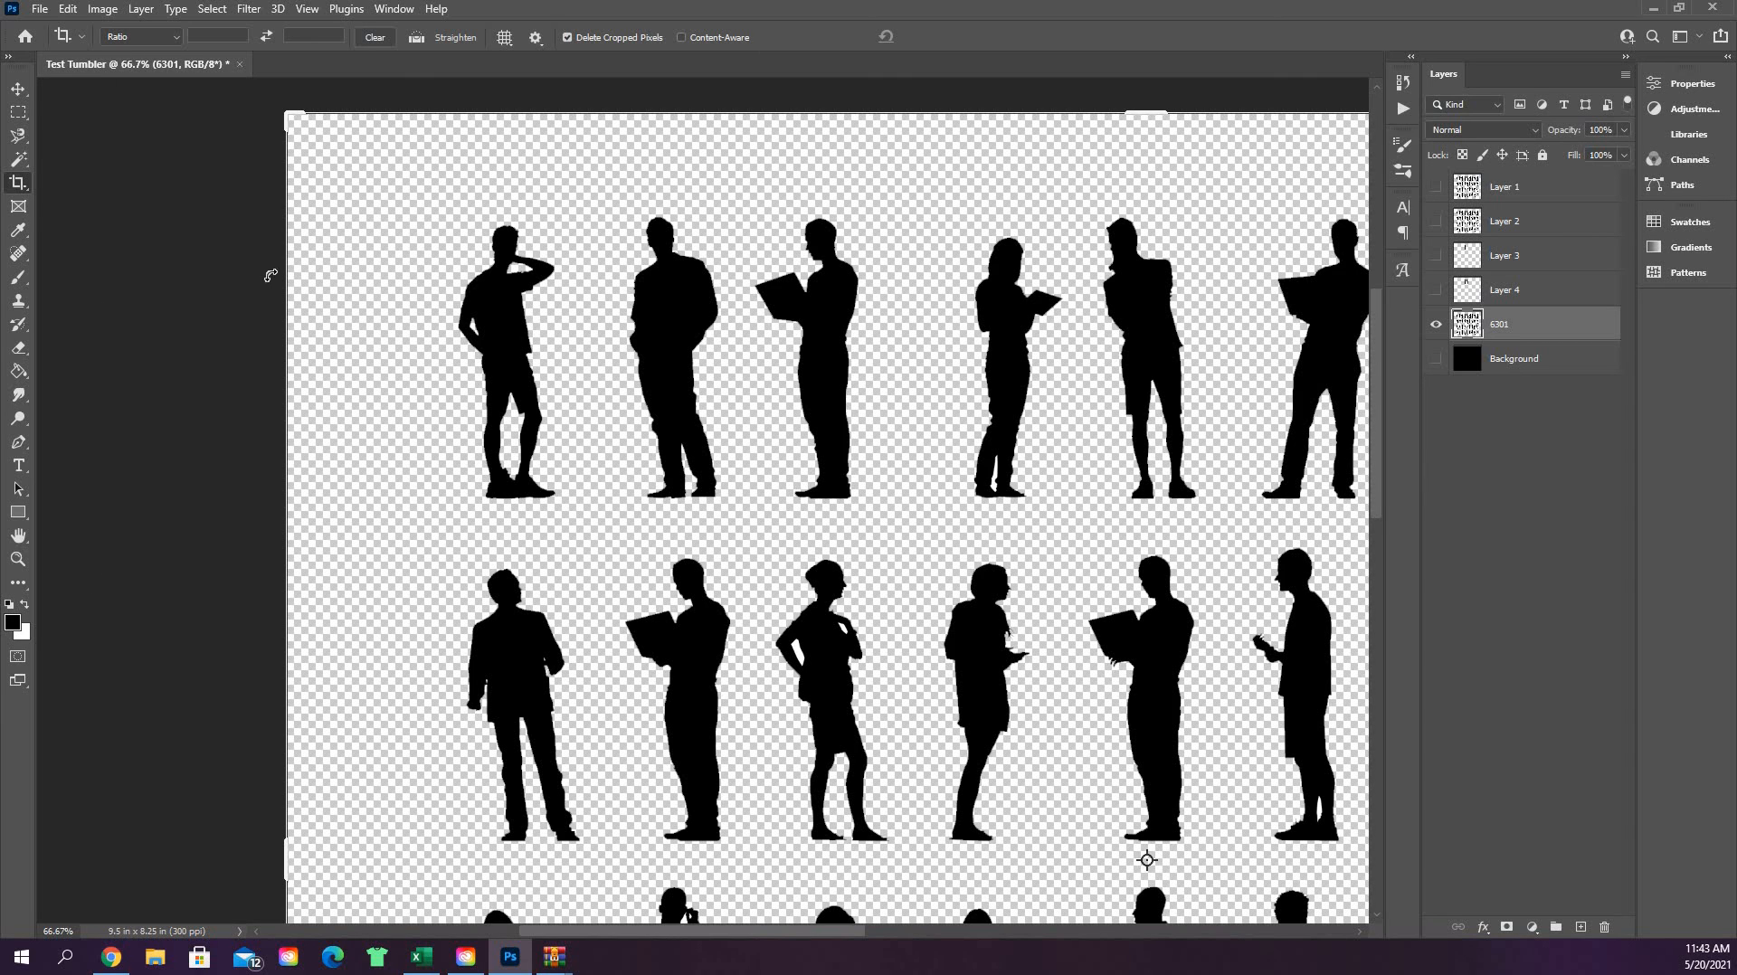
pyautogui.moveTo(217, 205)
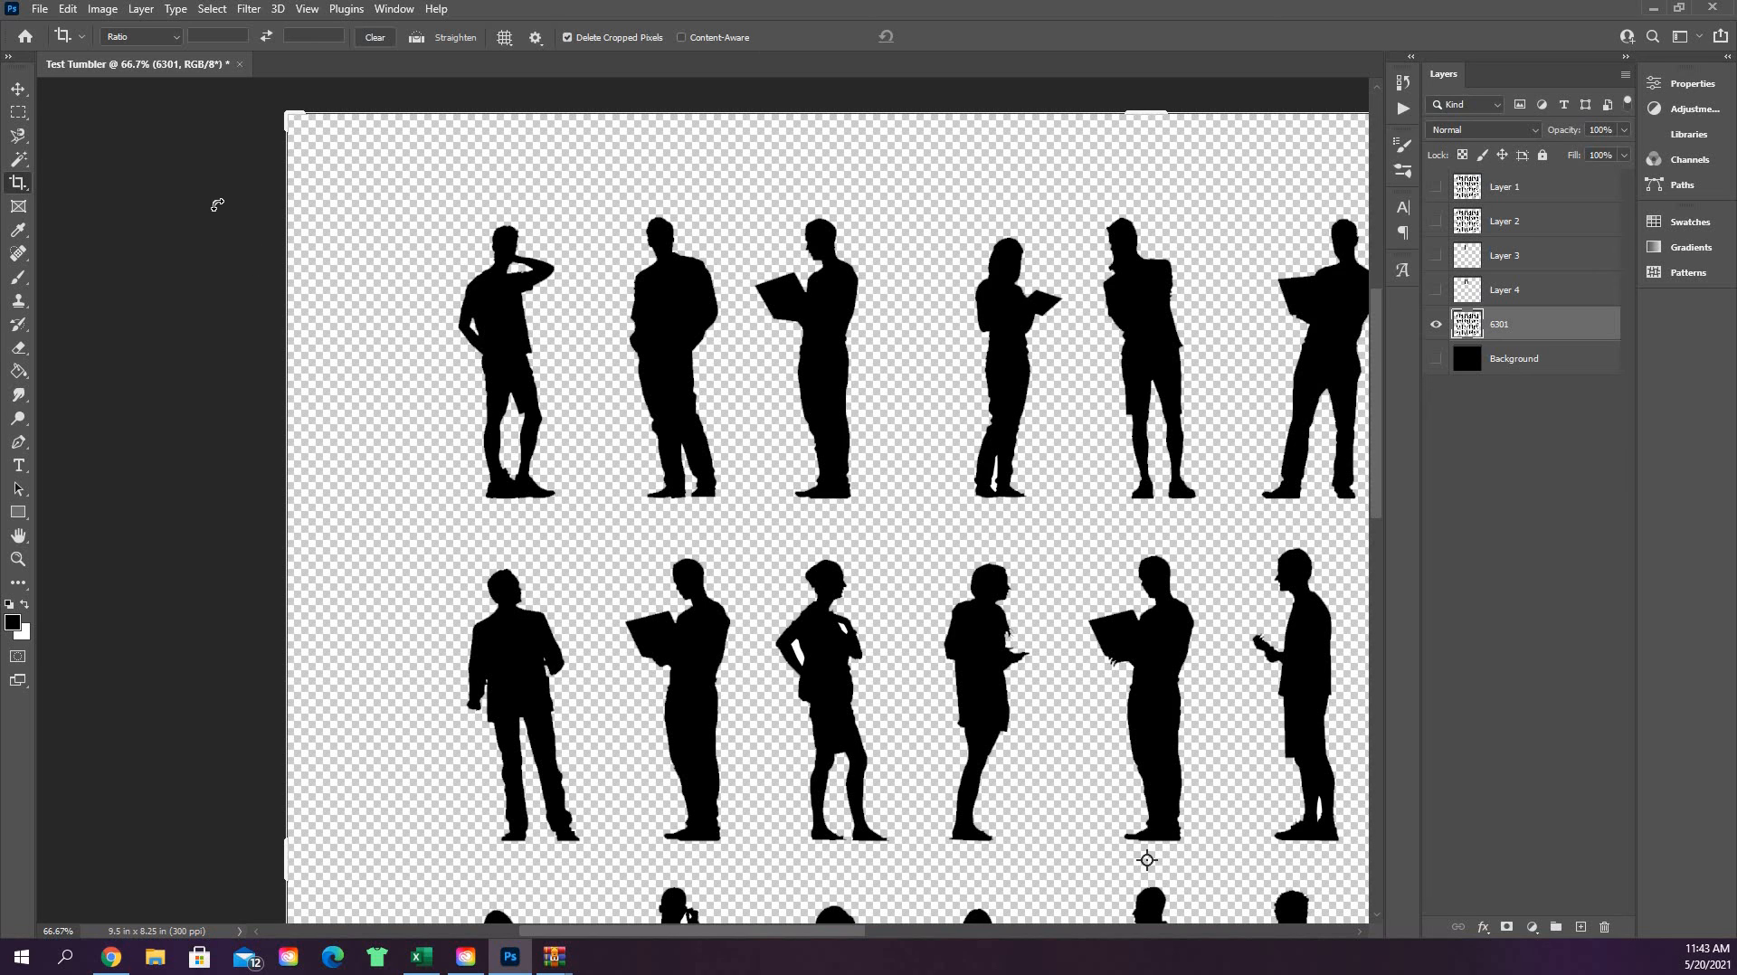
pyautogui.moveTo(30, 186)
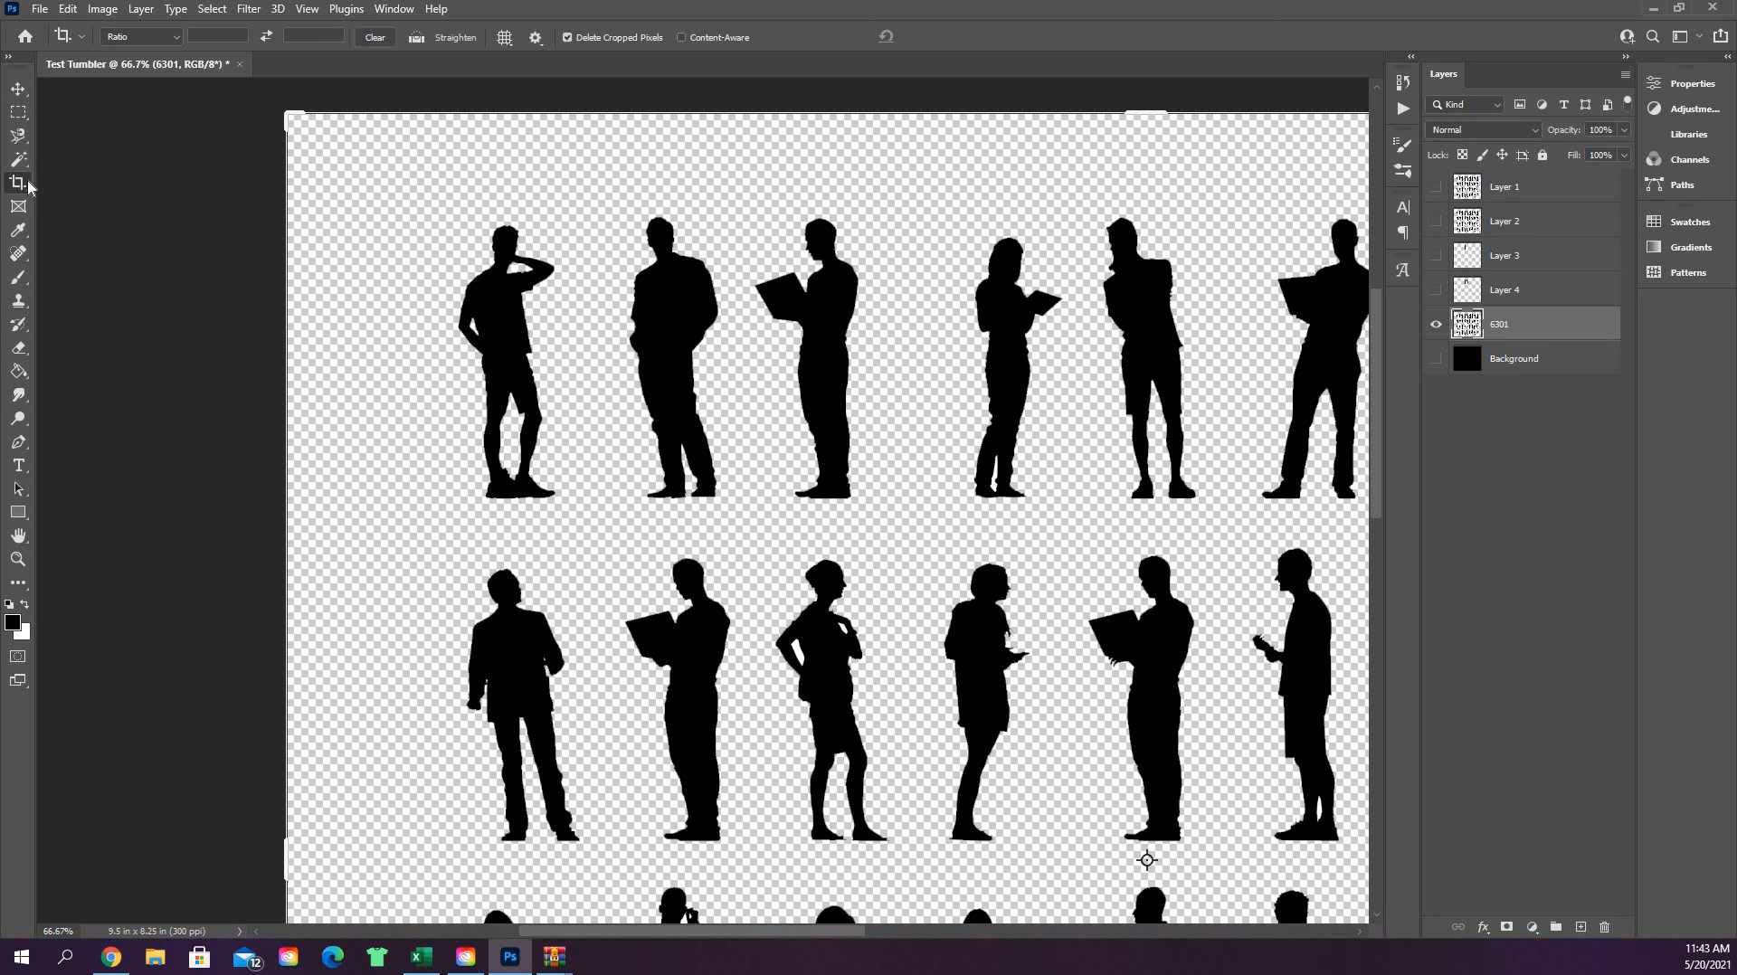
pyautogui.moveTo(18, 181)
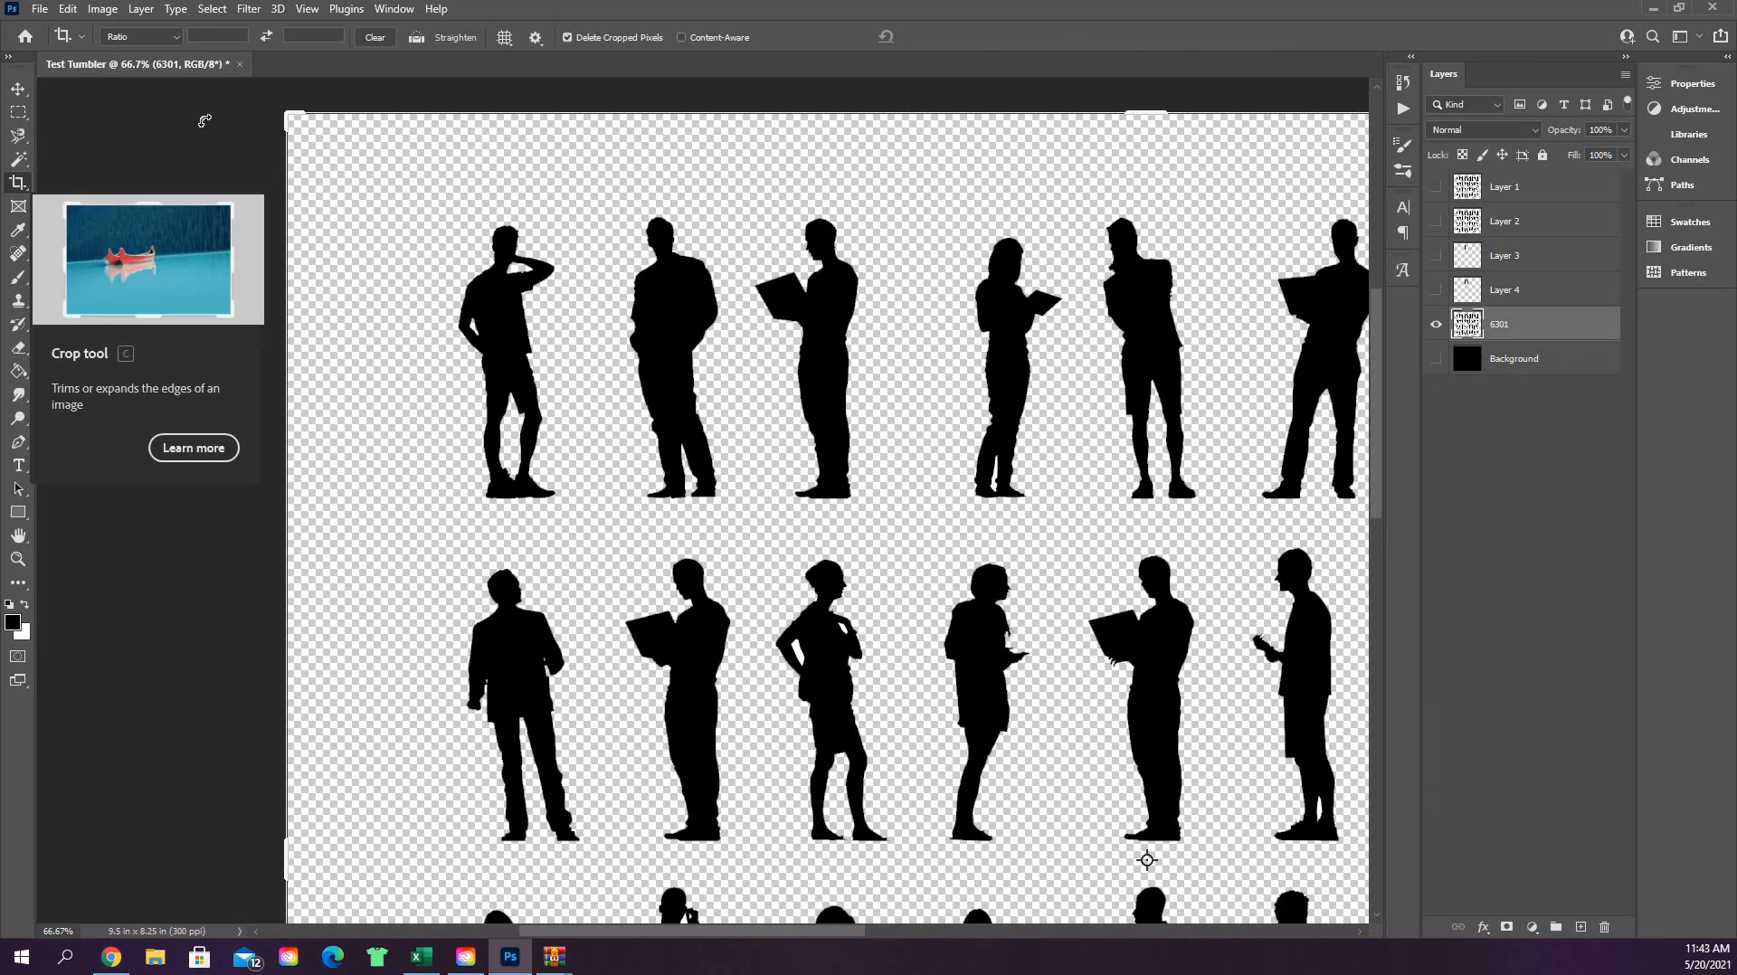